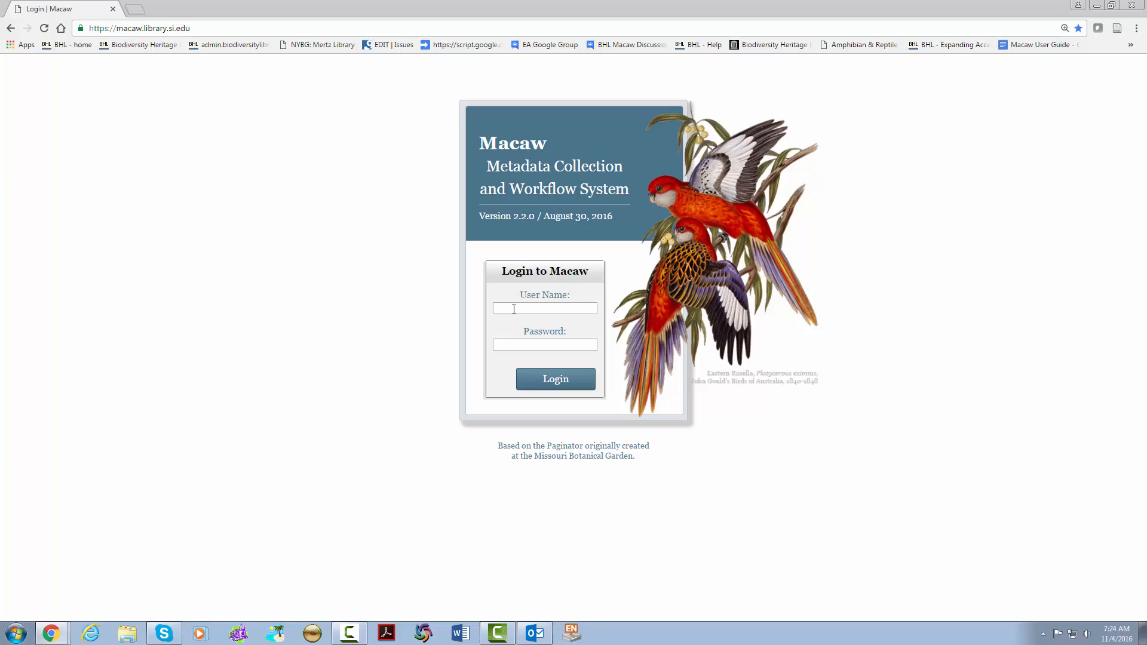
Log in to Macaw with the demo account and password.
{"action": "type", "text": "demo"}
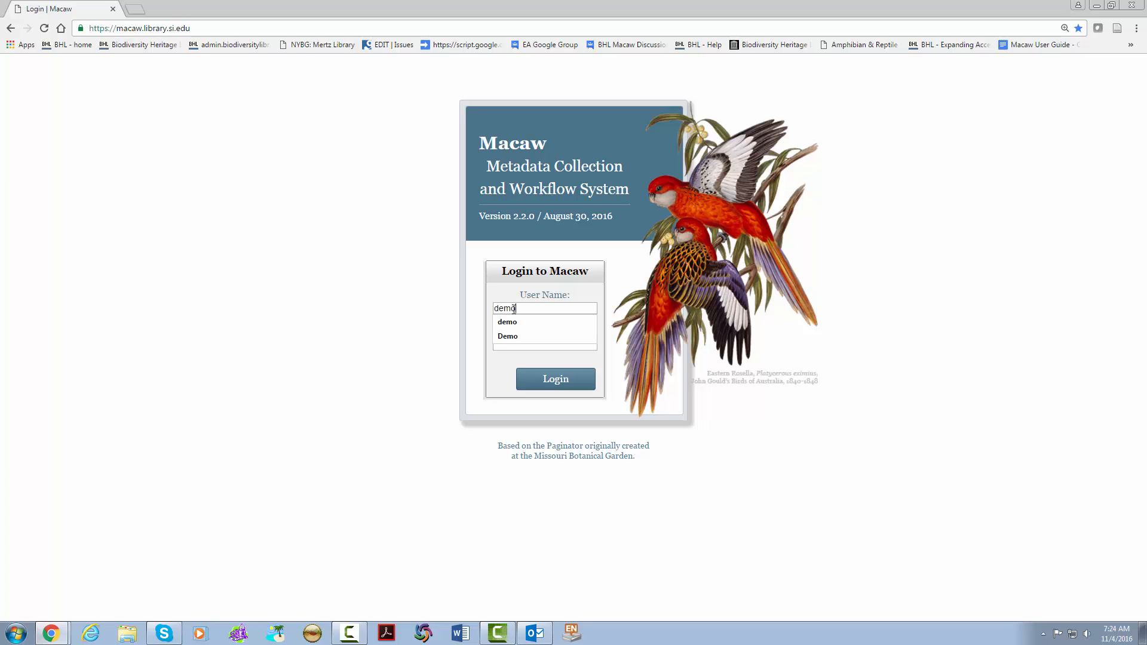
{"action": "type", "text": "••••"}
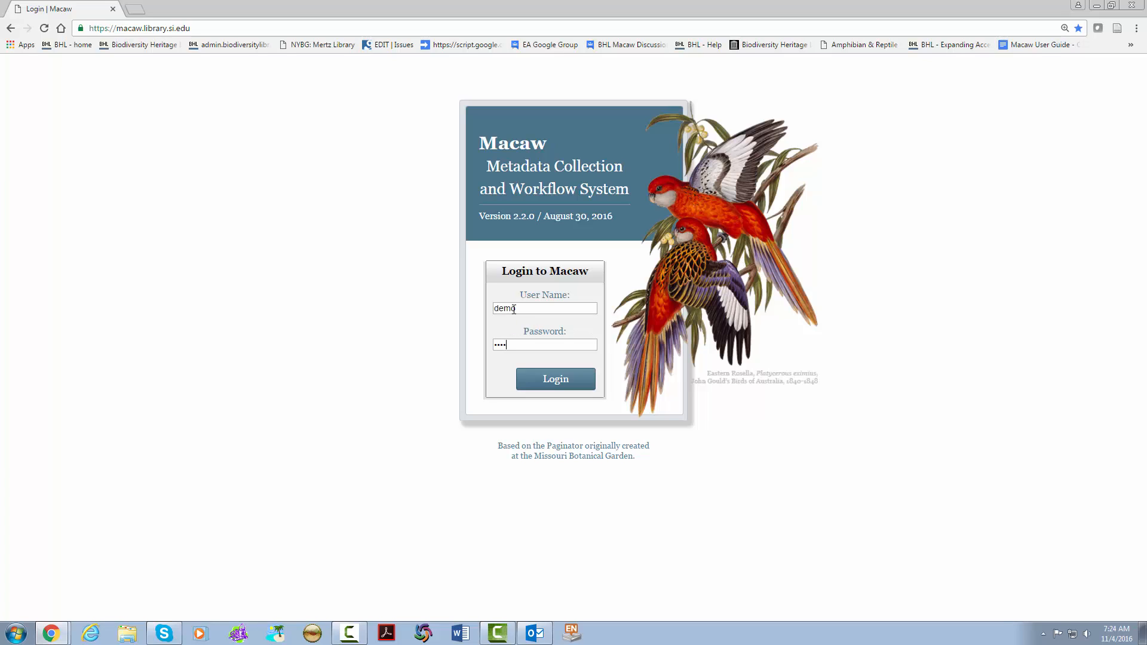
{"action": "left_click", "coordinate": [556, 378]}
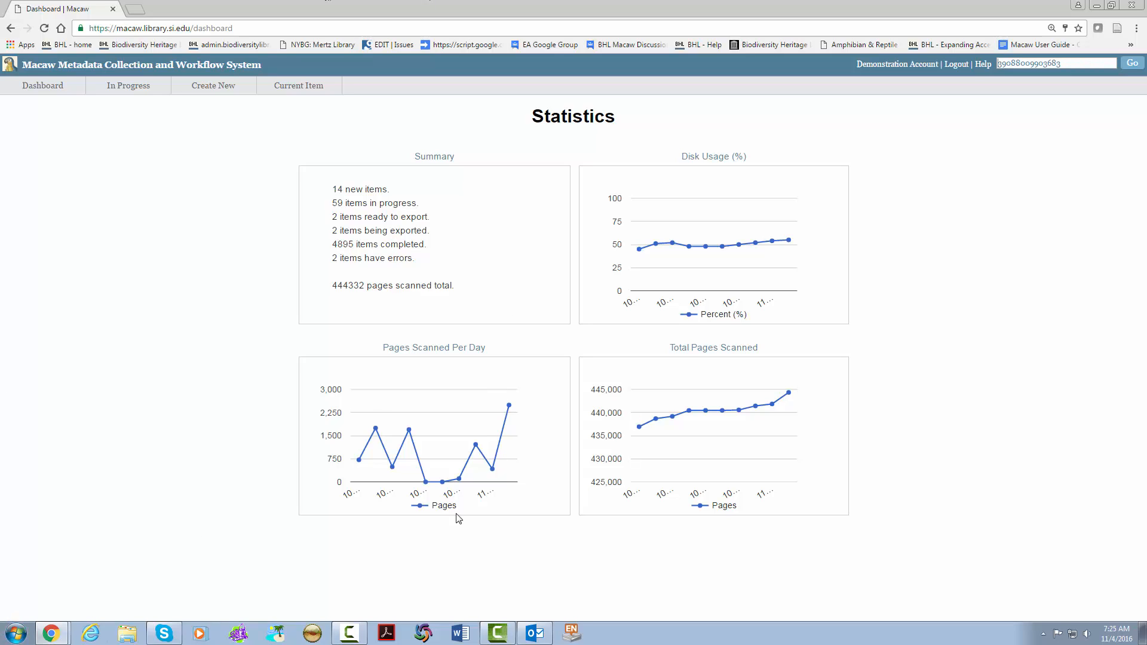
{"action": "mouse_move", "coordinate": [901, 89]}
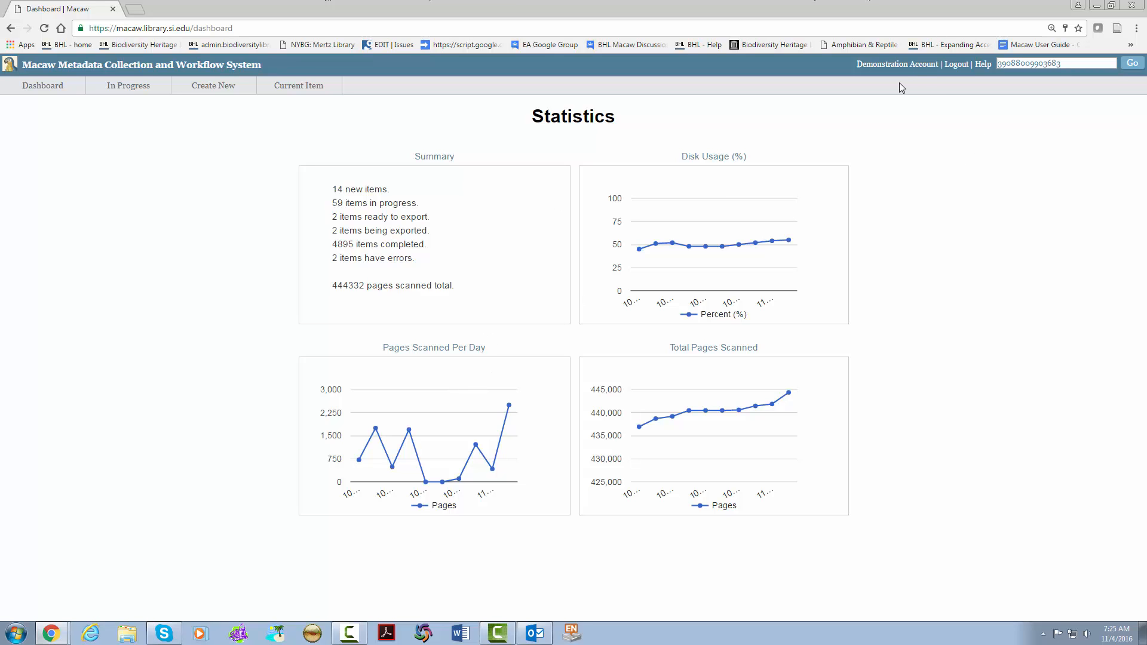
{"action": "mouse_move", "coordinate": [895, 66]}
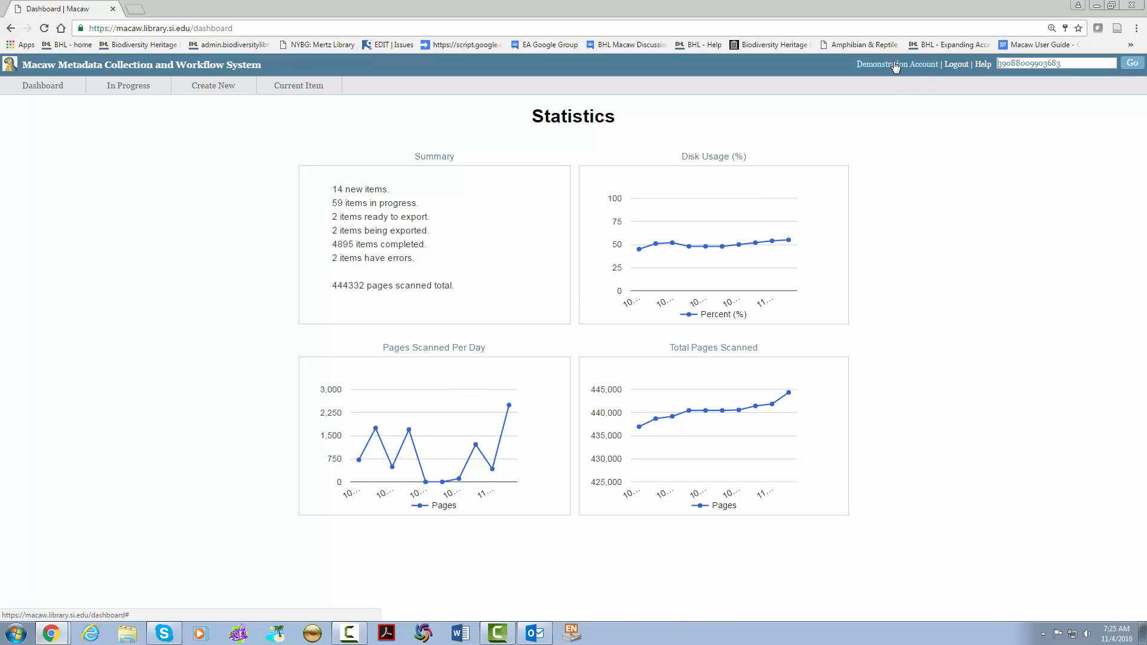
{"action": "left_click", "coordinate": [897, 64]}
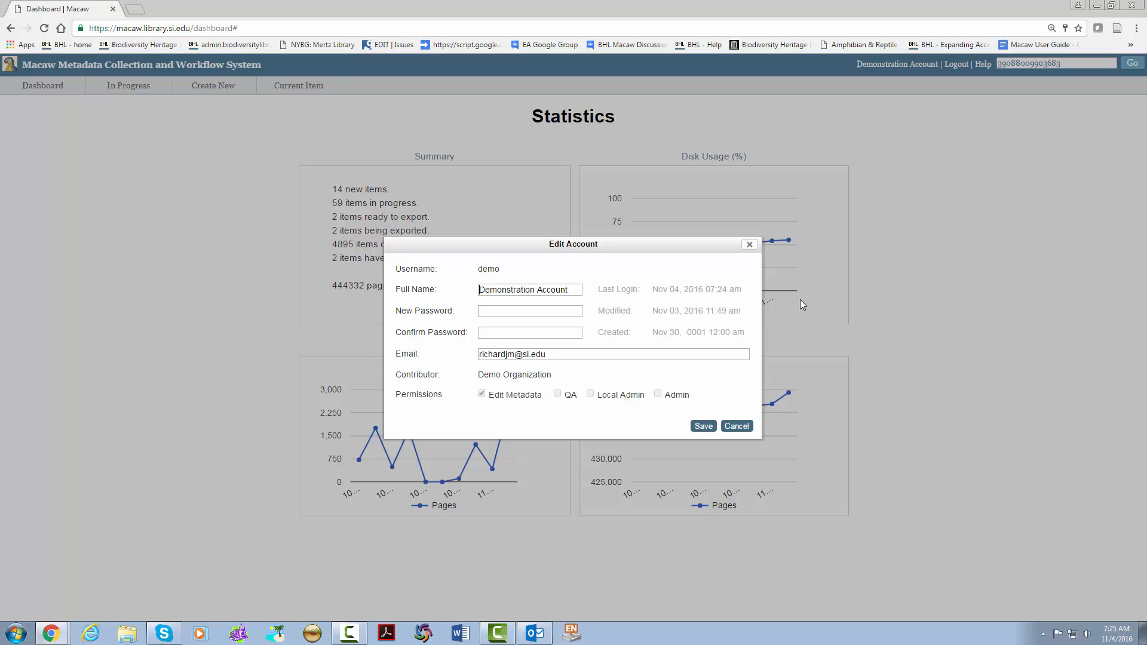
{"action": "left_click", "coordinate": [482, 395]}
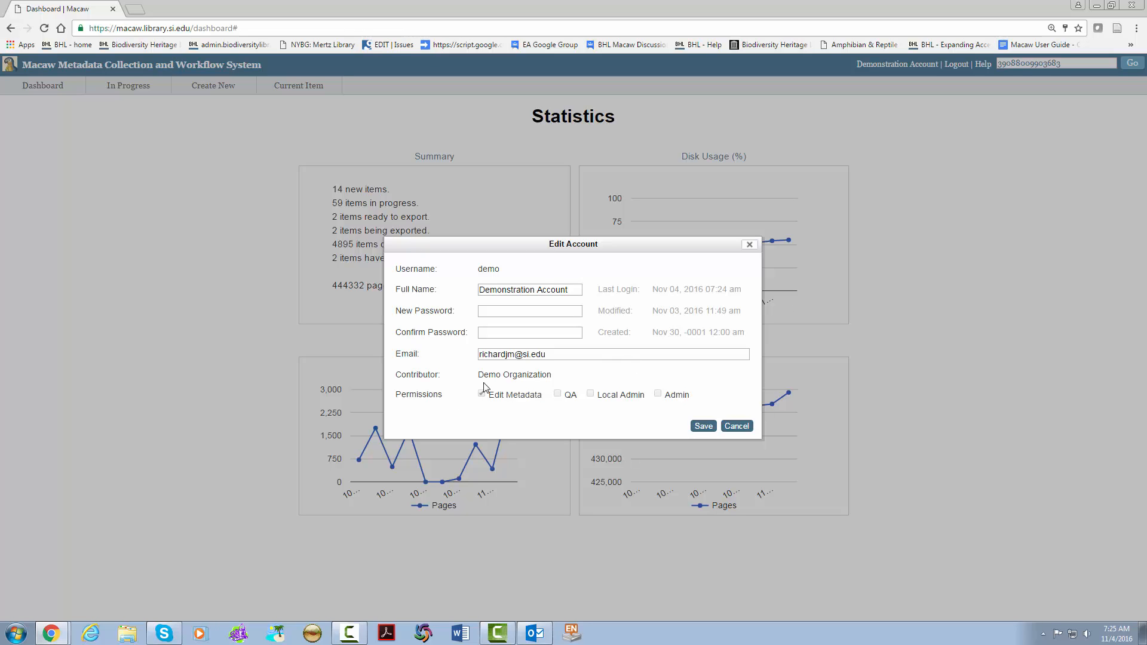
{"action": "left_click", "coordinate": [481, 394]}
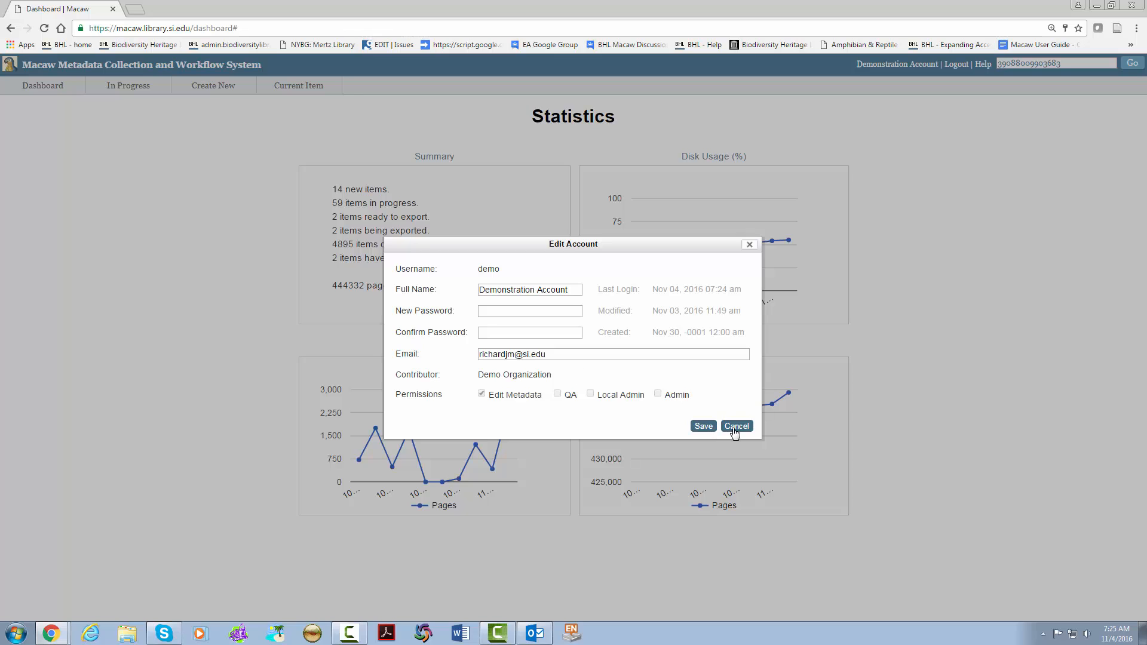
{"action": "left_click", "coordinate": [737, 426]}
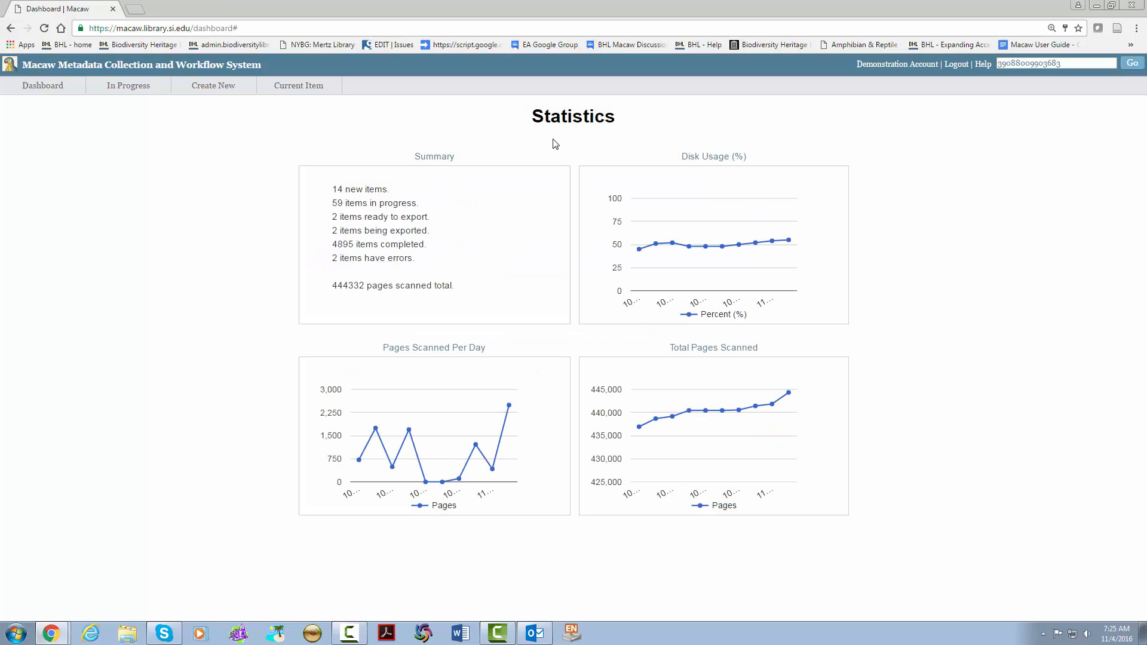
{"action": "mouse_move", "coordinate": [956, 68]}
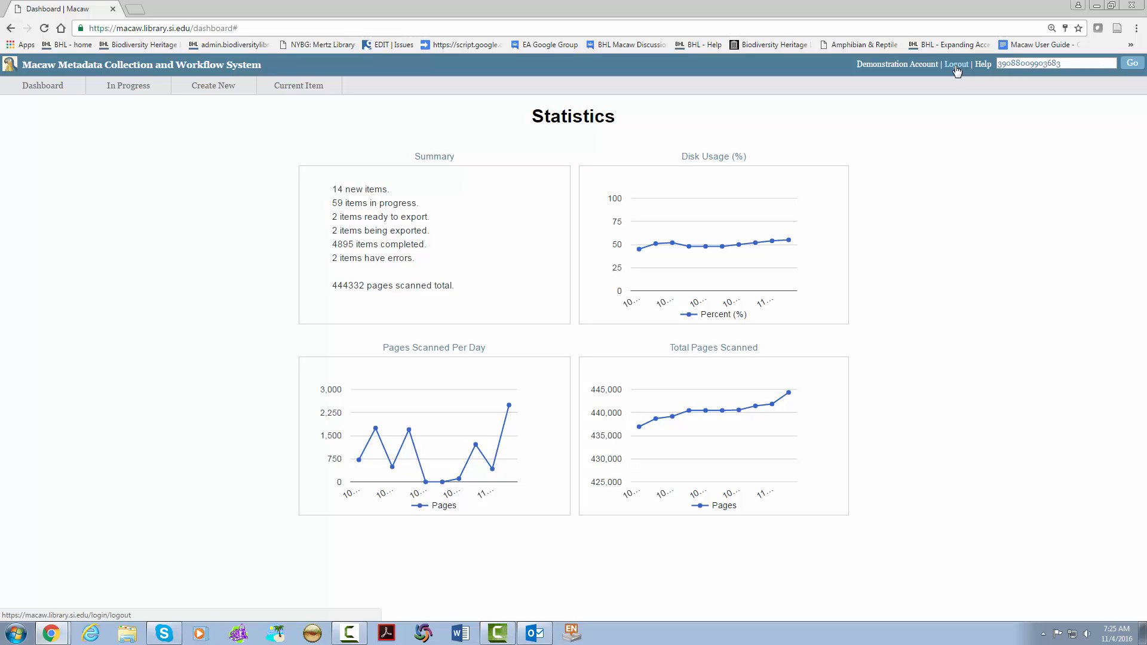
{"action": "mouse_move", "coordinate": [981, 67]}
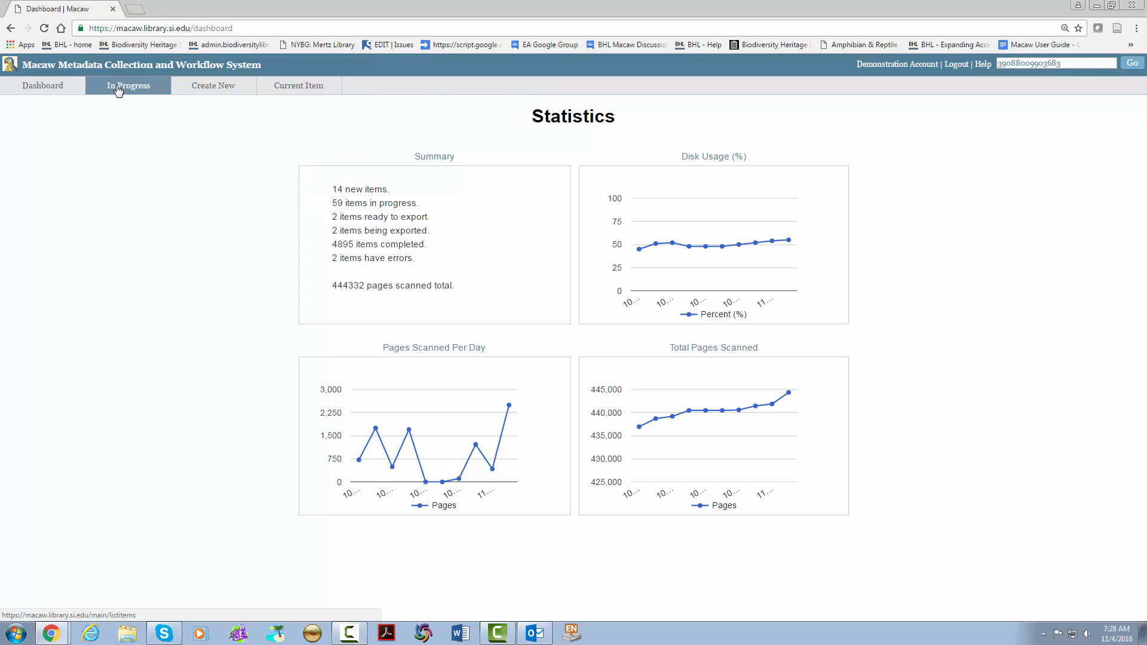
Show only In Progress status items in the In Progress list, then bring up item-creation options.
{"action": "left_click", "coordinate": [128, 85]}
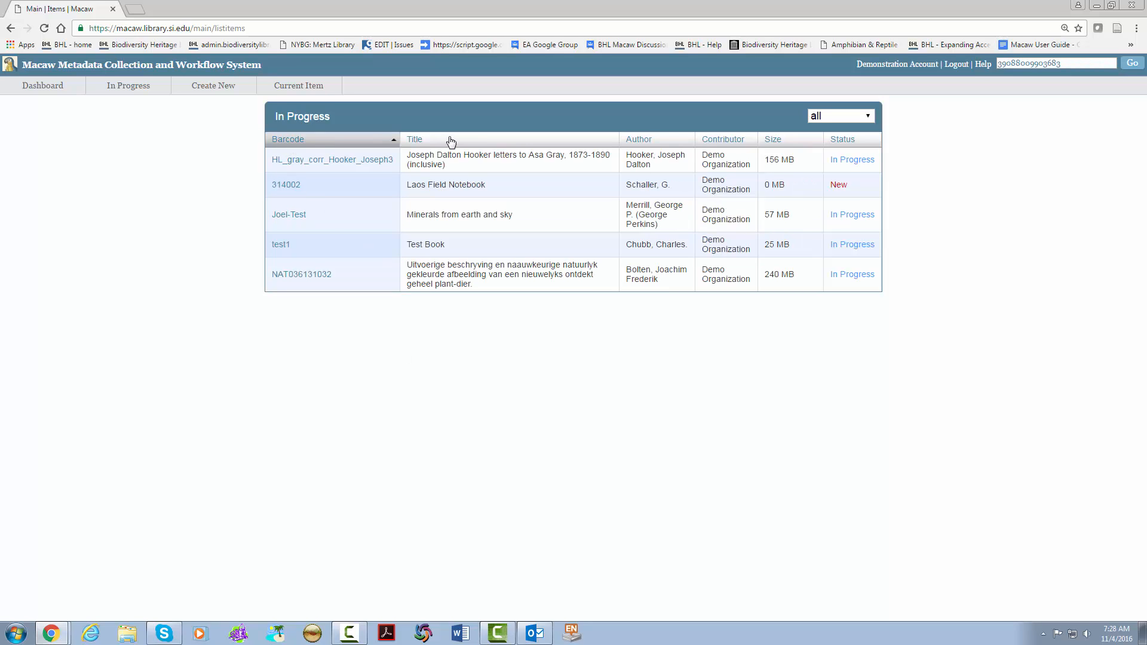
{"action": "mouse_move", "coordinate": [728, 149]}
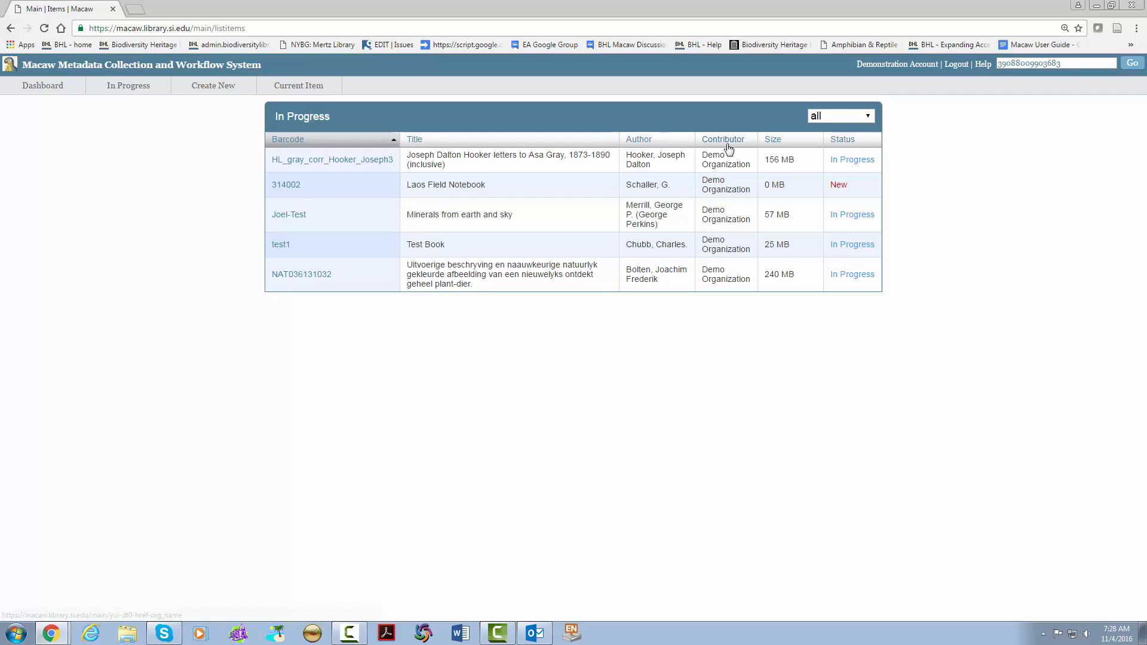
{"action": "mouse_move", "coordinate": [1031, 238]}
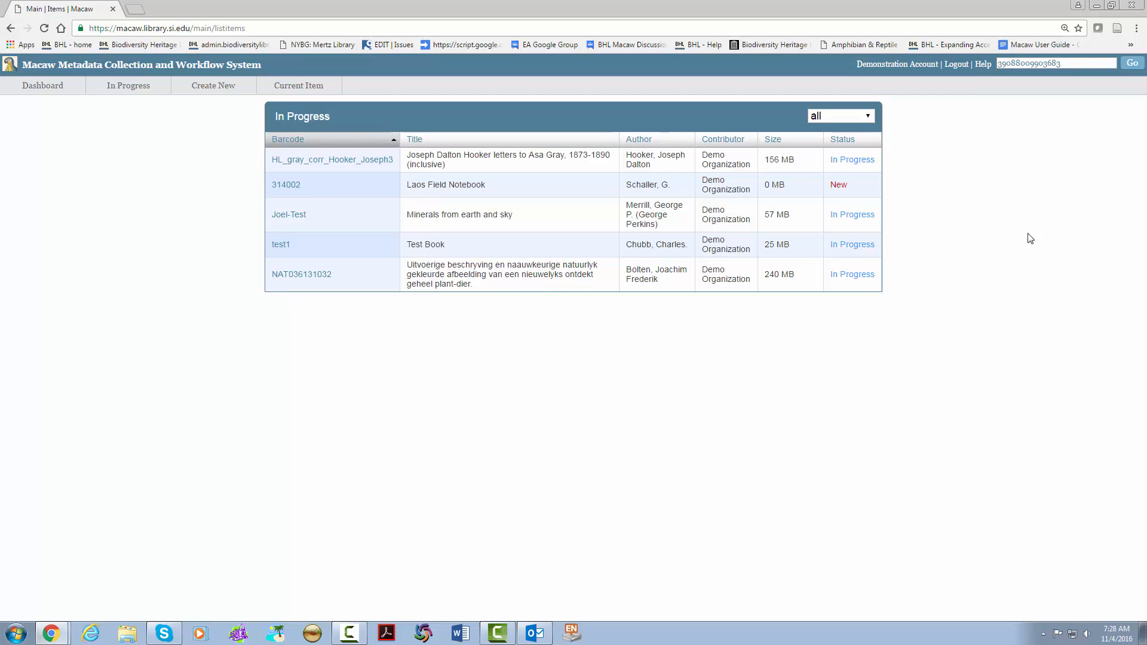
{"action": "mouse_move", "coordinate": [977, 260]}
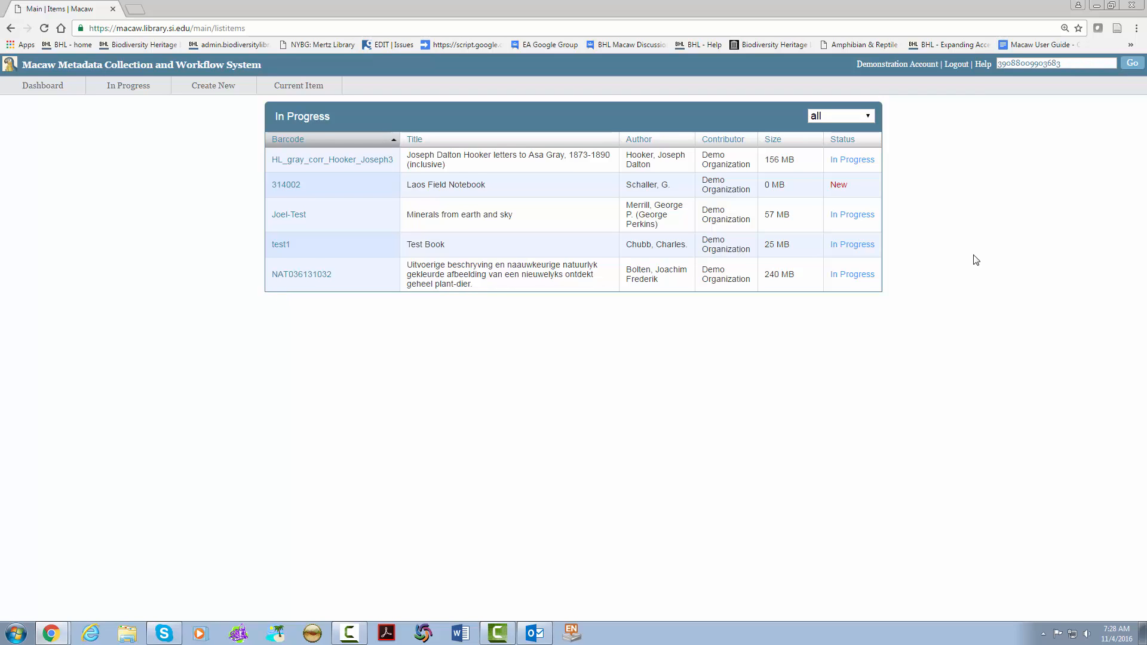
{"action": "mouse_move", "coordinate": [916, 215]}
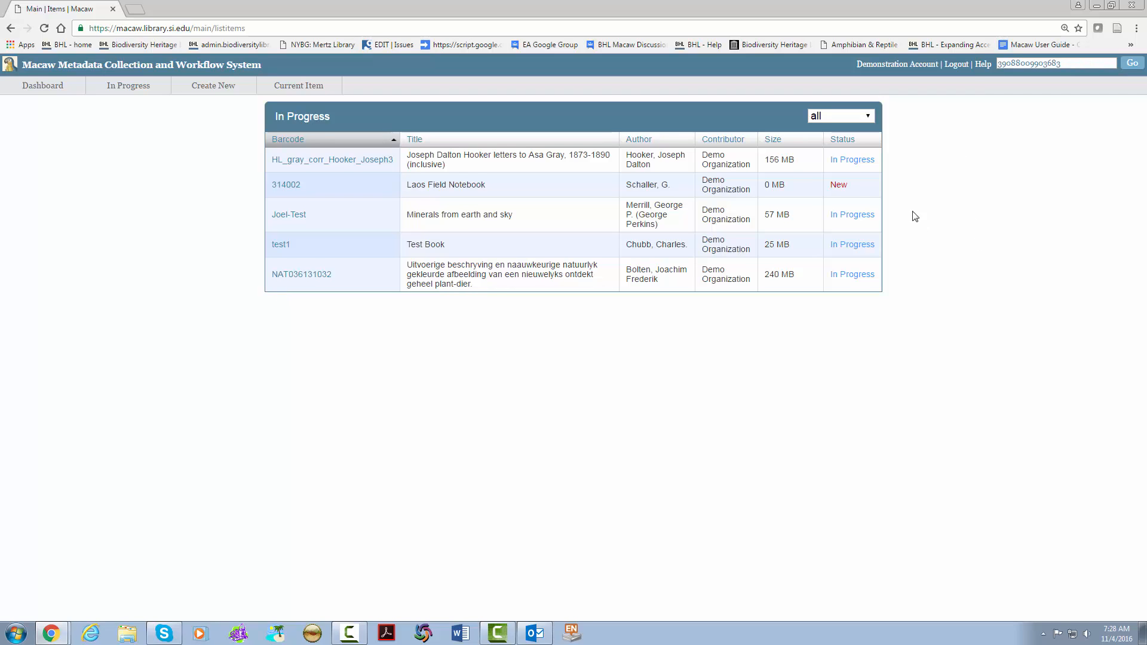
{"action": "left_click", "coordinate": [840, 115]}
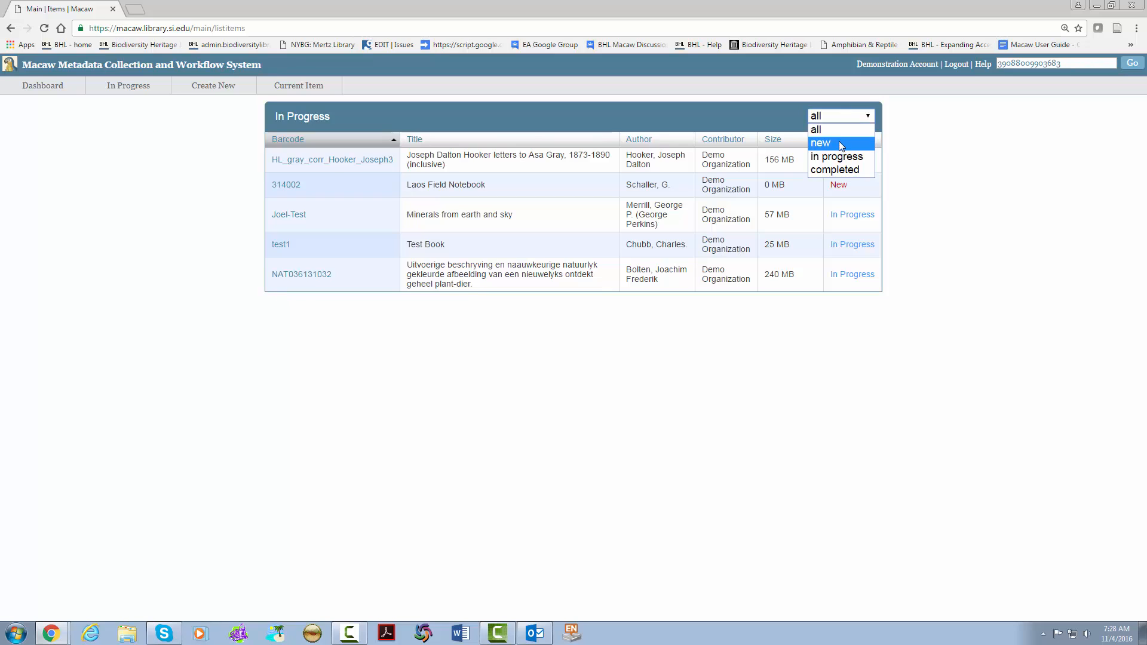
{"action": "left_click", "coordinate": [837, 156]}
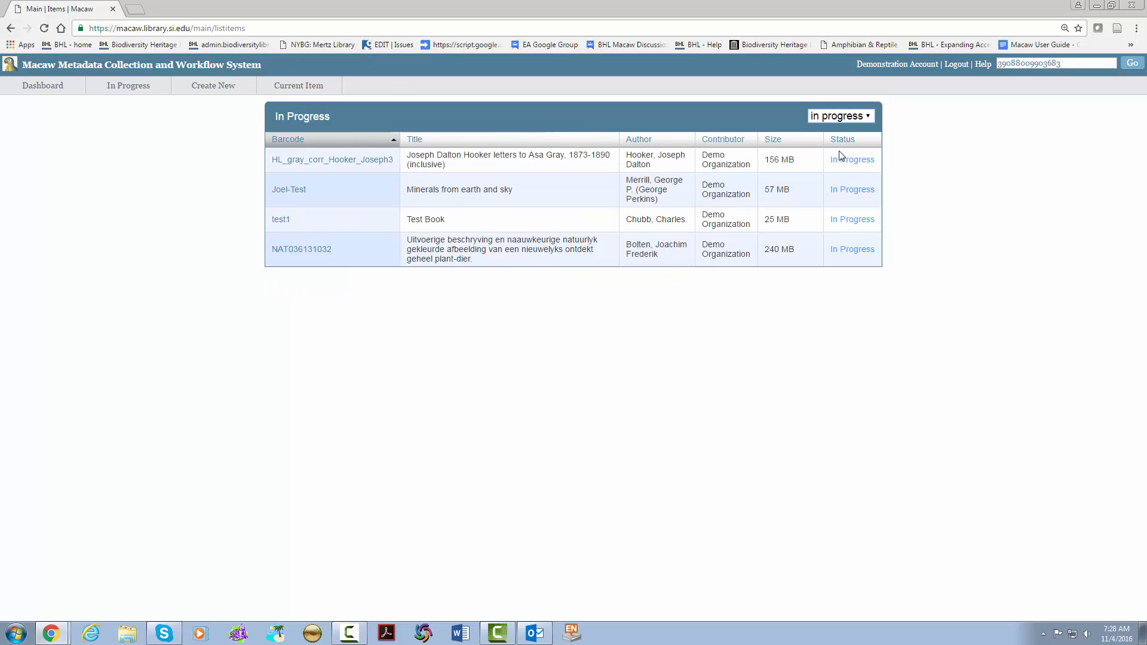
{"action": "mouse_move", "coordinate": [355, 250]}
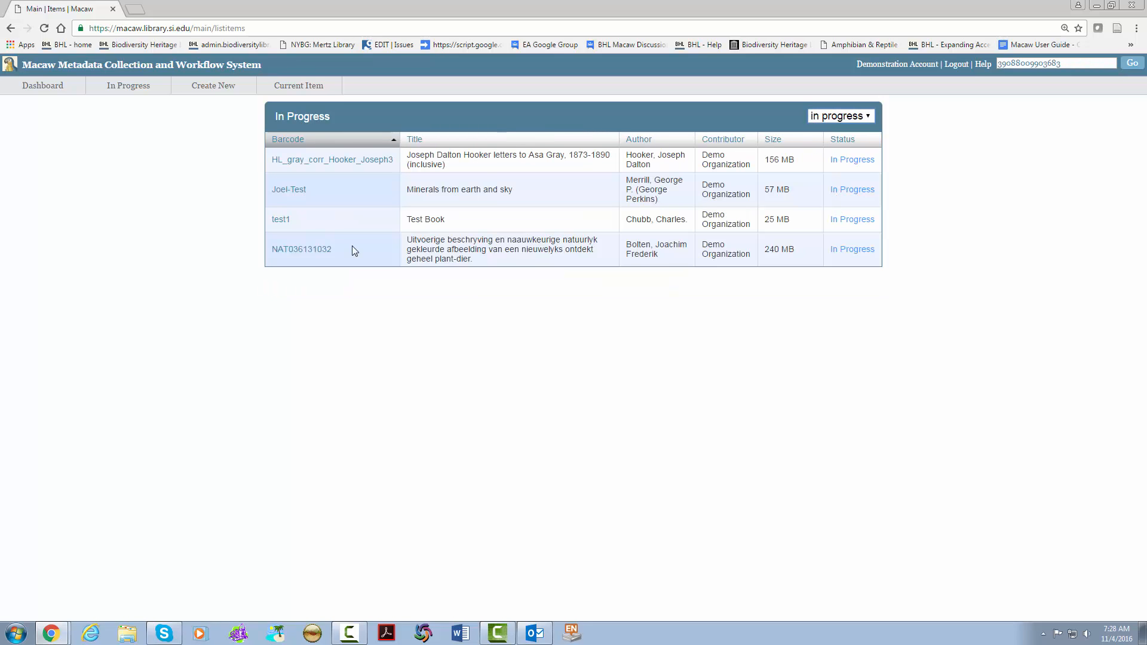
{"action": "mouse_move", "coordinate": [354, 126]}
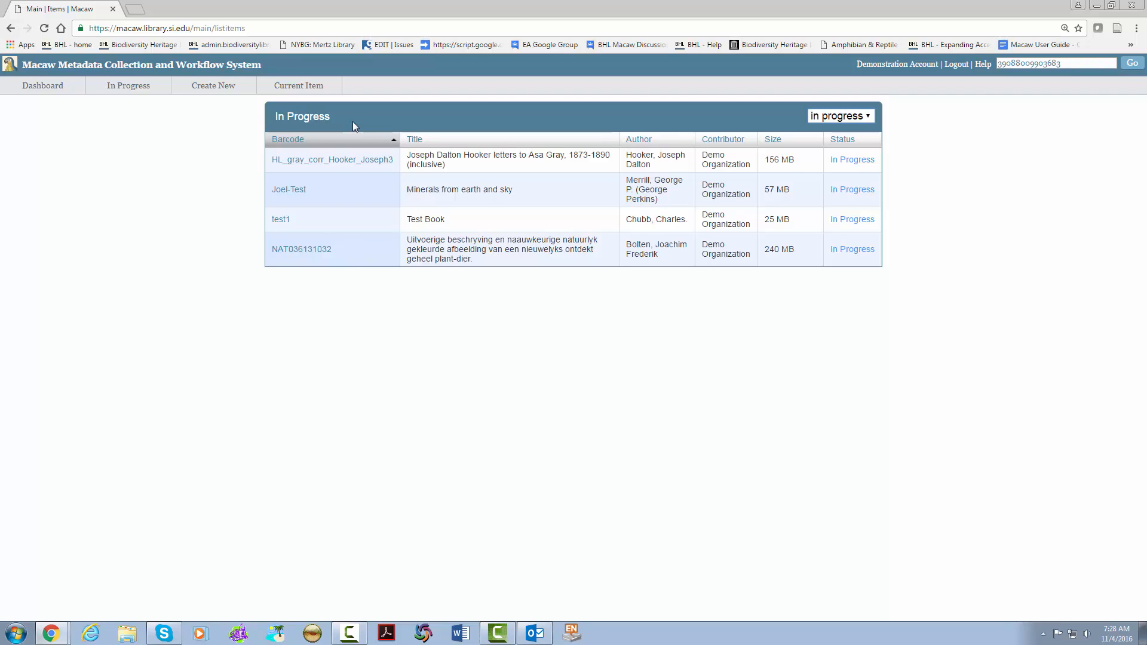
{"action": "mouse_move", "coordinate": [103, 72]}
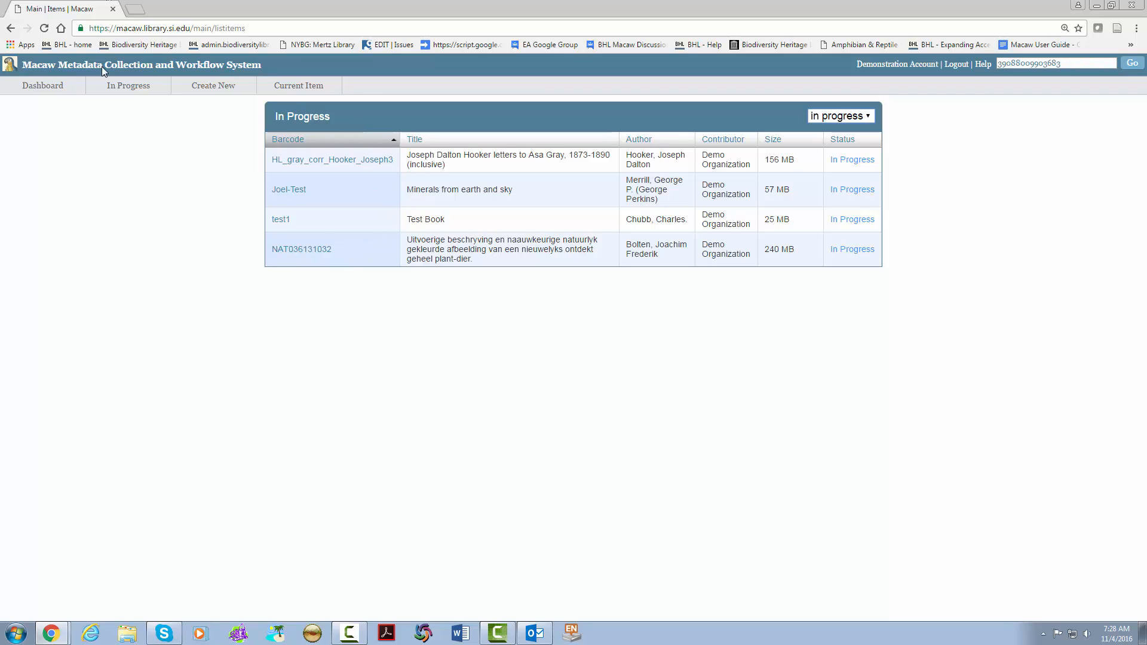
{"action": "left_click", "coordinate": [213, 85]}
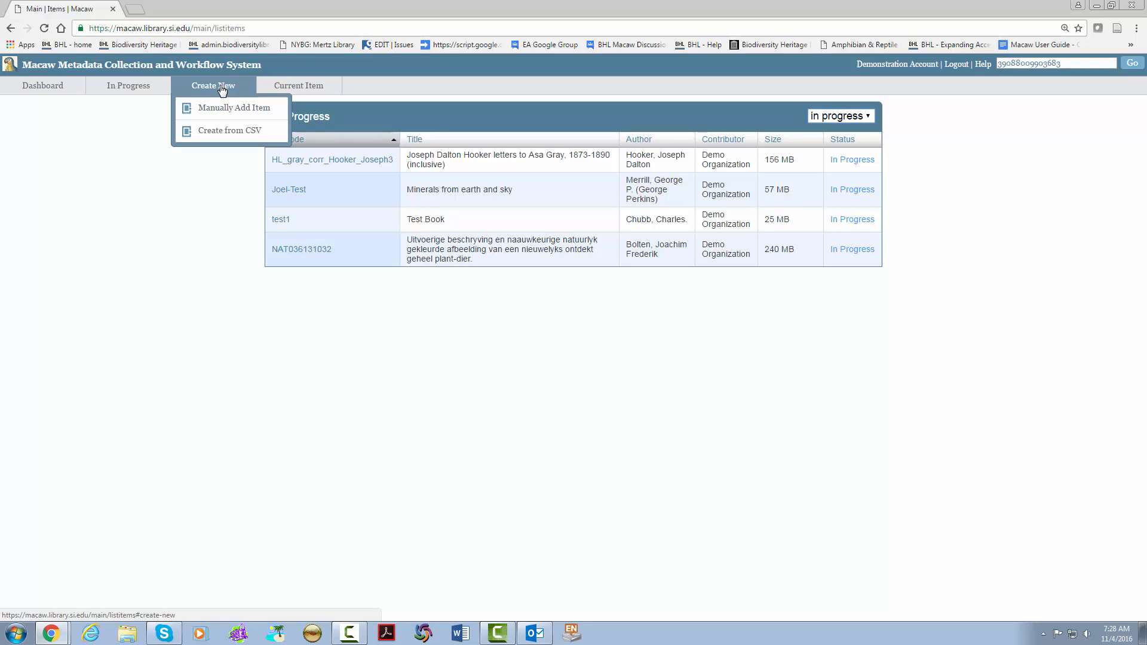
{"action": "mouse_move", "coordinate": [253, 94]}
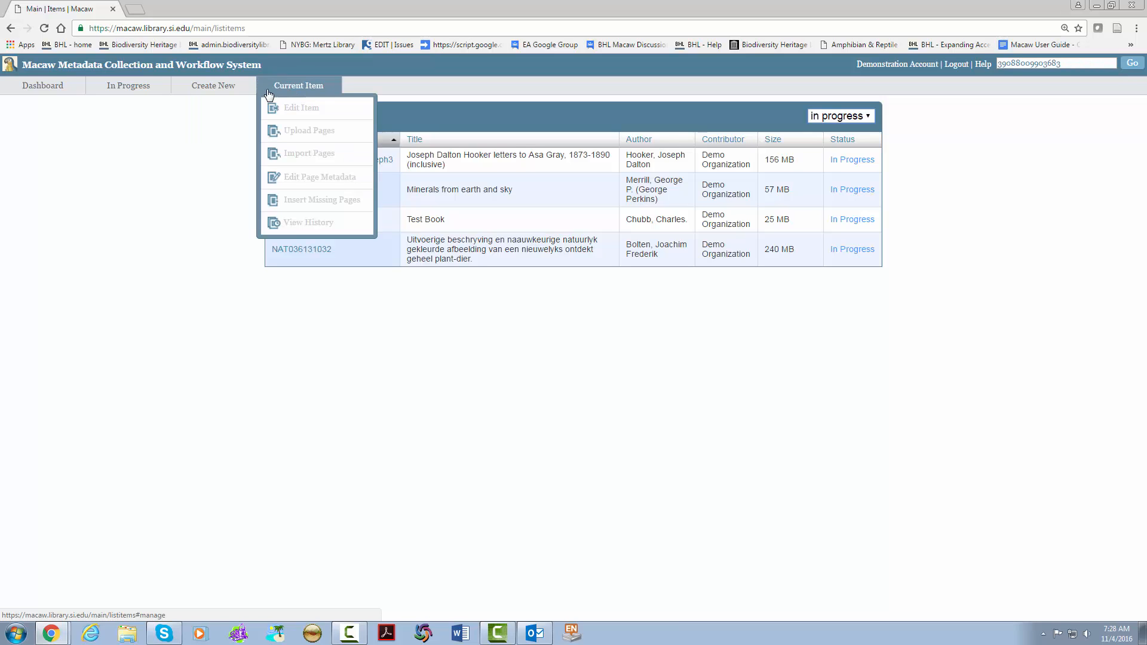
{"action": "mouse_move", "coordinate": [335, 93]}
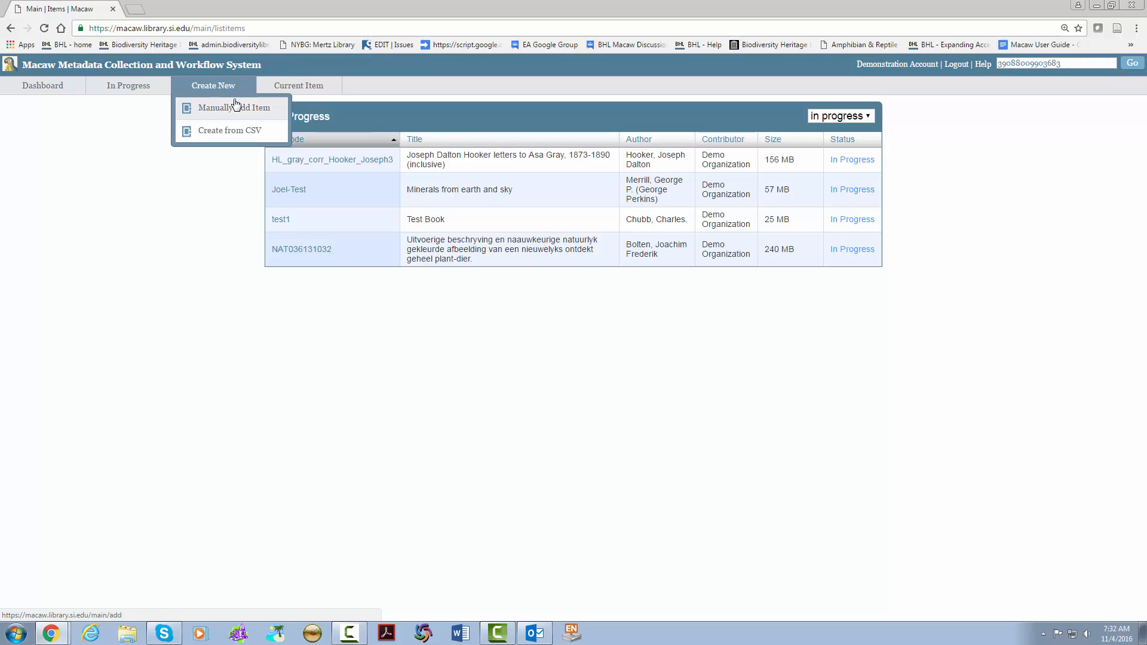
Manually add an item with identifier 03171990 and tick Needs QA.
{"action": "left_click", "coordinate": [235, 109]}
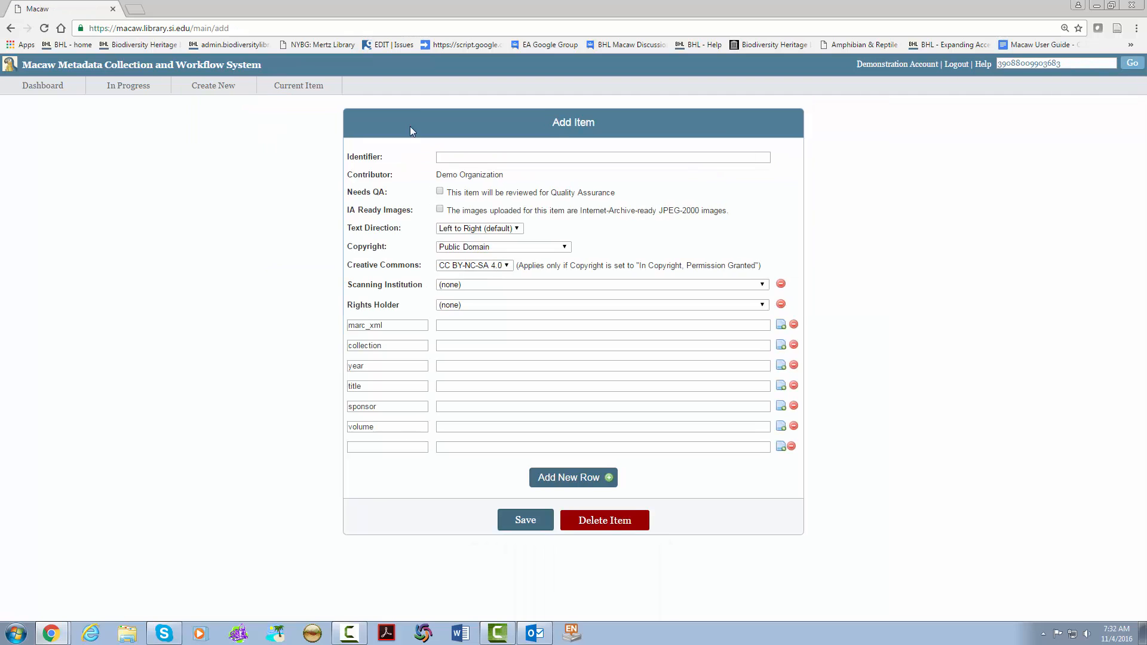
{"action": "mouse_move", "coordinate": [693, 259]}
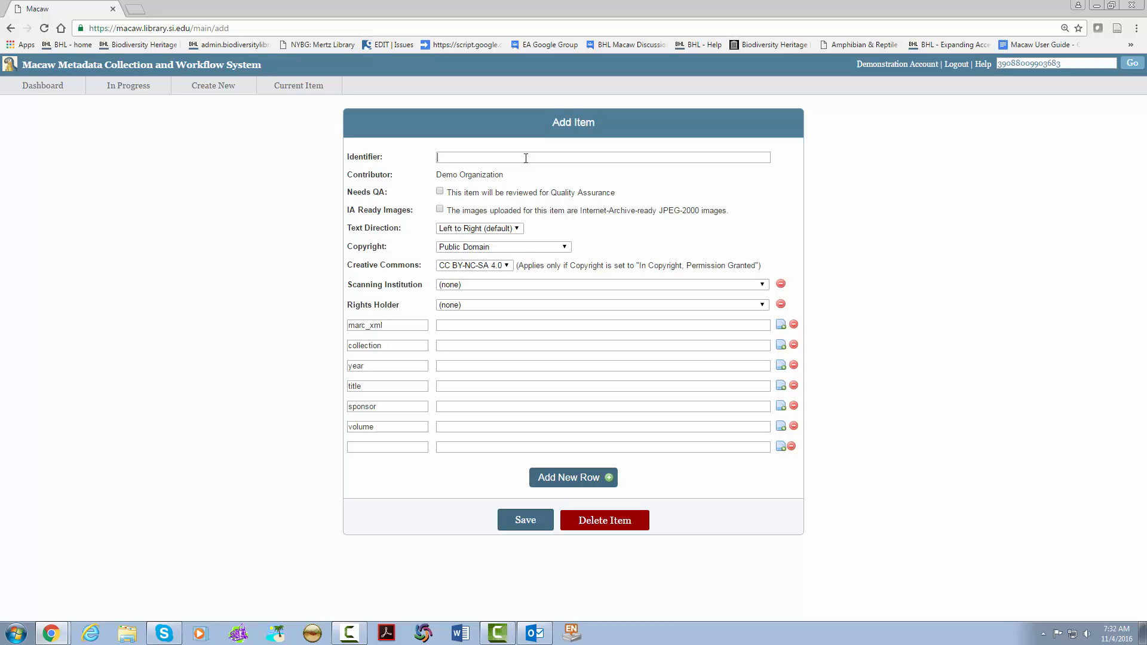
{"action": "type", "text": "03171"}
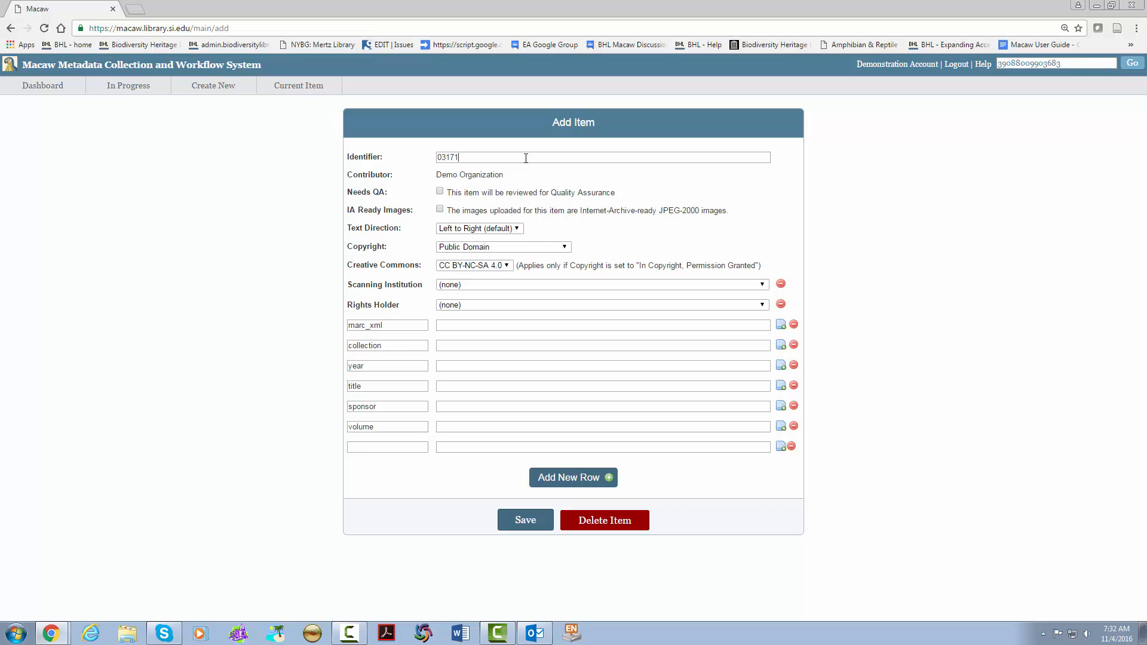
{"action": "type", "text": "990"}
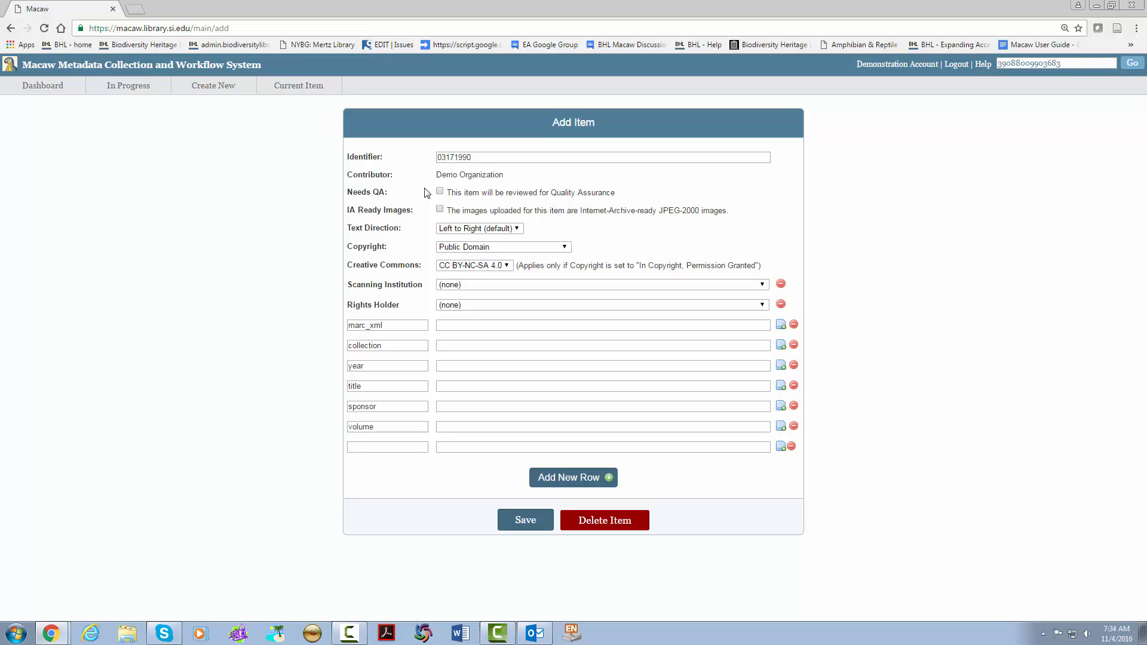
{"action": "left_click", "coordinate": [440, 191]}
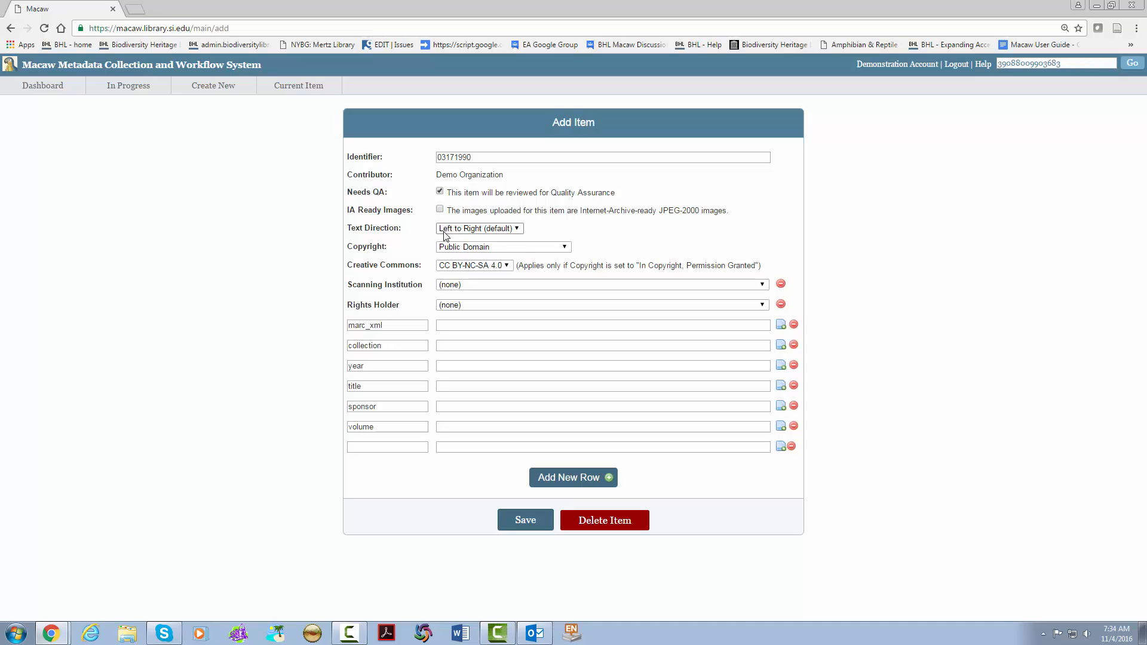
{"action": "left_click", "coordinate": [479, 229]}
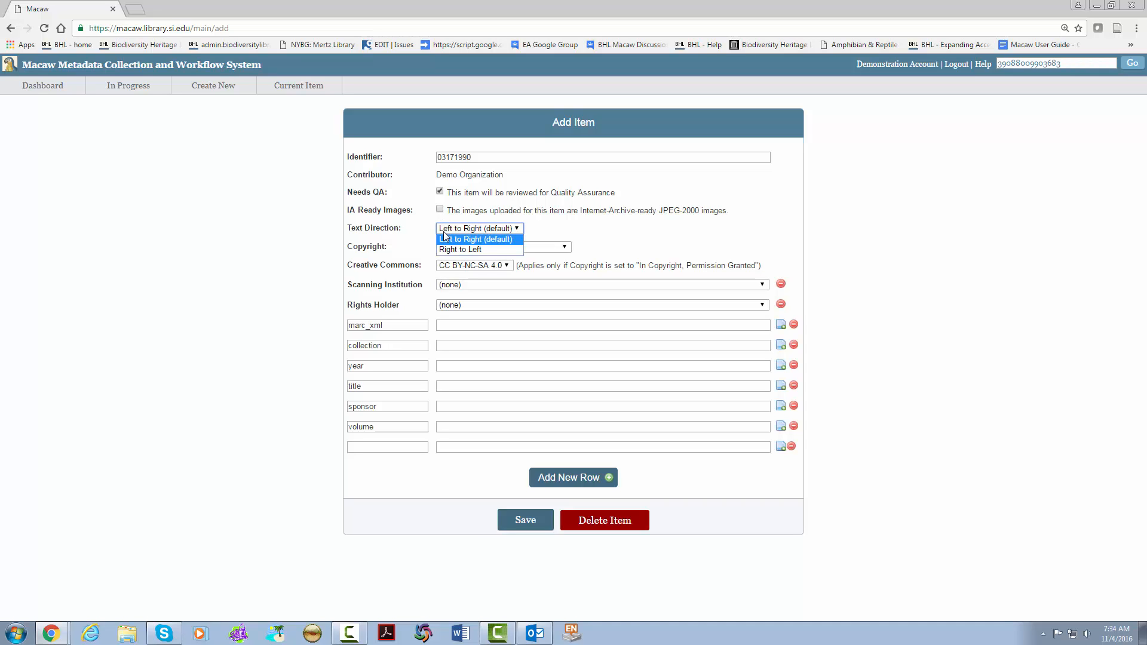
{"action": "left_click", "coordinate": [478, 239]}
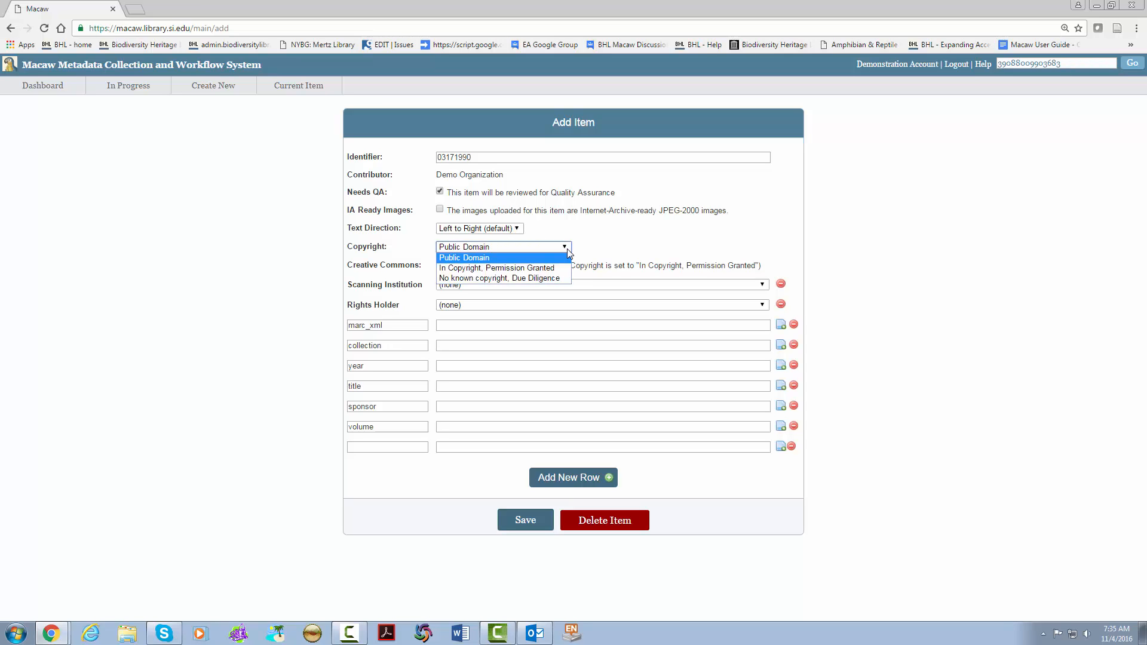
{"action": "left_click", "coordinate": [474, 265]}
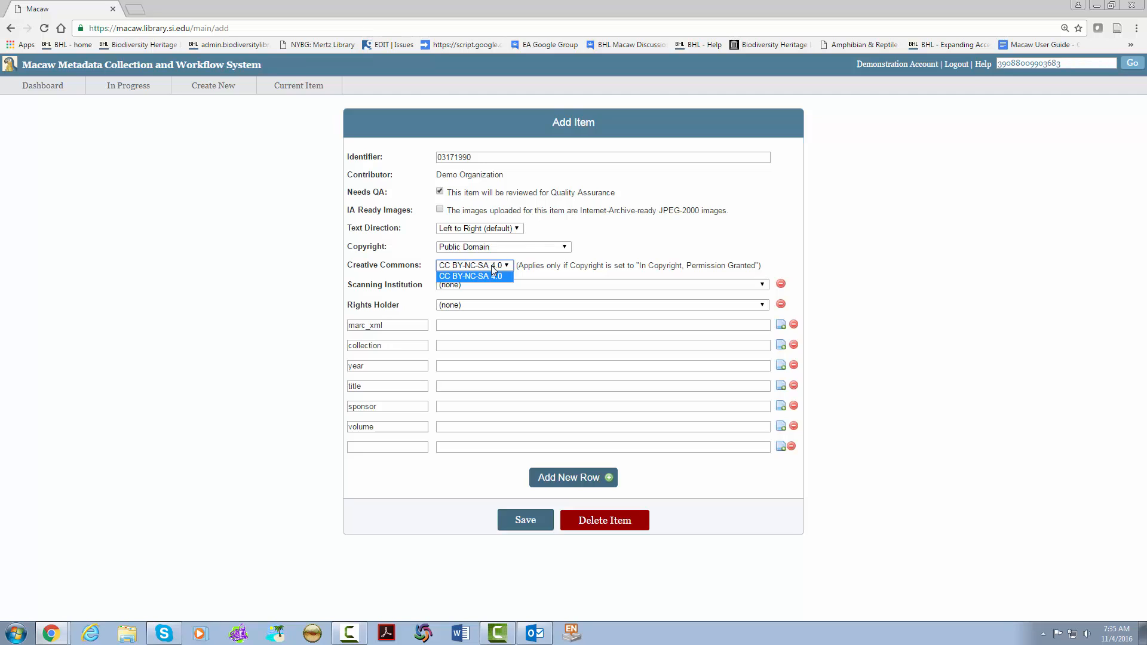
{"action": "left_click", "coordinate": [474, 276]}
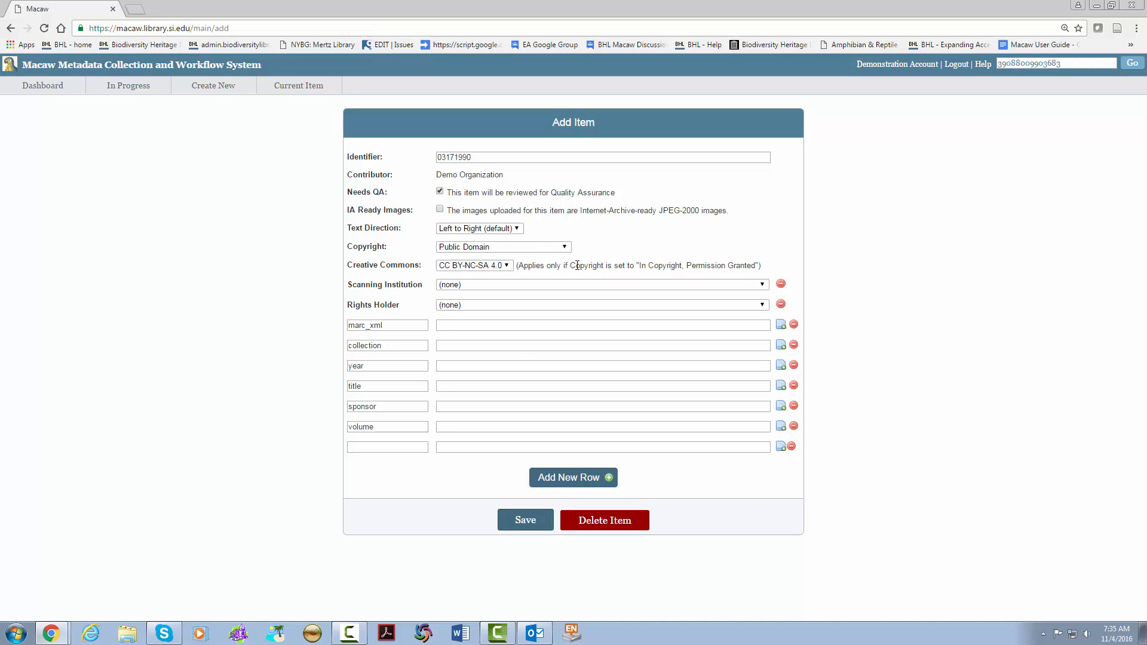
{"action": "mouse_move", "coordinate": [369, 290]}
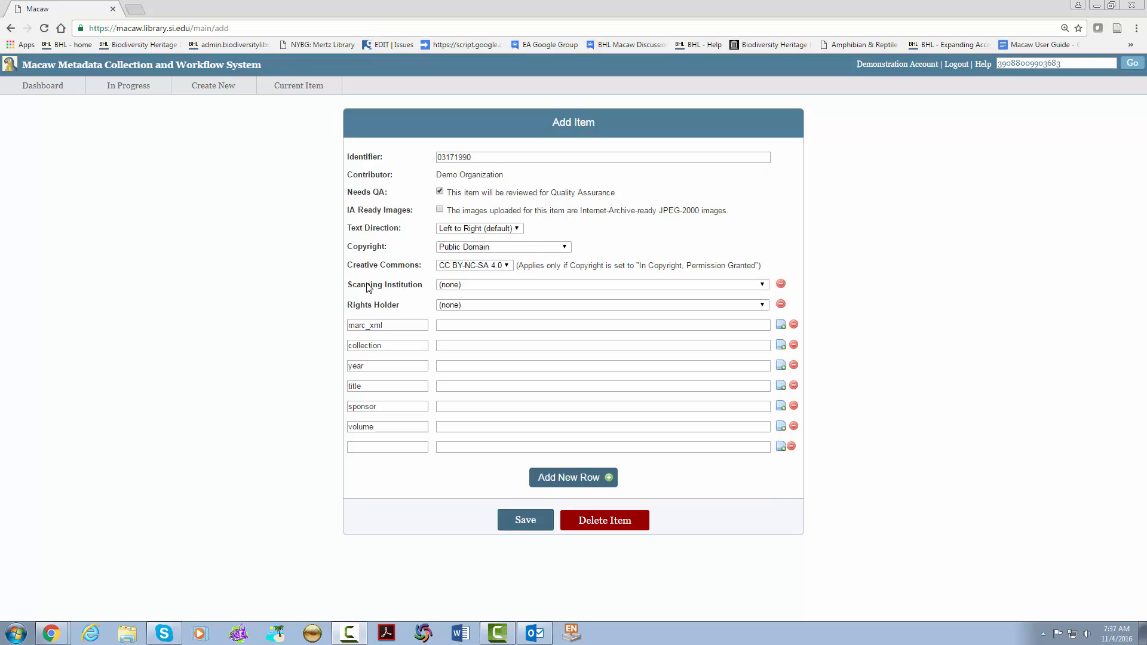
Set scanning institution to Harvard University, Museum of Comparative Zoology, Ernst Mayr Library.
{"action": "left_click", "coordinate": [602, 284]}
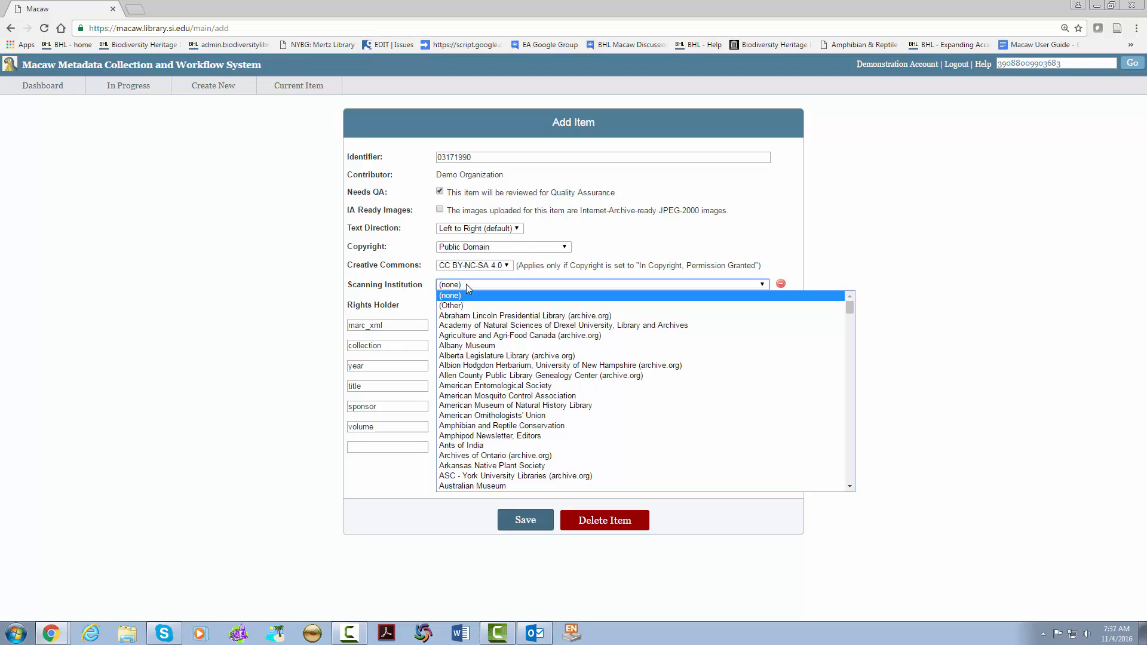
{"action": "mouse_move", "coordinate": [451, 305]}
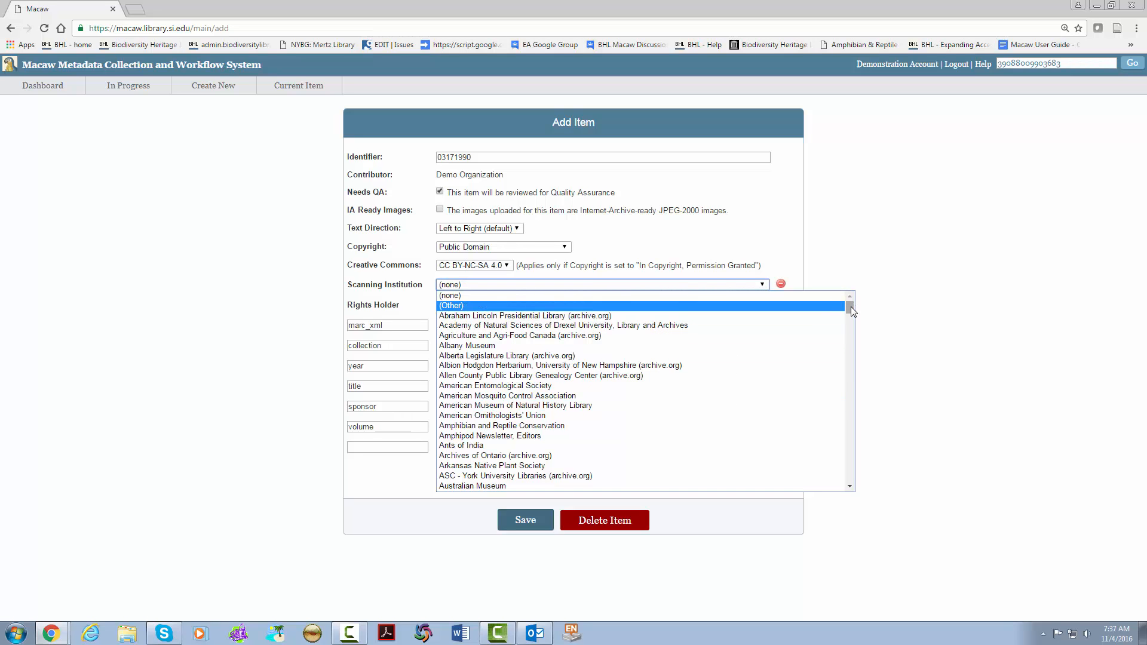
{"action": "scroll", "scroll_direction": "down", "scroll_amount": 3}
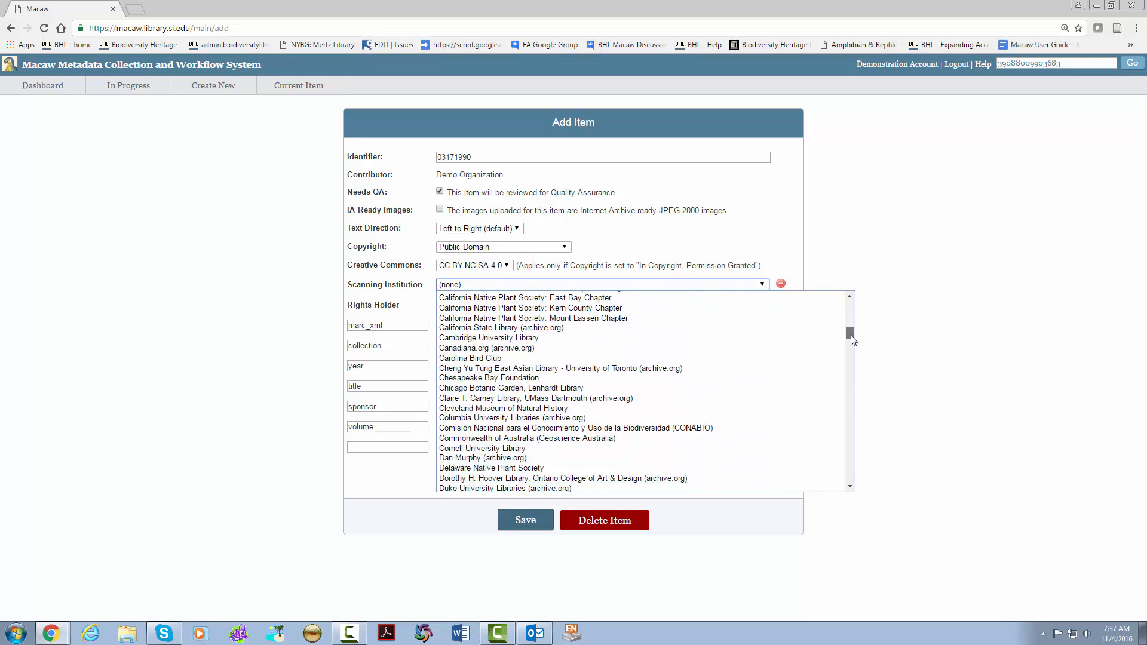
{"action": "scroll", "scroll_direction": "down", "scroll_amount": 3}
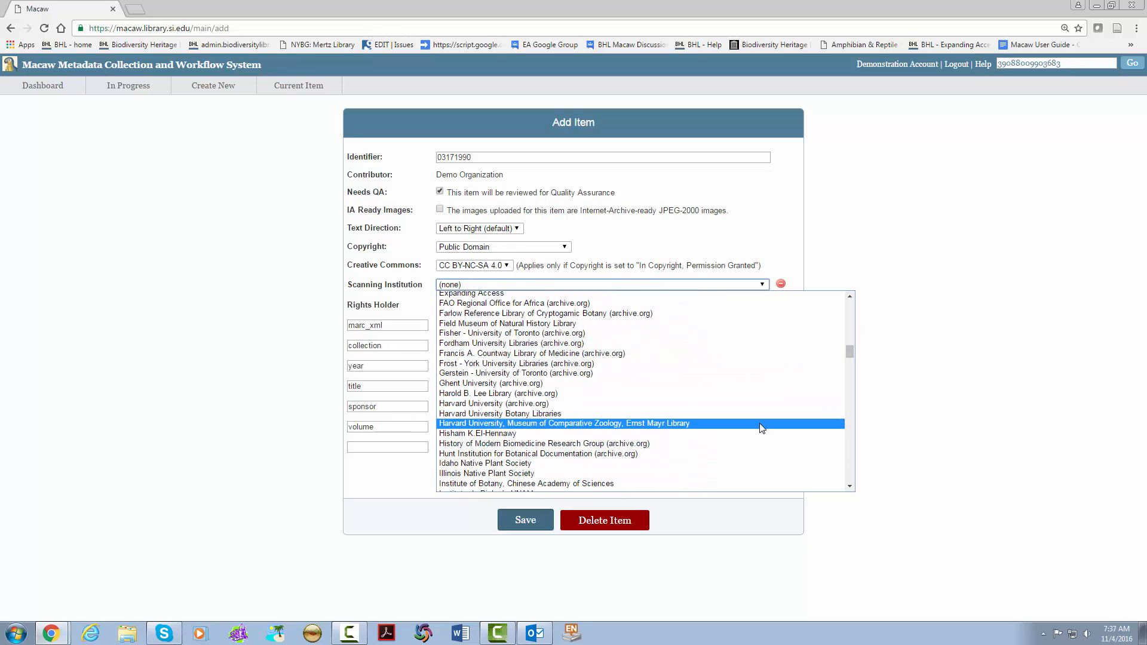
{"action": "left_click", "coordinate": [564, 423]}
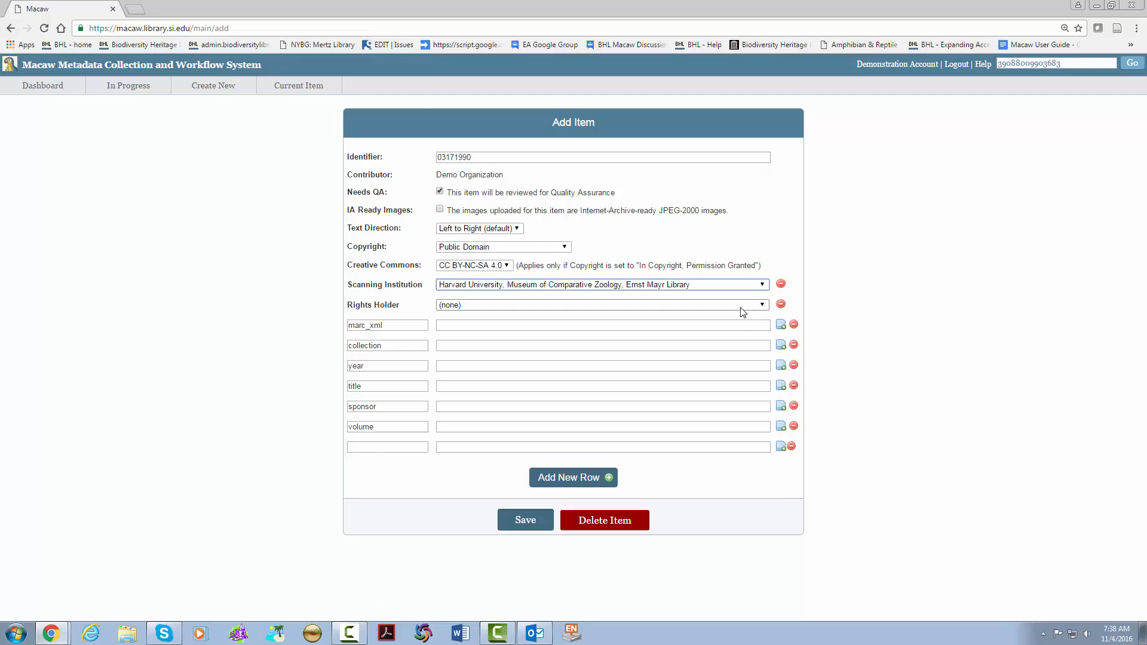
{"action": "left_click", "coordinate": [603, 305]}
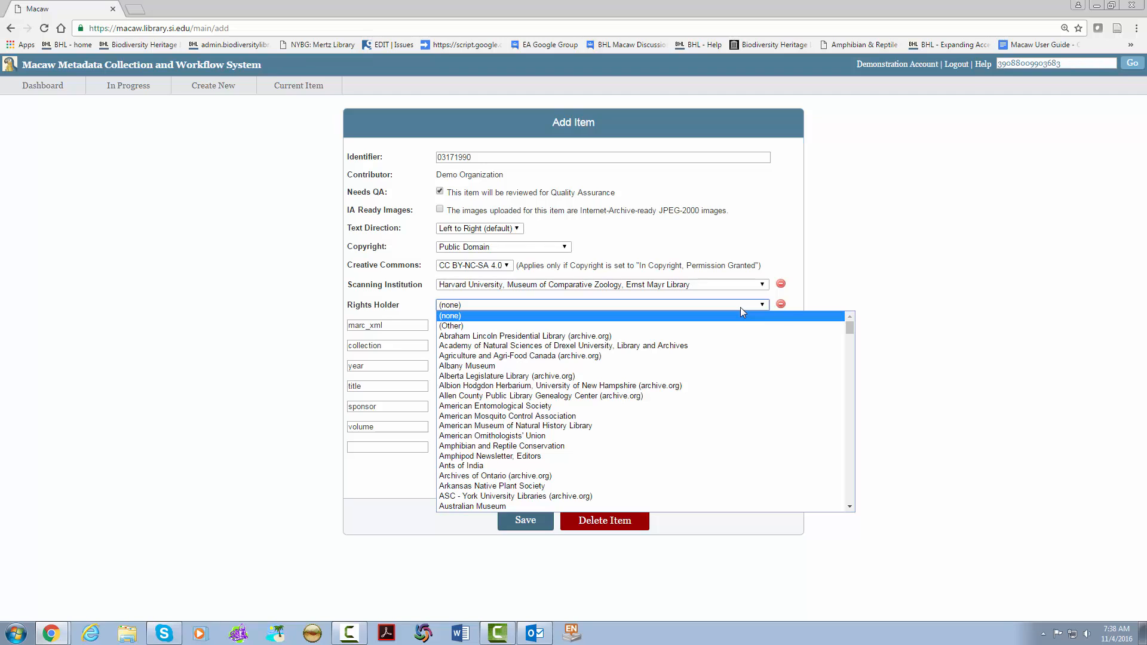
Switch the marc_xml row to a file upload and browse to the Desktop.
{"action": "left_click", "coordinate": [474, 316]}
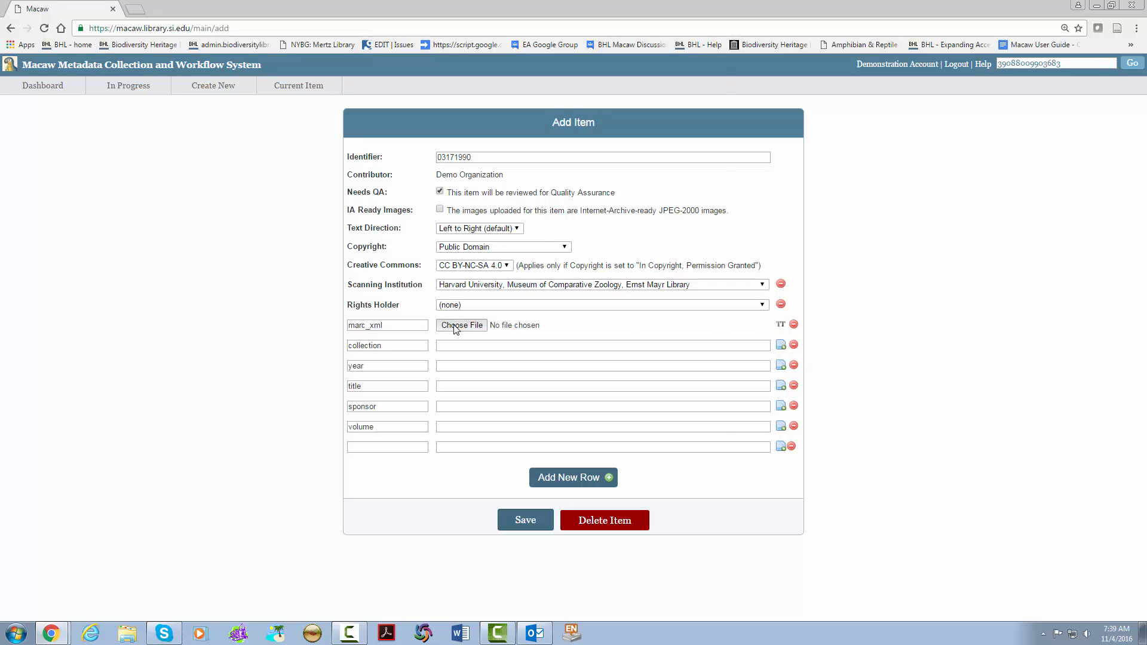
{"action": "left_click", "coordinate": [461, 325]}
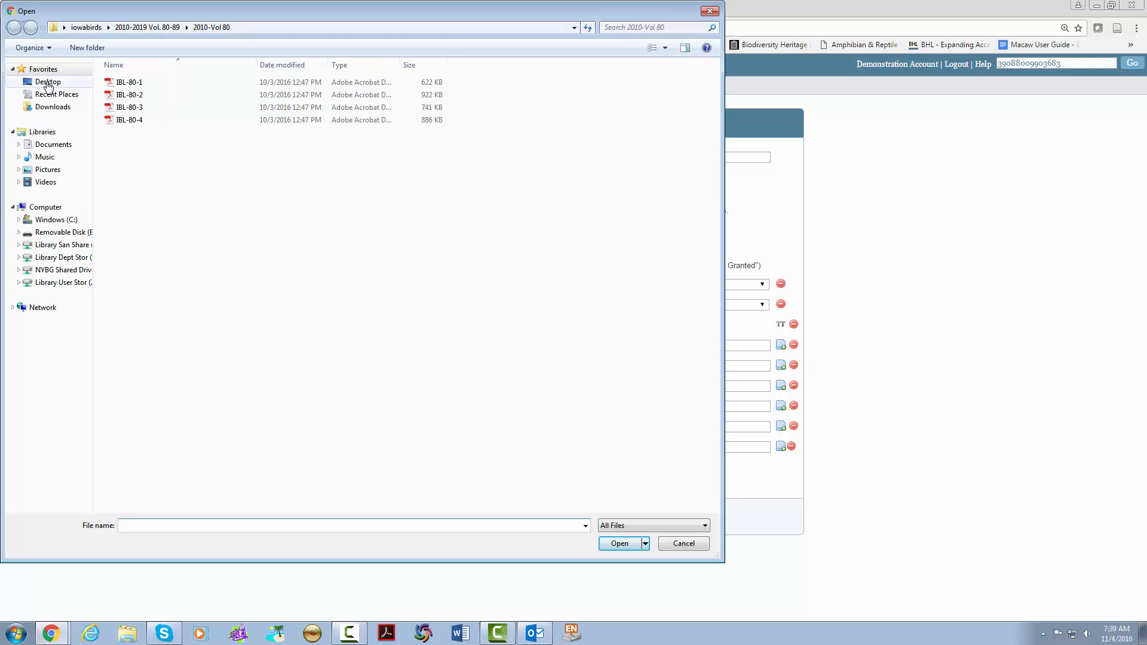
{"action": "left_click", "coordinate": [48, 82]}
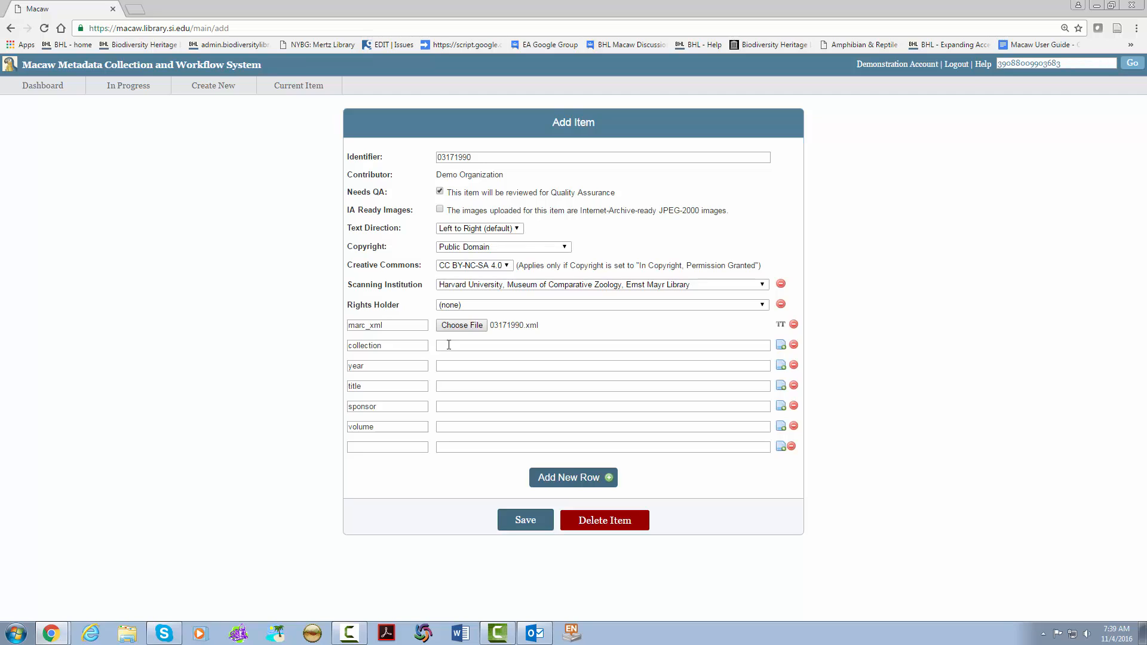
Set the collection to biodiversity and the year to 1887.
{"action": "type", "text": "b"}
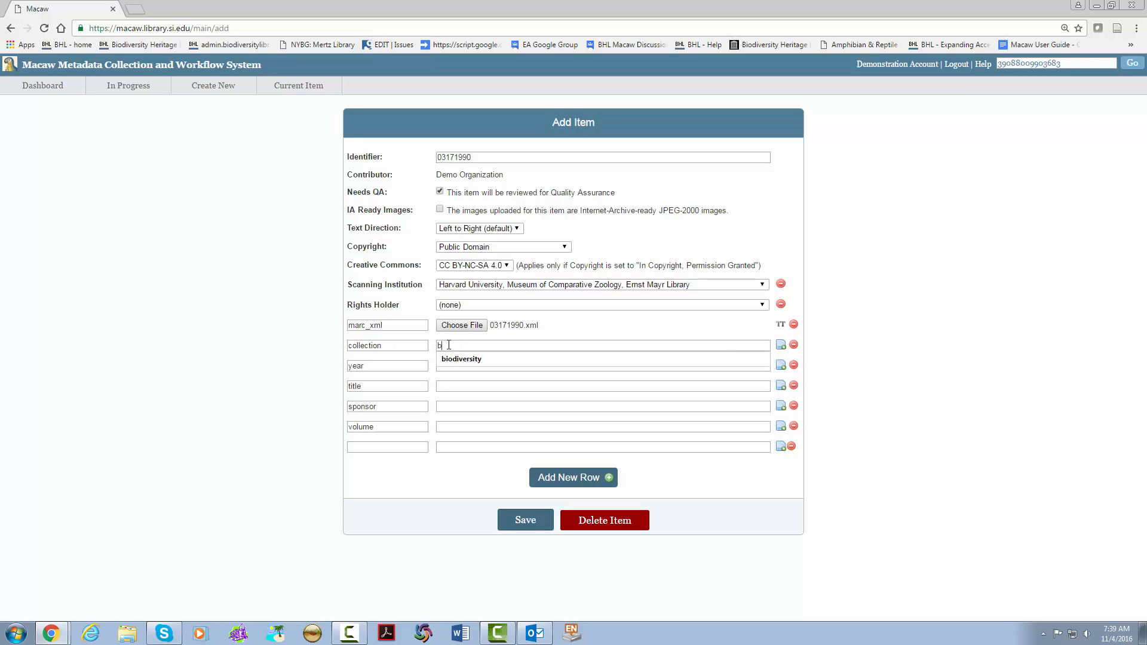
{"action": "type", "text": "io"}
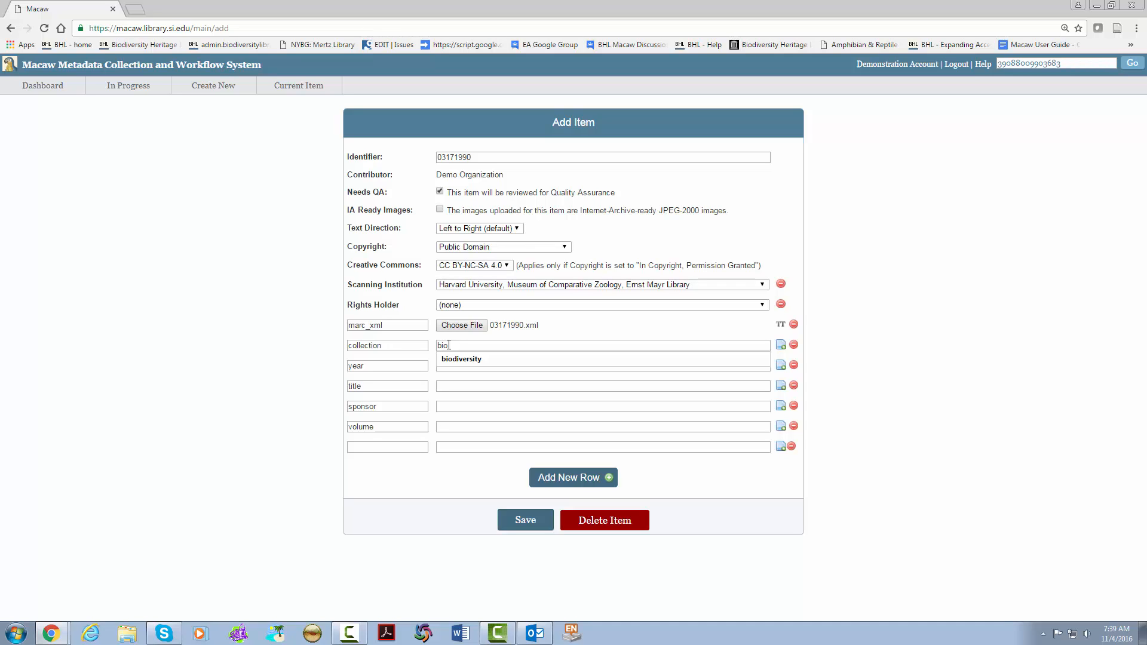
{"action": "left_click", "coordinate": [461, 359]}
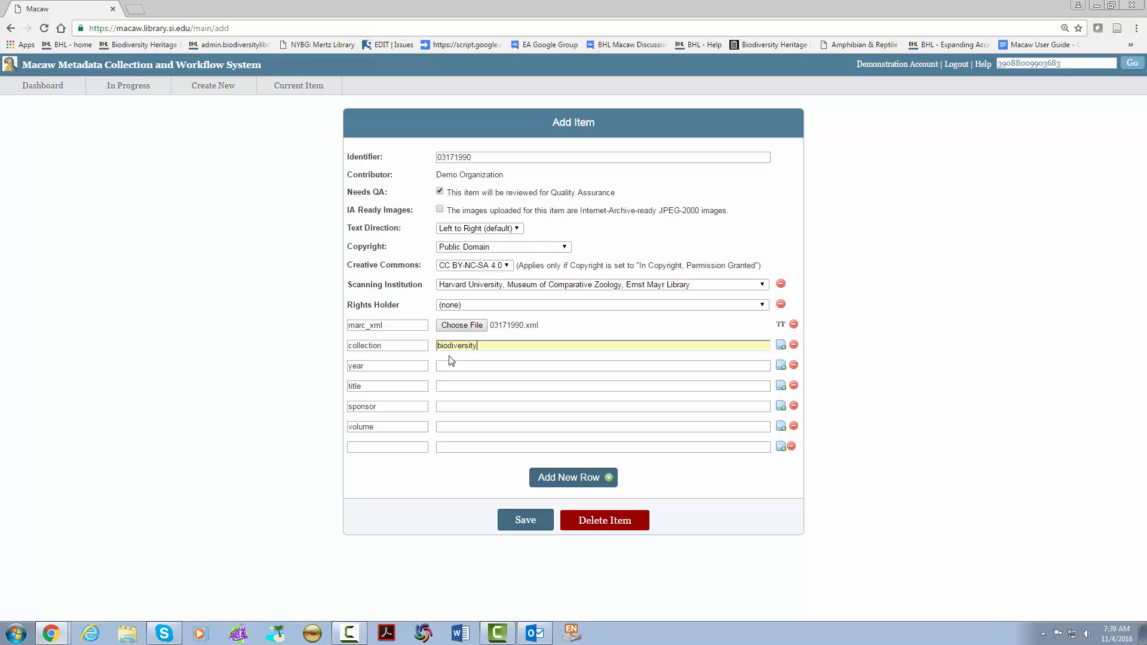
{"action": "left_click", "coordinate": [497, 365]}
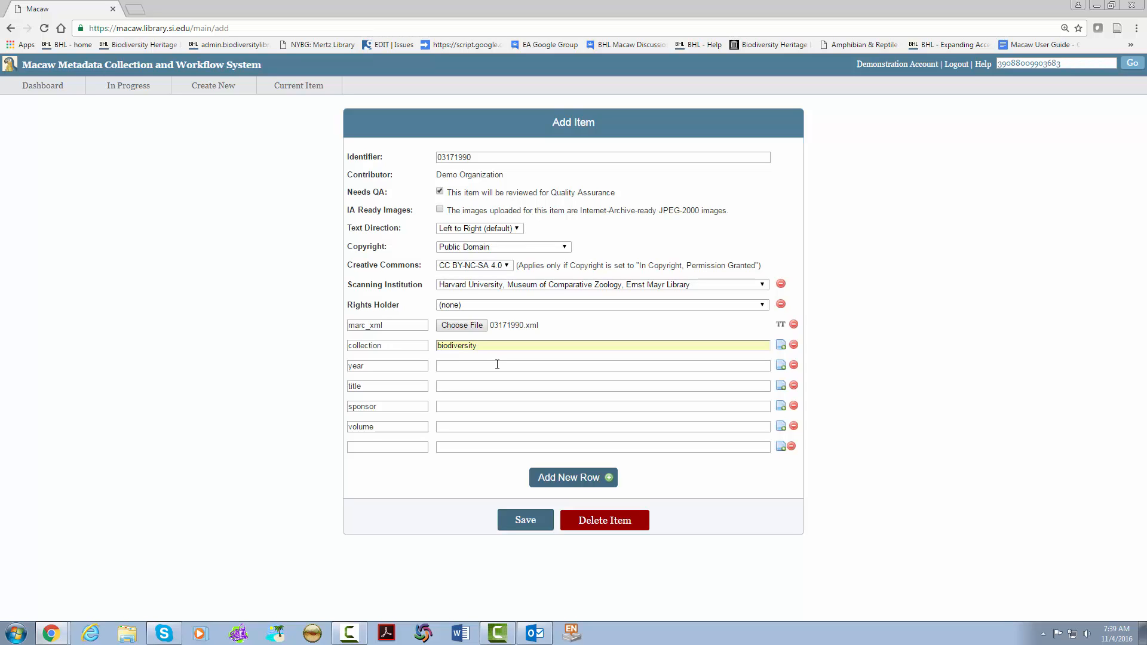
{"action": "type", "text": "1887"}
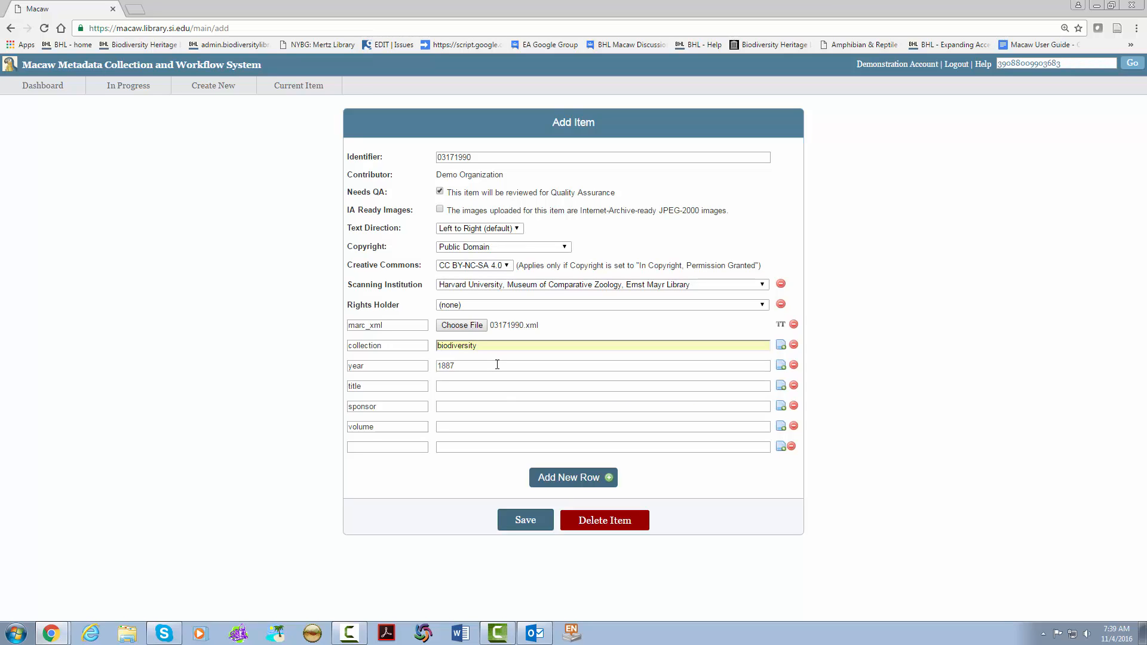
{"action": "mouse_move", "coordinate": [572, 403]}
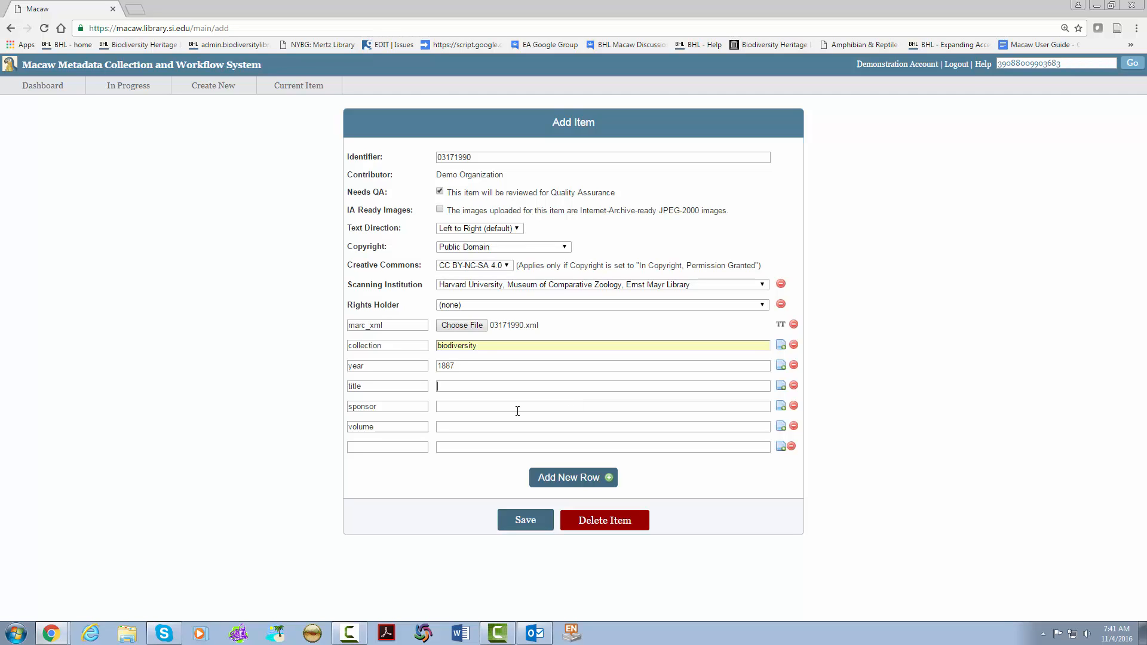
{"action": "mouse_move", "coordinate": [472, 406]}
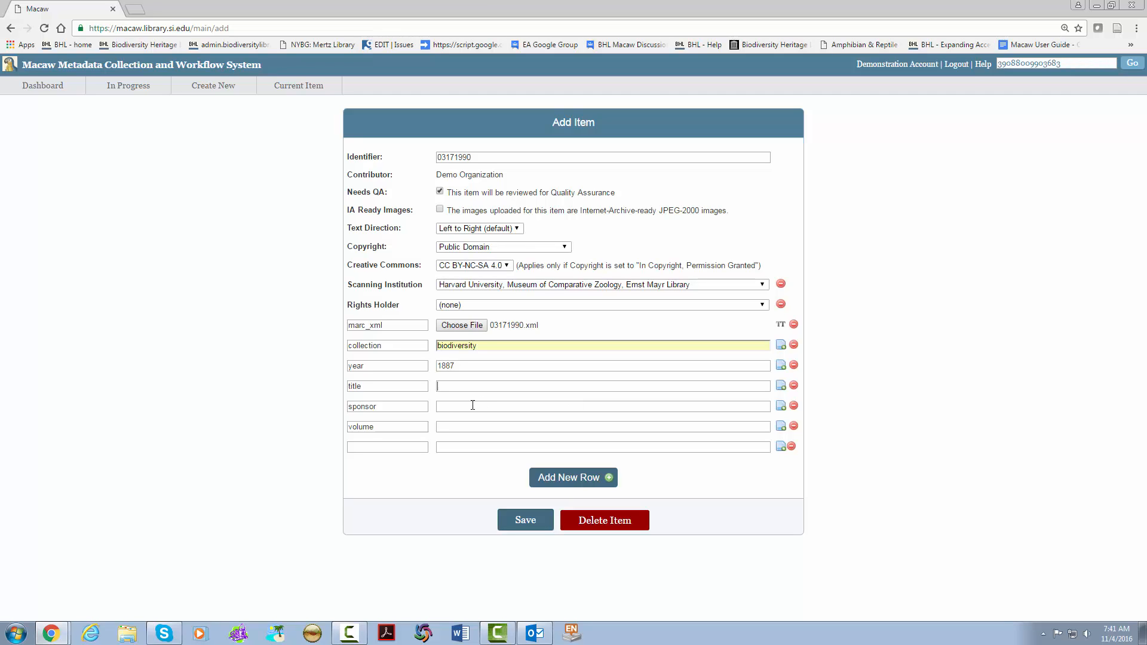
{"action": "type", "text": "Test Item v.1 no.1 1887"}
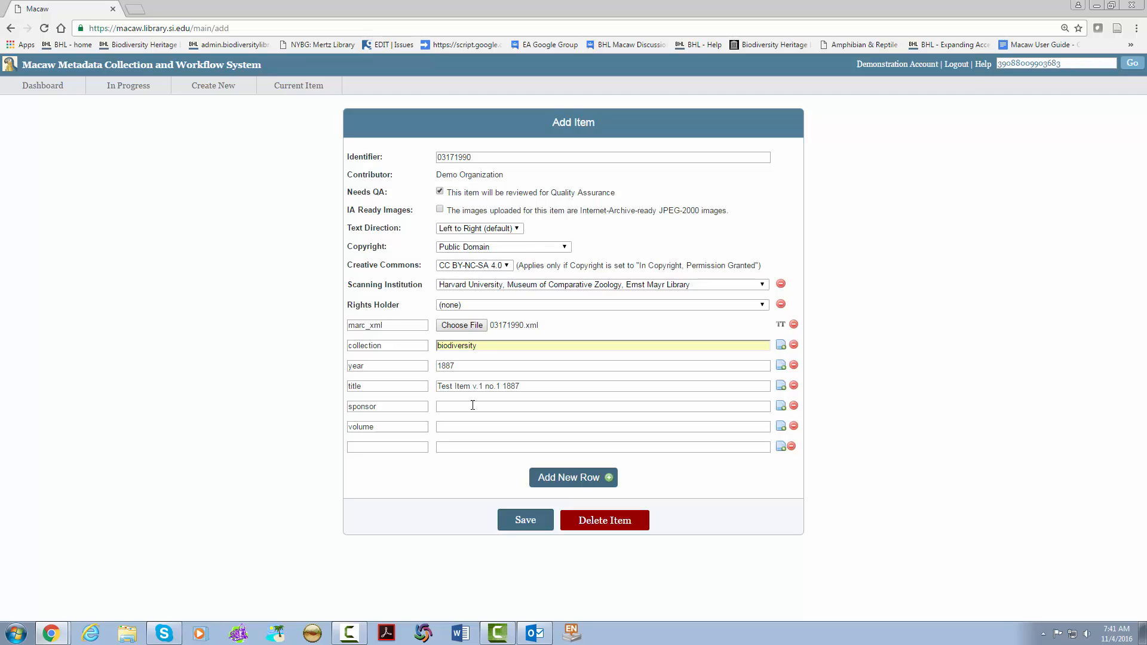
{"action": "type", "text": "i"}
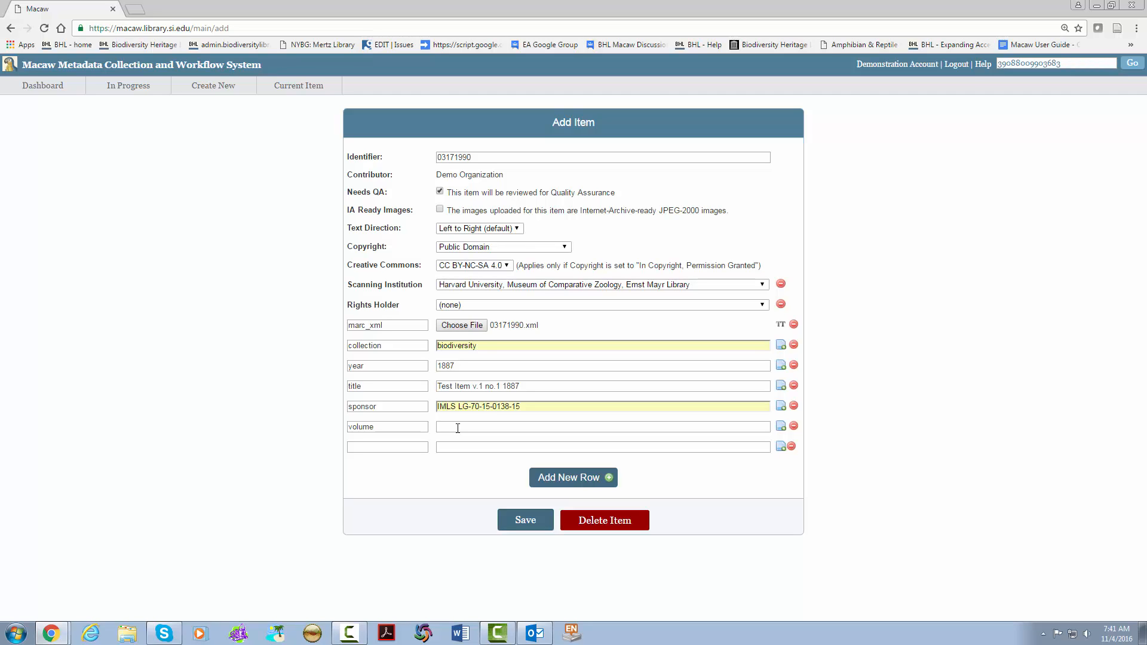
{"action": "type", "text": "v.1:no.1 (1"}
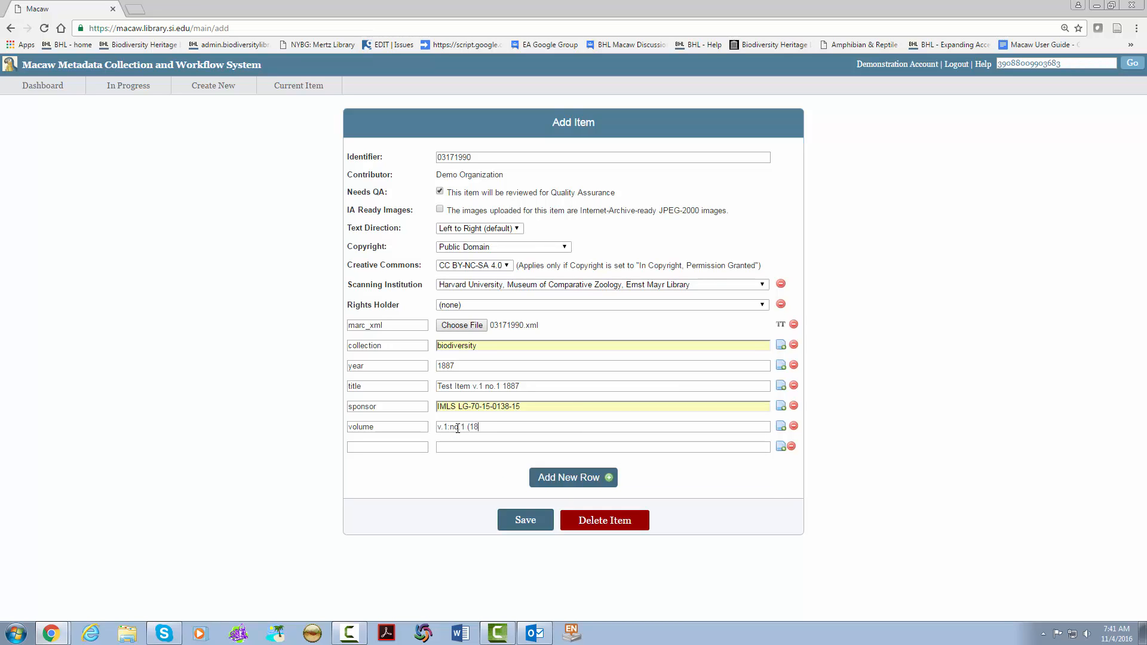
{"action": "type", "text": "87)"}
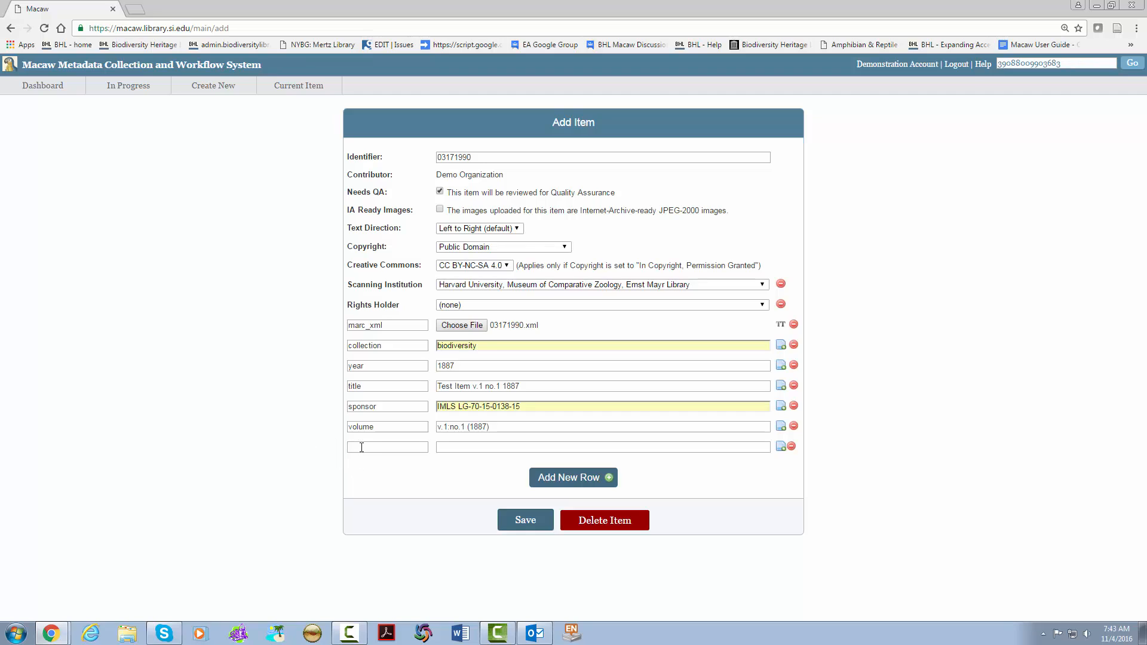
Add a second collection, bhlexpandingaccess, and a new blank metadata row.
{"action": "type", "text": "collection"}
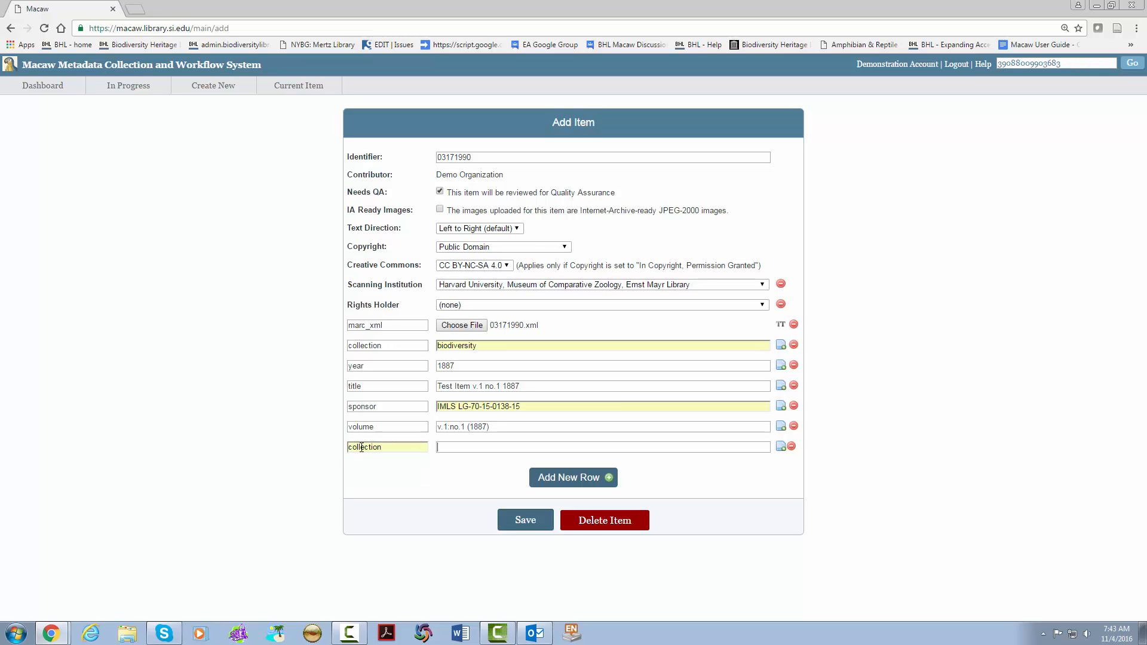
{"action": "type", "text": "bhlexpandingaccess"}
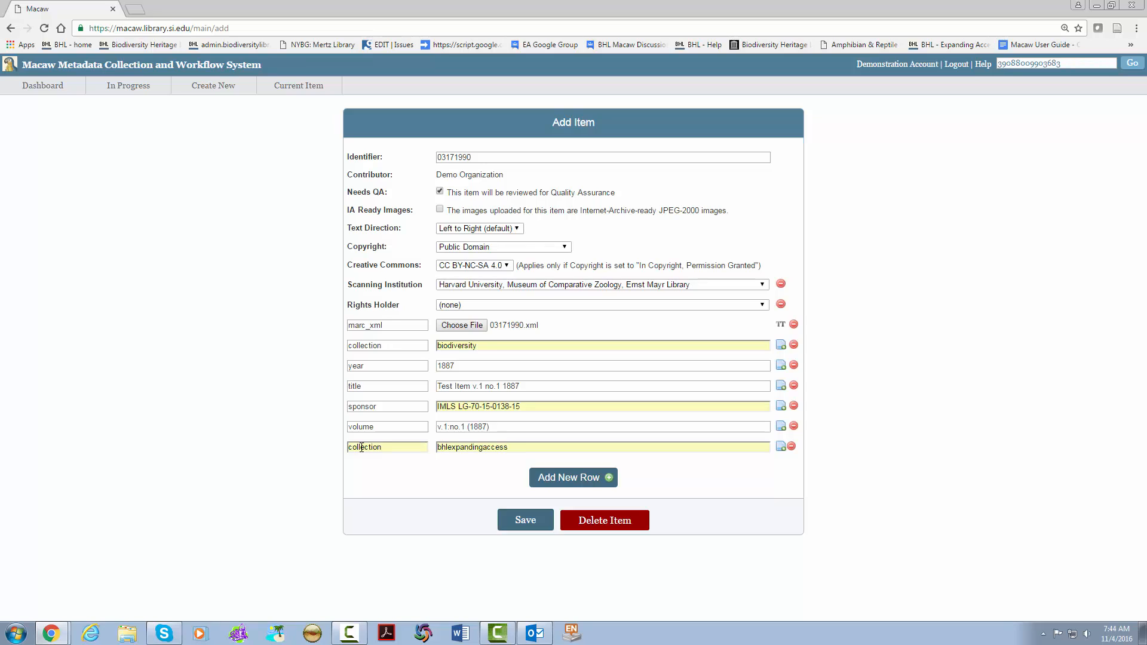
{"action": "left_click", "coordinate": [573, 478]}
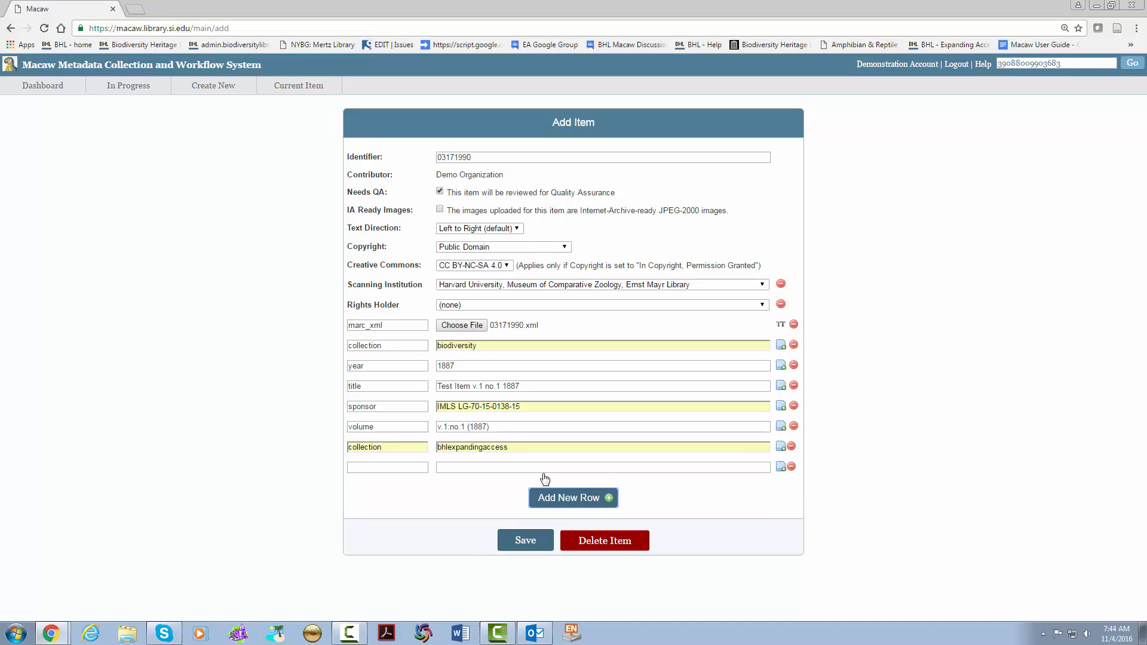
{"action": "mouse_move", "coordinate": [321, 477]}
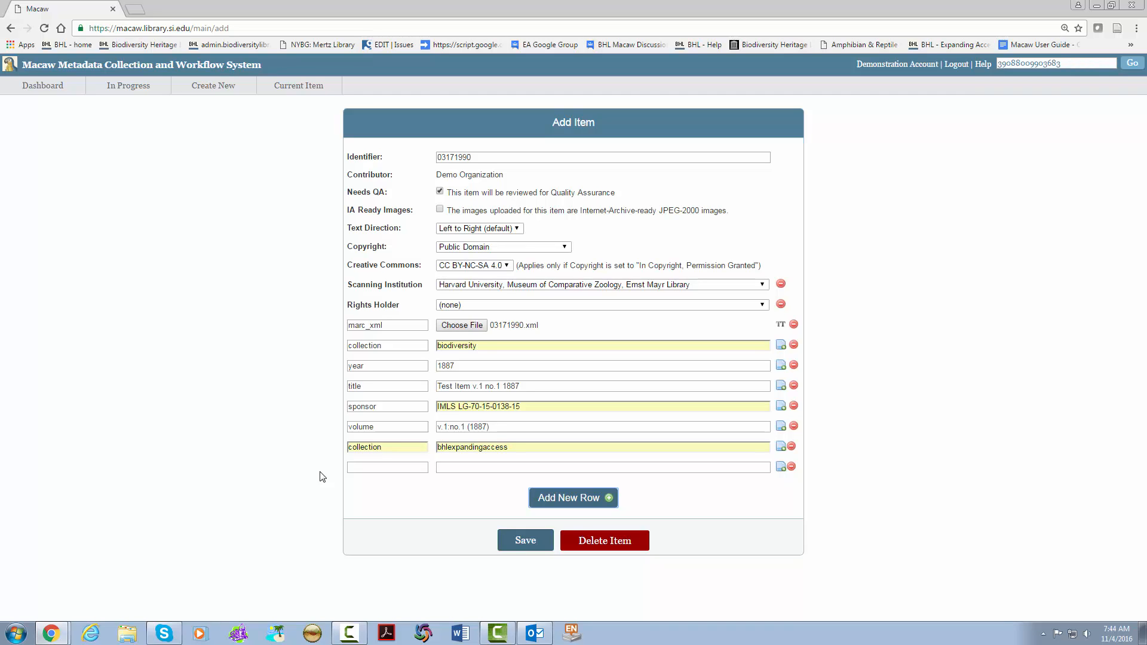
{"action": "mouse_move", "coordinate": [368, 483]}
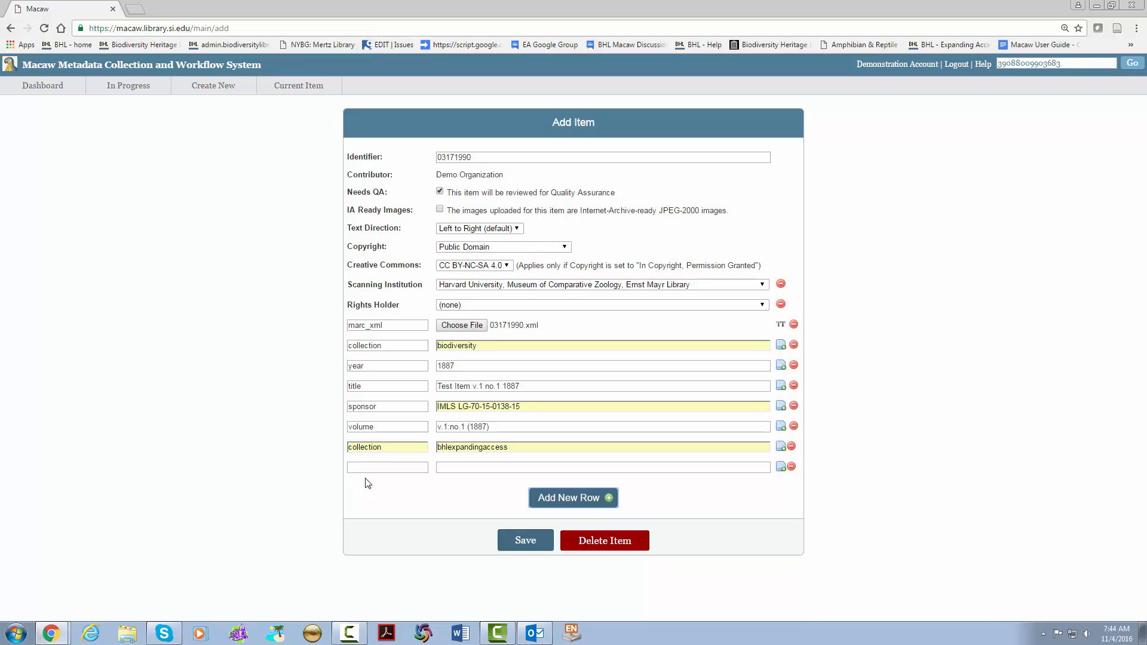
Rename the new row to contributor with value 'Mariah's Museum of Awesome Science'.
{"action": "type", "text": "collection"}
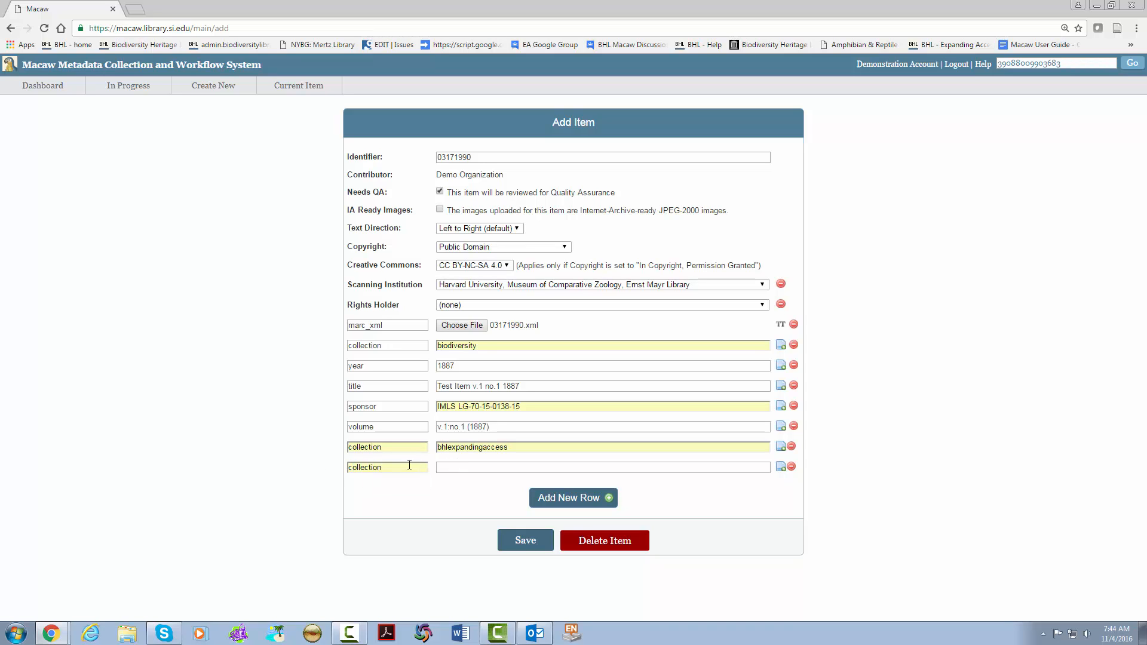
{"action": "type", "text": "contr"}
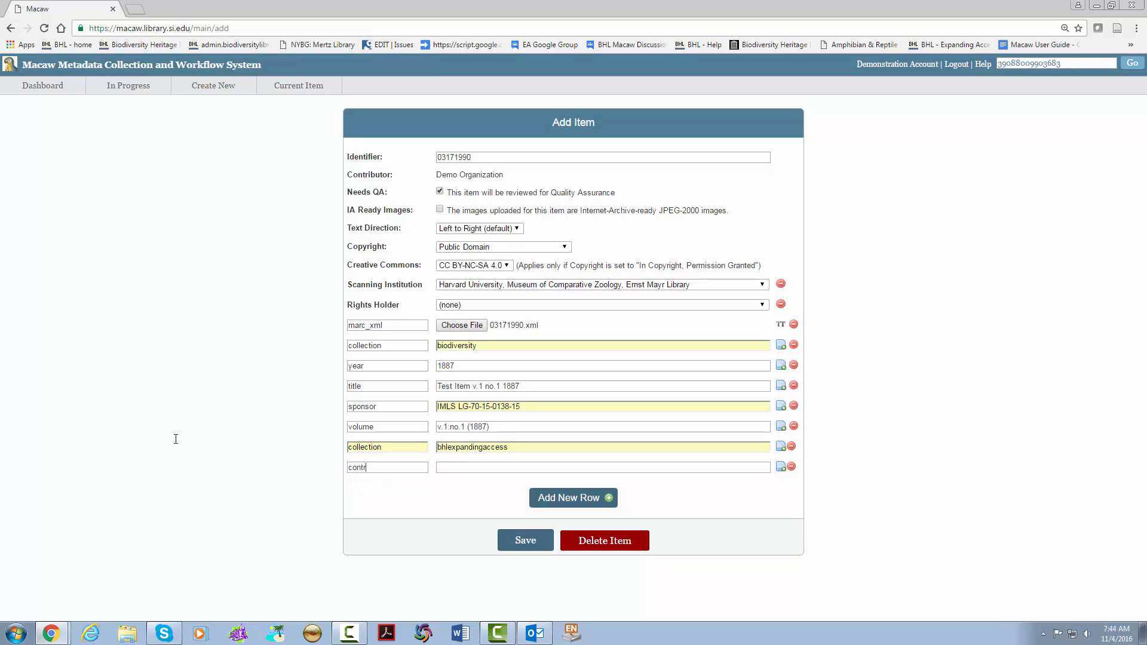
{"action": "type", "text": "ibutor"}
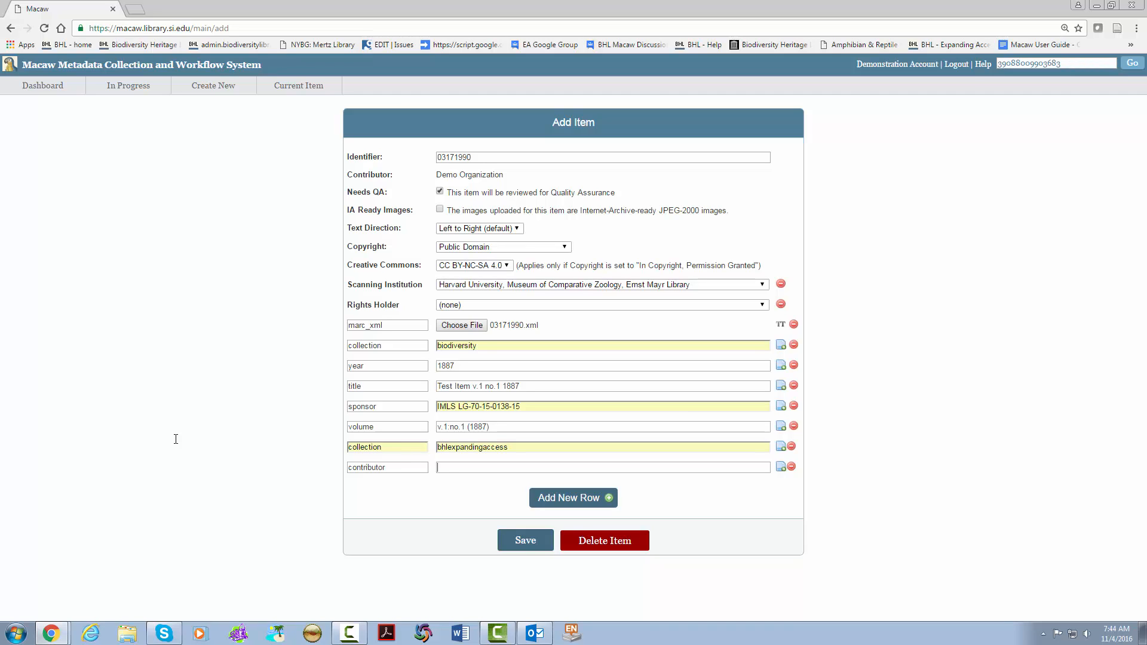
{"action": "type", "text": "Mariah's Museum of"}
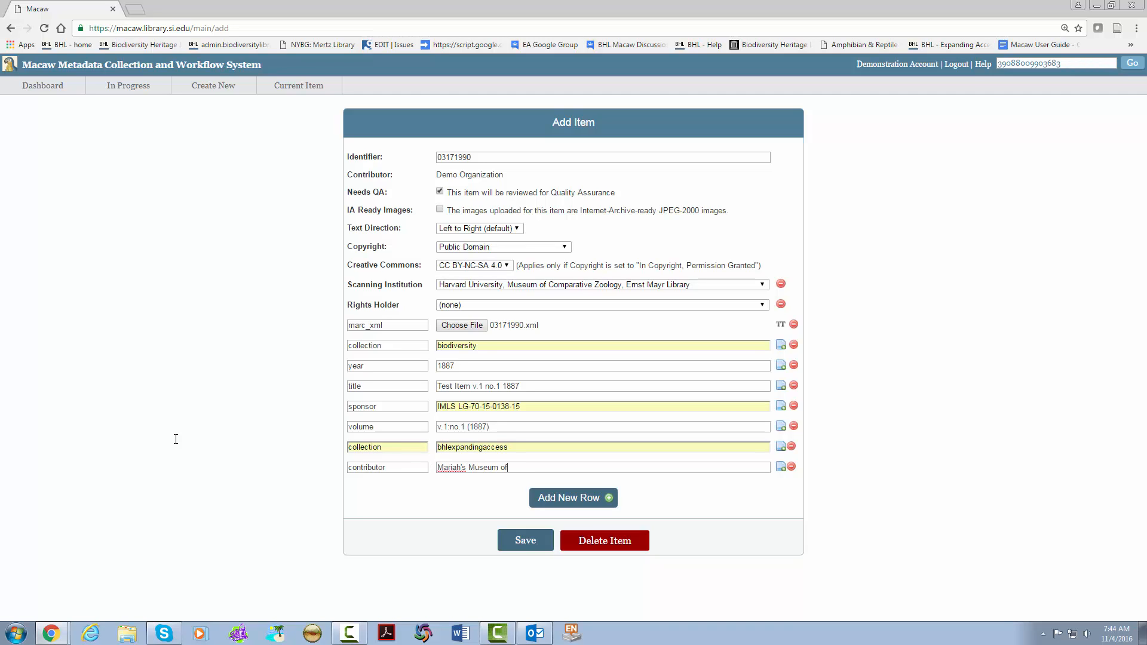
{"action": "type", "text": "Awesome Science"}
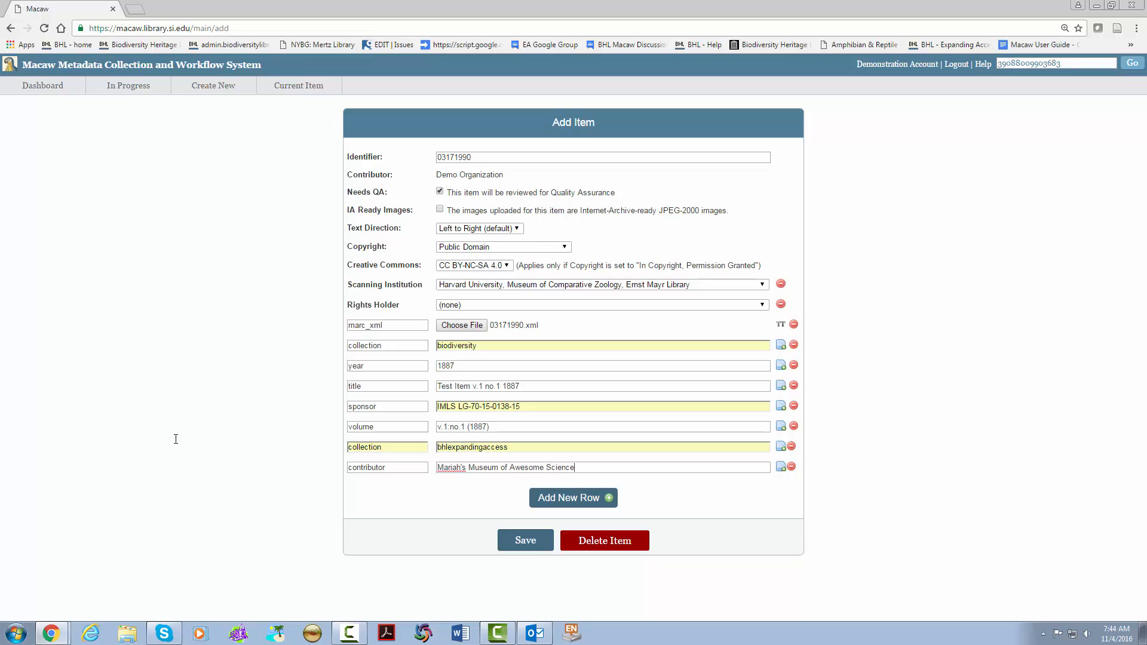
{"action": "mouse_move", "coordinate": [224, 486]}
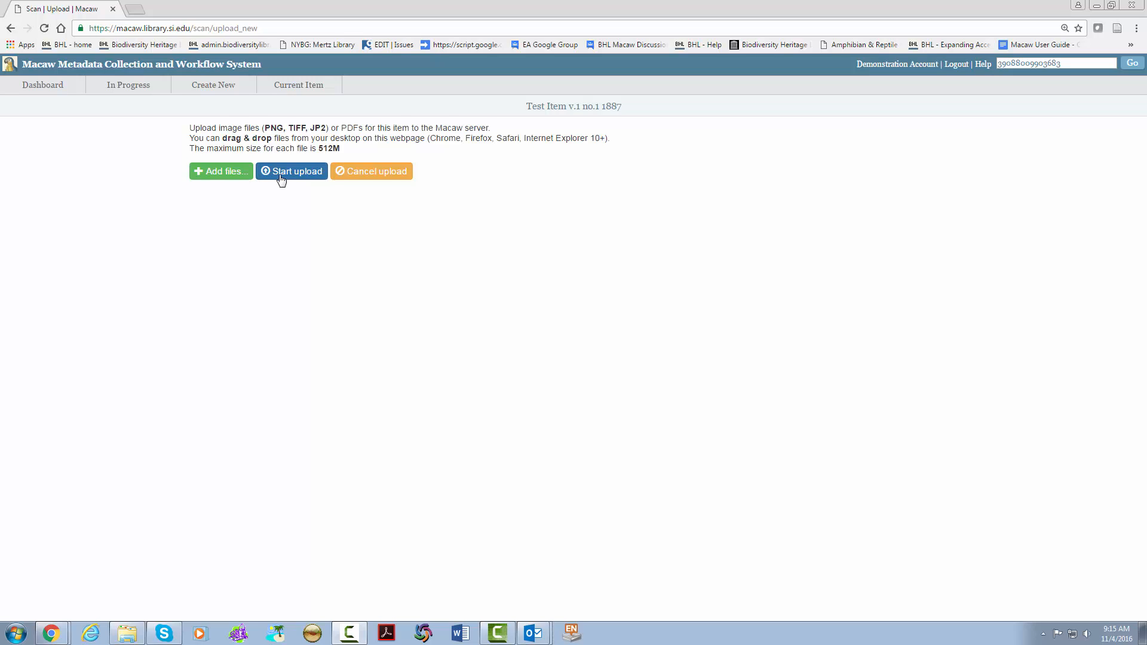
{"action": "mouse_move", "coordinate": [528, 319]}
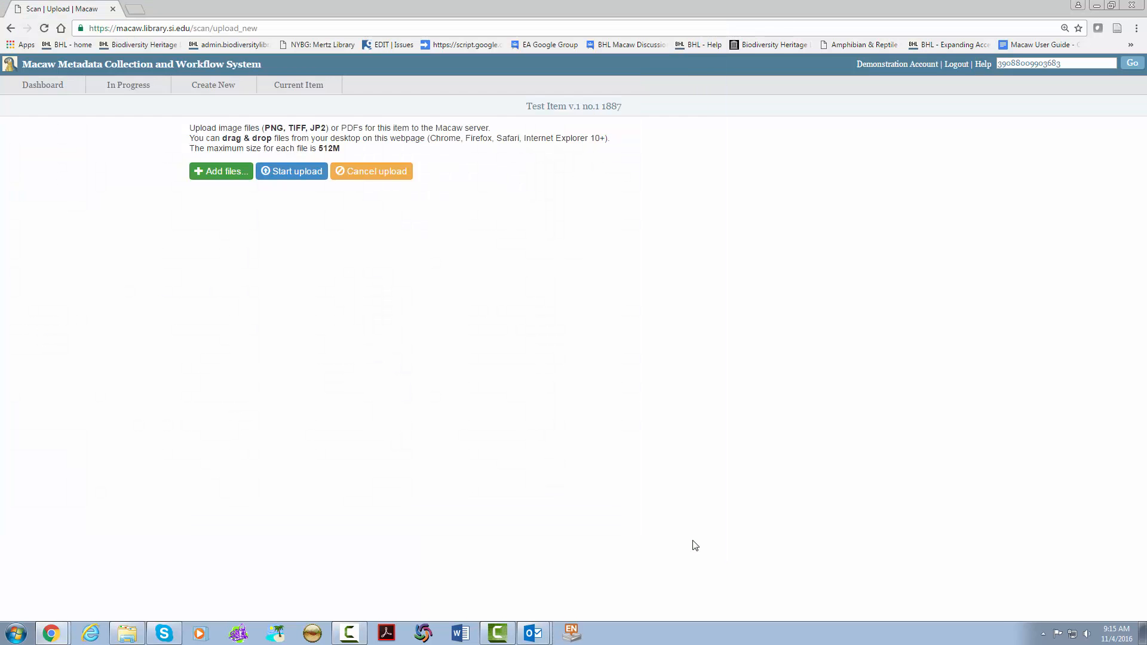
Open the Add files chooser on the item's upload page.
{"action": "left_click", "coordinate": [221, 171]}
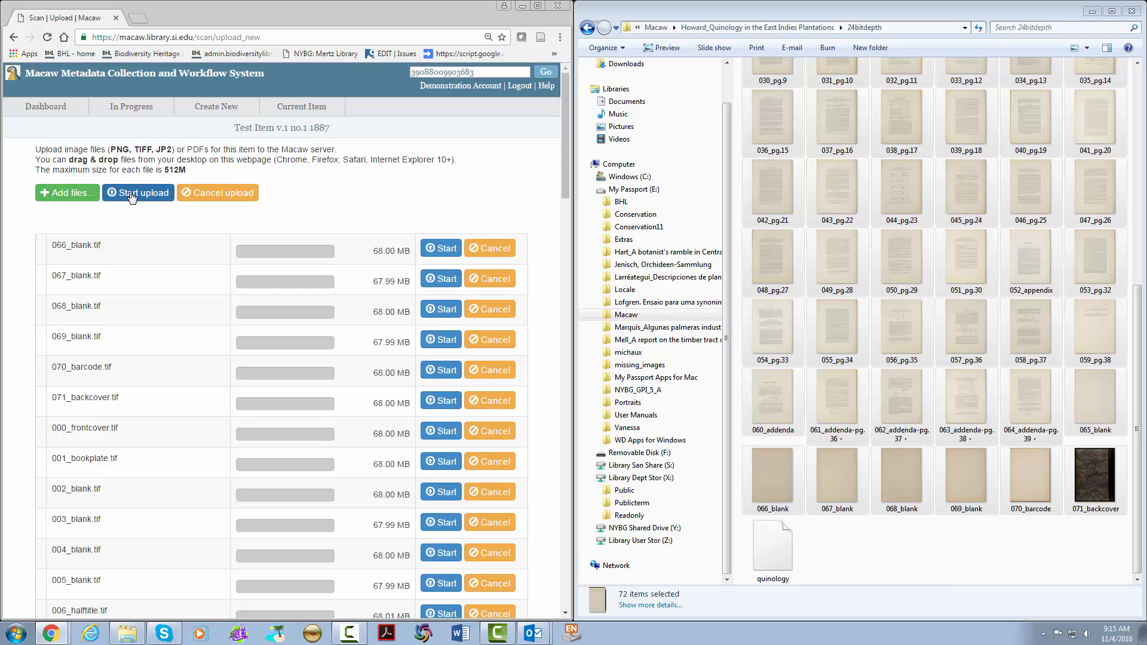
Start uploading the 72 queued TIFF page images and follow the progress.
{"action": "left_click", "coordinate": [138, 193]}
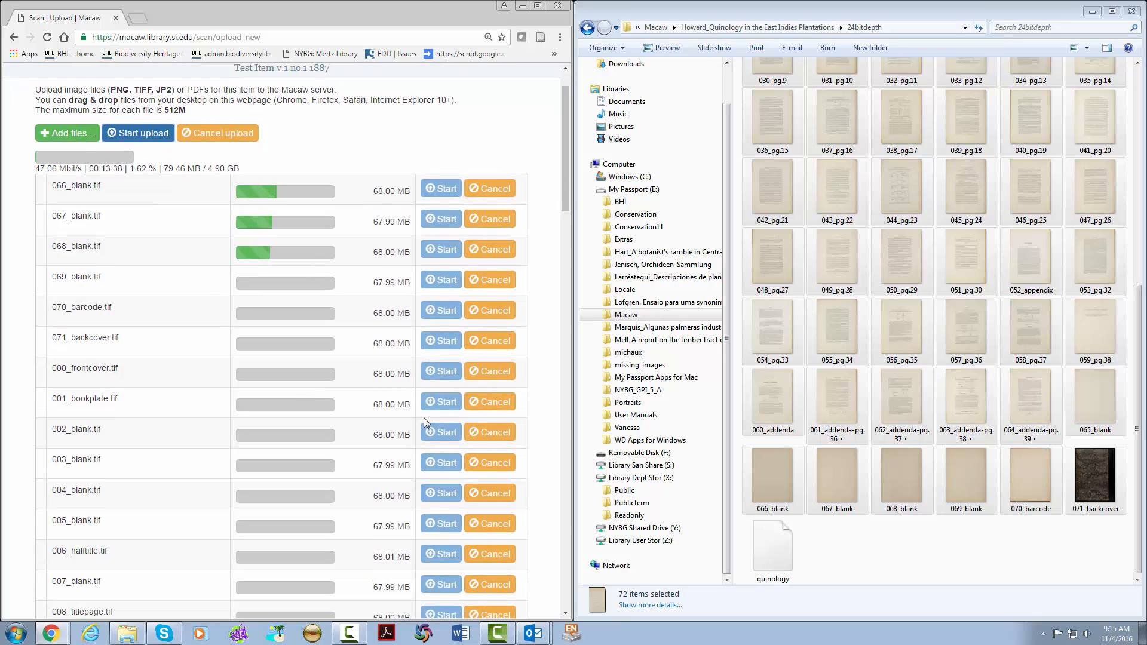
{"action": "scroll", "scroll_direction": "down", "scroll_amount": 3}
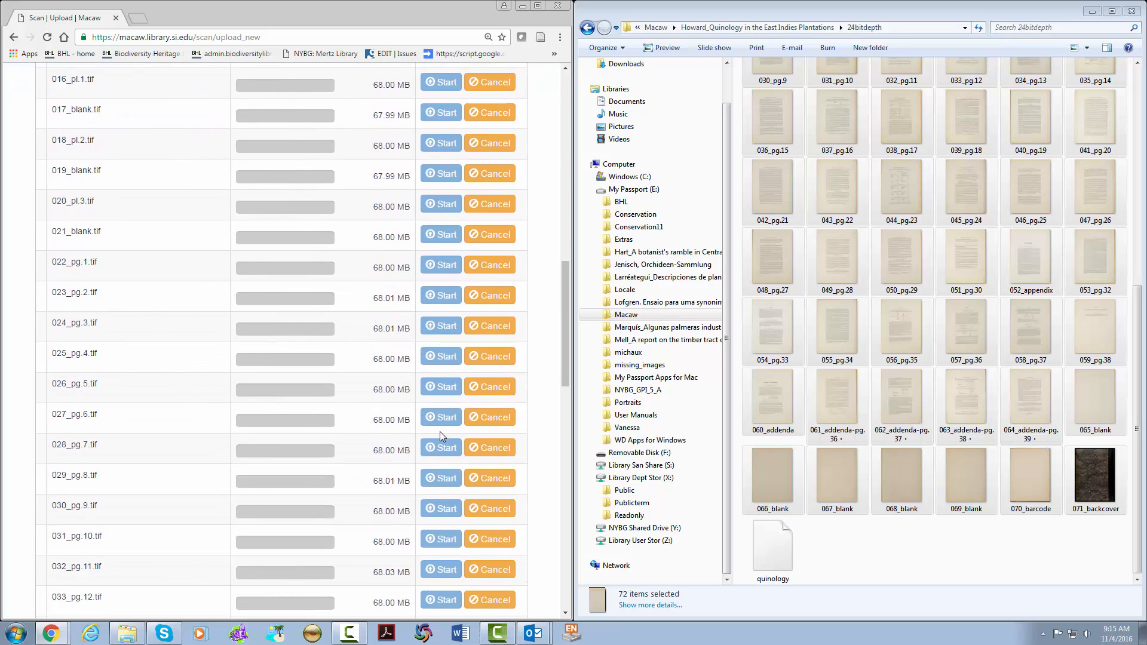
{"action": "scroll", "scroll_direction": "down", "scroll_amount": 3}
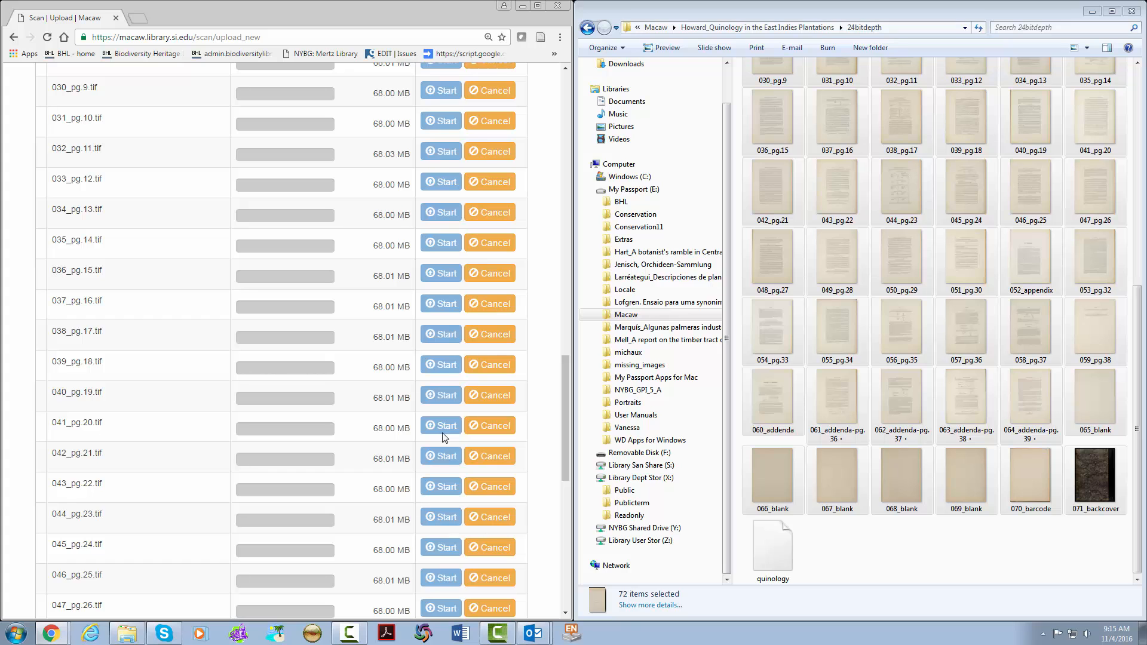
{"action": "scroll", "scroll_direction": "down", "scroll_amount": 3}
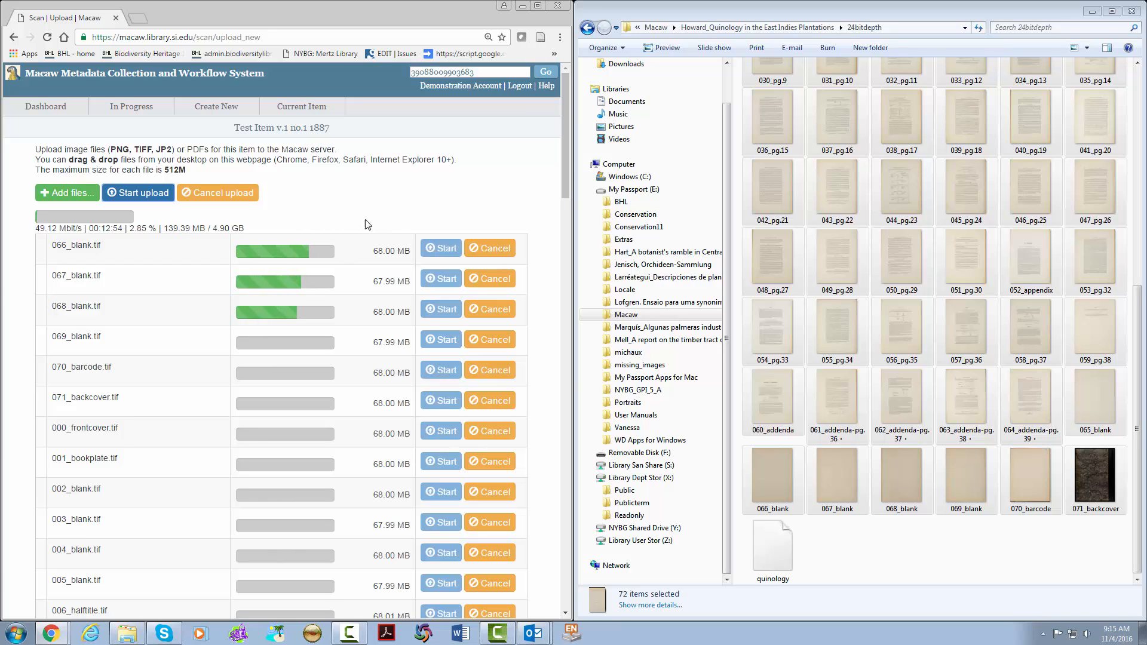
{"action": "mouse_move", "coordinate": [205, 173]}
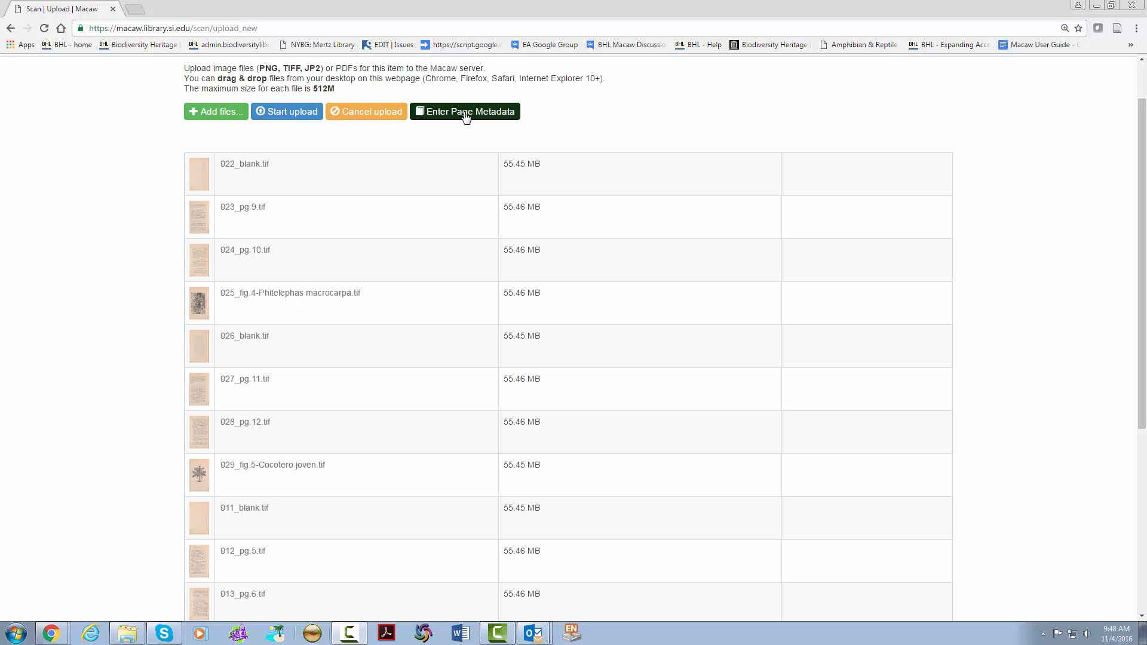
Go to the Review page via Enter Page Metadata.
{"action": "left_click", "coordinate": [466, 112]}
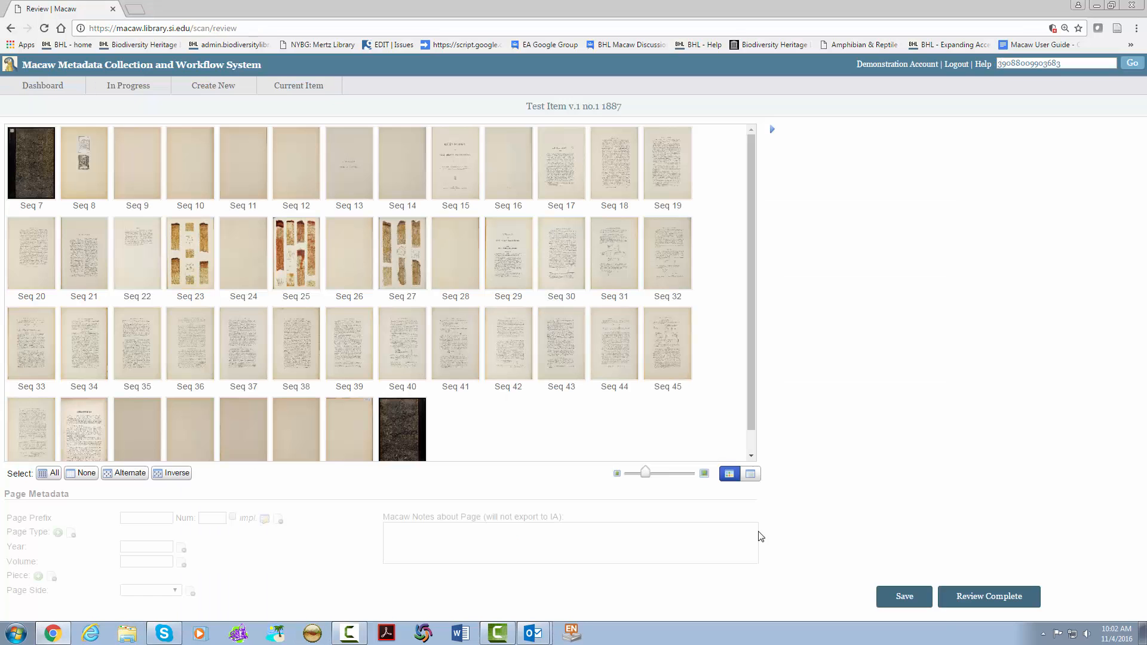
{"action": "mouse_move", "coordinate": [722, 545]}
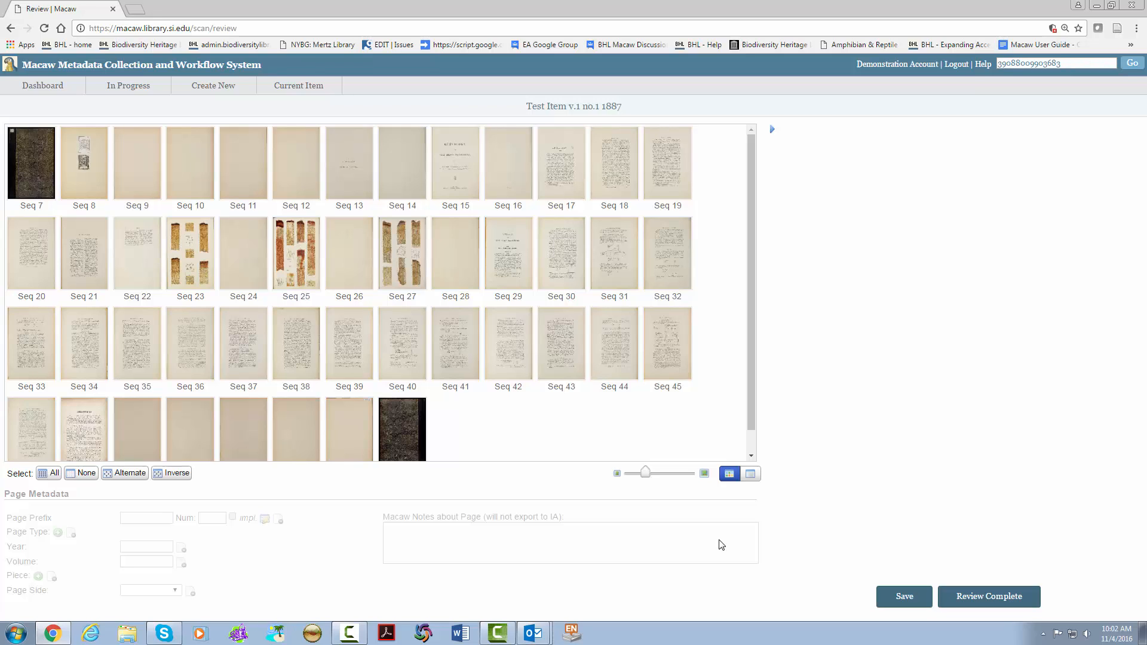
{"action": "mouse_move", "coordinate": [60, 594]}
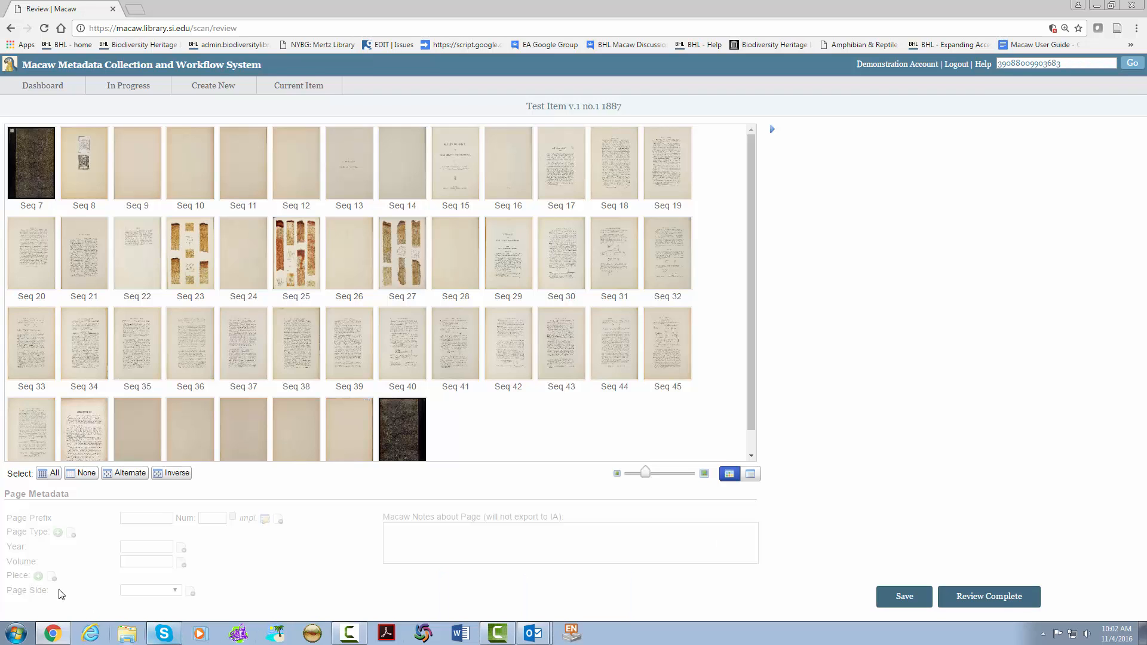
{"action": "mouse_move", "coordinate": [695, 547]}
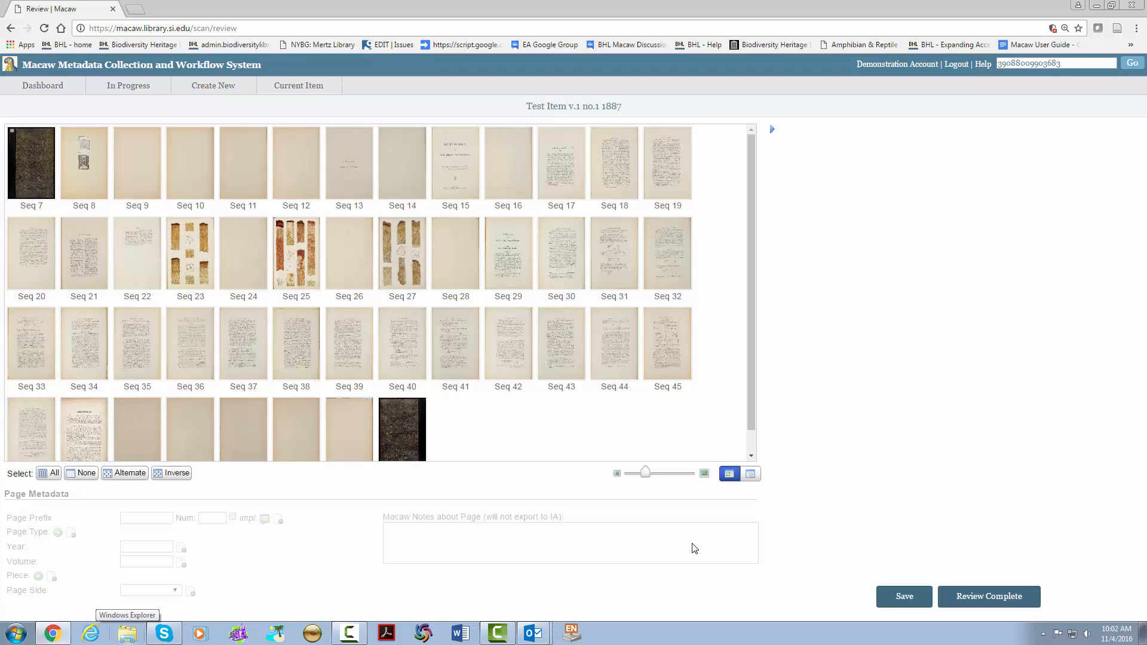
{"action": "mouse_move", "coordinate": [521, 464]}
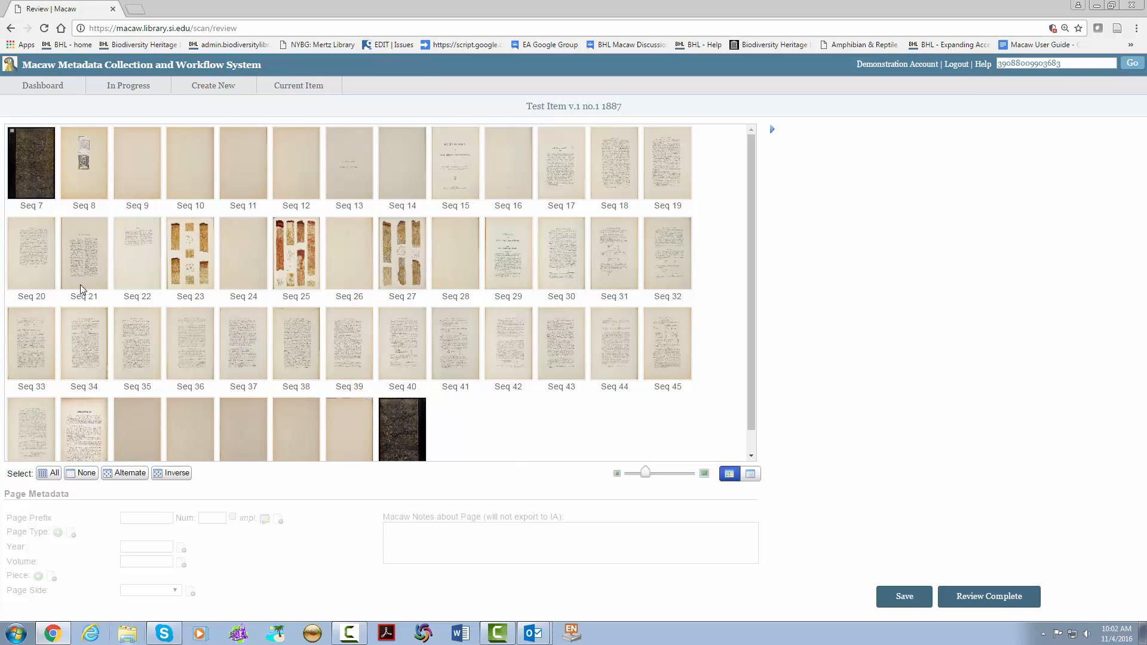
{"action": "mouse_move", "coordinate": [52, 476]}
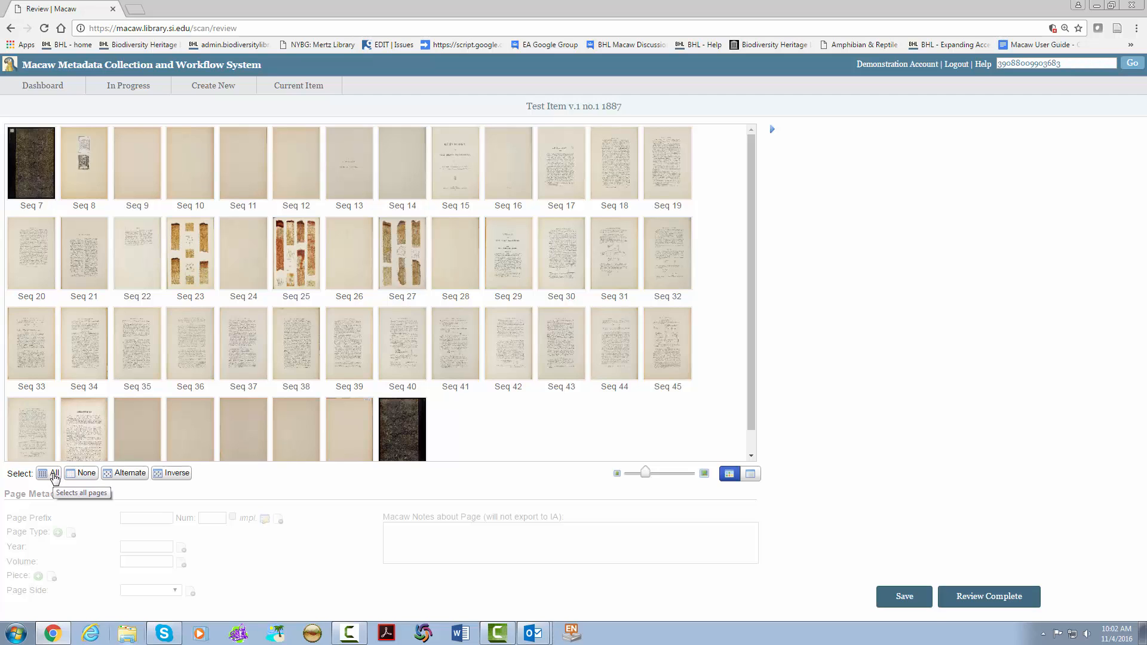
Select all pages, then narrow the selection to Seq 9 through Seq 16.
{"action": "left_click", "coordinate": [49, 473]}
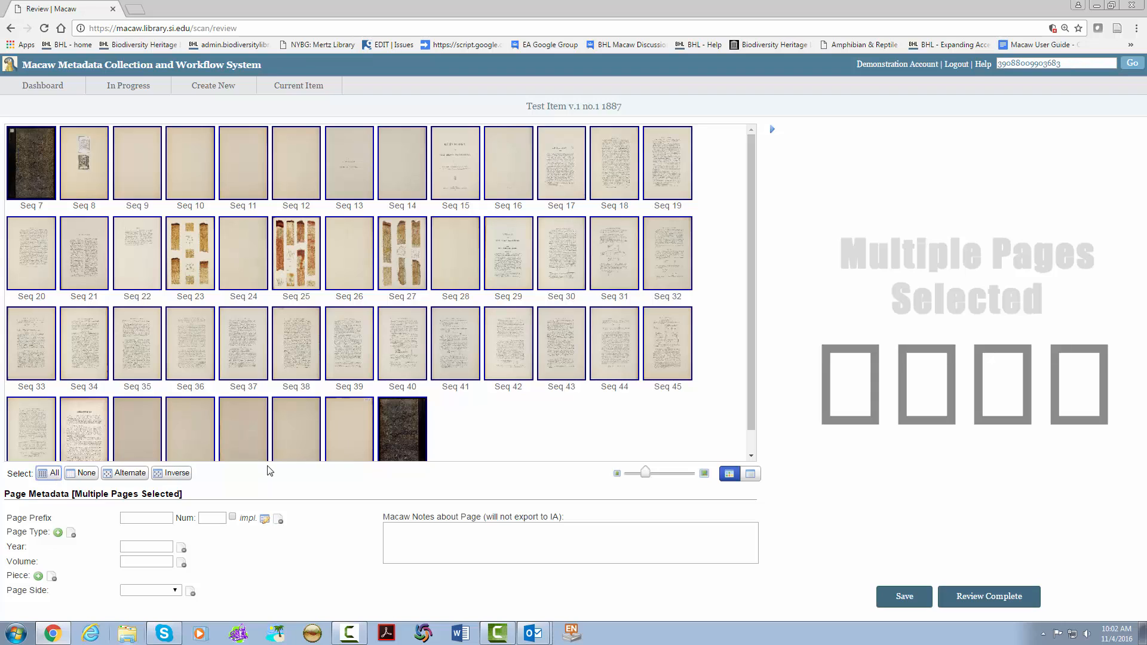
{"action": "mouse_move", "coordinate": [267, 486]}
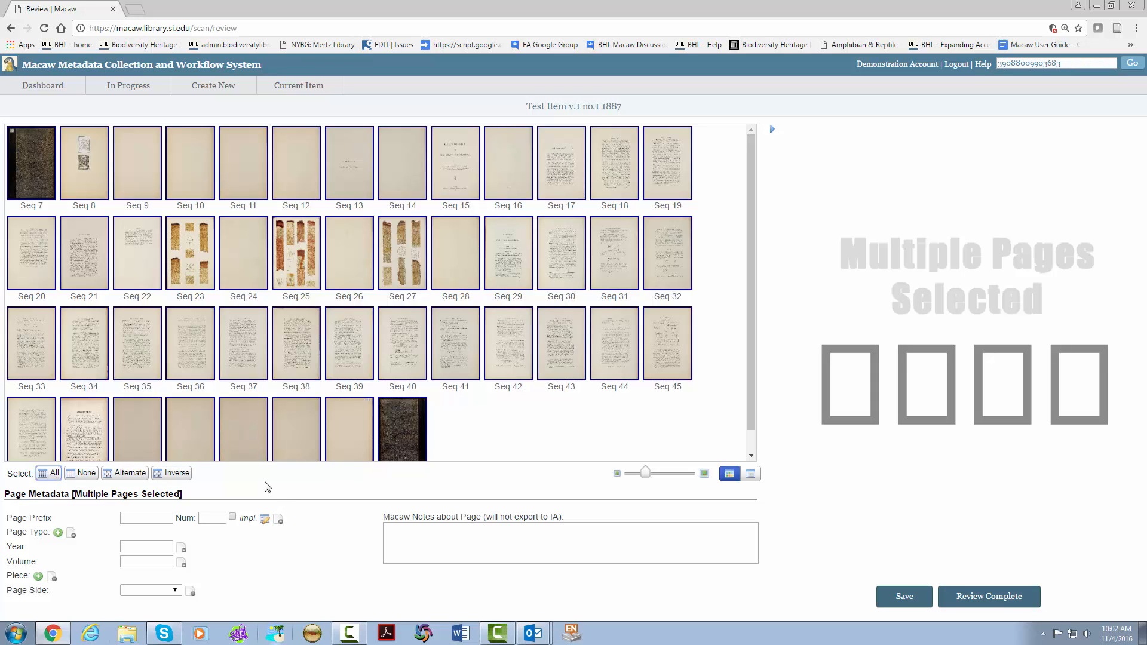
{"action": "mouse_move", "coordinate": [297, 268]}
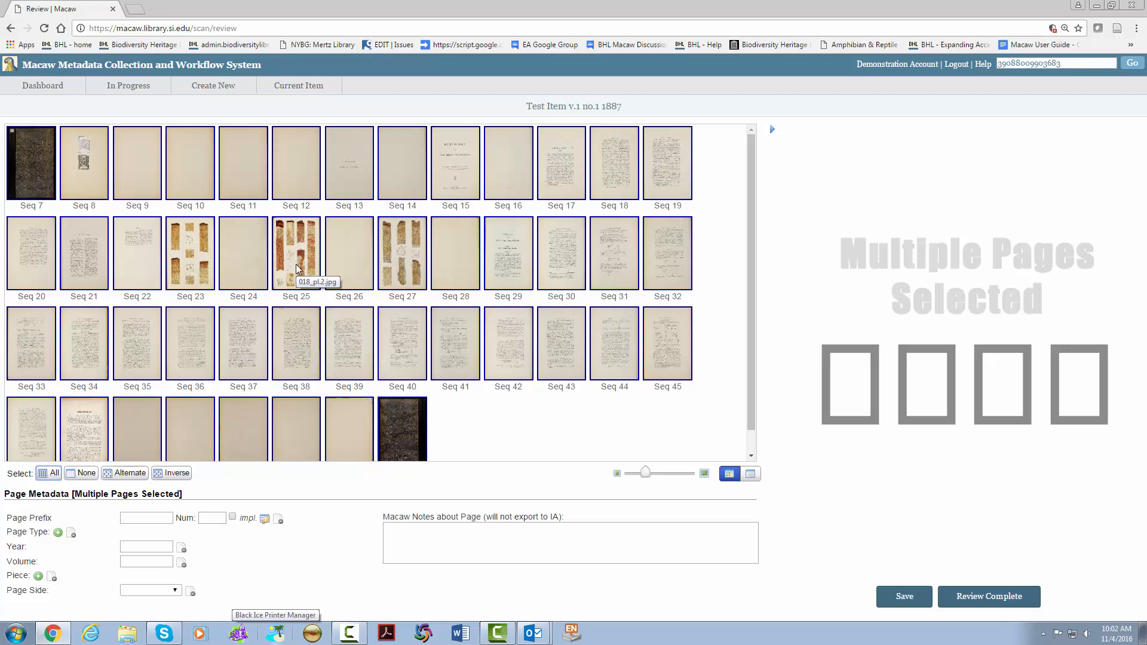
{"action": "mouse_move", "coordinate": [326, 208]}
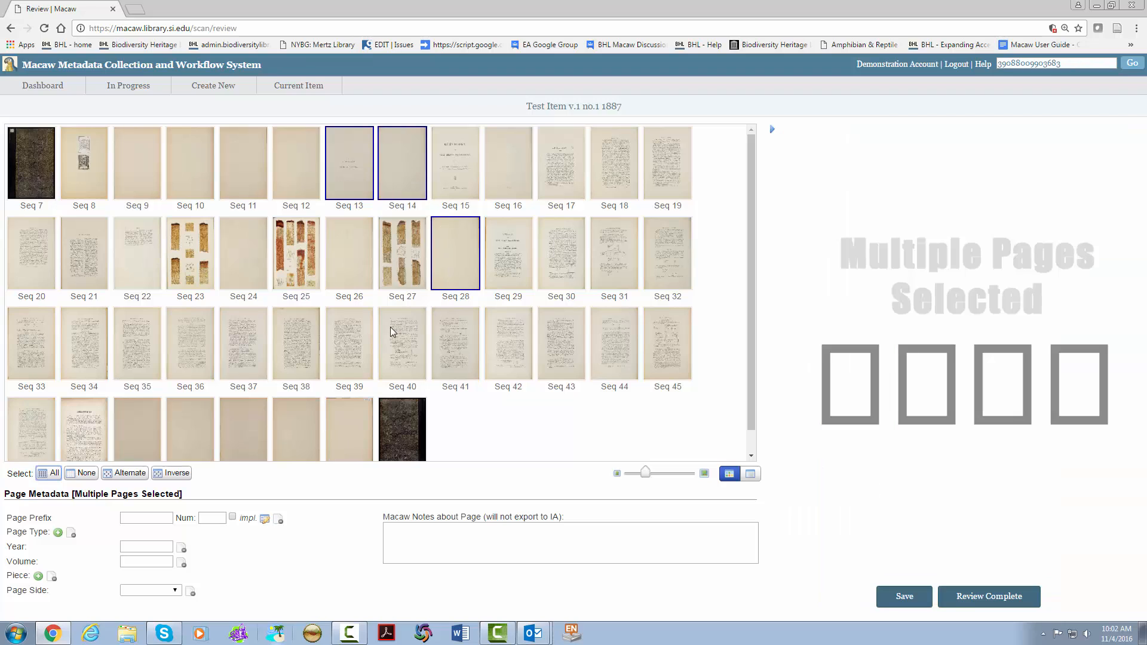
{"action": "left_click", "coordinate": [401, 343]}
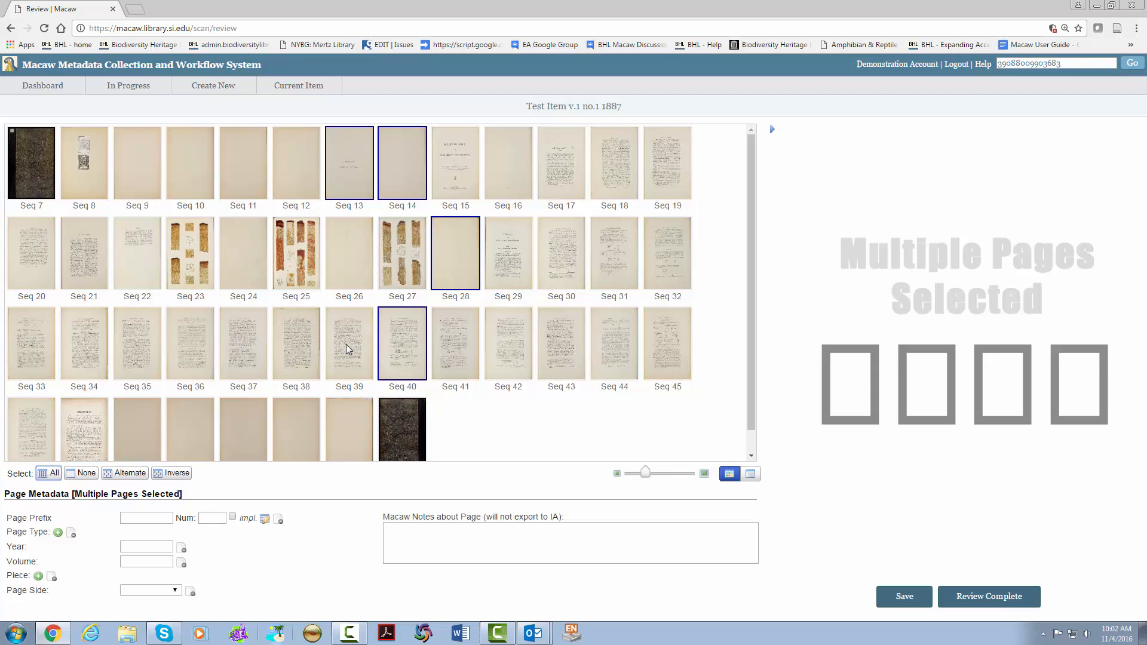
{"action": "mouse_move", "coordinate": [150, 159]}
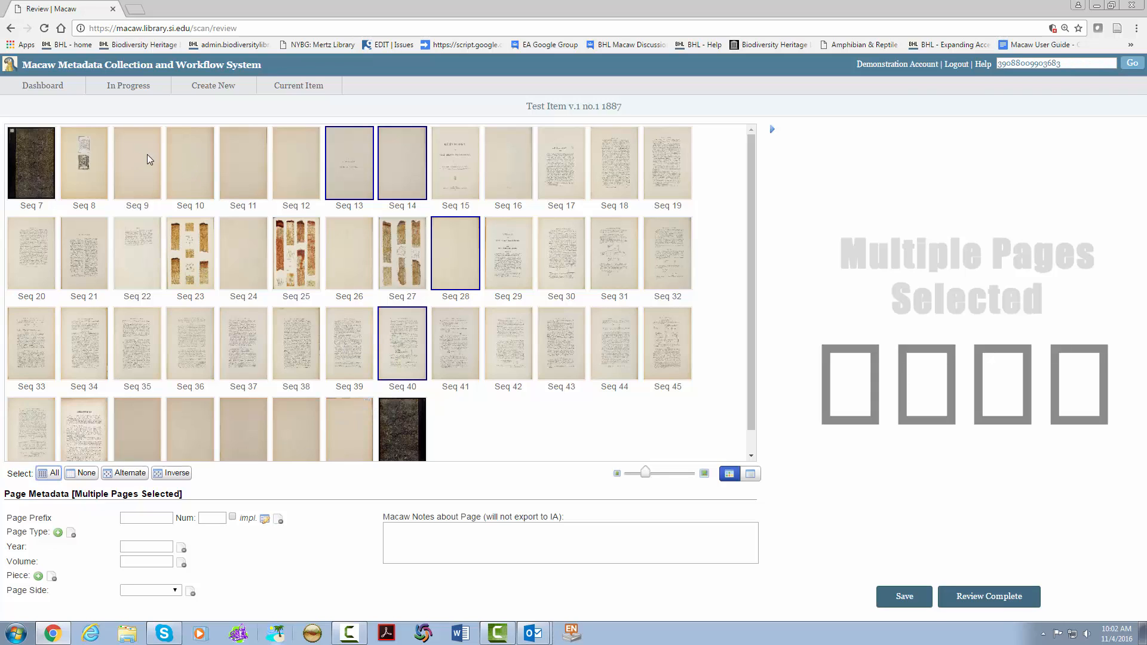
{"action": "left_click", "coordinate": [137, 162]}
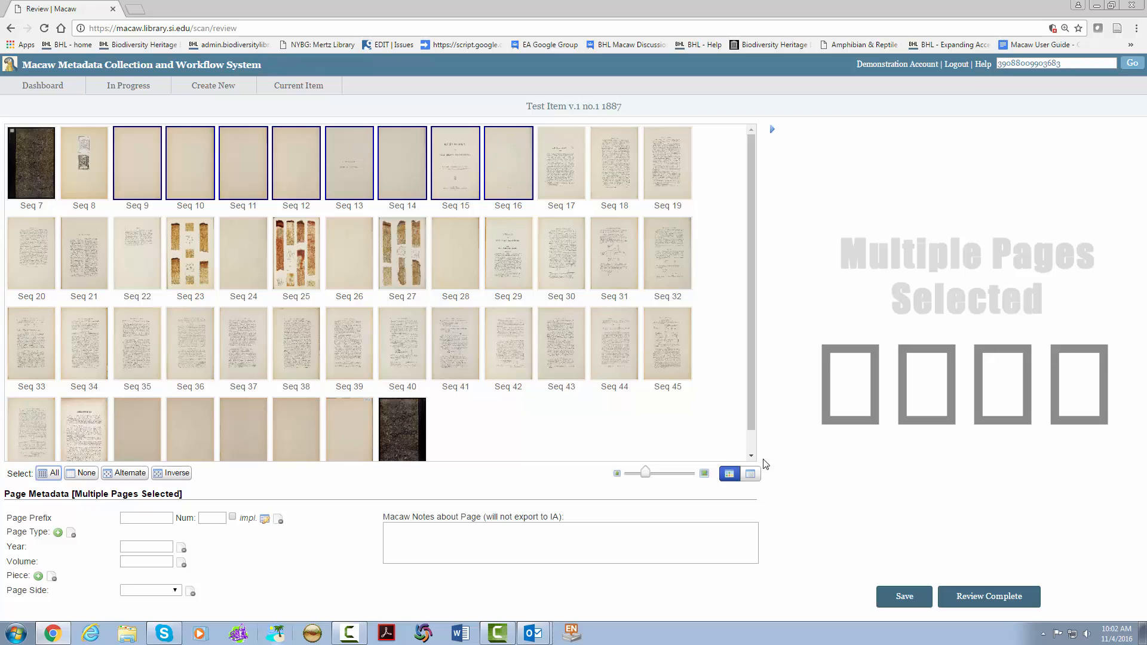
Enlarge and shrink the thumbnails, then switch to List View and back to the grid.
{"action": "left_click_drag", "start_coordinate": [644, 472], "coordinate": [693, 472]}
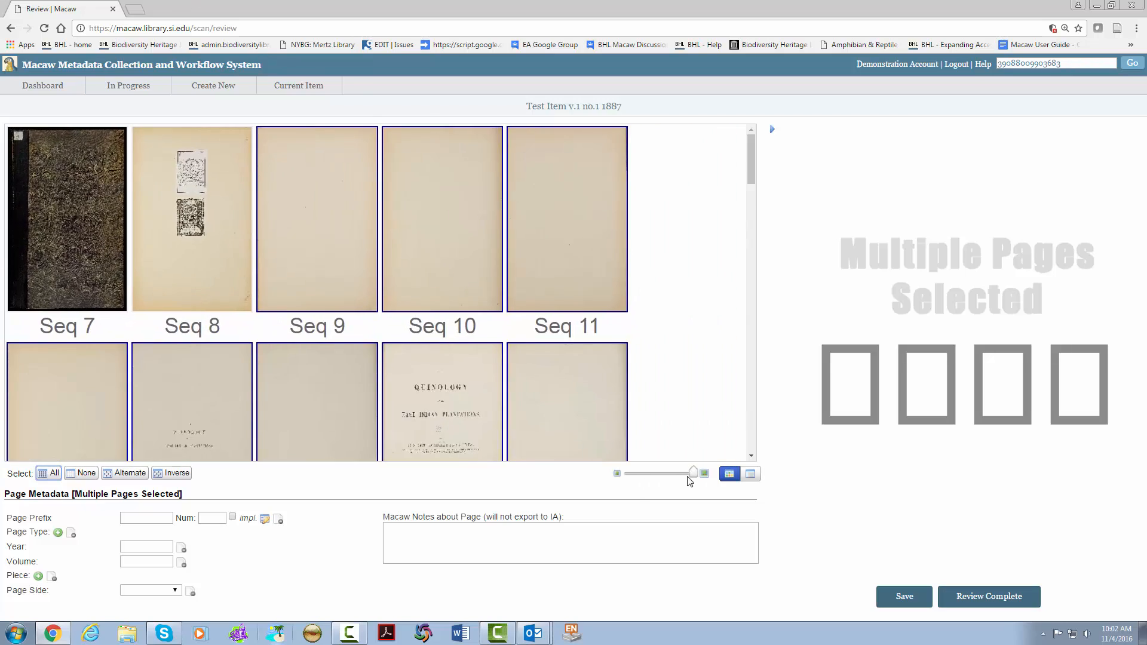
{"action": "left_click_drag", "start_coordinate": [694, 474], "coordinate": [642, 473]}
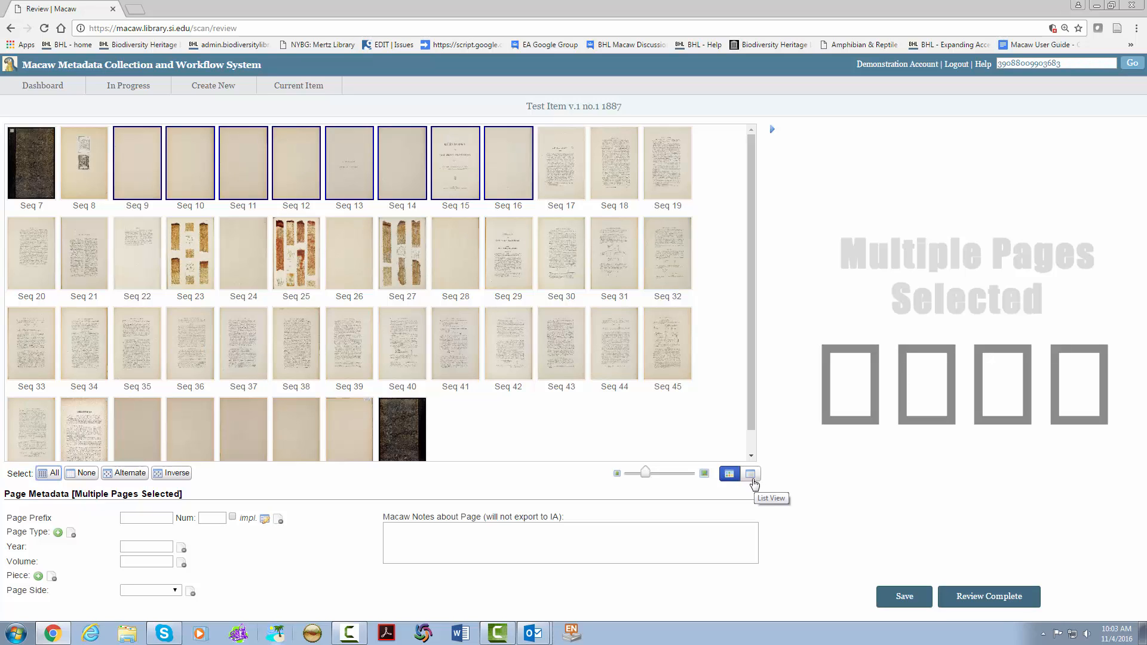
{"action": "left_click", "coordinate": [750, 474]}
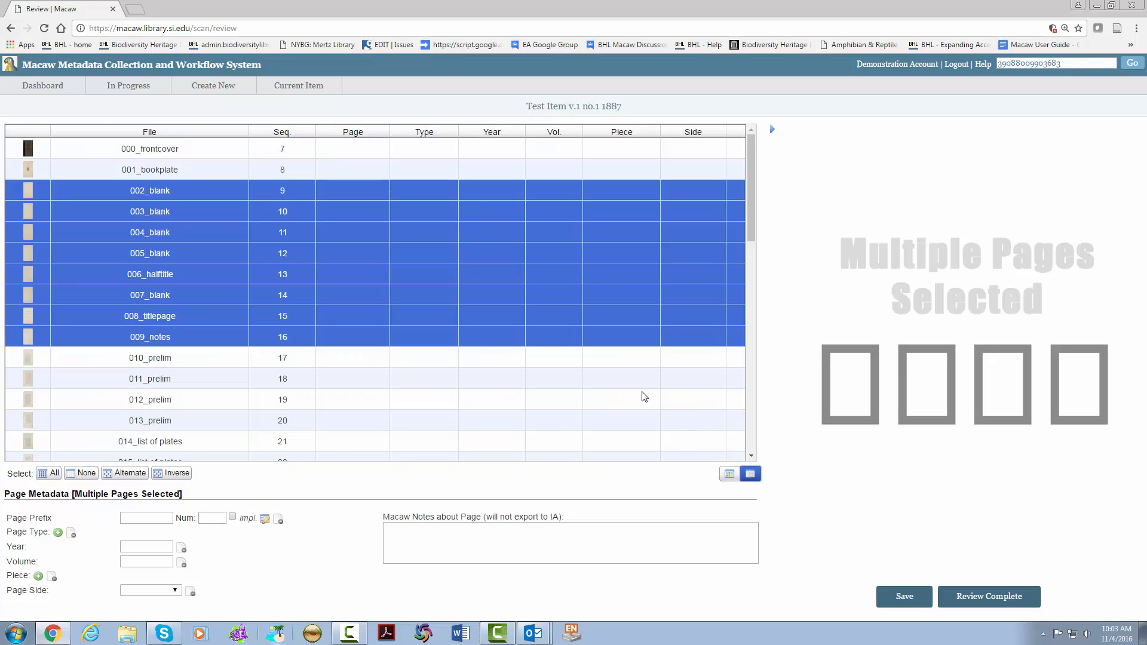
{"action": "left_click", "coordinate": [730, 474]}
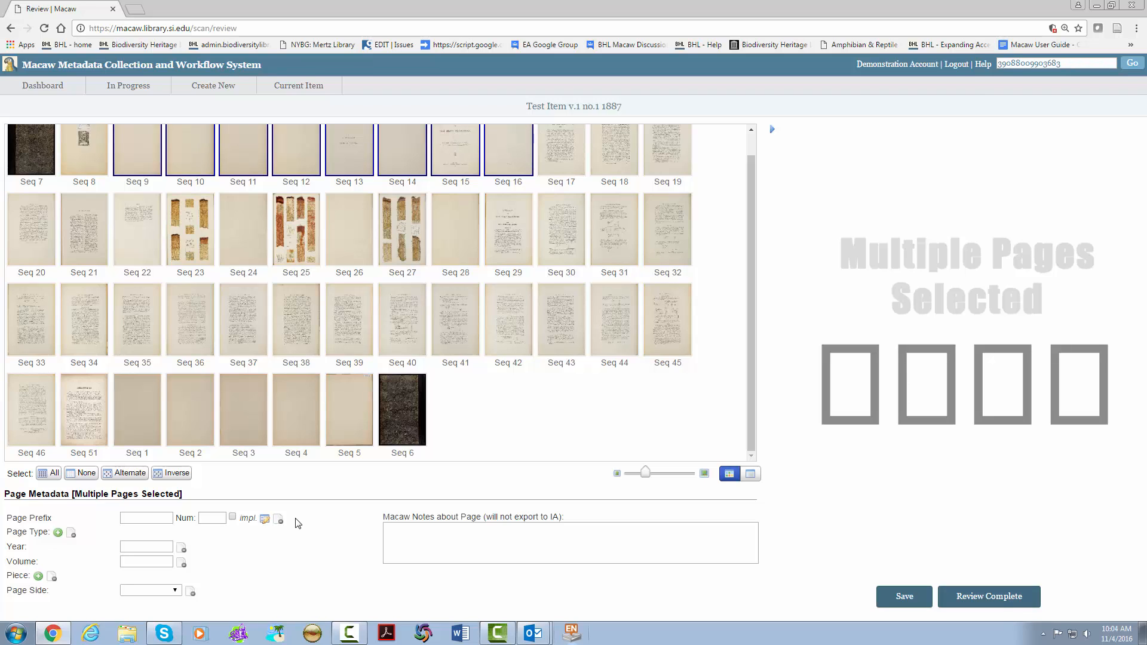
Review numbering style and start number, tick Implied Page Number, and close the numbering dialog.
{"action": "left_click", "coordinate": [264, 519]}
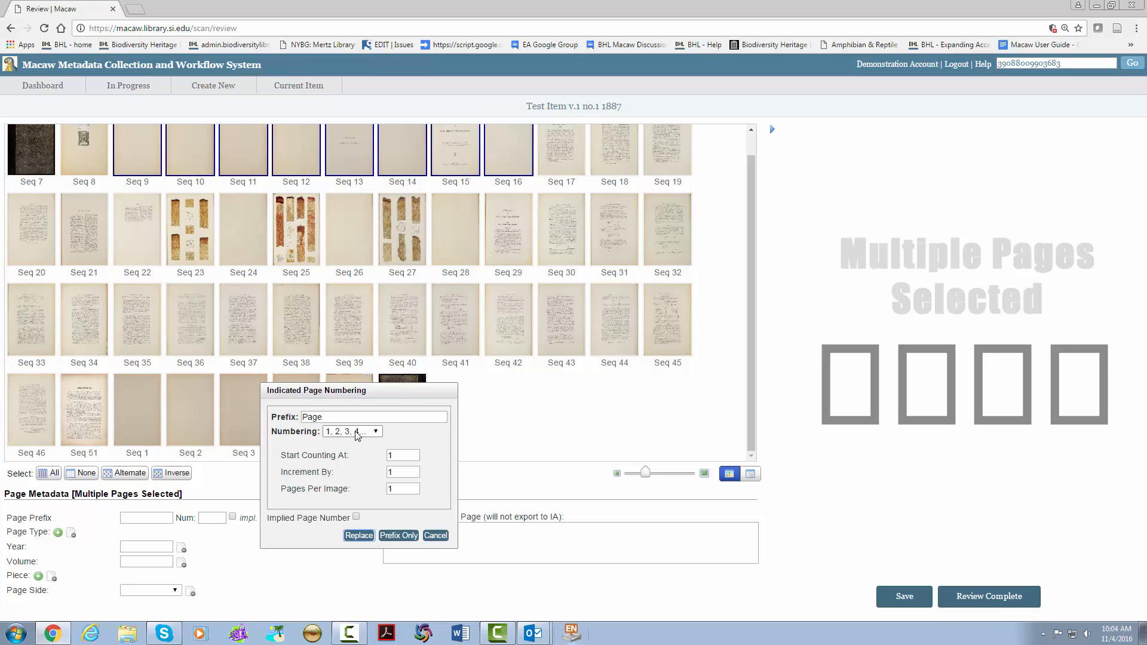
{"action": "left_click", "coordinate": [376, 432]}
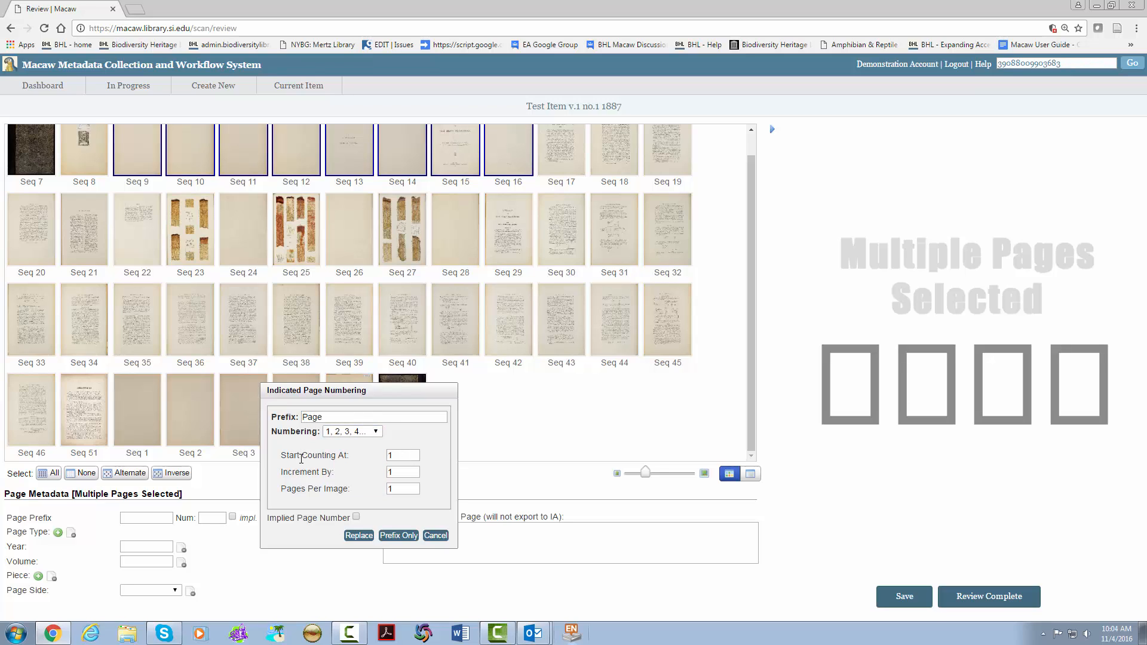
{"action": "mouse_move", "coordinate": [358, 465]}
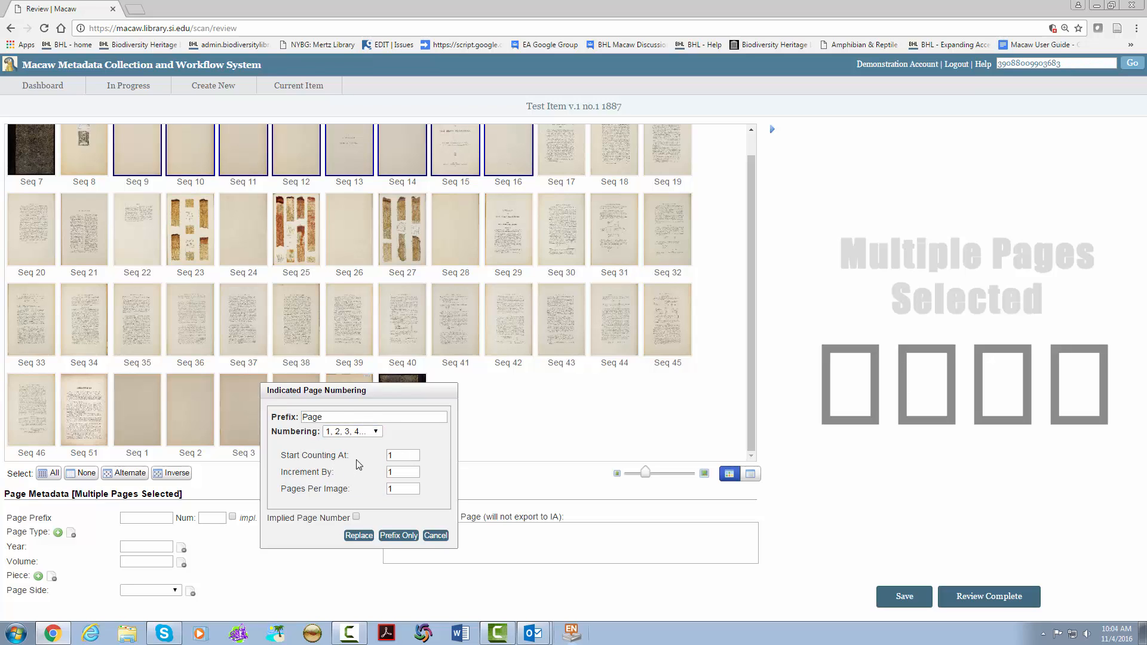
{"action": "left_click", "coordinate": [403, 455]}
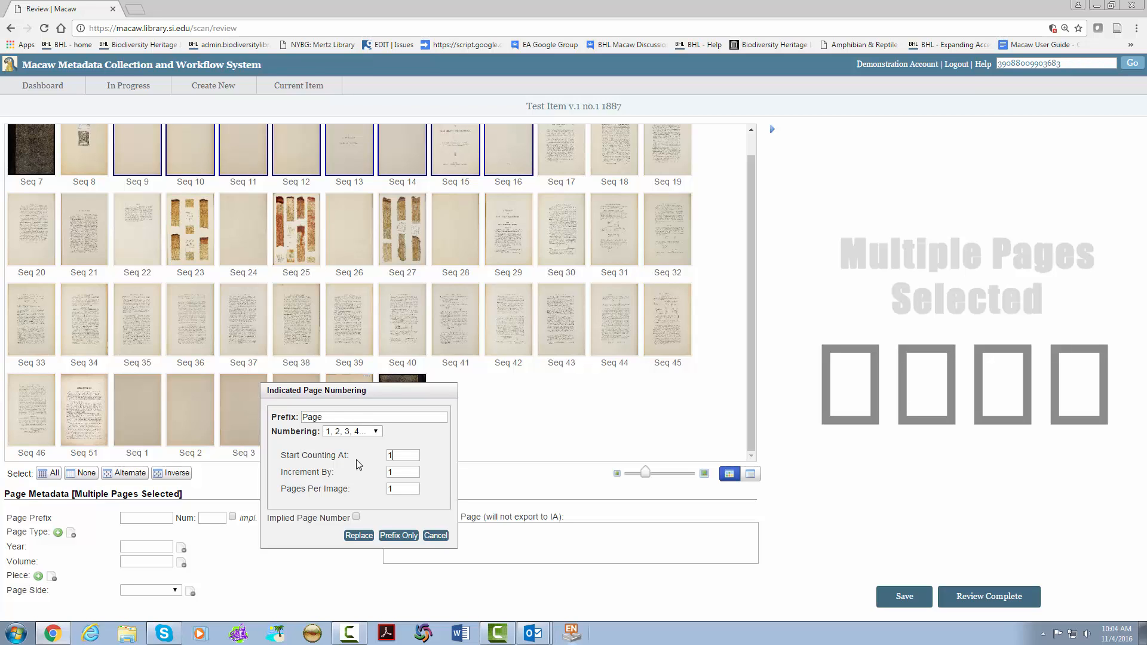
{"action": "mouse_move", "coordinate": [247, 316]}
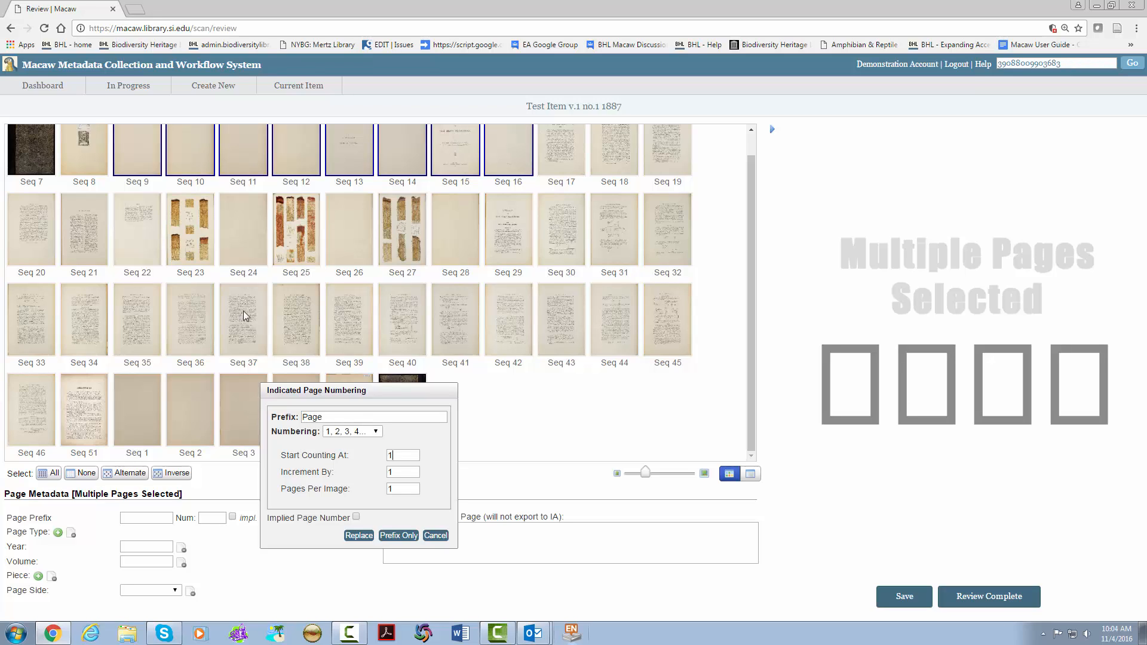
{"action": "mouse_move", "coordinate": [617, 254]}
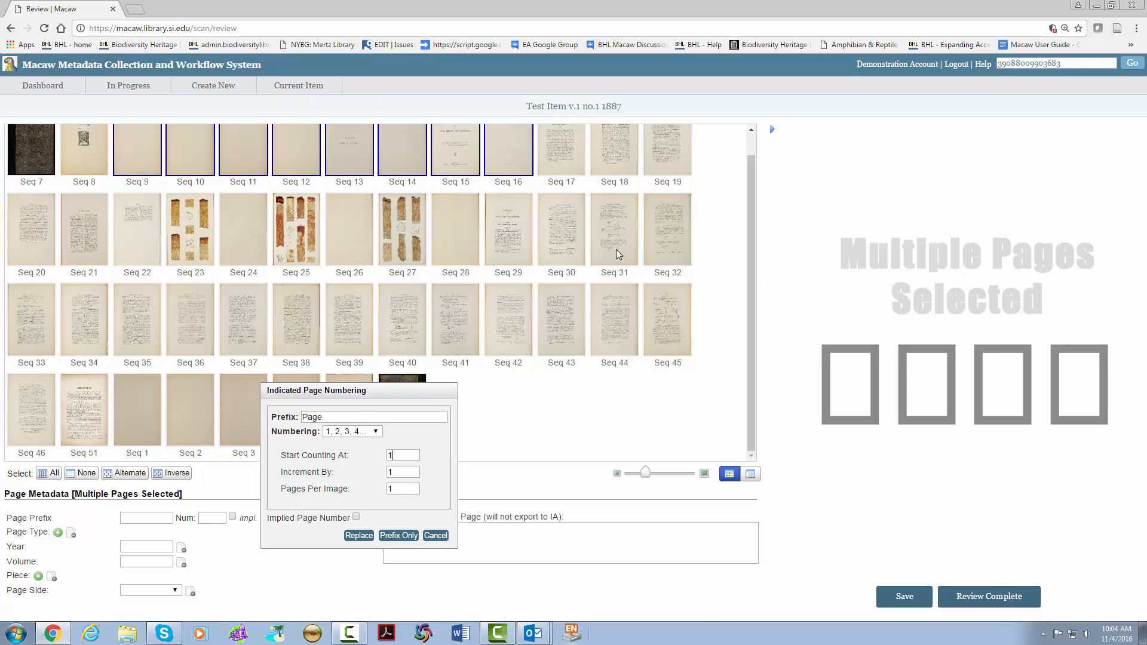
{"action": "left_click", "coordinate": [355, 517]}
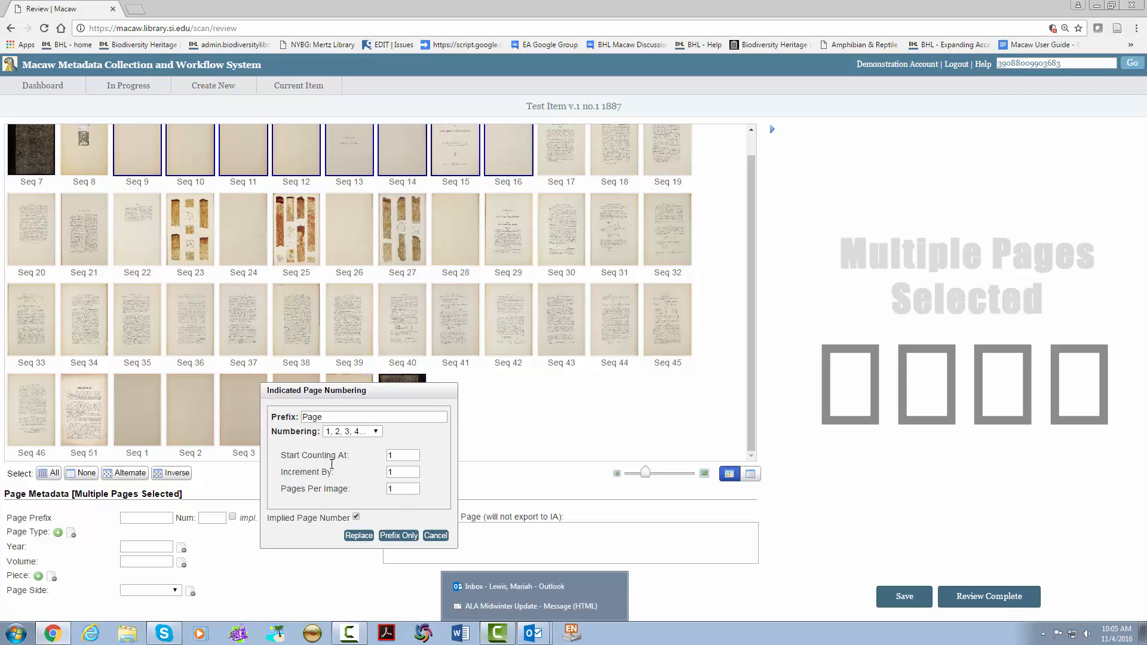
{"action": "left_click", "coordinate": [436, 535]}
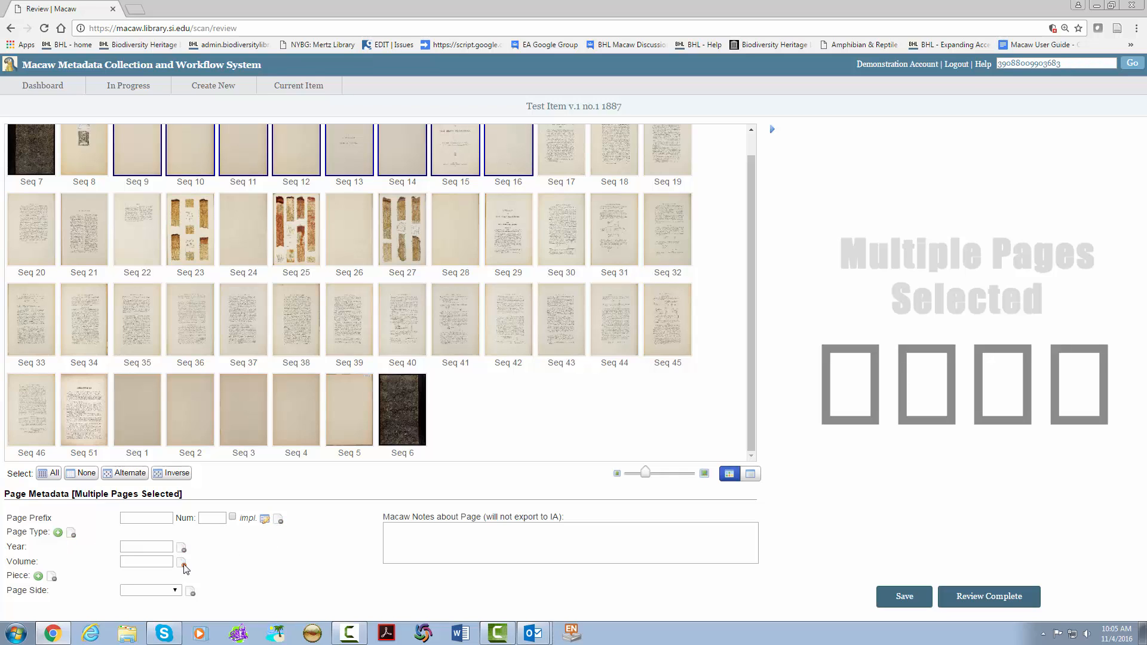
Select the Seq 25 plate and add the page types Illustration and Text.
{"action": "left_click", "coordinate": [402, 319]}
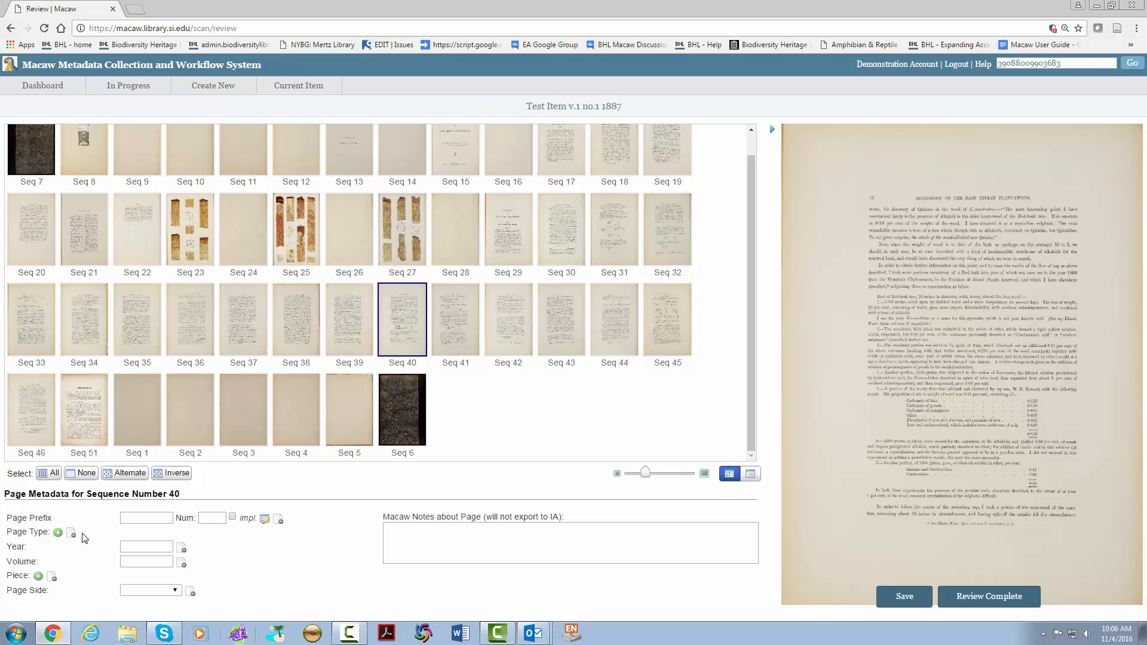
{"action": "left_click", "coordinate": [58, 532]}
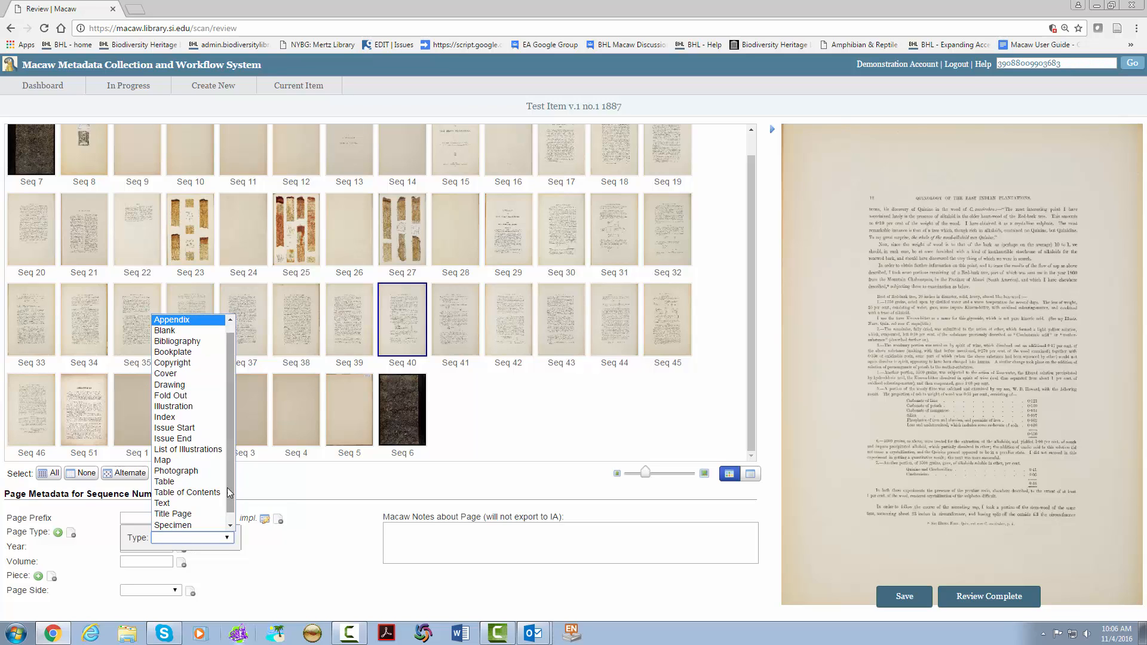
{"action": "left_click", "coordinate": [295, 229]}
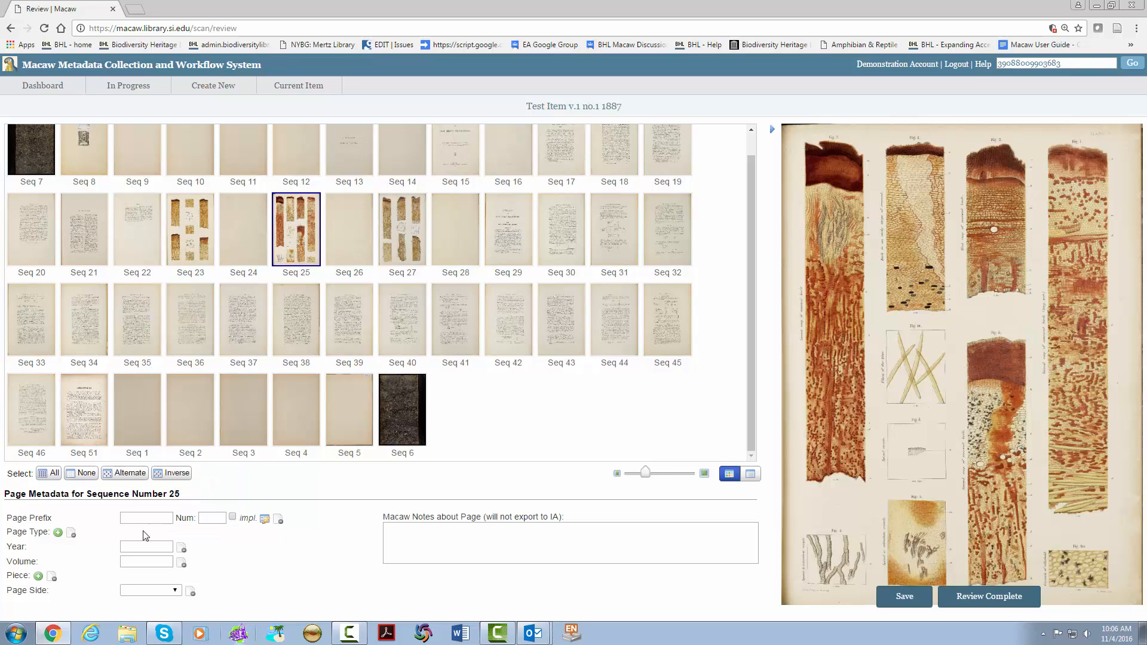
{"action": "left_click", "coordinate": [58, 532]}
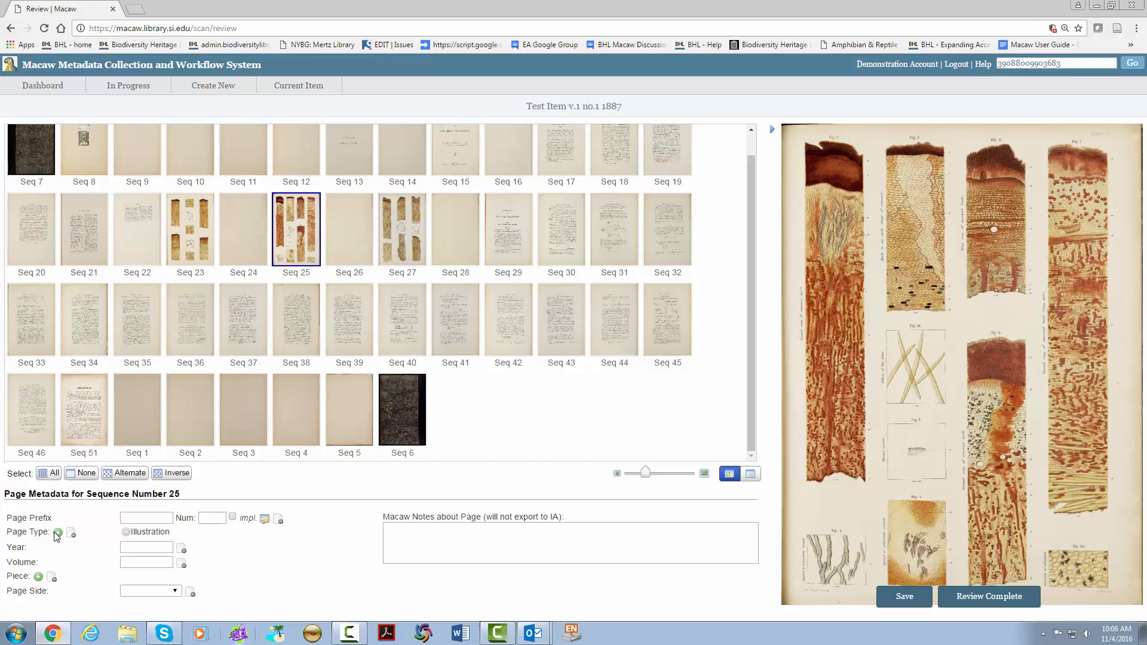
{"action": "left_click", "coordinate": [57, 533]}
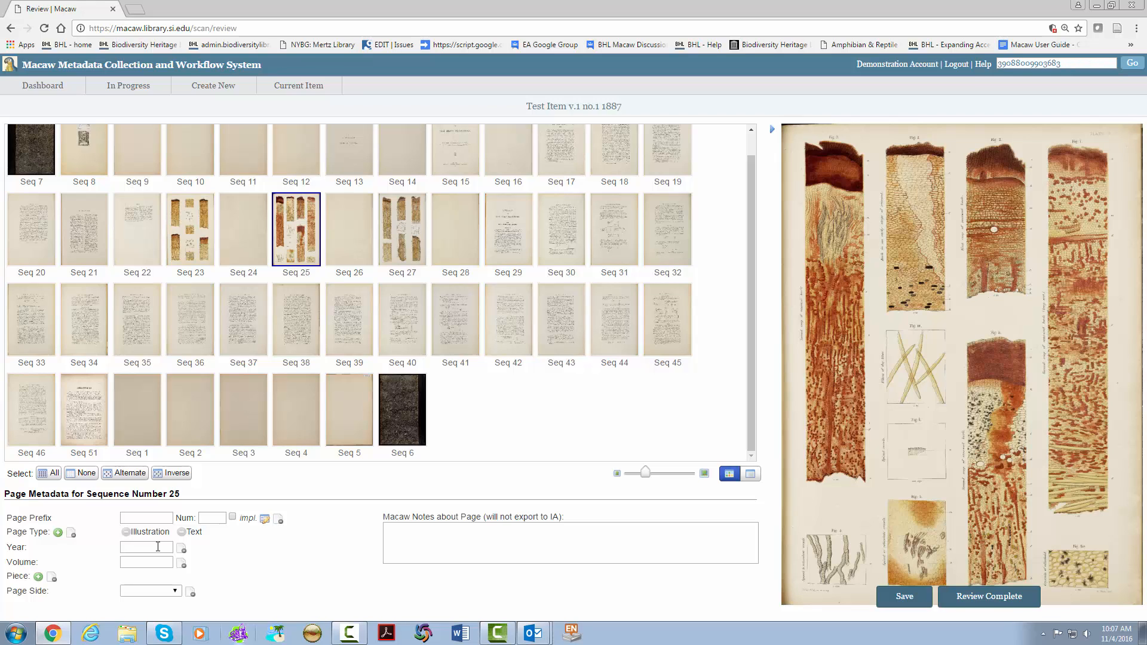
Enter year 1877 and volume 1 for the plate.
{"action": "type", "text": "1"}
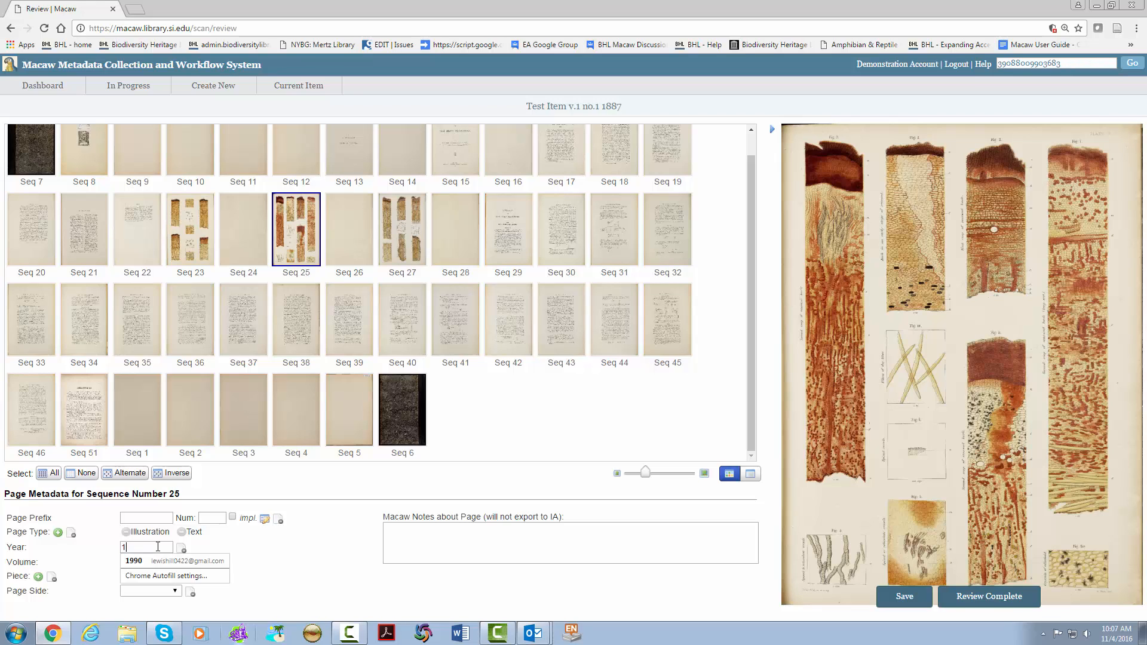
{"action": "type", "text": "877"}
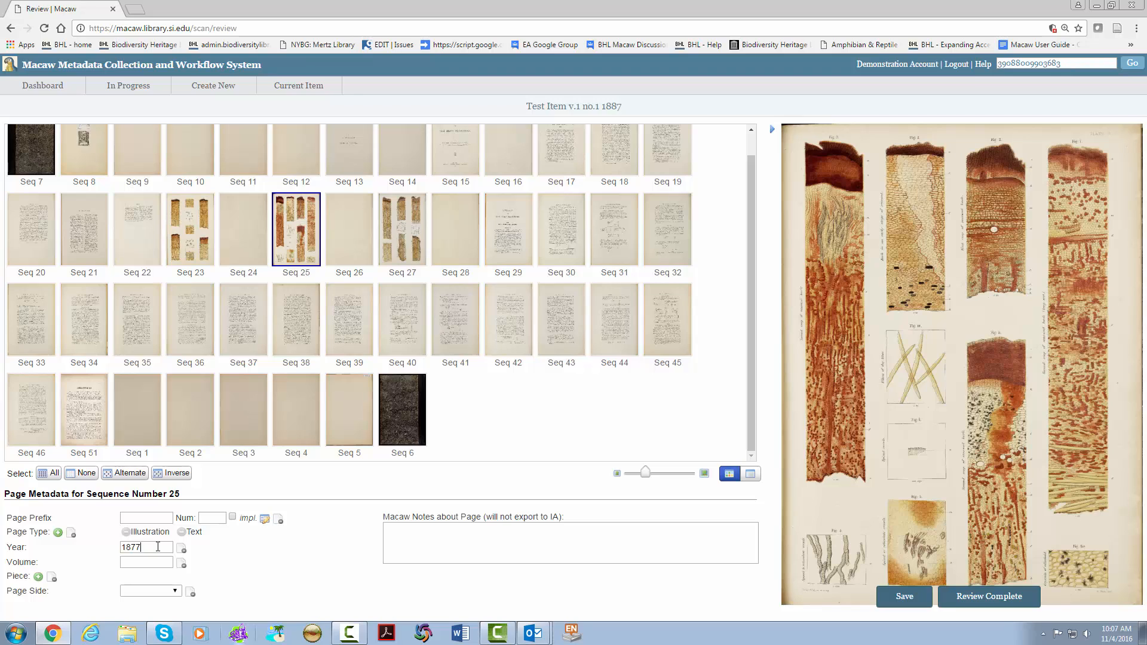
{"action": "left_click", "coordinate": [146, 563]}
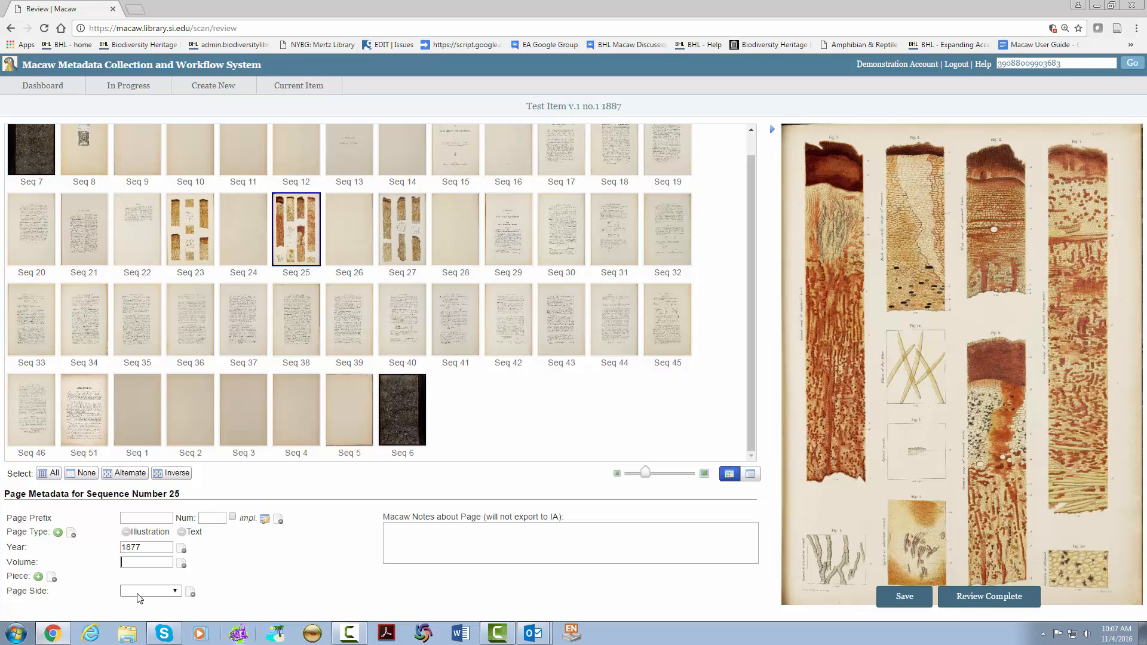
{"action": "type", "text": "1"}
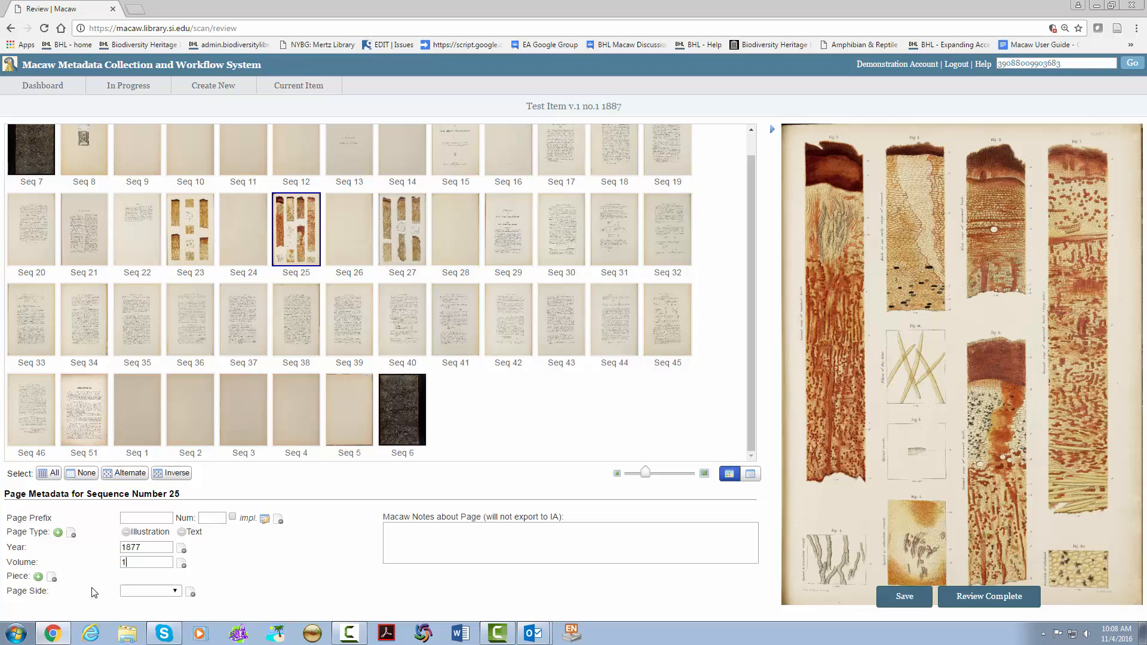
Add a piece designation of kind No. with value 1.
{"action": "left_click", "coordinate": [39, 576]}
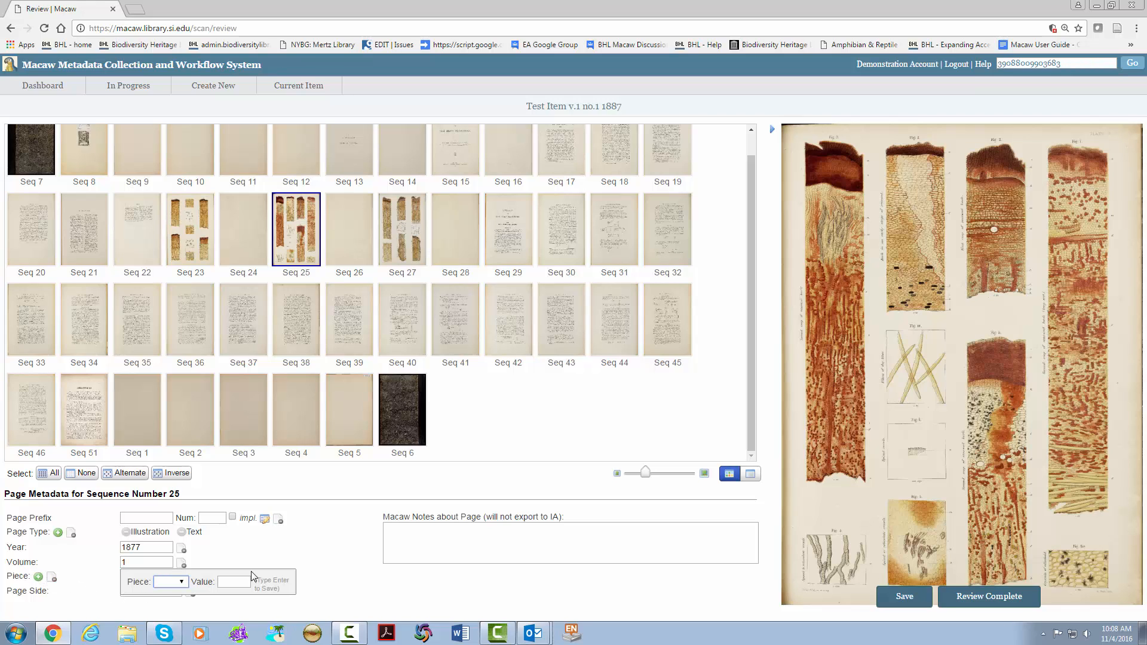
{"action": "left_click", "coordinate": [179, 581]}
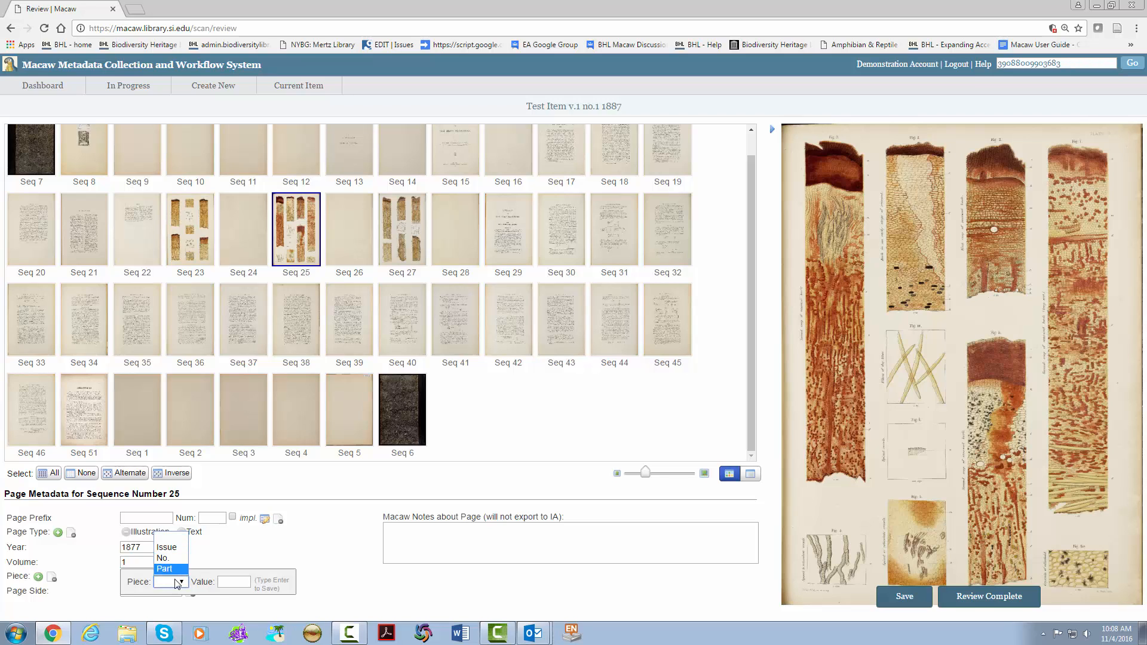
{"action": "left_click", "coordinate": [162, 558]}
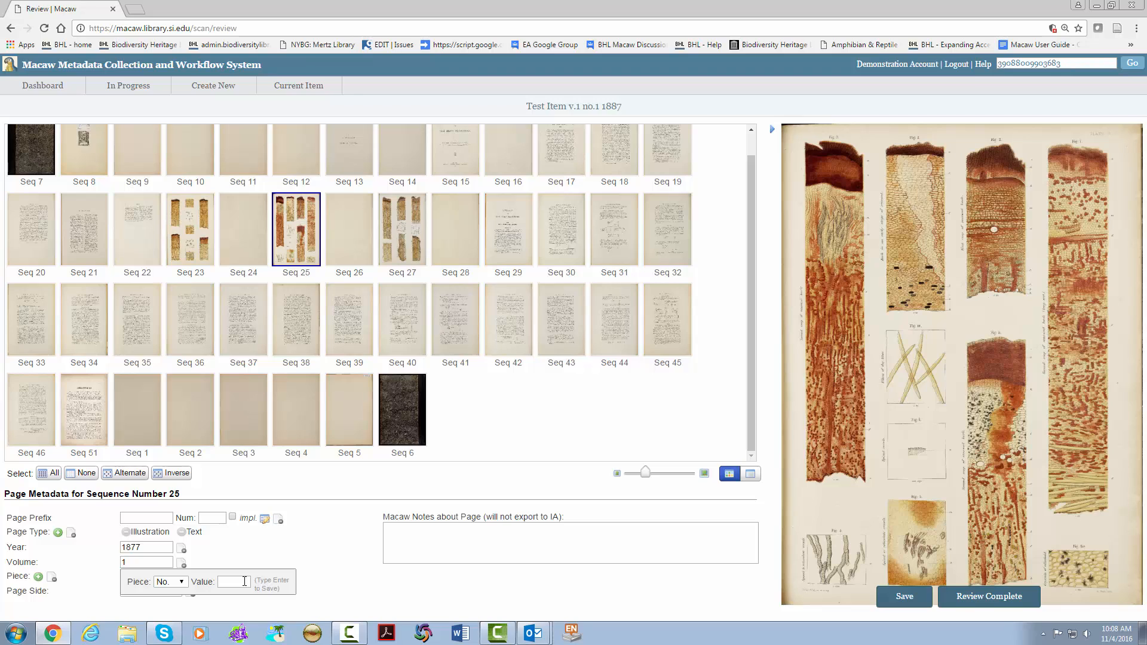
{"action": "type", "text": "1"}
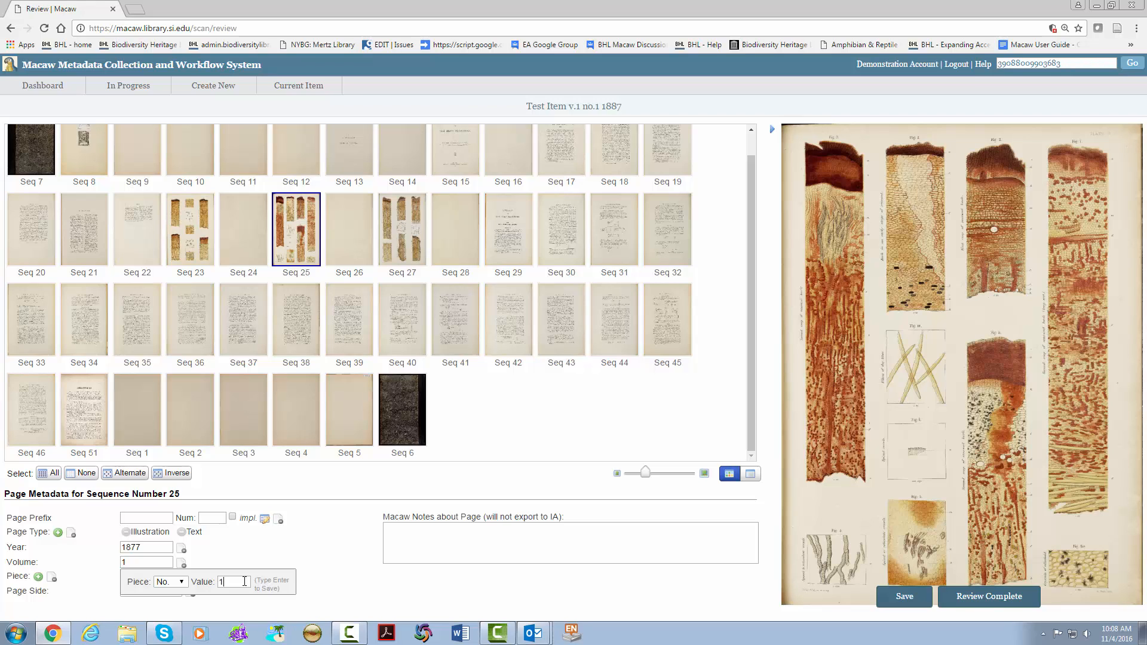
{"action": "key", "text": "Enter"}
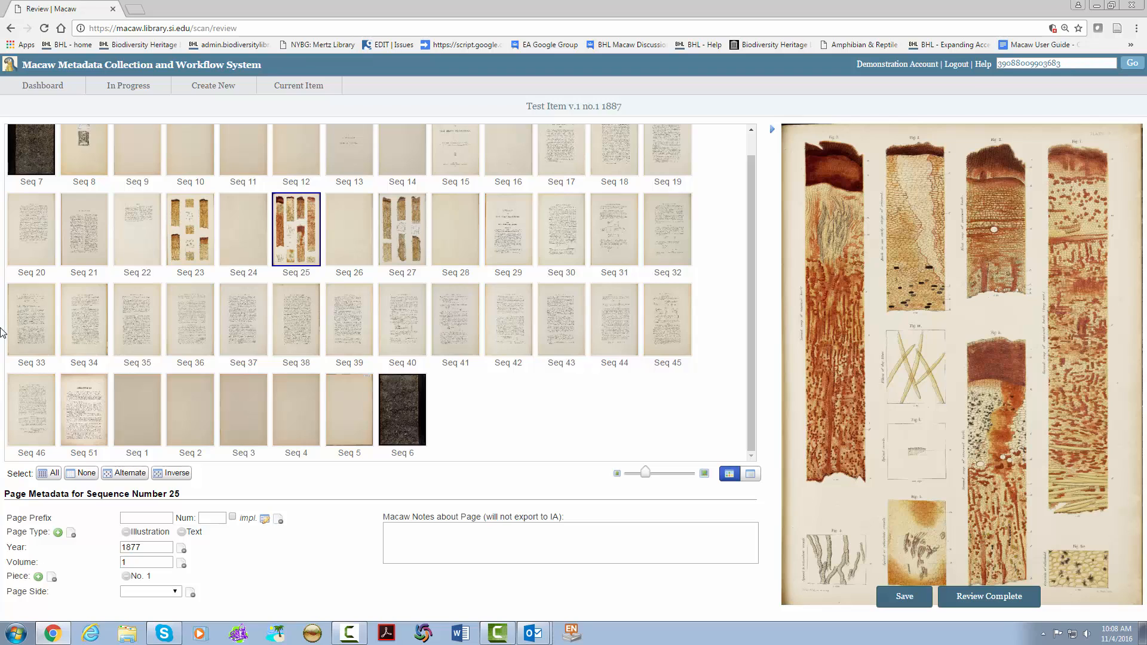
{"action": "mouse_move", "coordinate": [107, 254]}
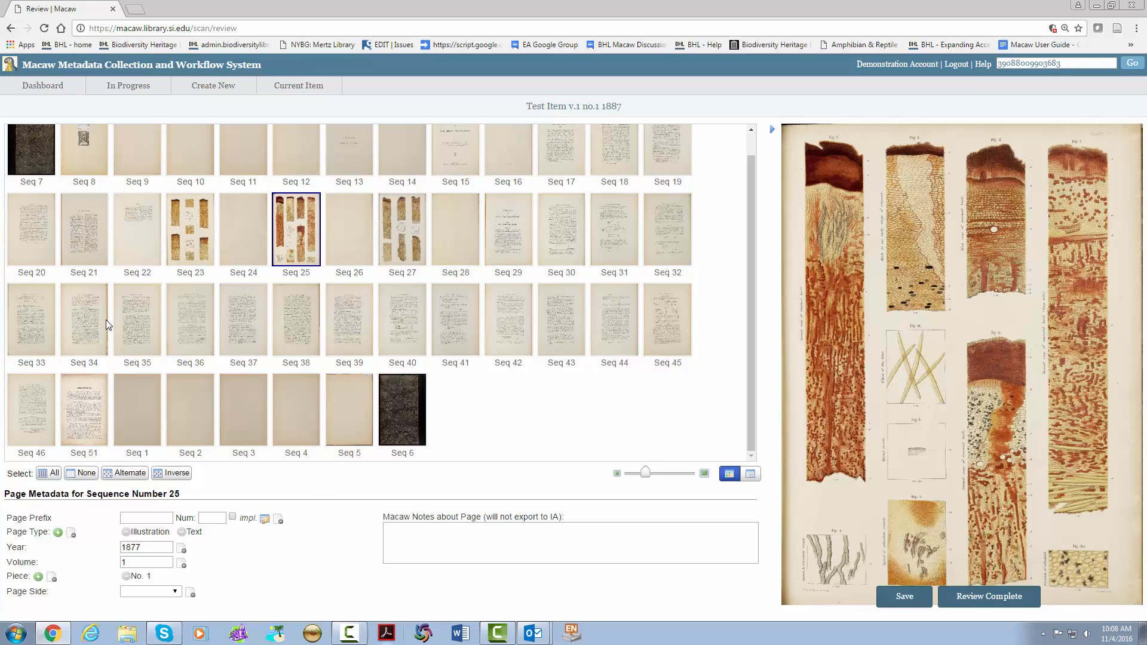
{"action": "left_click", "coordinate": [30, 150]}
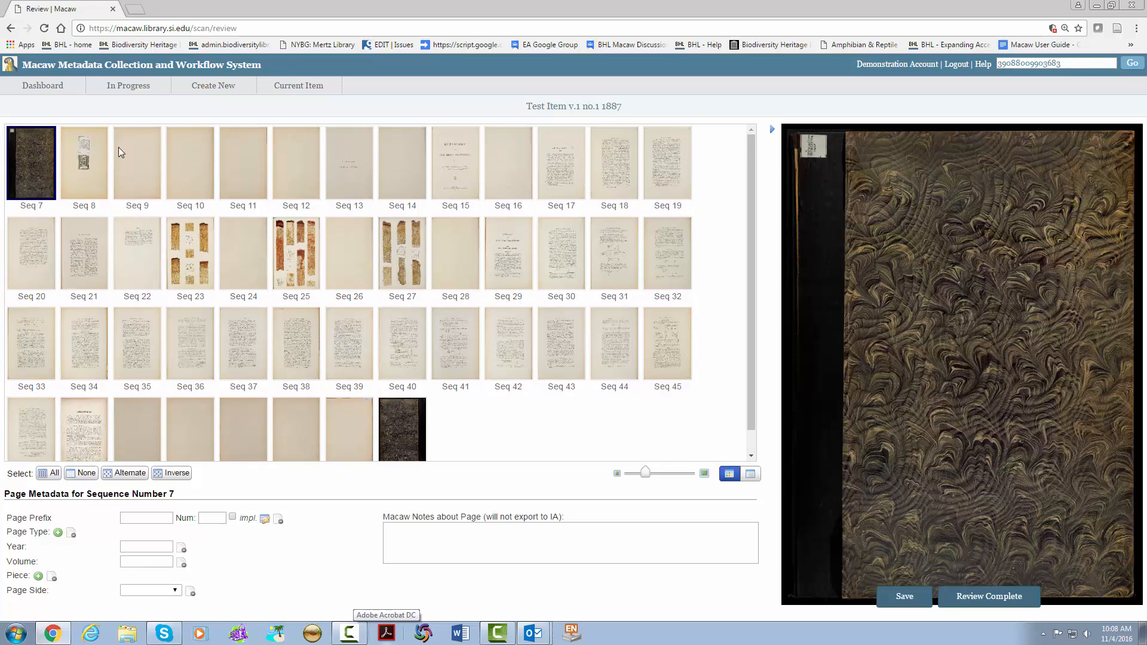
{"action": "left_click", "coordinate": [150, 590]}
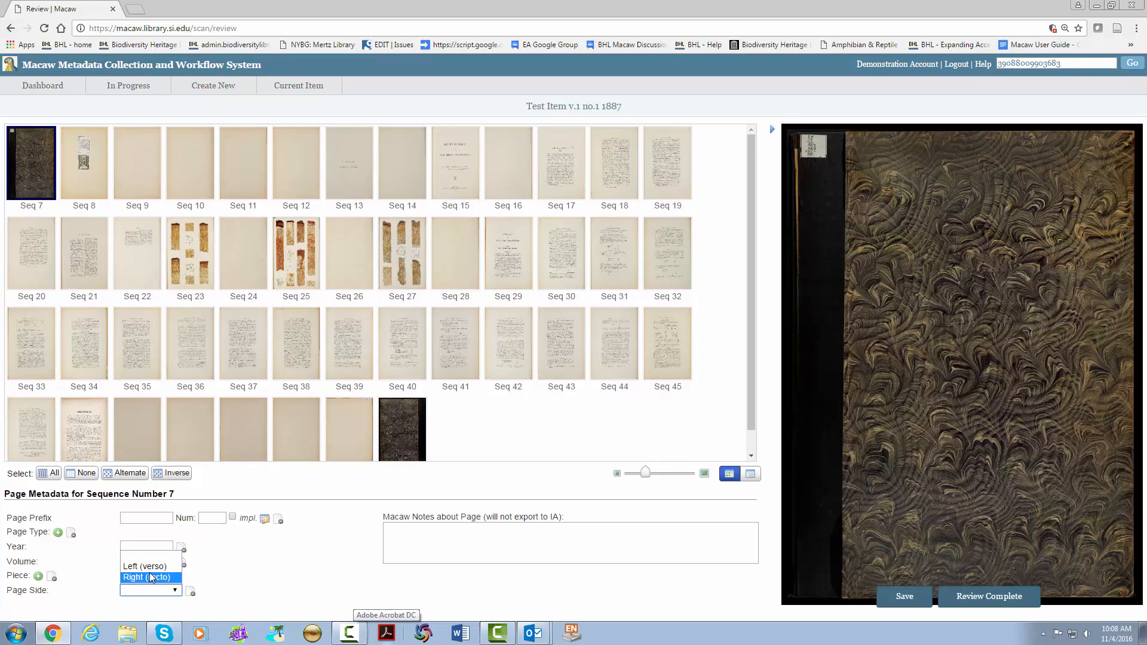
{"action": "left_click", "coordinate": [147, 578]}
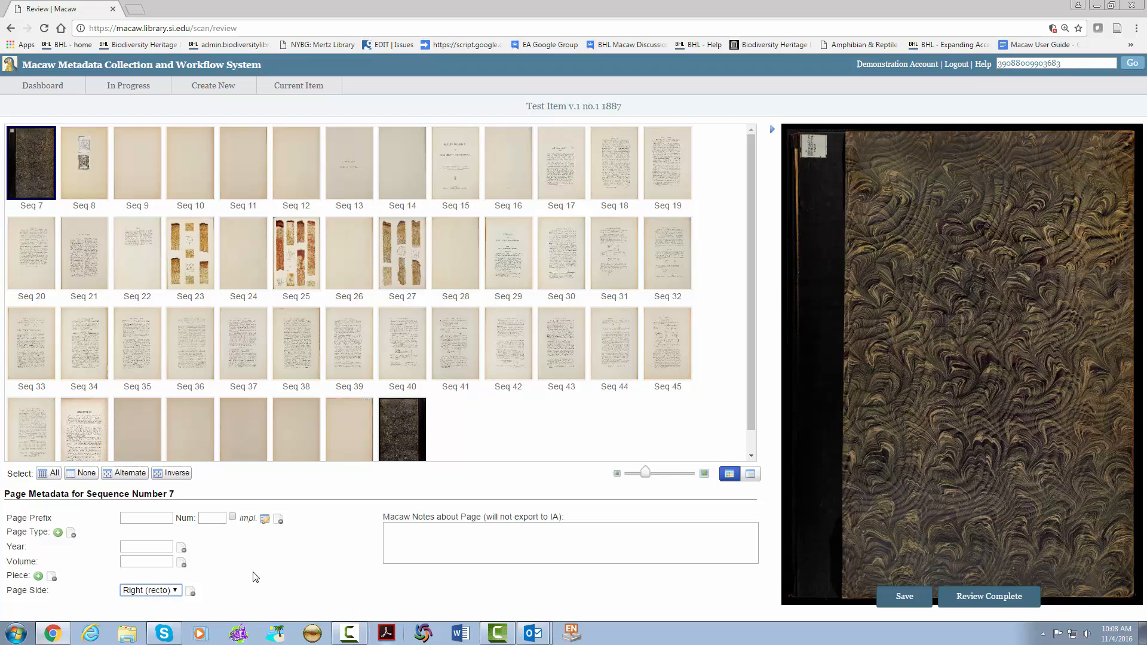
{"action": "left_click", "coordinate": [486, 541]}
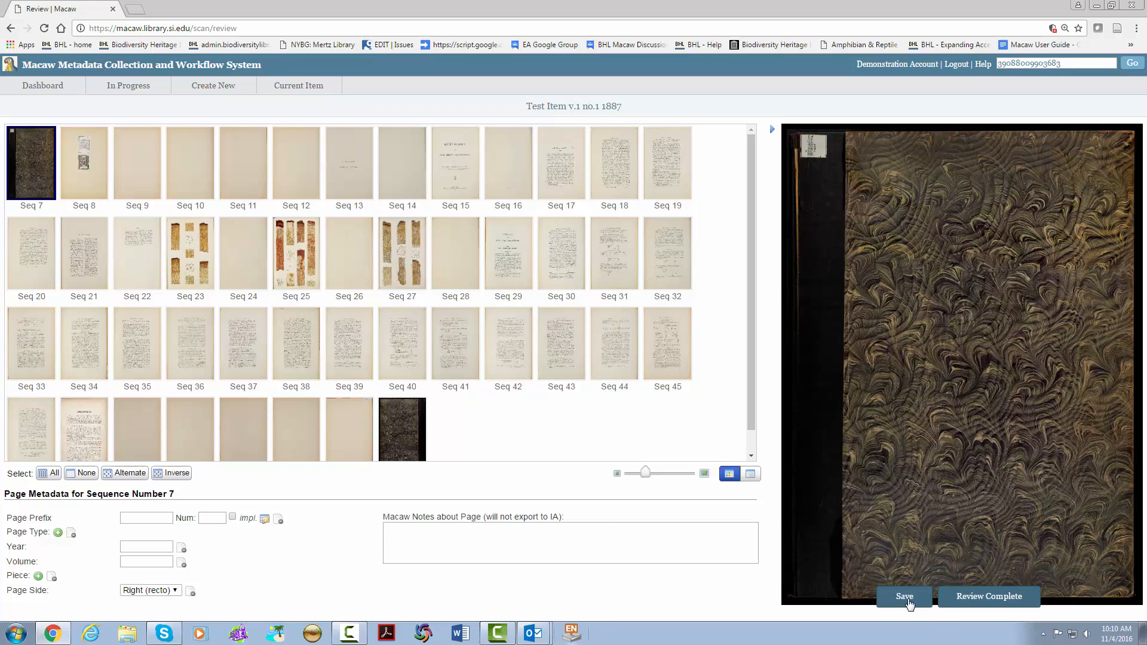
{"action": "mouse_move", "coordinate": [572, 632]}
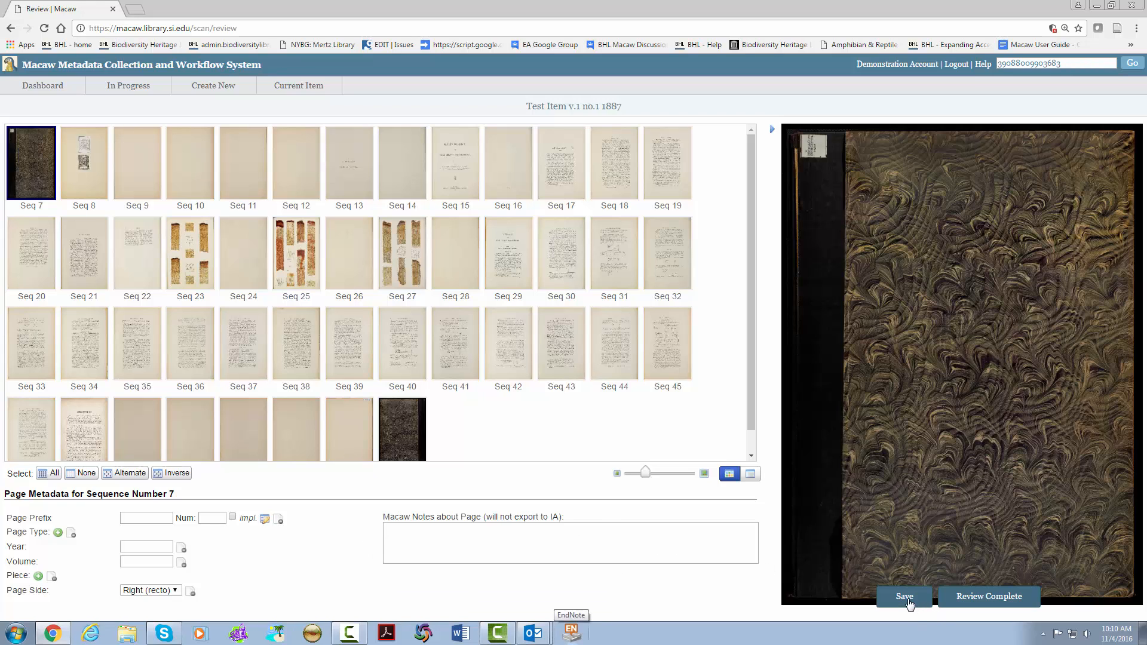
{"action": "mouse_move", "coordinate": [1030, 628]}
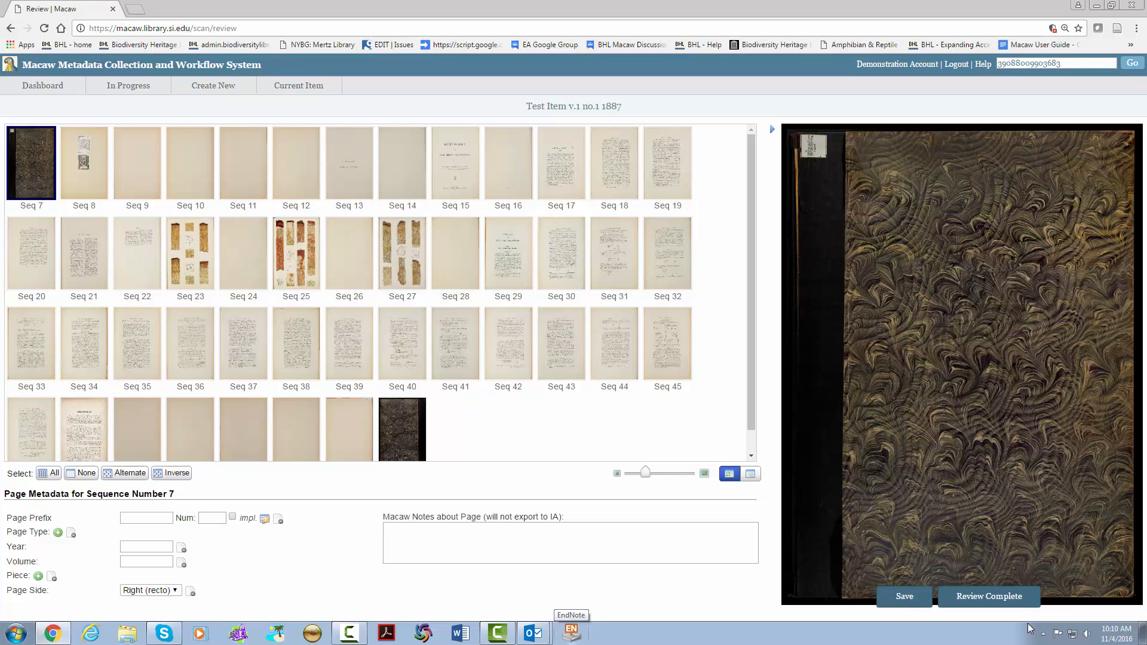
{"action": "mouse_move", "coordinate": [918, 615]}
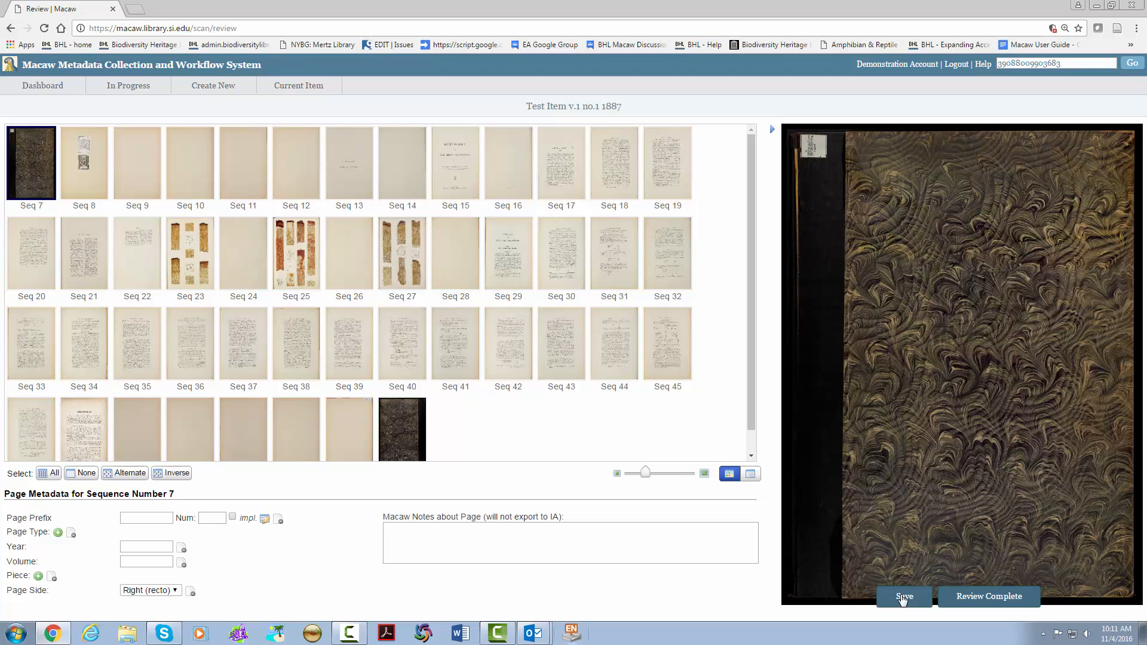
{"action": "mouse_move", "coordinate": [1022, 604]}
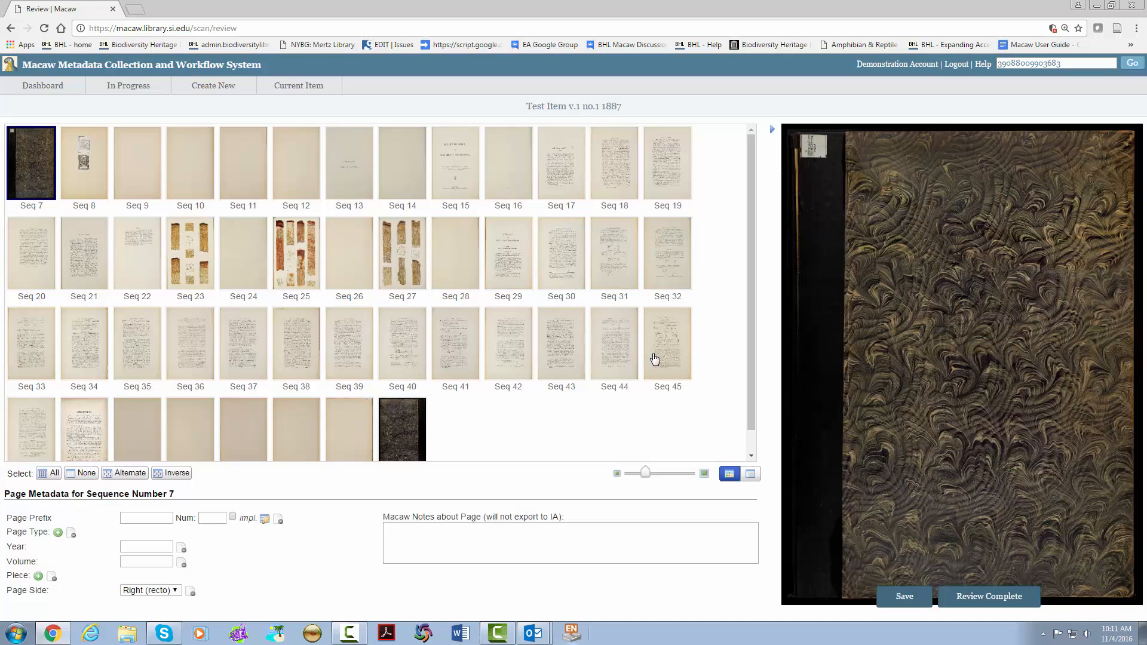
{"action": "mouse_move", "coordinate": [653, 358]}
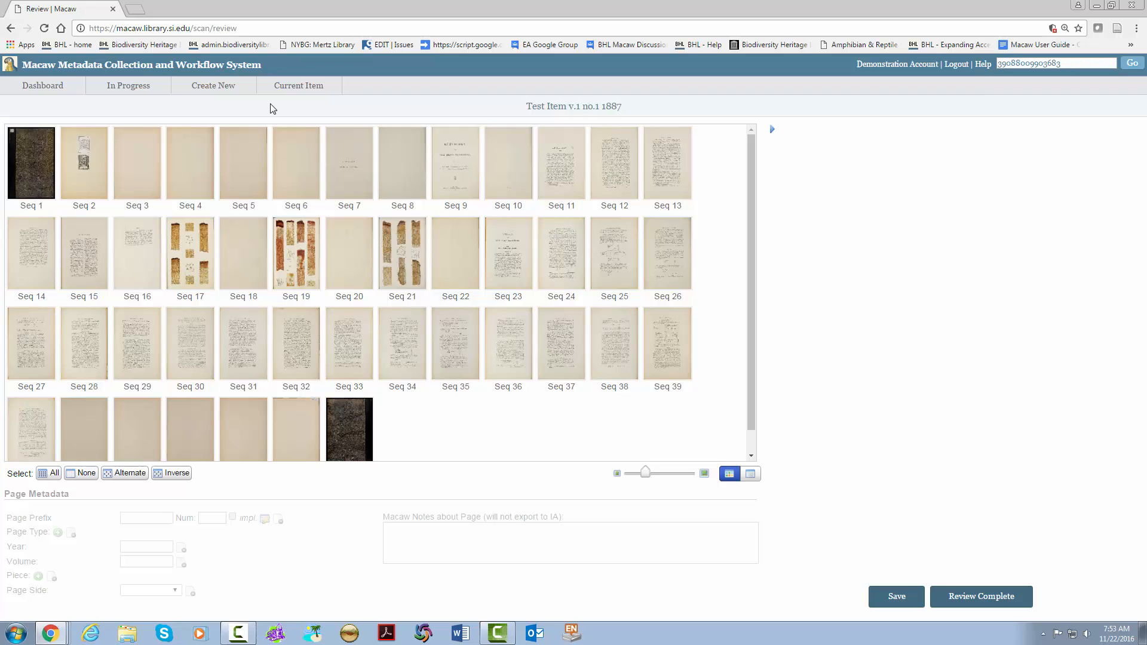
{"action": "mouse_move", "coordinate": [140, 87]}
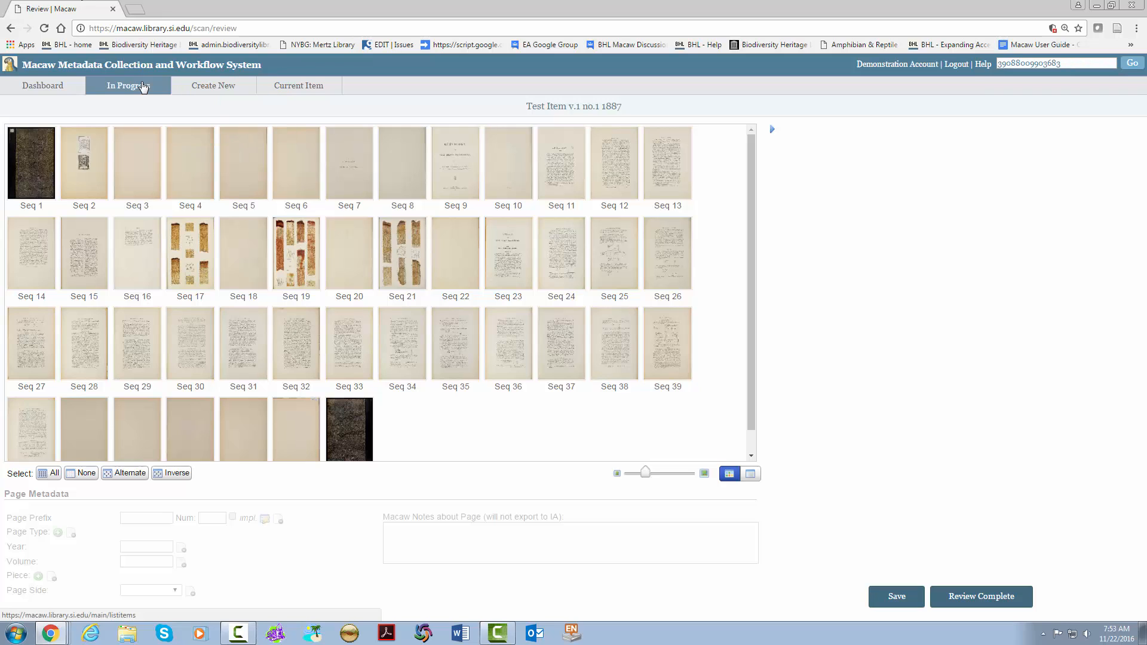
Open the In Progress list, view item 03171990's page review, and return to the list.
{"action": "left_click", "coordinate": [127, 85]}
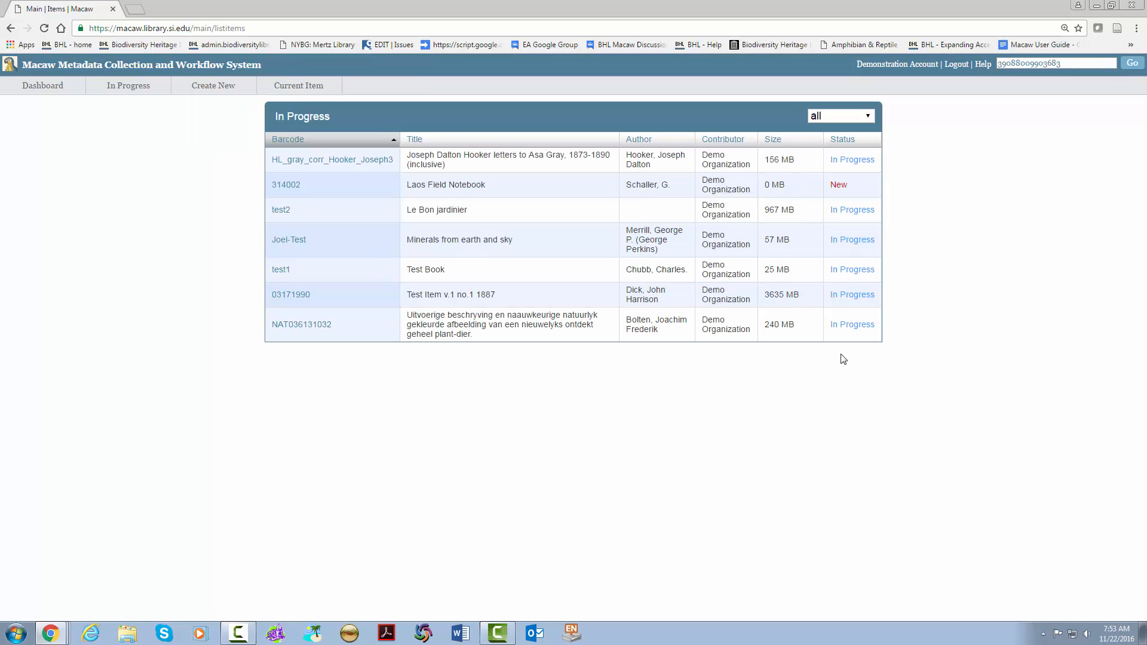
{"action": "mouse_move", "coordinate": [833, 322]}
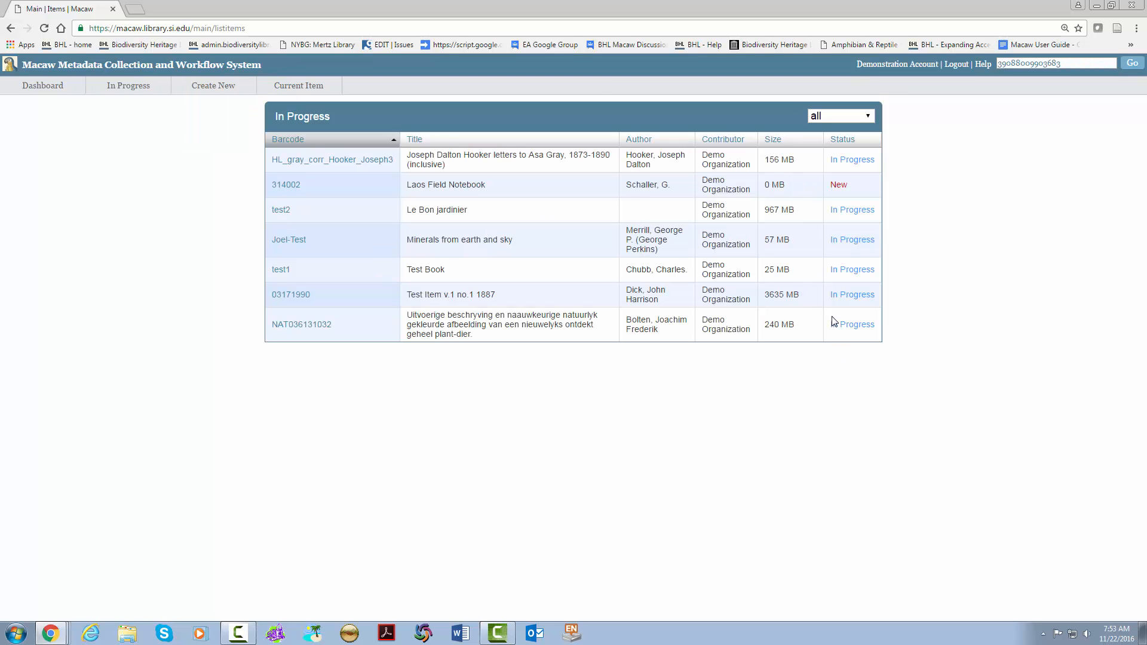
{"action": "mouse_move", "coordinate": [796, 311]}
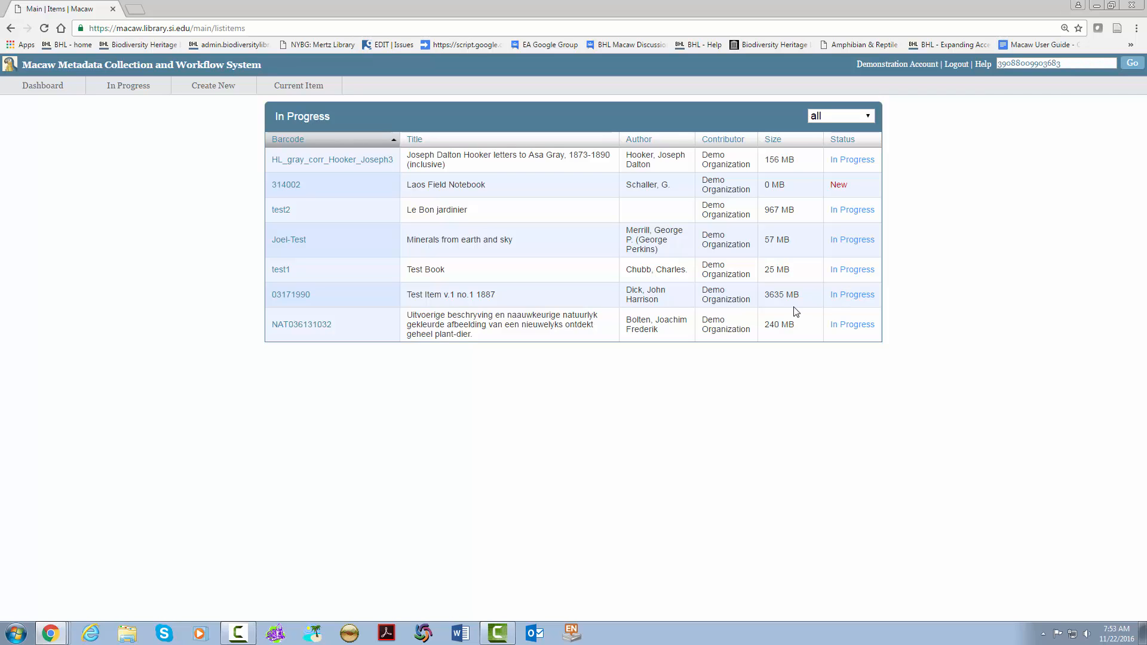
{"action": "mouse_move", "coordinate": [759, 318]}
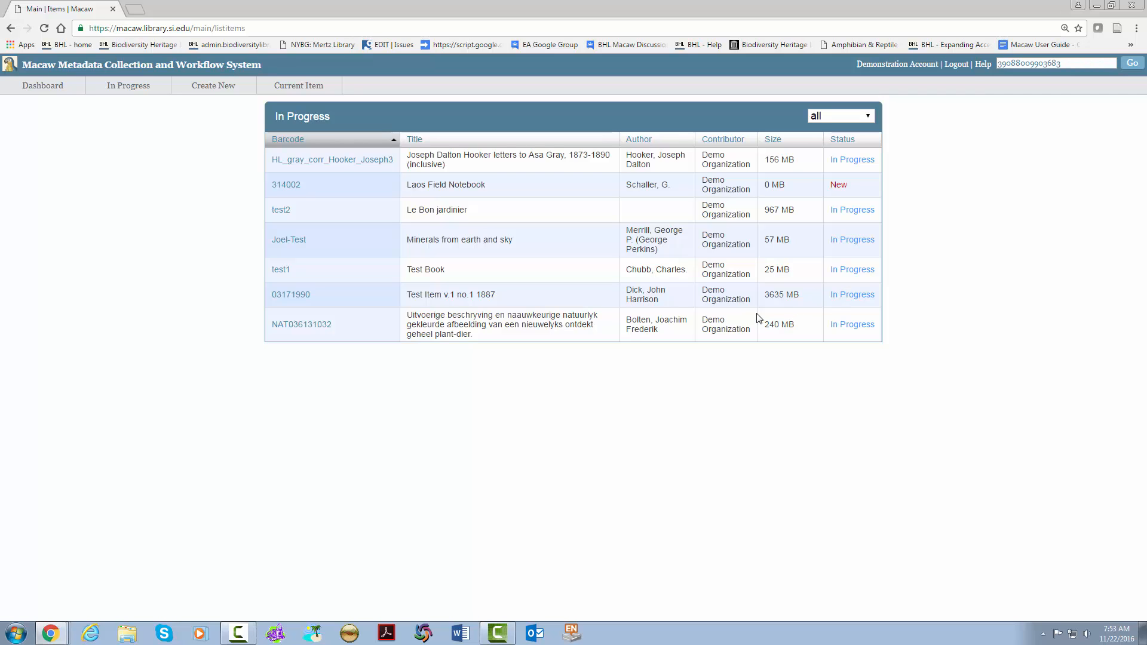
{"action": "mouse_move", "coordinate": [289, 301]}
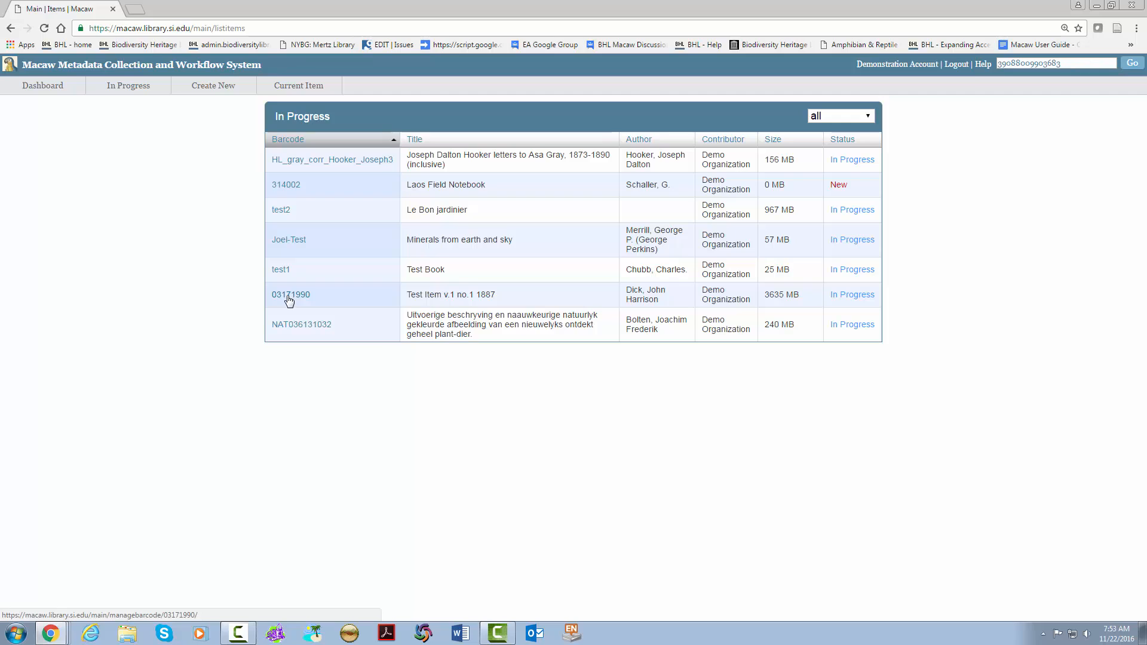
{"action": "left_click", "coordinate": [291, 295]}
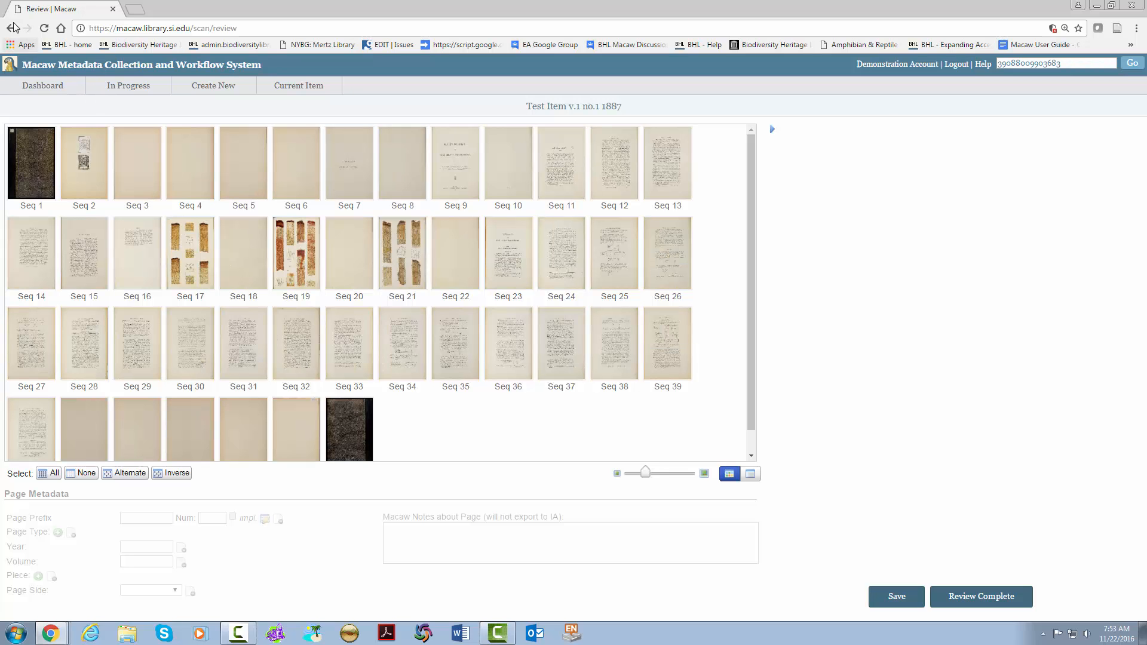
{"action": "left_click", "coordinate": [298, 86]}
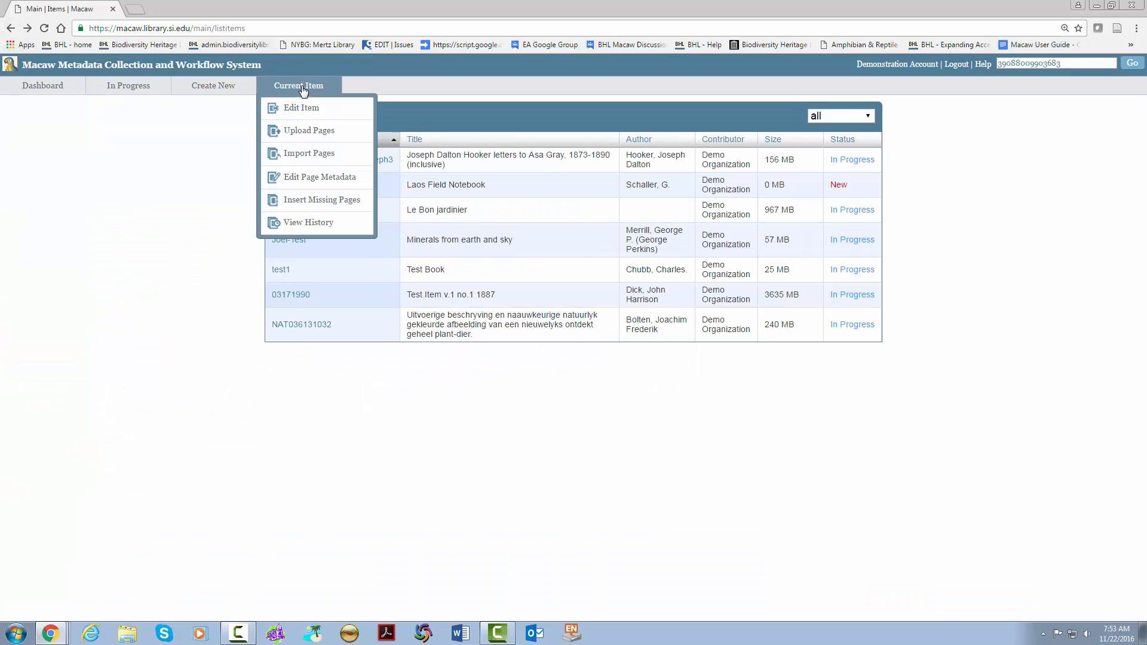
{"action": "mouse_move", "coordinate": [316, 93]}
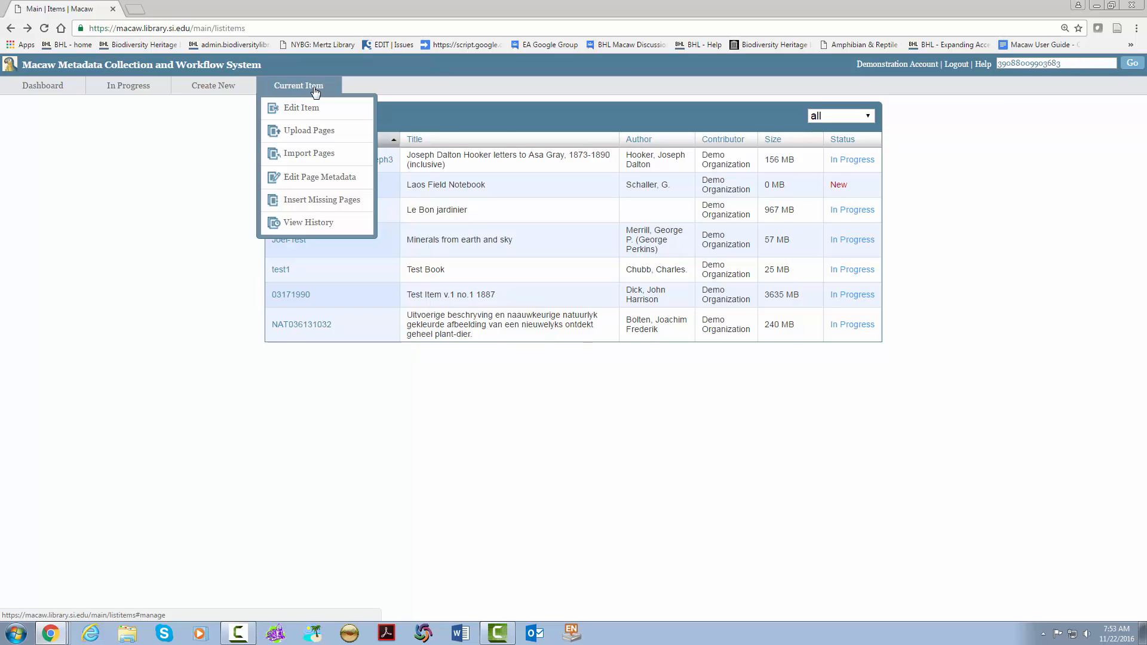
{"action": "mouse_move", "coordinate": [310, 108]}
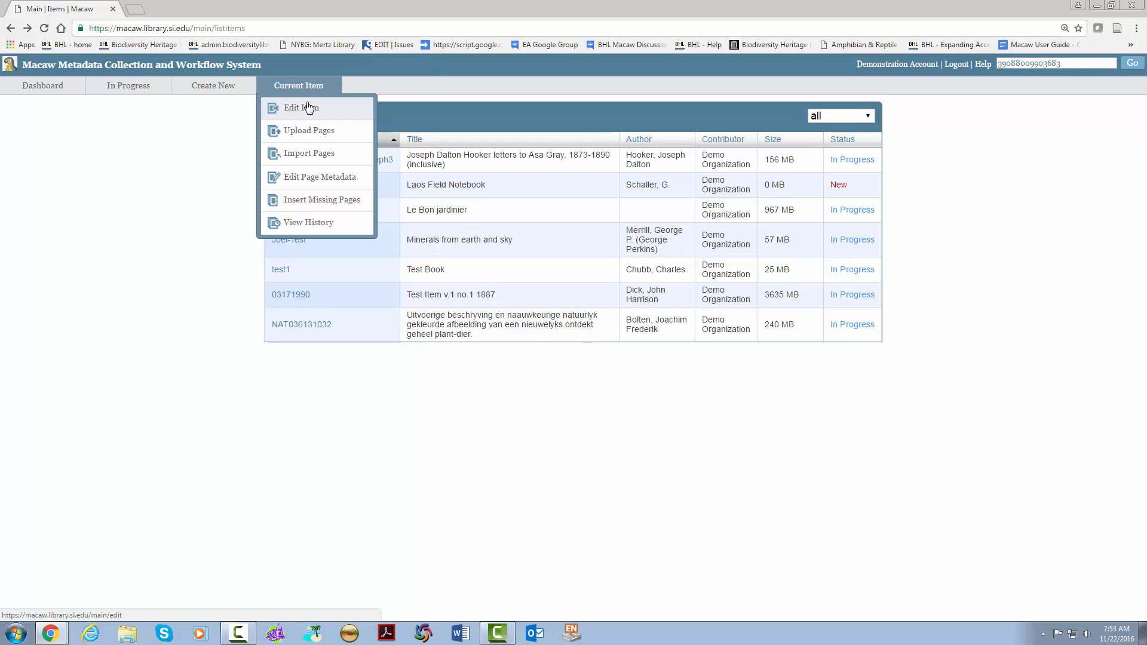
Open Edit Item for Test Item v.1 no.1 1887 from the Current Item menu.
{"action": "left_click", "coordinate": [300, 108]}
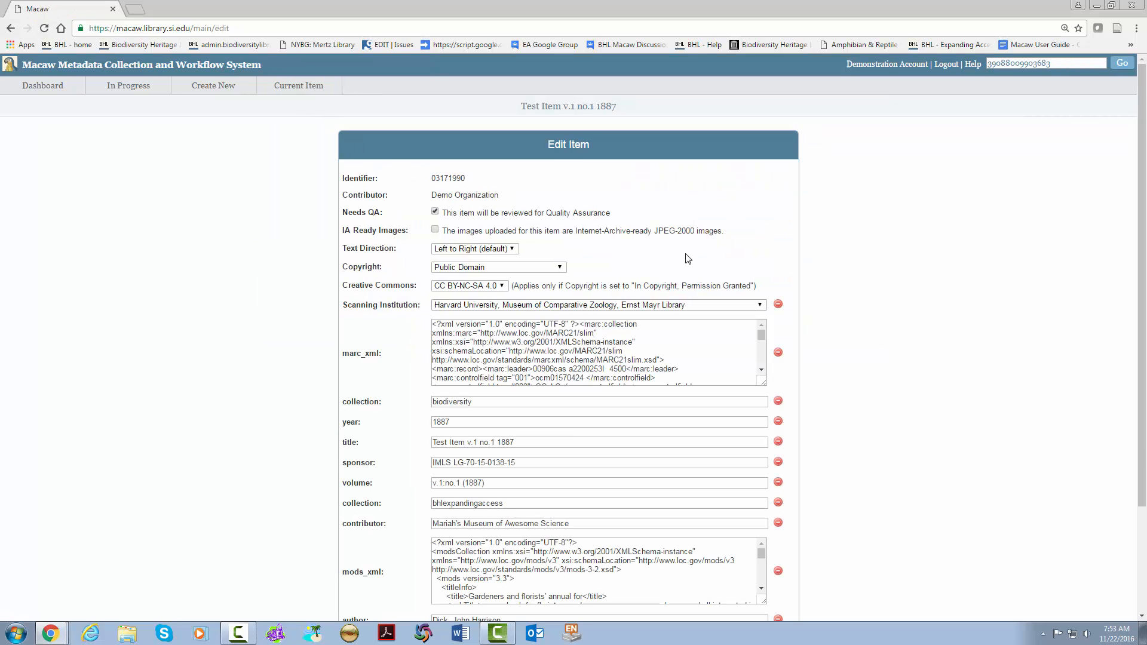
Bring up the Delete Item confirmation warning of 73 records and 155 files, without confirming.
{"action": "scroll", "scroll_direction": "down", "scroll_amount": 3}
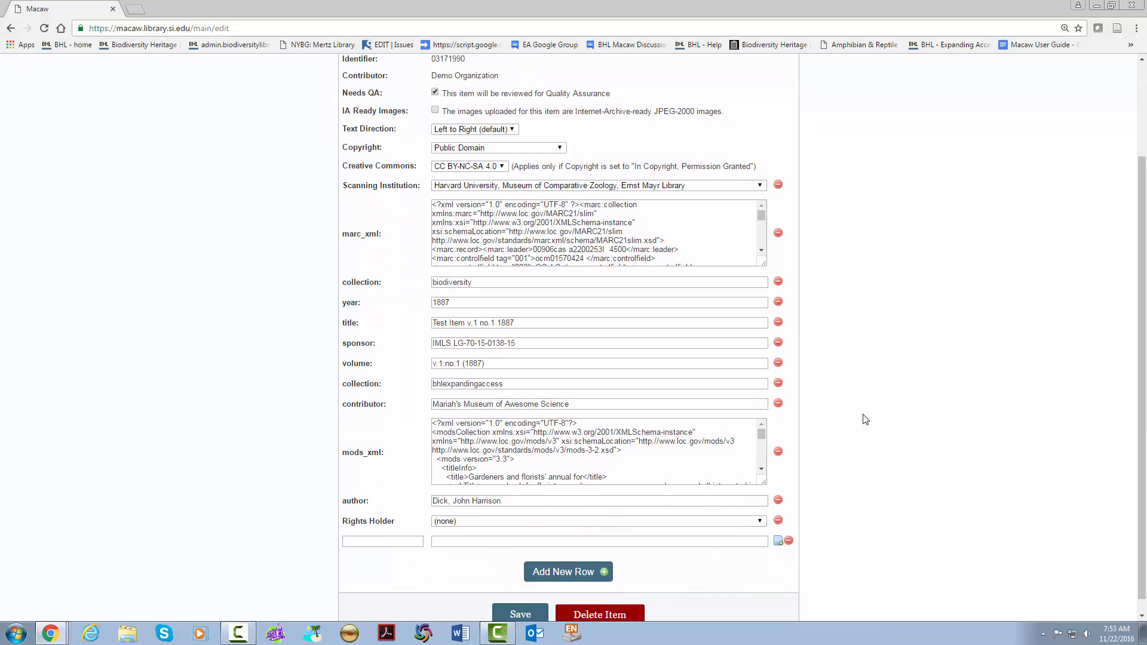
{"action": "scroll", "scroll_direction": "down", "scroll_amount": 3}
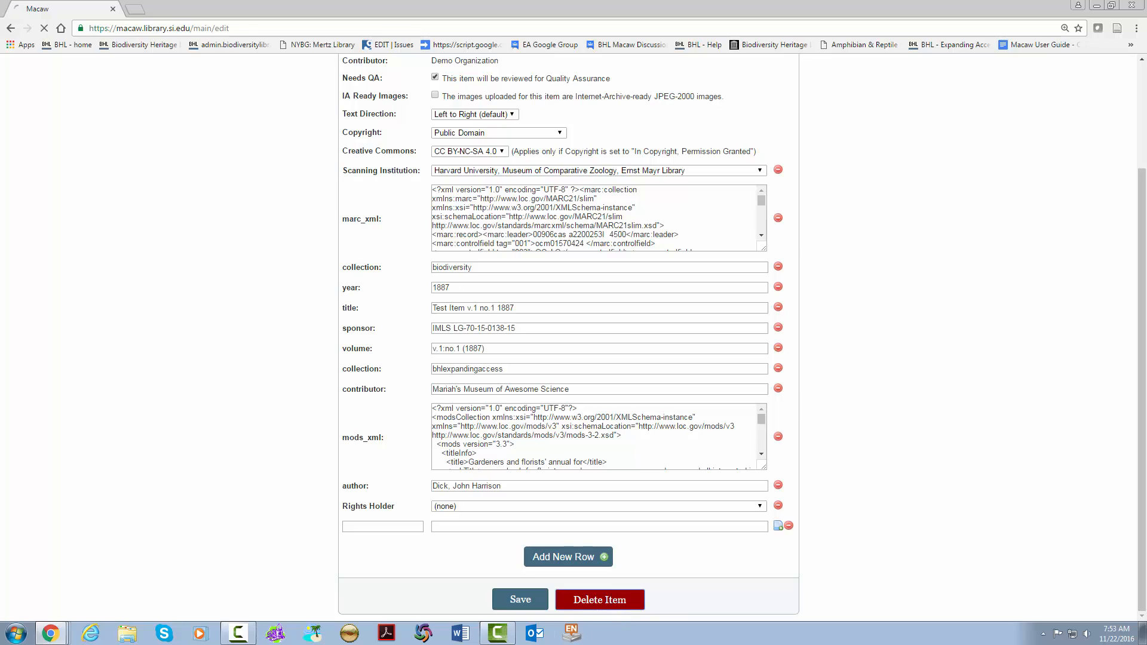
{"action": "left_click", "coordinate": [599, 600]}
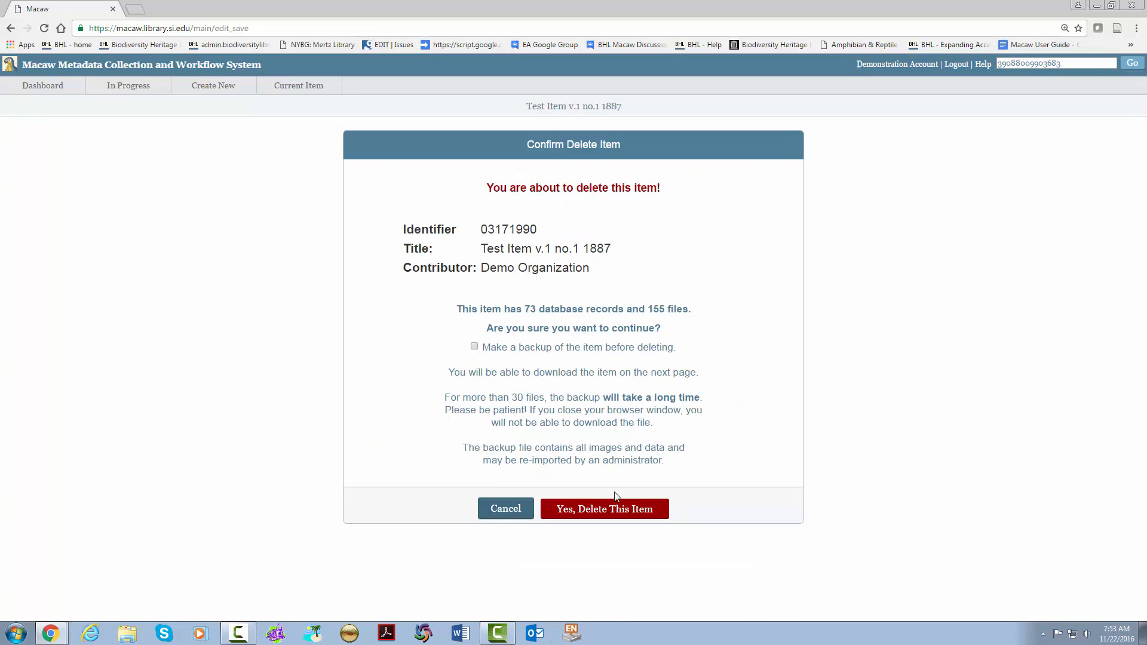
{"action": "mouse_move", "coordinate": [628, 513]}
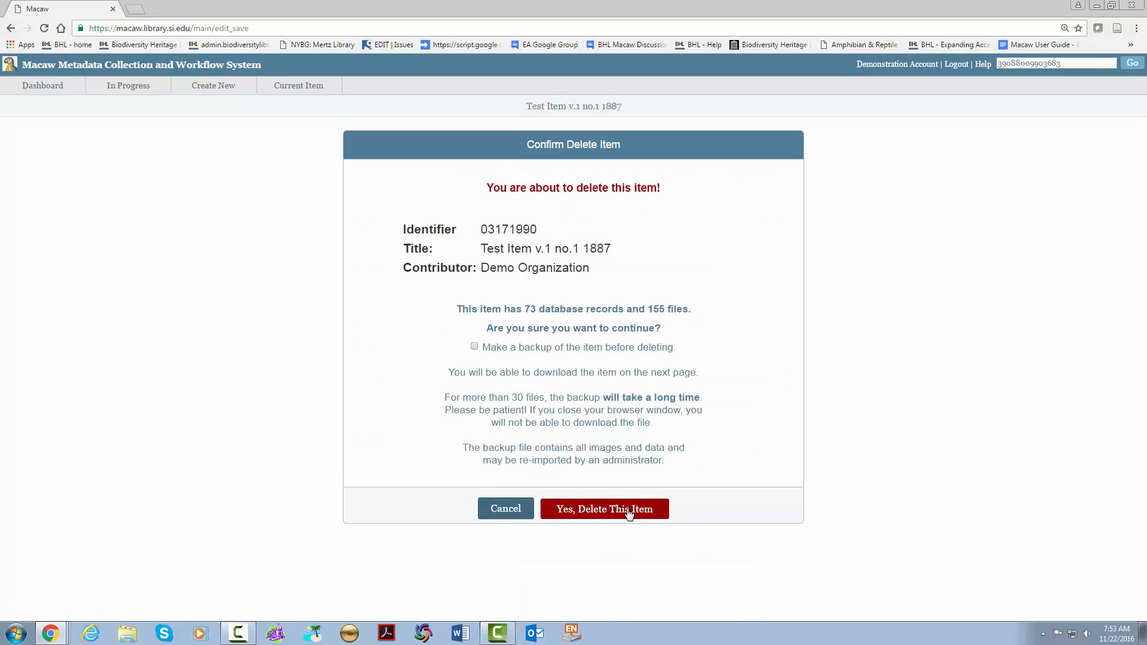
{"action": "mouse_move", "coordinate": [389, 124]}
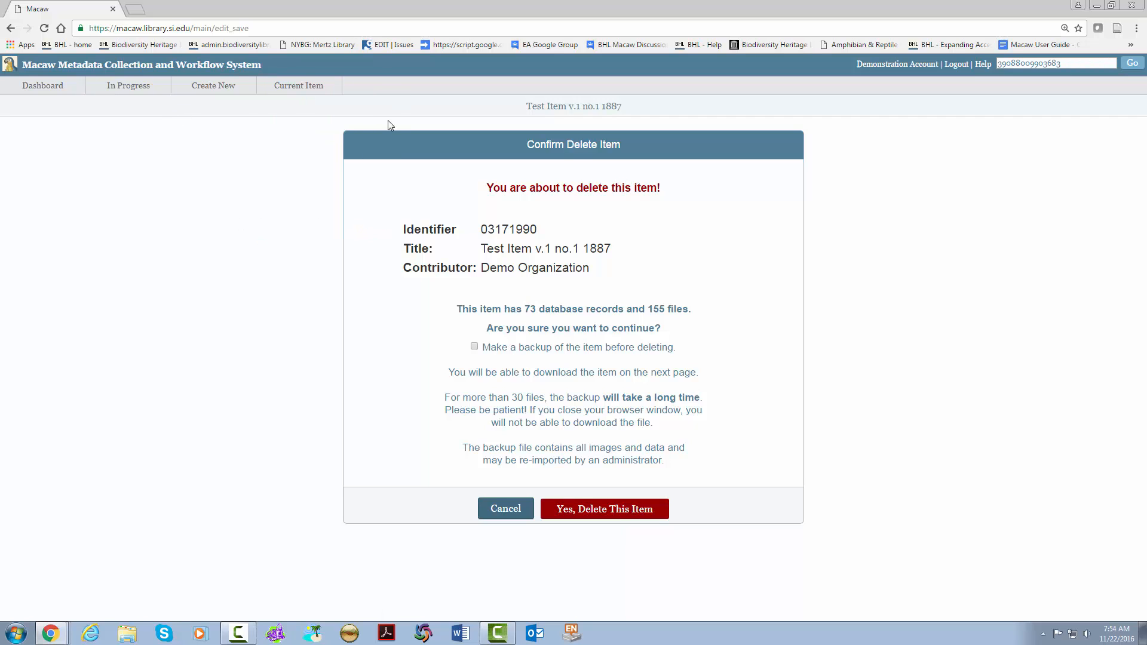
{"action": "left_click", "coordinate": [298, 85]}
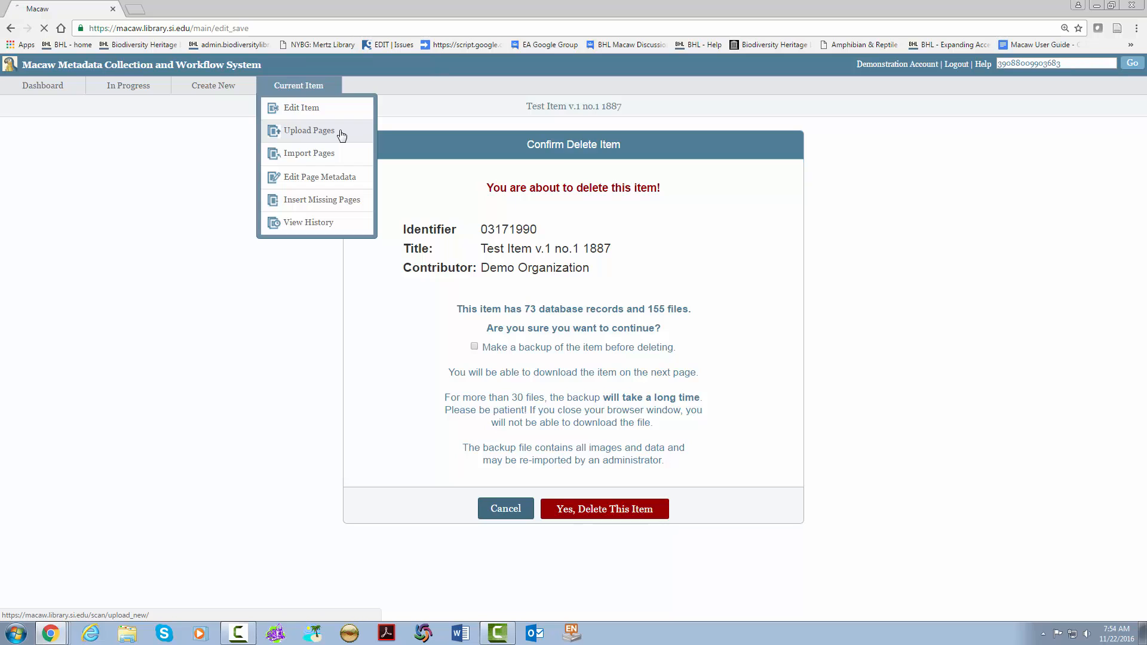
Open the Upload Pages screen listing the item's uploaded TIFF page files.
{"action": "left_click", "coordinate": [307, 130]}
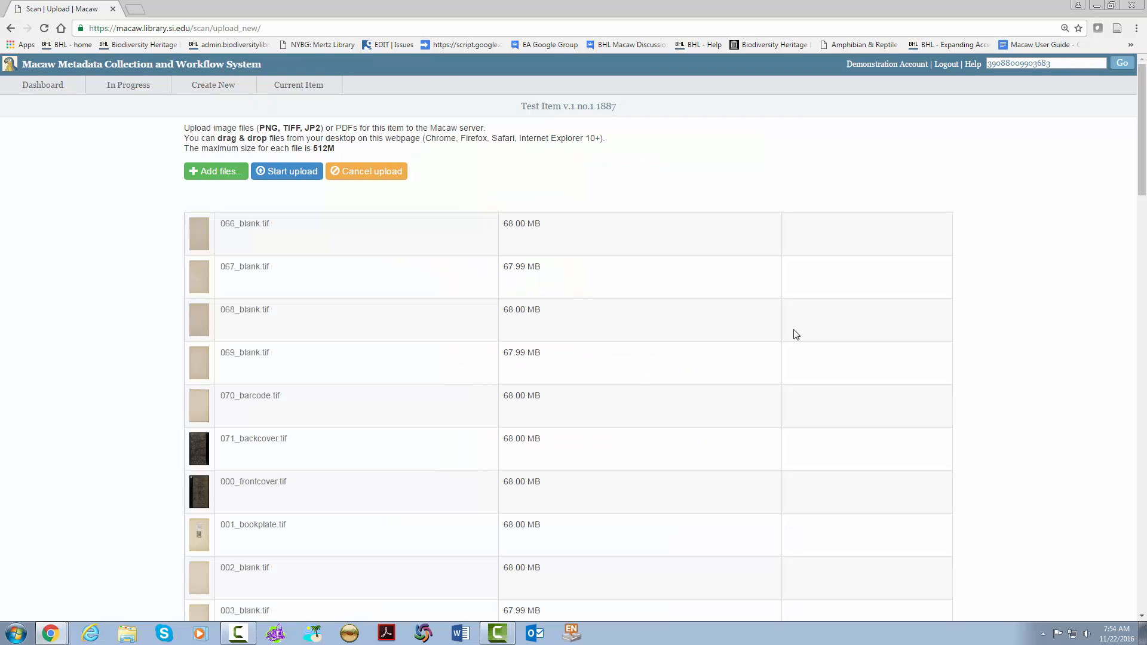
{"action": "mouse_move", "coordinate": [434, 90]}
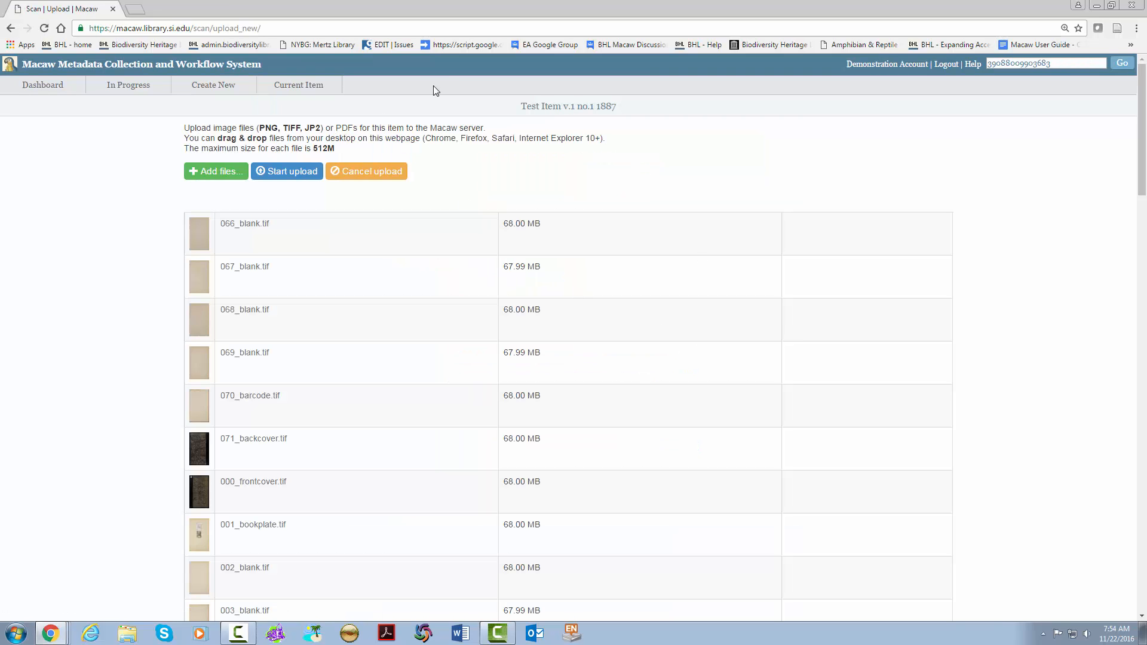
{"action": "left_click", "coordinate": [298, 85]}
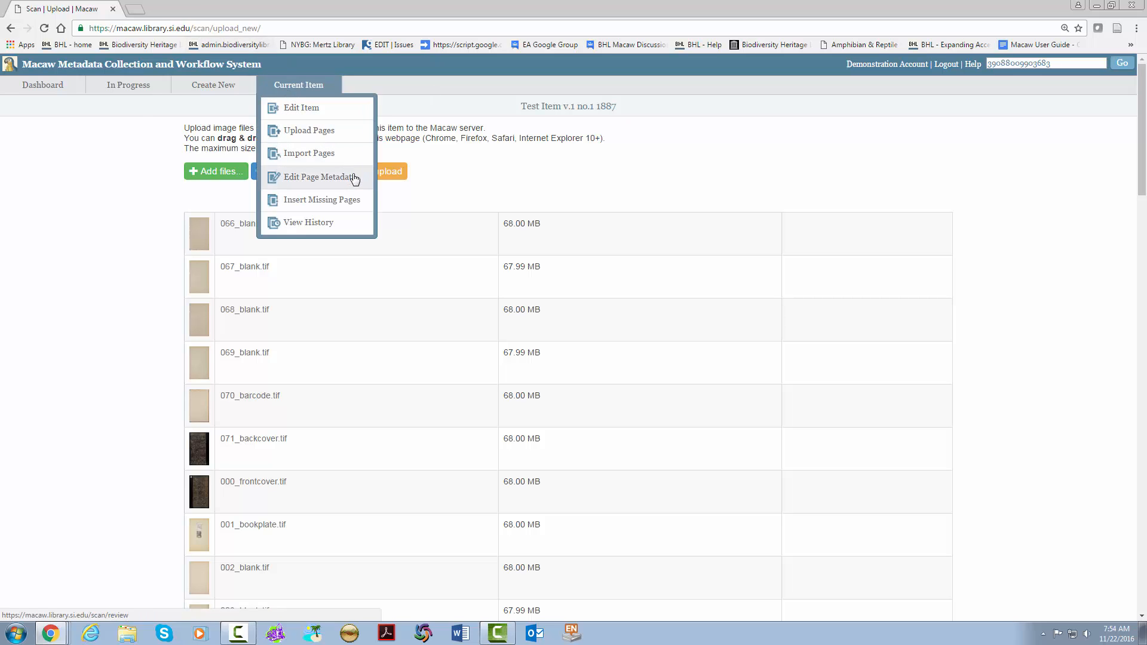
Open Edit Page Metadata, dismiss the Delete Page menu, view Seq 42, and clear selection.
{"action": "left_click", "coordinate": [317, 177]}
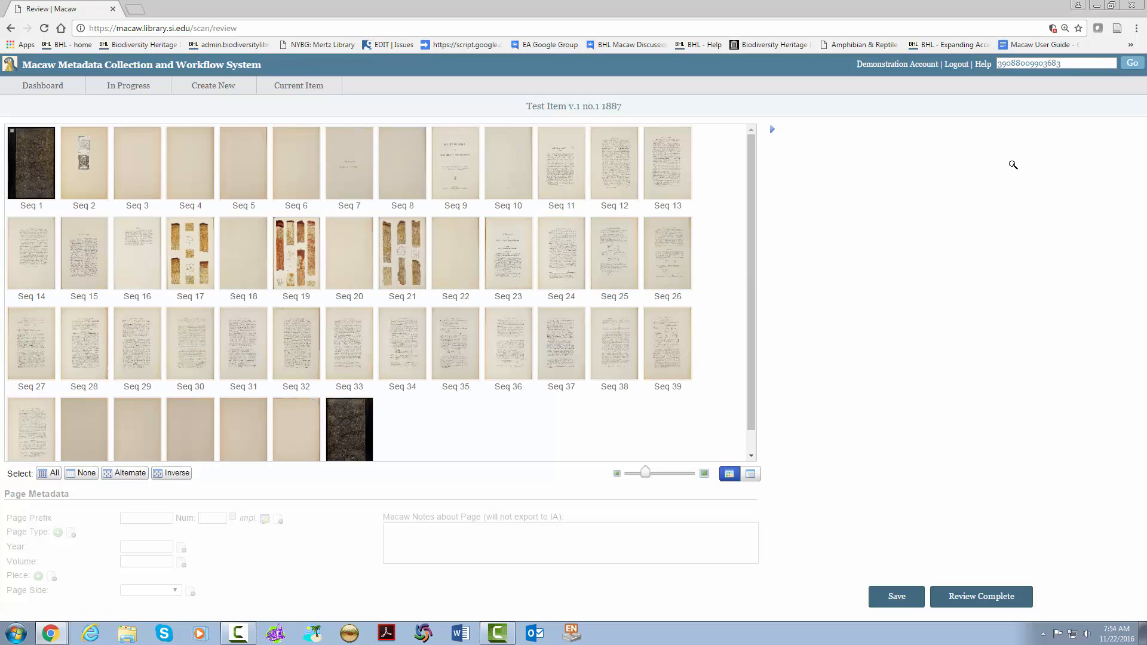
{"action": "left_click", "coordinate": [1055, 62]}
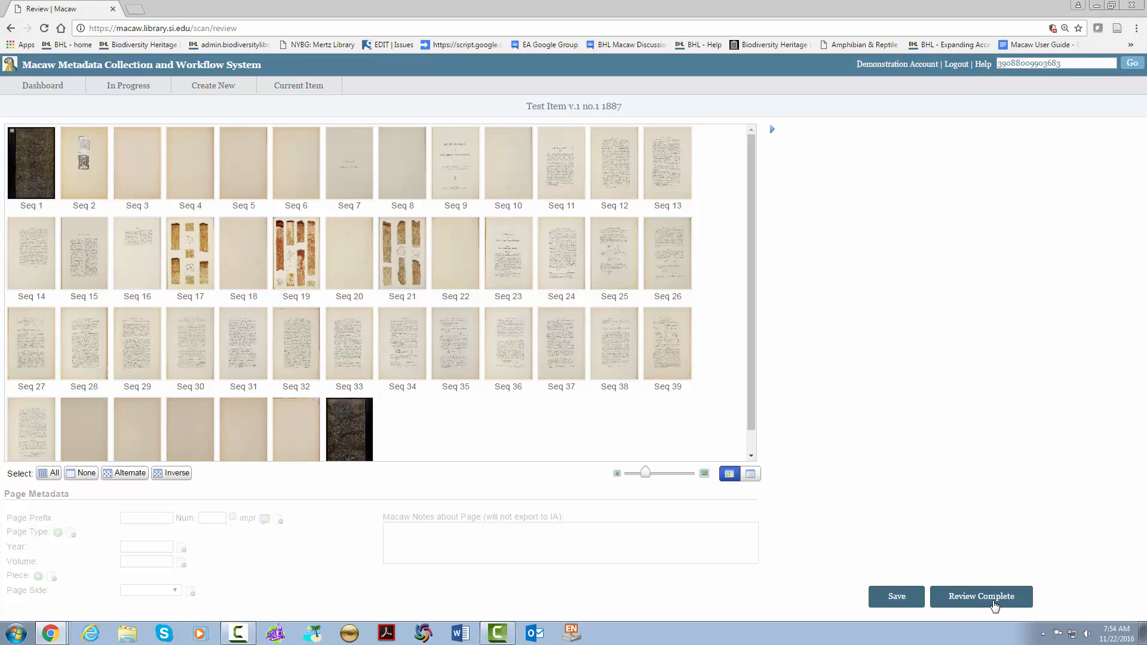
{"action": "mouse_move", "coordinate": [453, 5]}
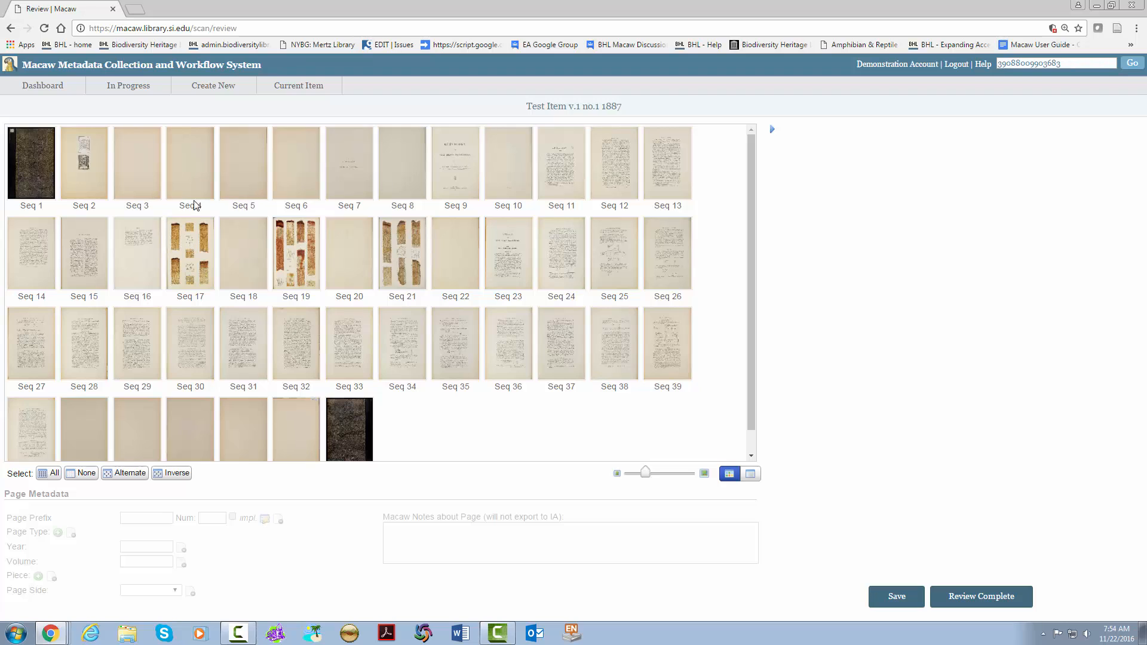
{"action": "mouse_move", "coordinate": [341, 431]}
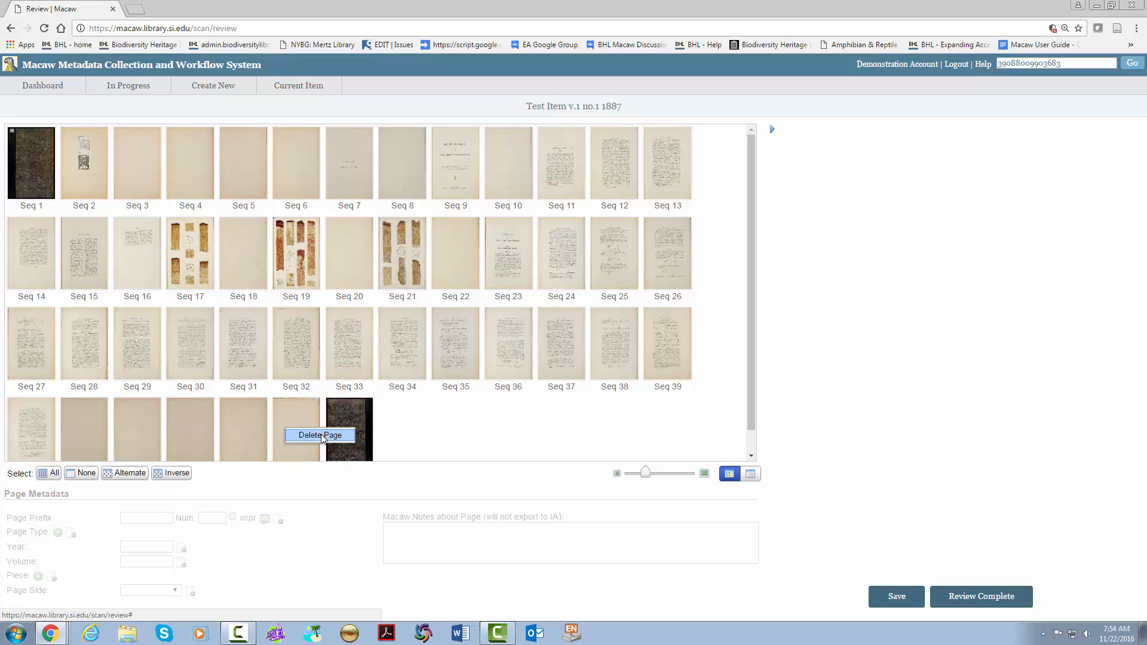
{"action": "left_click", "coordinate": [320, 435]}
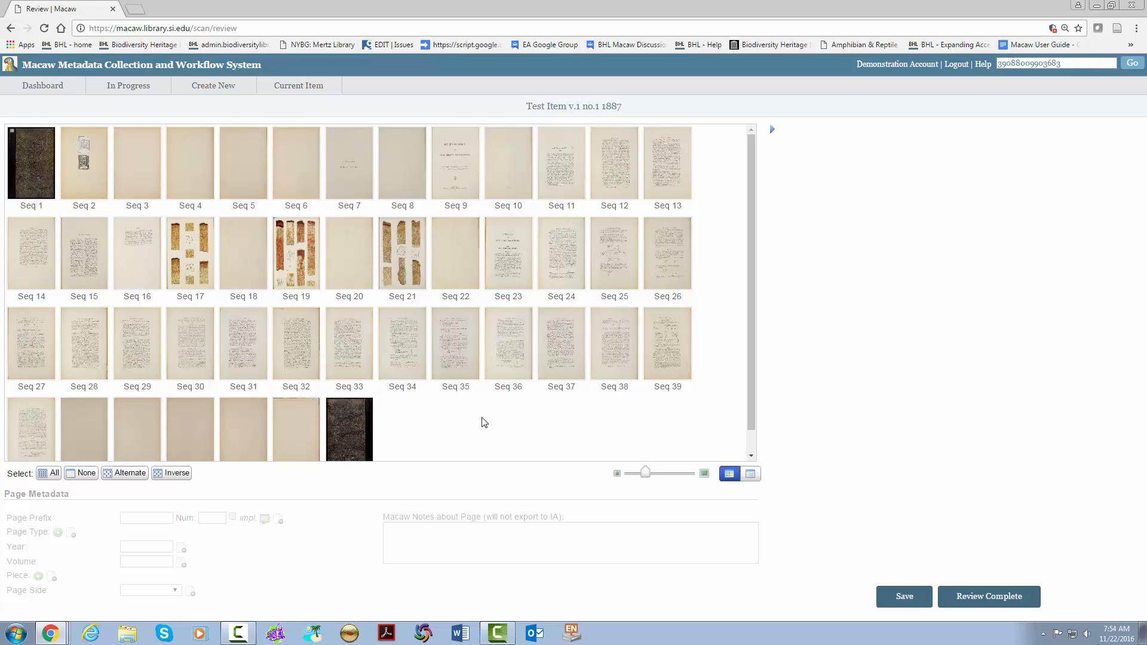
{"action": "left_click", "coordinate": [137, 429]}
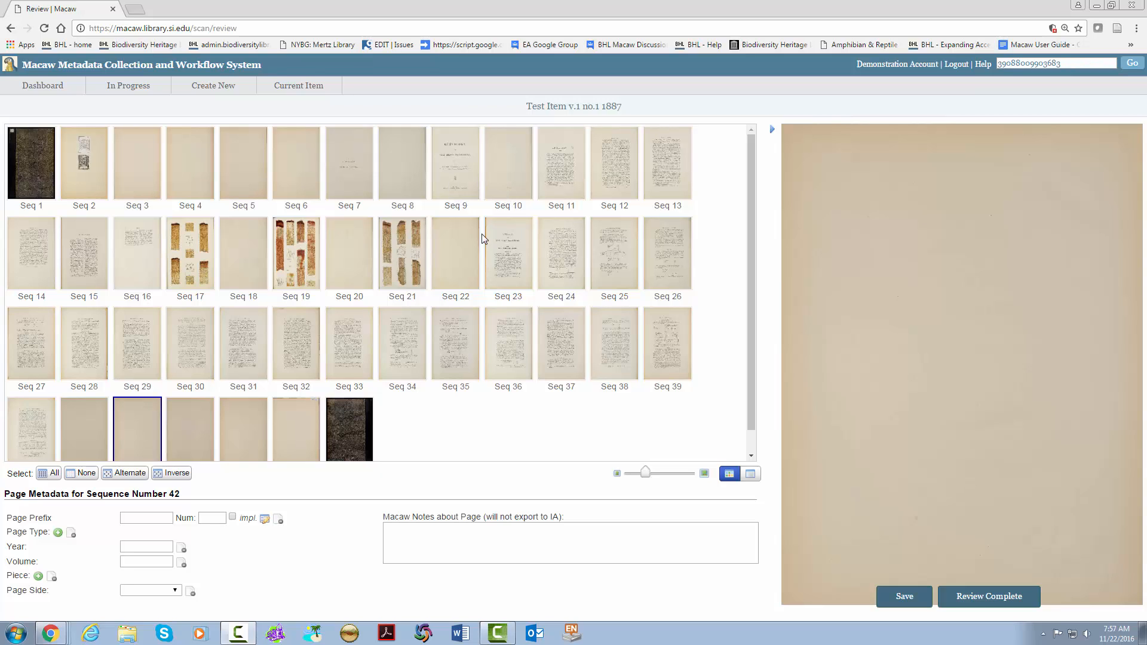
{"action": "left_click", "coordinate": [561, 162]}
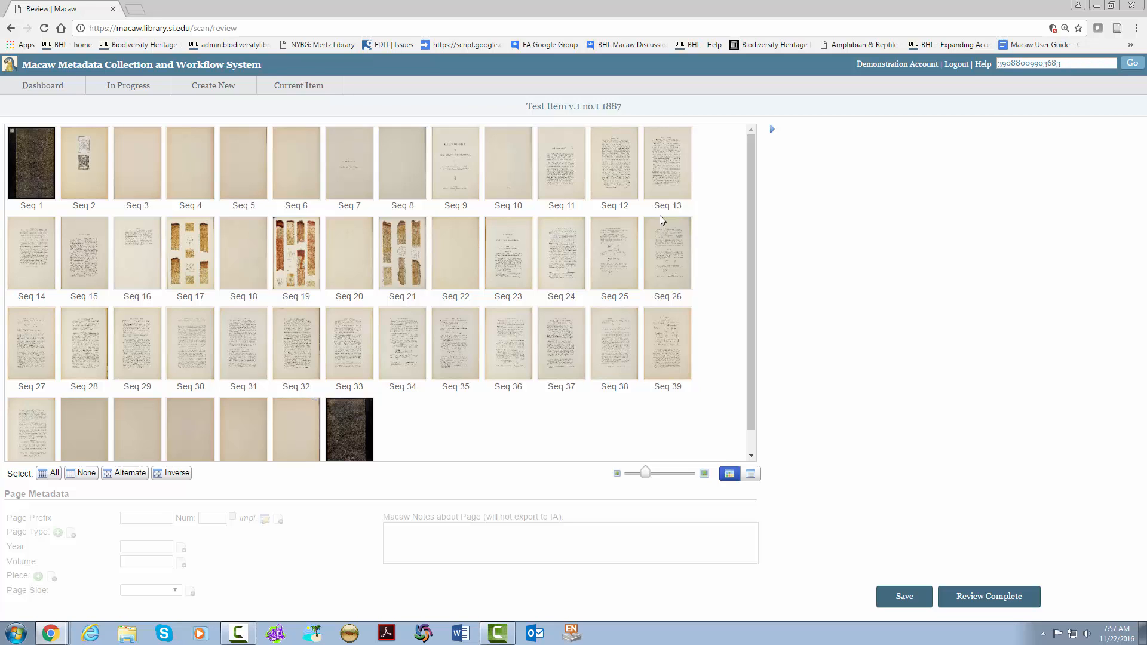
{"action": "mouse_move", "coordinate": [151, 377]}
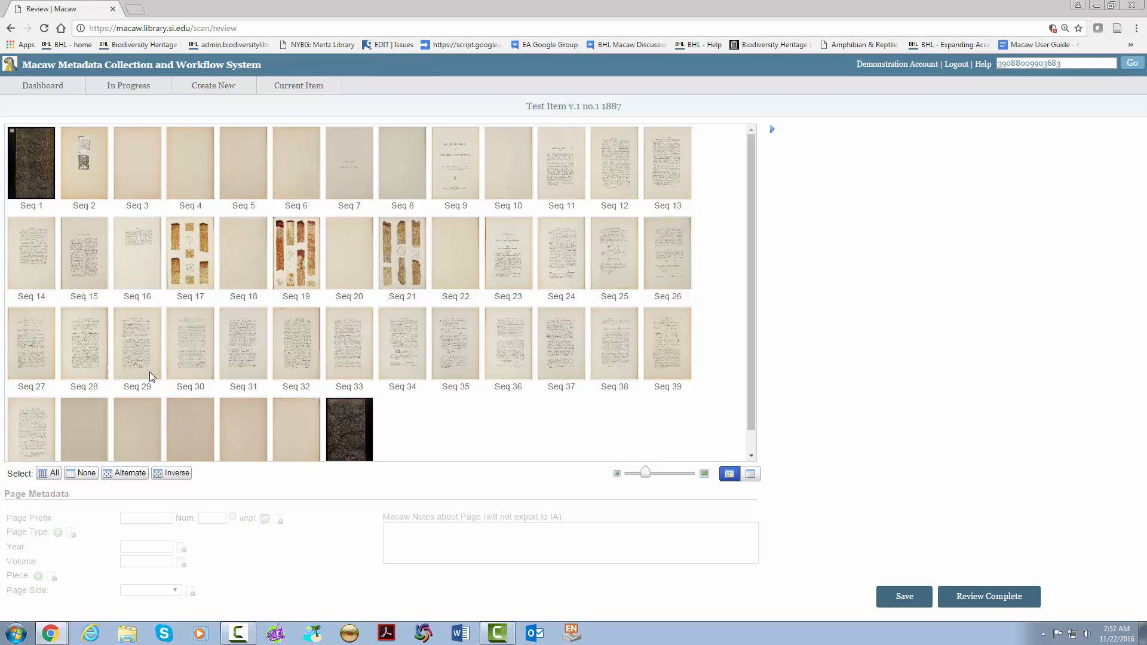
{"action": "mouse_move", "coordinate": [101, 418]}
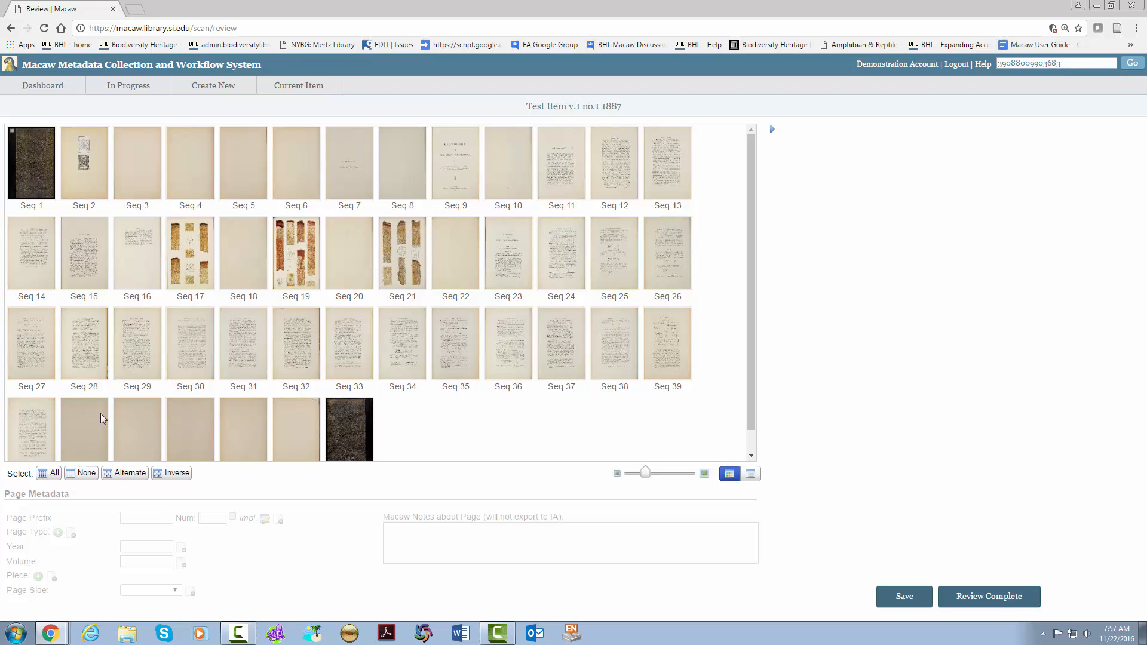
{"action": "mouse_move", "coordinate": [100, 419]}
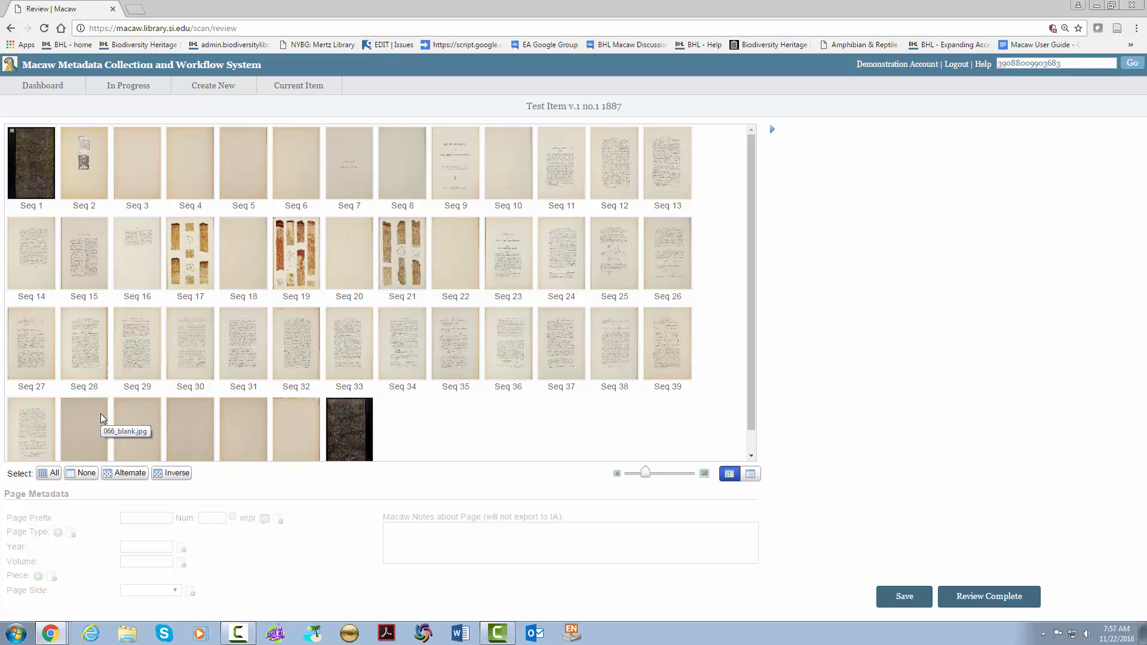
{"action": "mouse_move", "coordinate": [549, 178]}
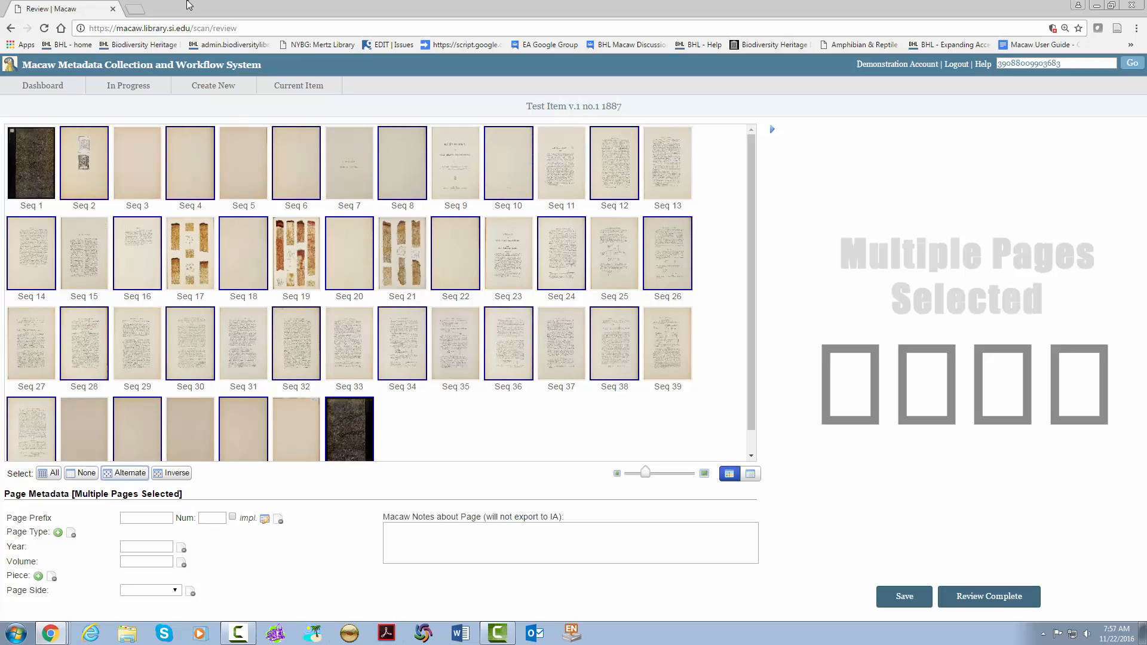
{"action": "mouse_move", "coordinate": [84, 8]}
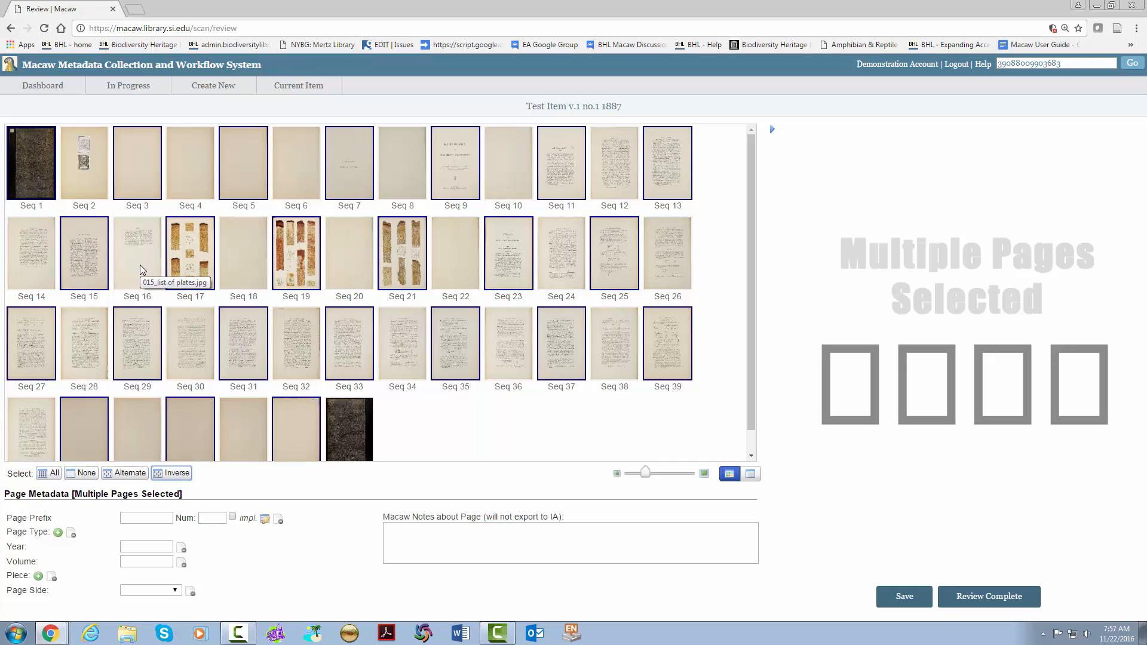
Select only the cover image Seq 1, whose page side is Right (recto).
{"action": "left_click", "coordinate": [31, 164]}
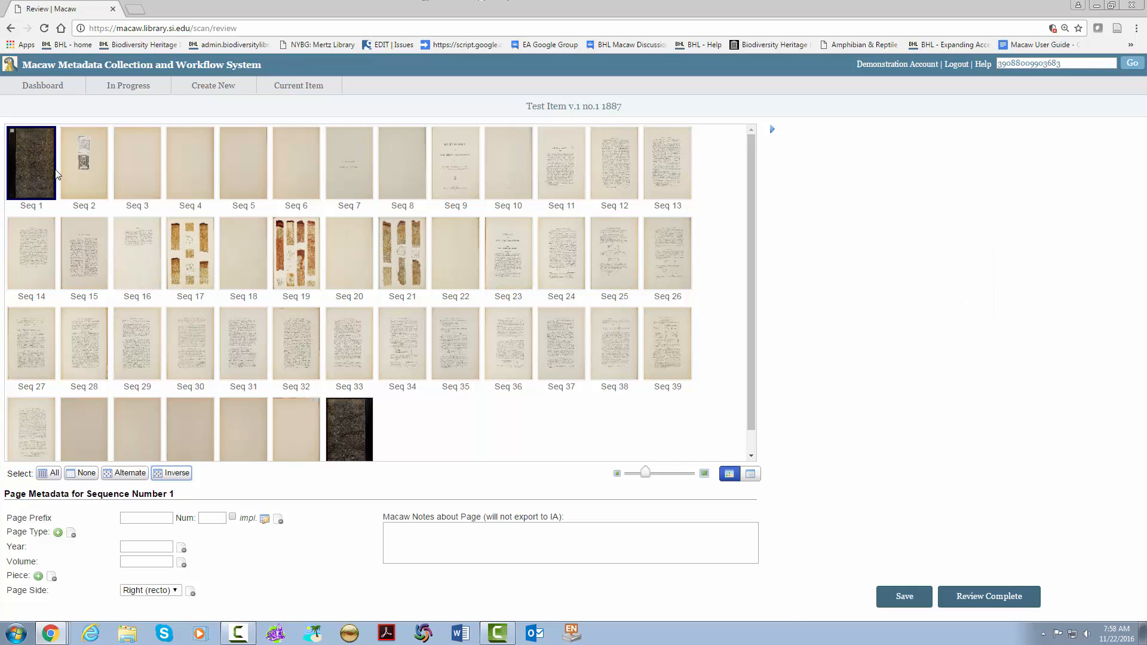
Number Seq 11 in lowercase roman numerals from 5, marked implied, giving Page v.
{"action": "left_click", "coordinate": [30, 161]}
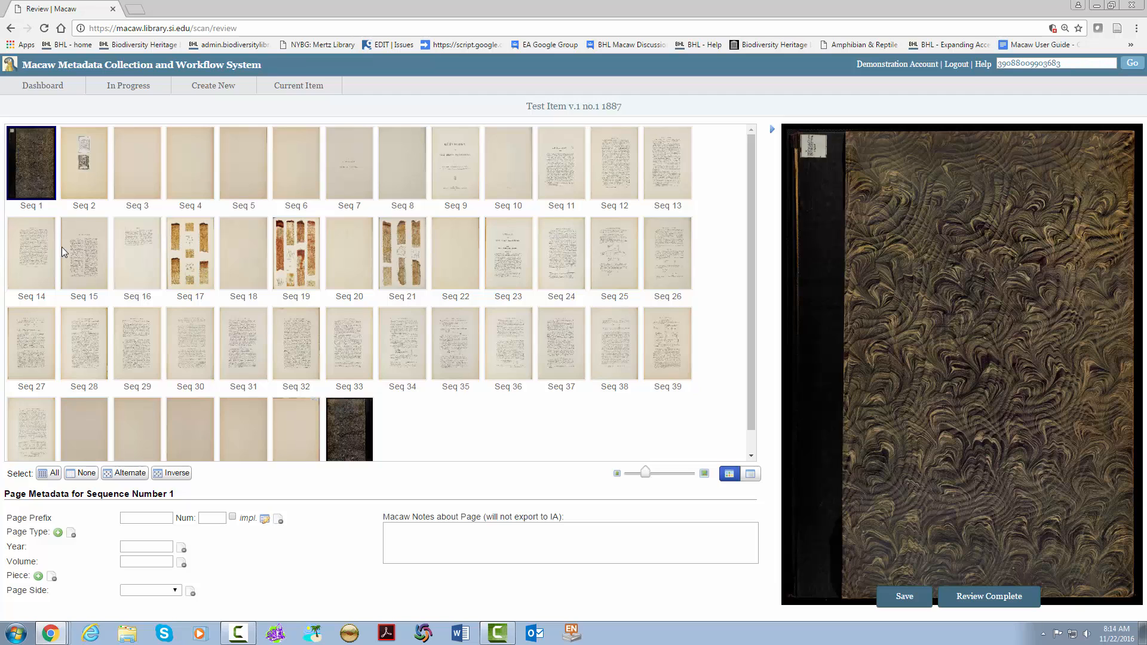
{"action": "left_click", "coordinate": [562, 163]}
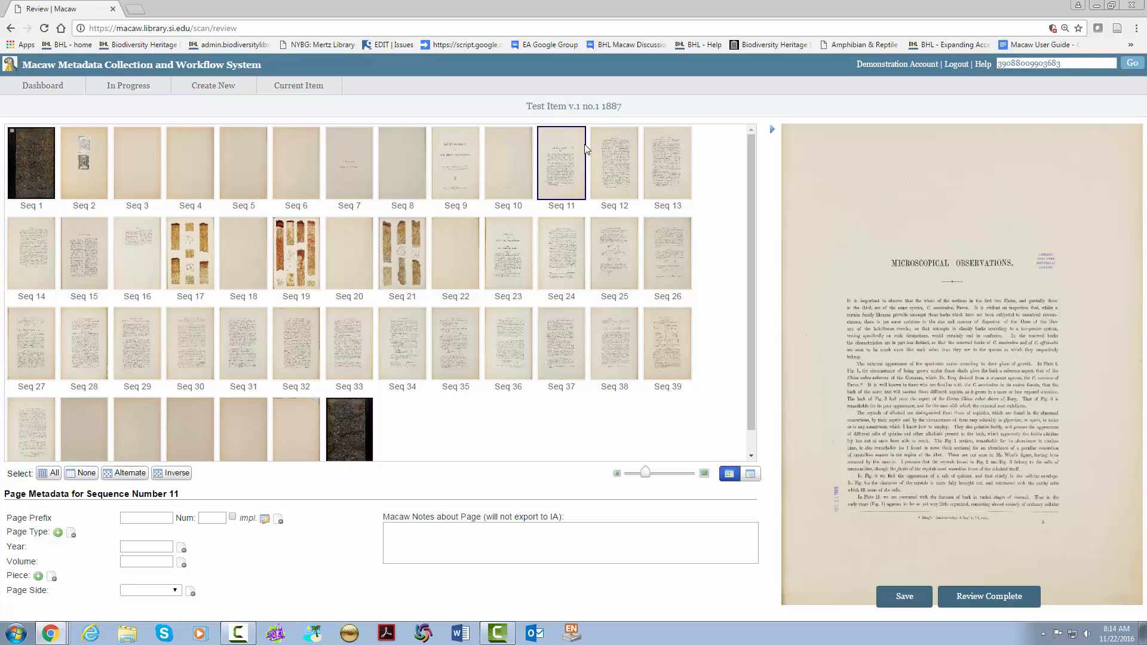
{"action": "left_click", "coordinate": [614, 163]}
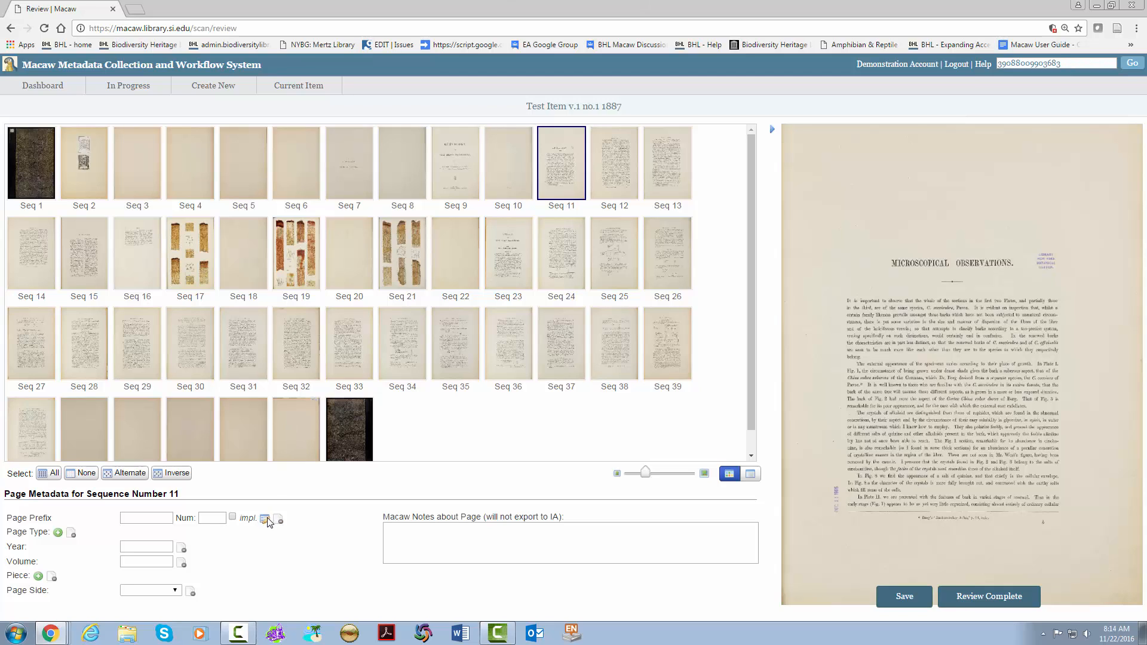
{"action": "left_click", "coordinate": [265, 520]}
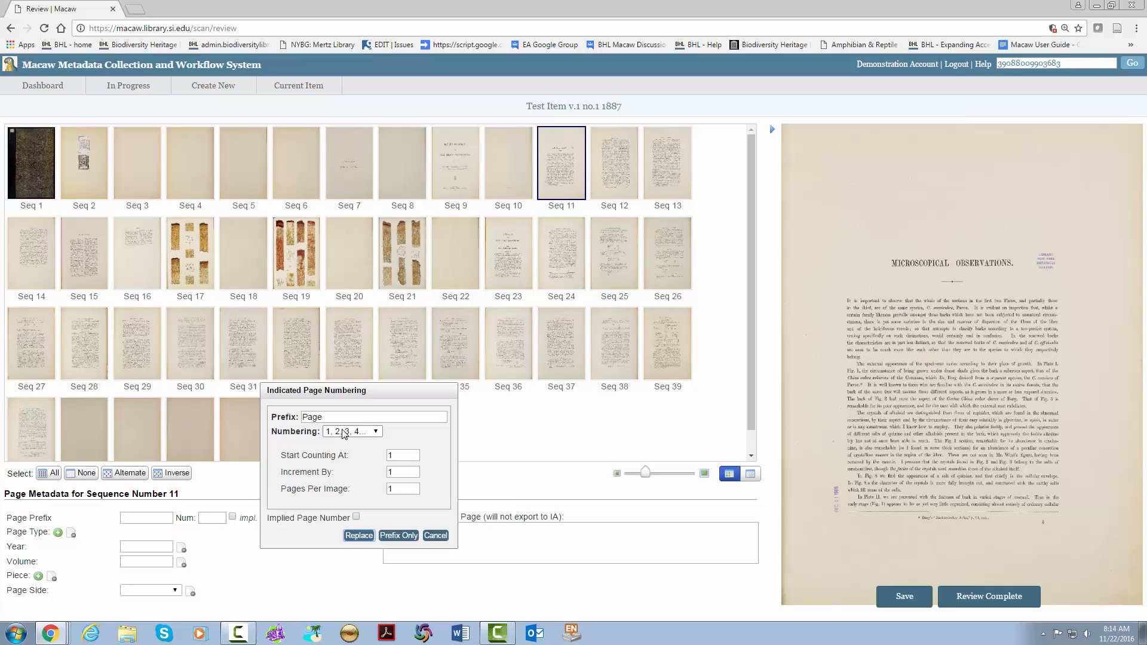
{"action": "left_click", "coordinate": [375, 432]}
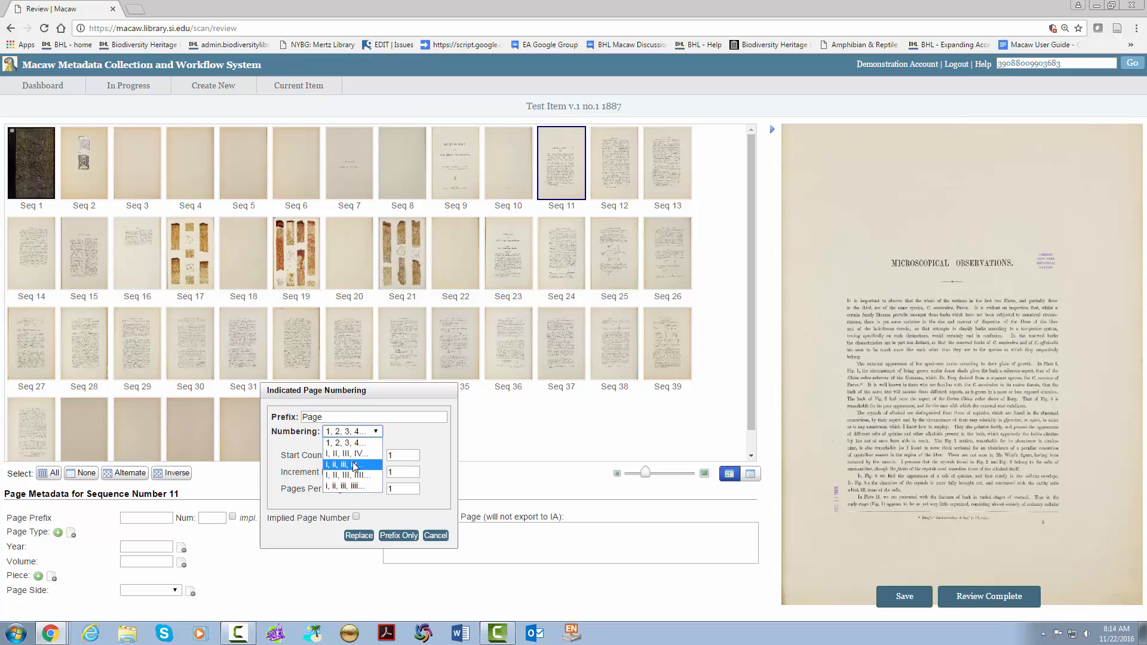
{"action": "left_click", "coordinate": [351, 464]}
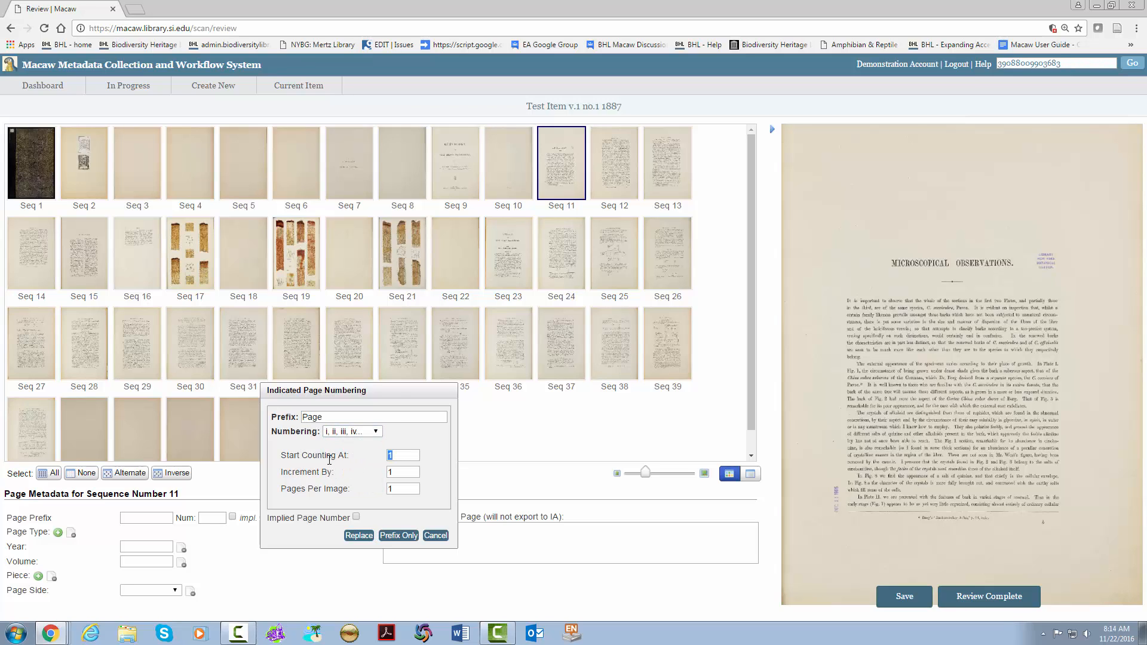
{"action": "type", "text": "5"}
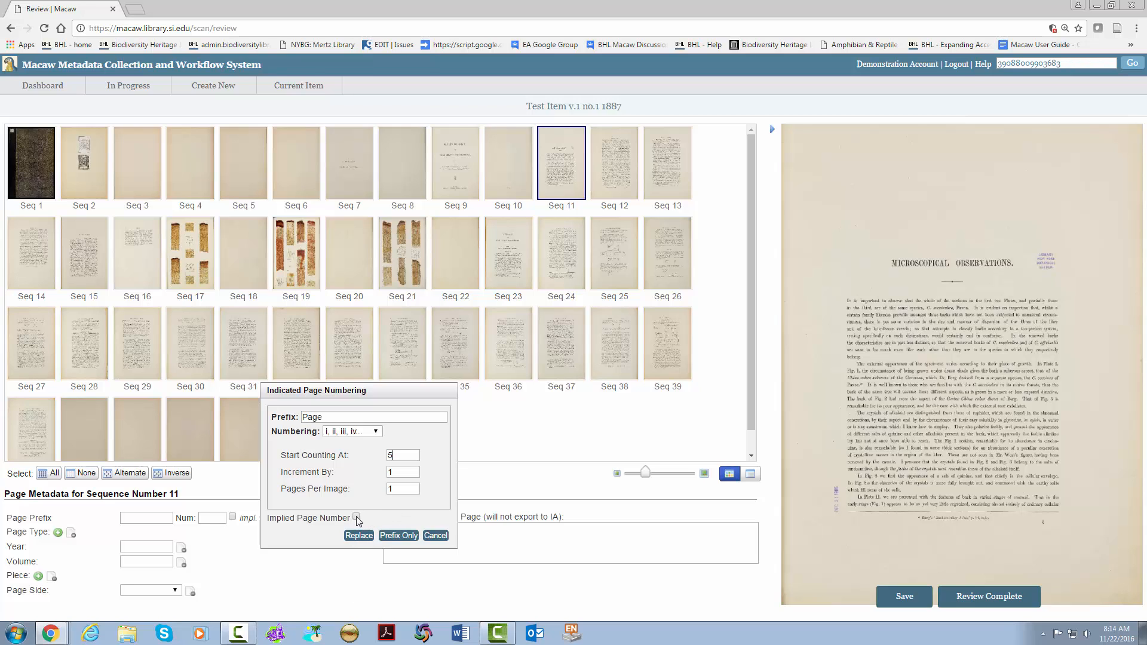
{"action": "left_click", "coordinate": [359, 535]}
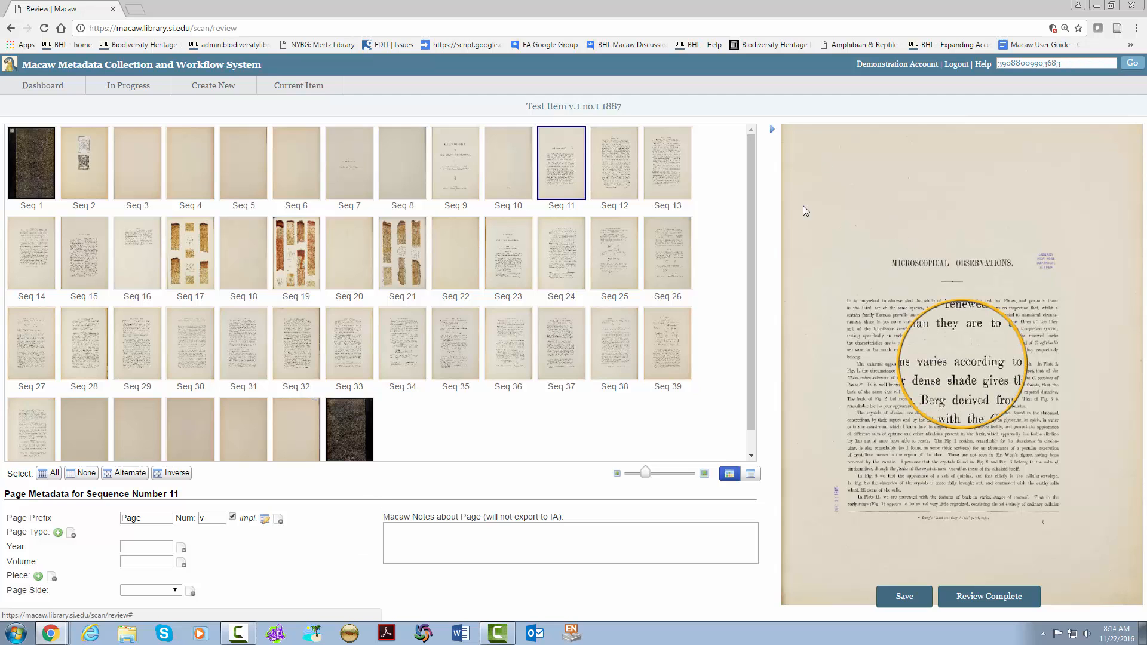
{"action": "left_click", "coordinate": [614, 163]}
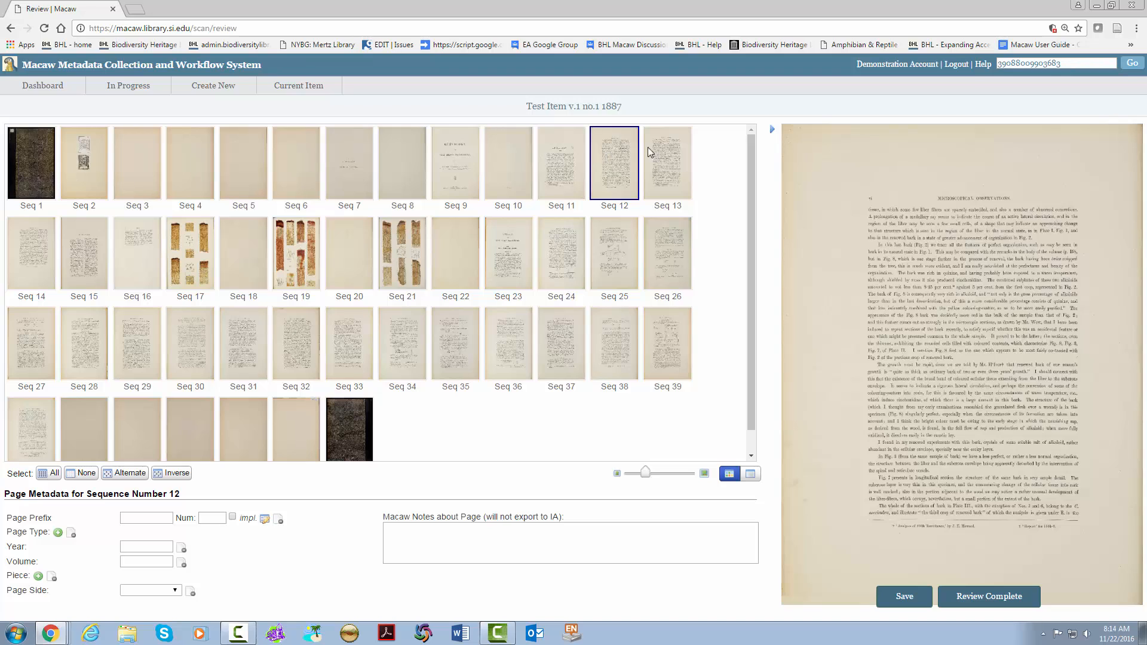
{"action": "mouse_move", "coordinate": [160, 374]}
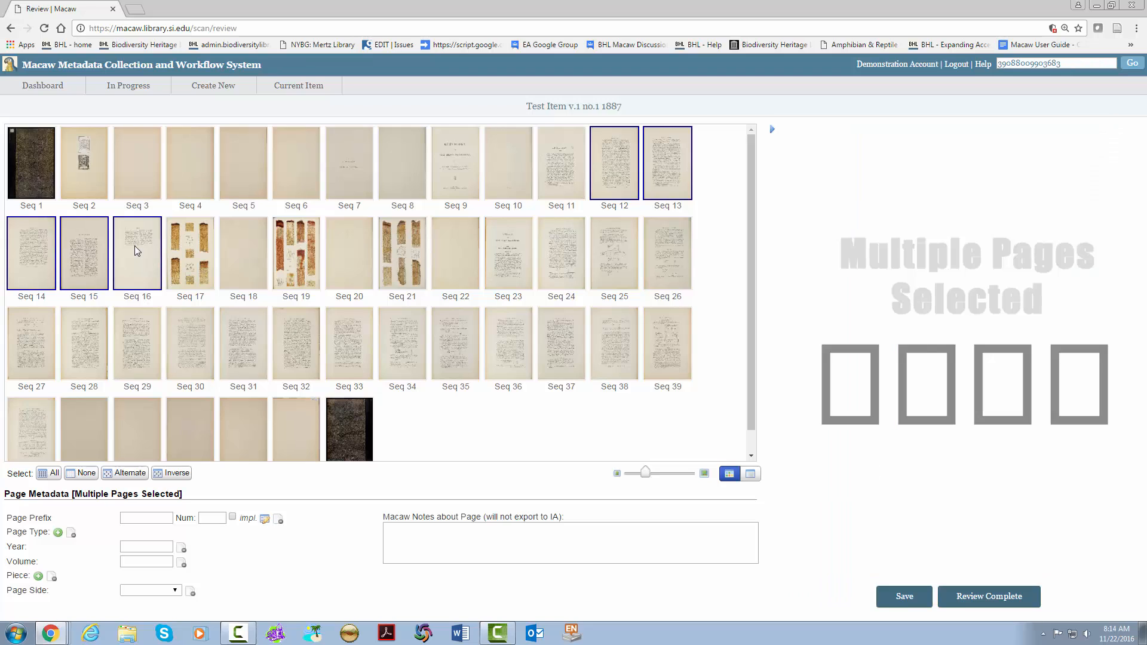
{"action": "mouse_move", "coordinate": [266, 519]}
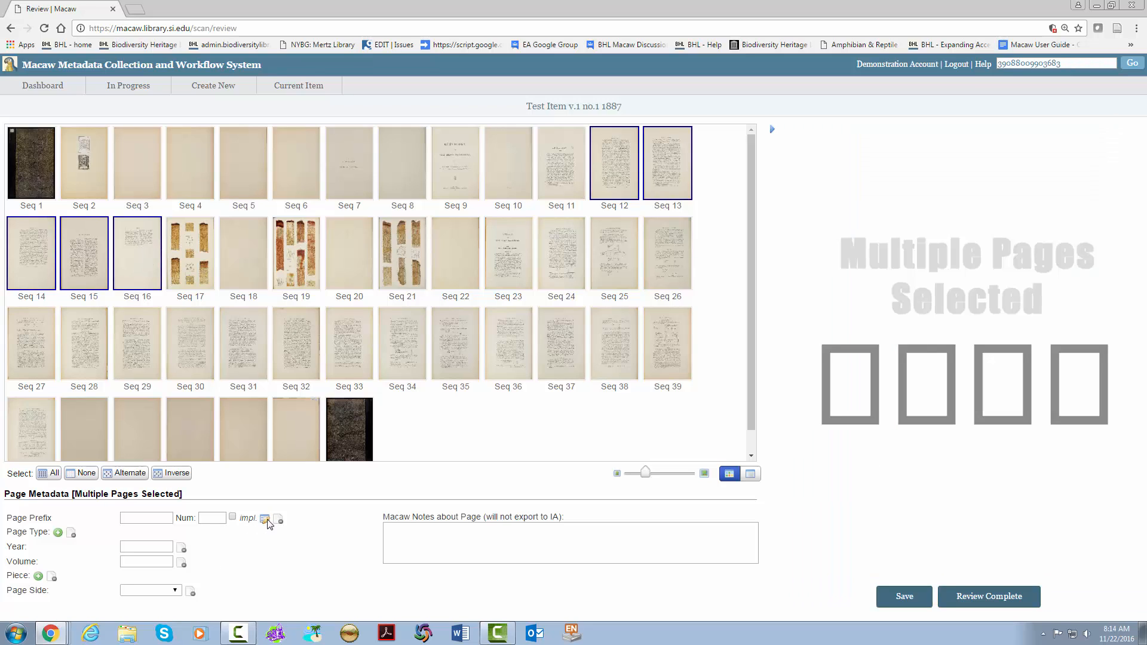
Number Seq 12–16 in lowercase roman numerals starting at 6, giving Page vi–x.
{"action": "left_click", "coordinate": [265, 519]}
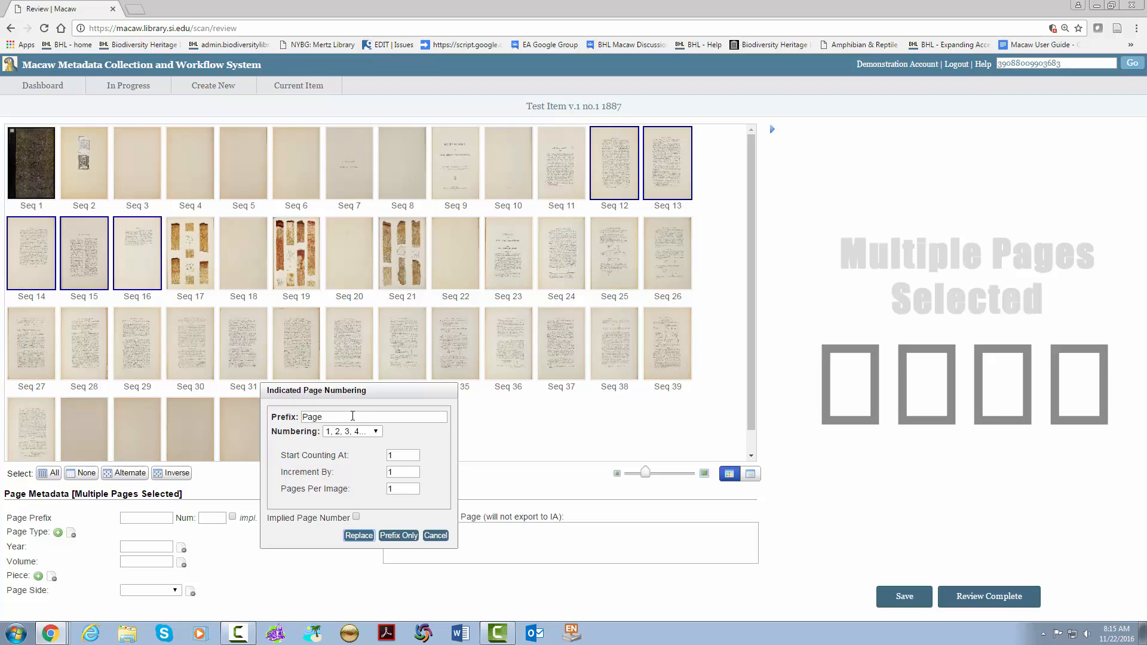
{"action": "left_click", "coordinate": [376, 432]}
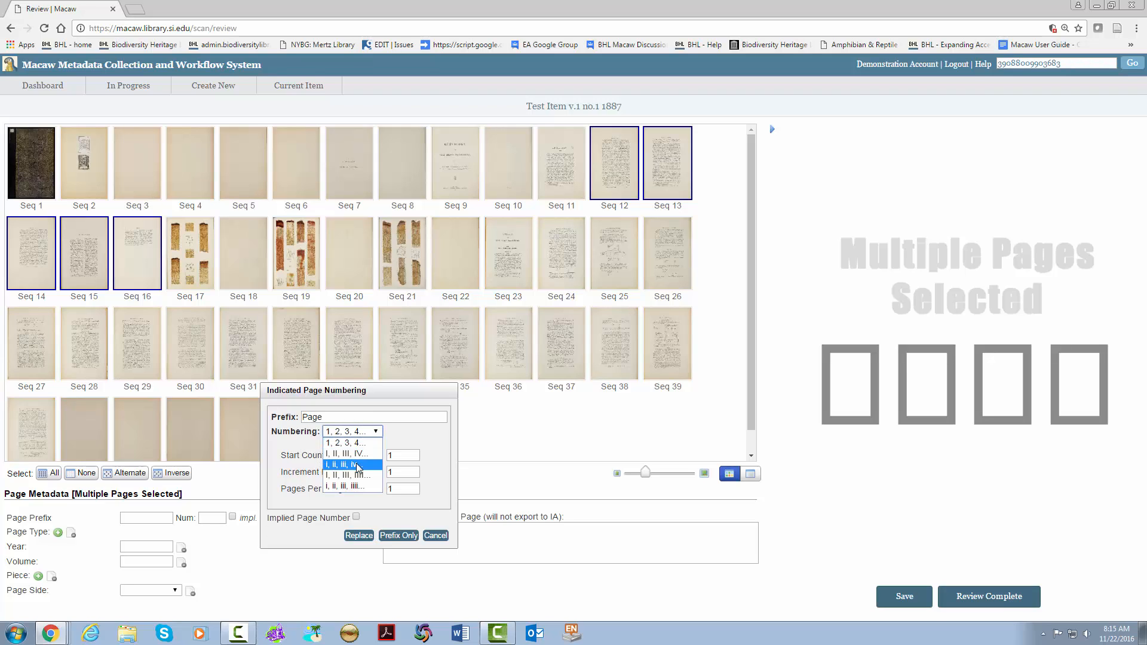
{"action": "left_click", "coordinate": [348, 464]}
{"action": "type", "text": "6"}
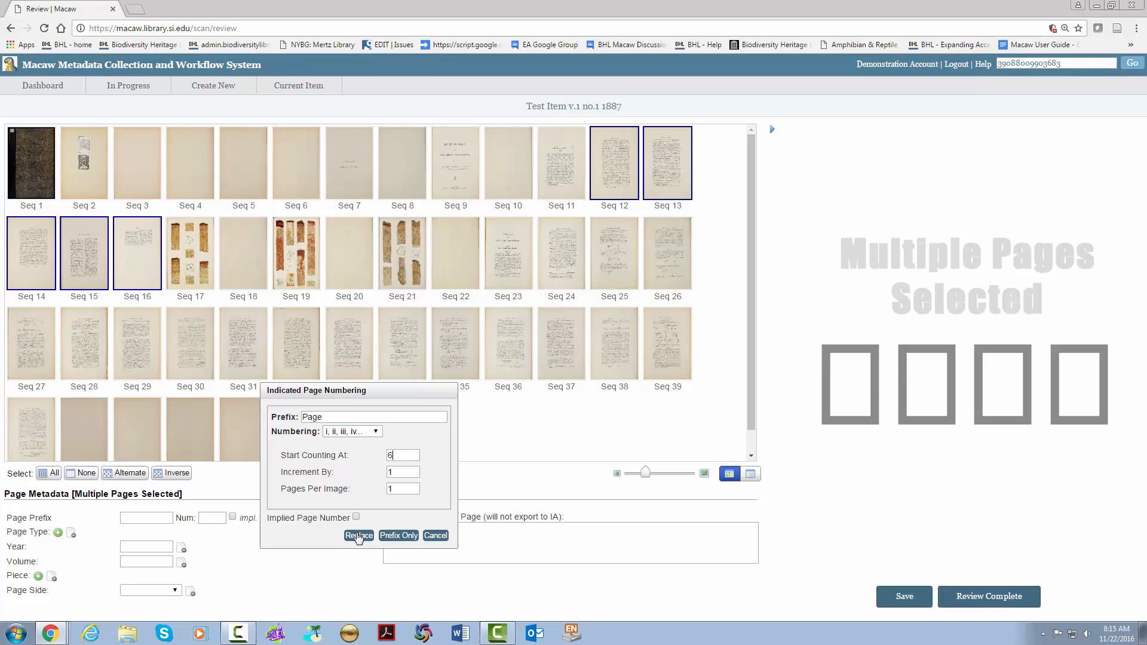
{"action": "left_click", "coordinate": [359, 536]}
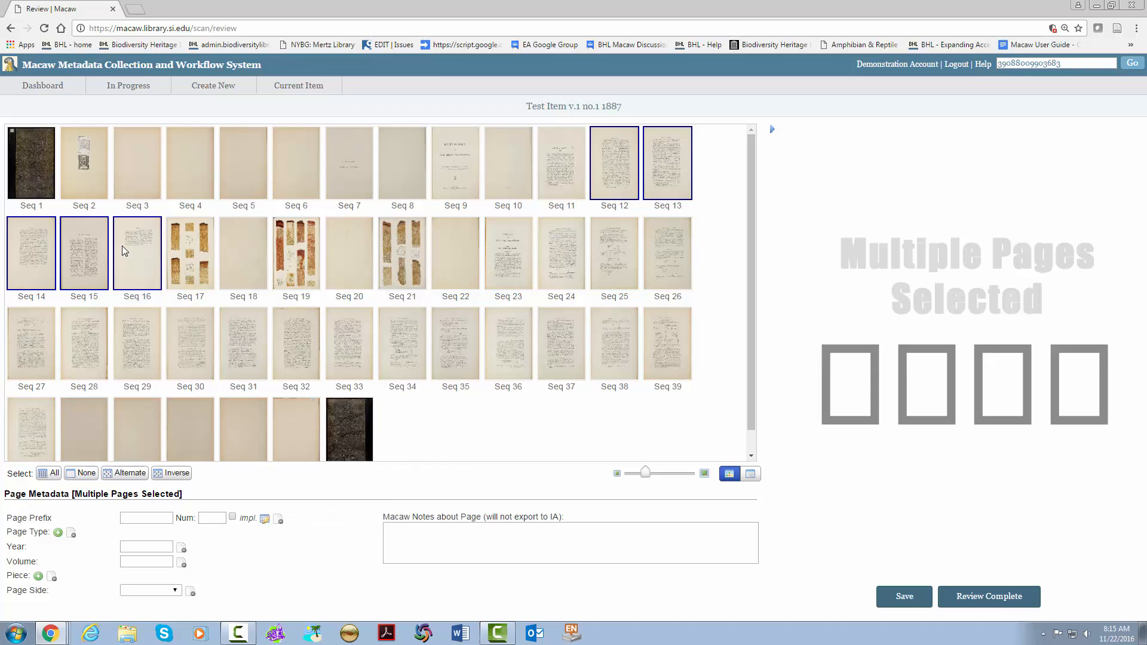
{"action": "left_click", "coordinate": [137, 253]}
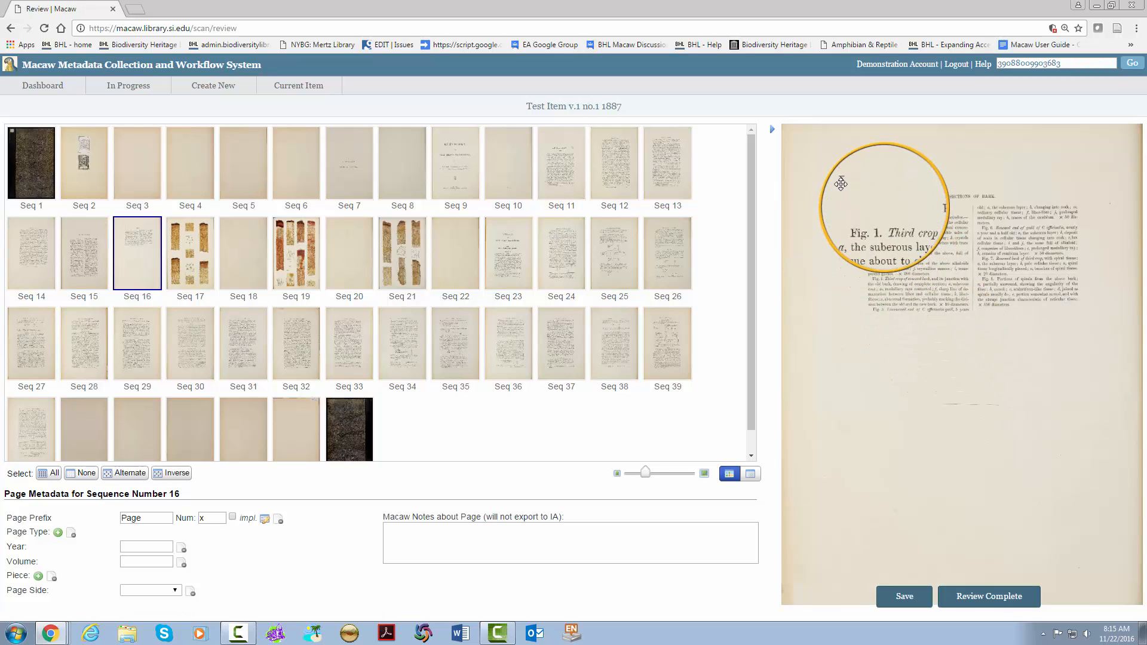
{"action": "left_click", "coordinate": [190, 254]}
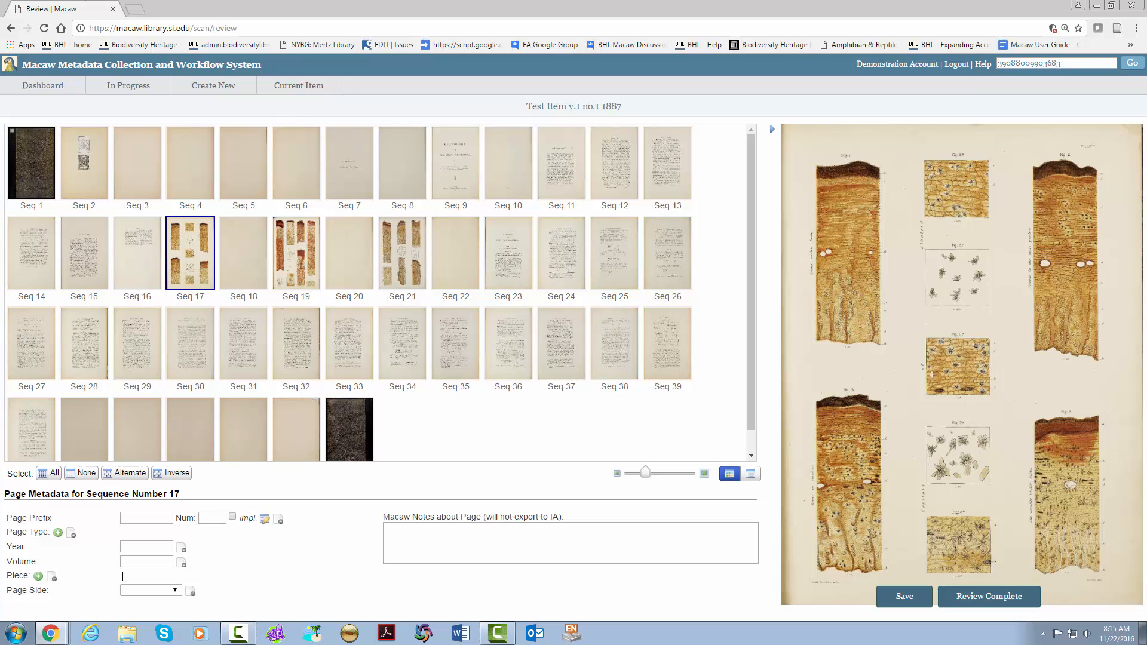
{"action": "mouse_move", "coordinate": [203, 276]}
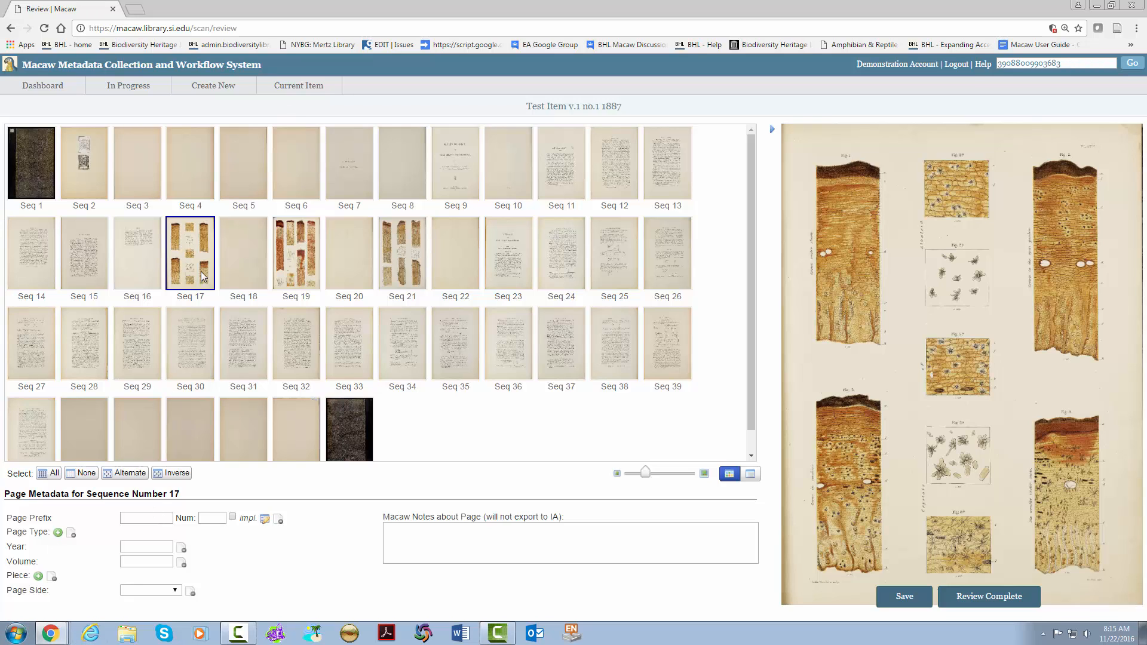
{"action": "mouse_move", "coordinate": [311, 254]}
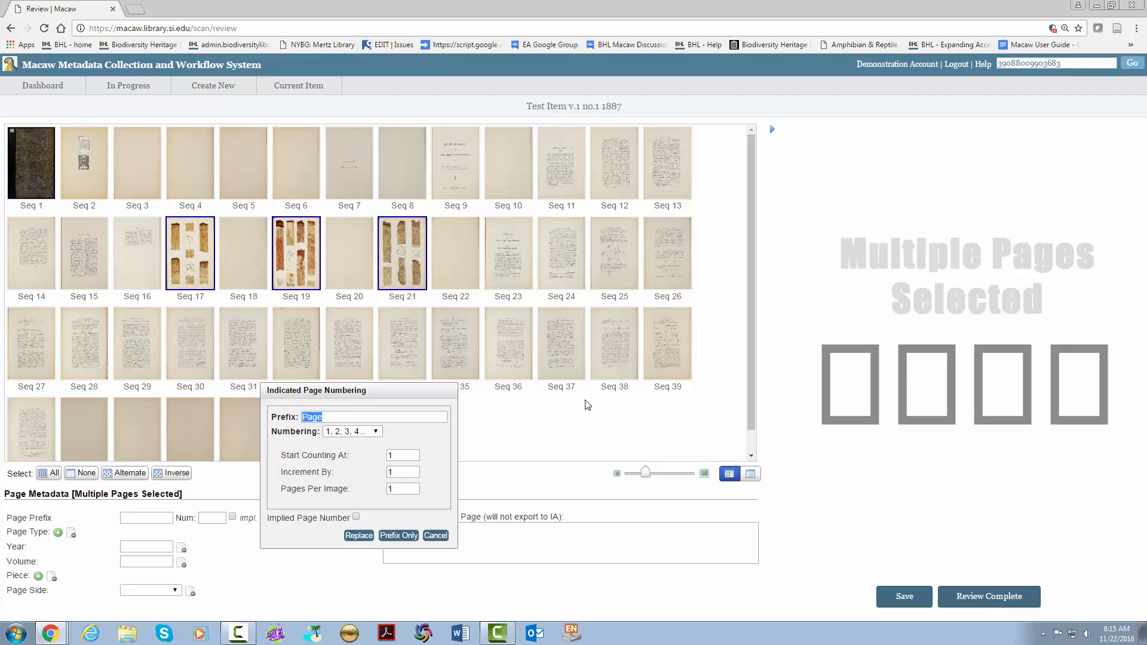
Label the plates with prefix Plate and uppercase roman numerals, Seq 21 reading Plate III.
{"action": "type", "text": "Plate"}
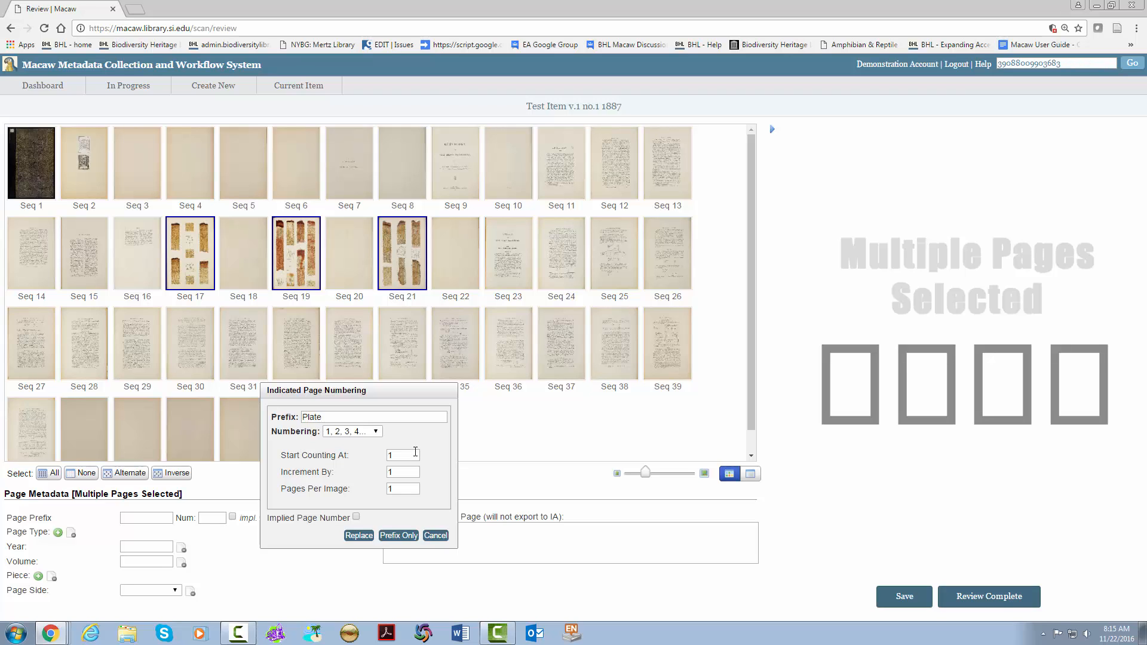
{"action": "left_click", "coordinate": [374, 432]}
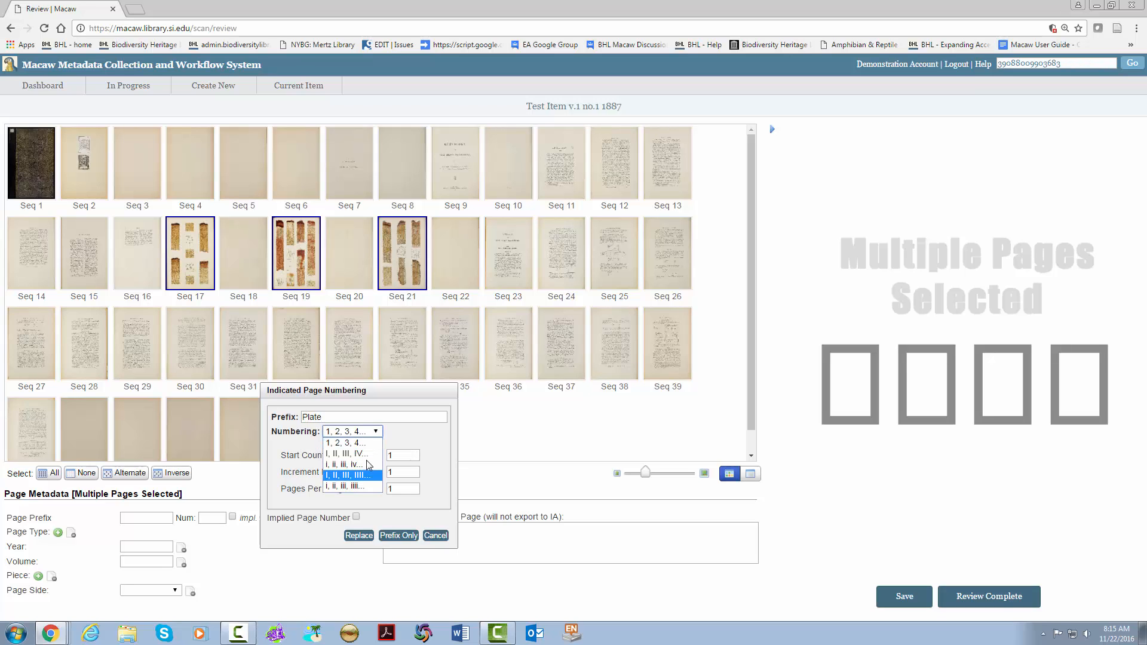
{"action": "left_click", "coordinate": [348, 475]}
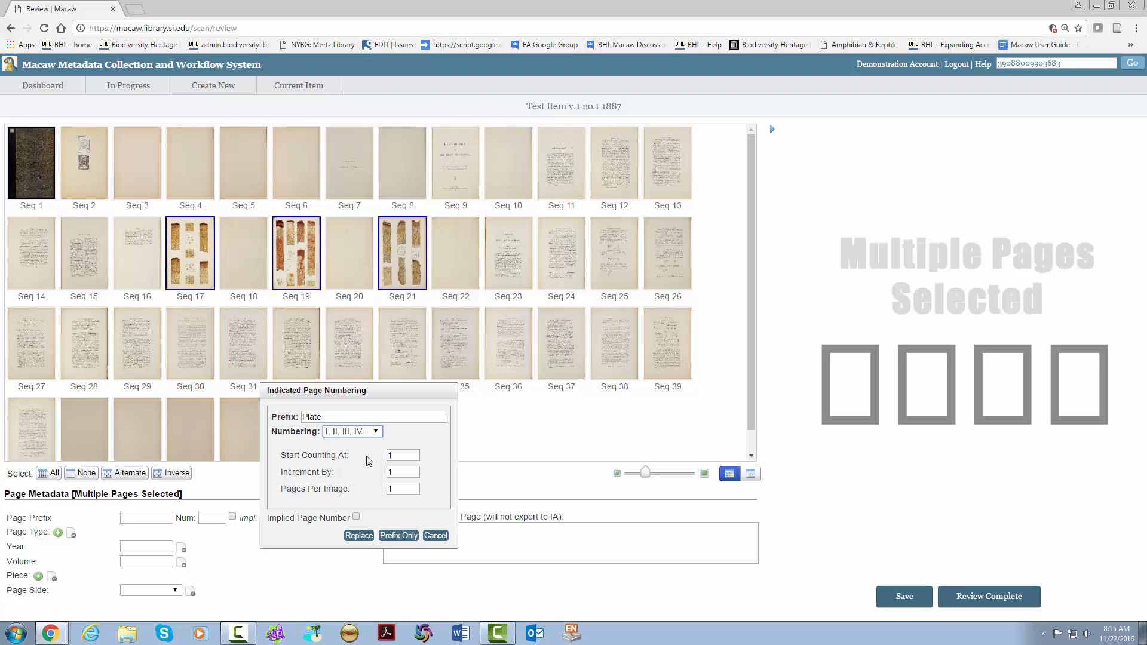
{"action": "mouse_move", "coordinate": [356, 589]}
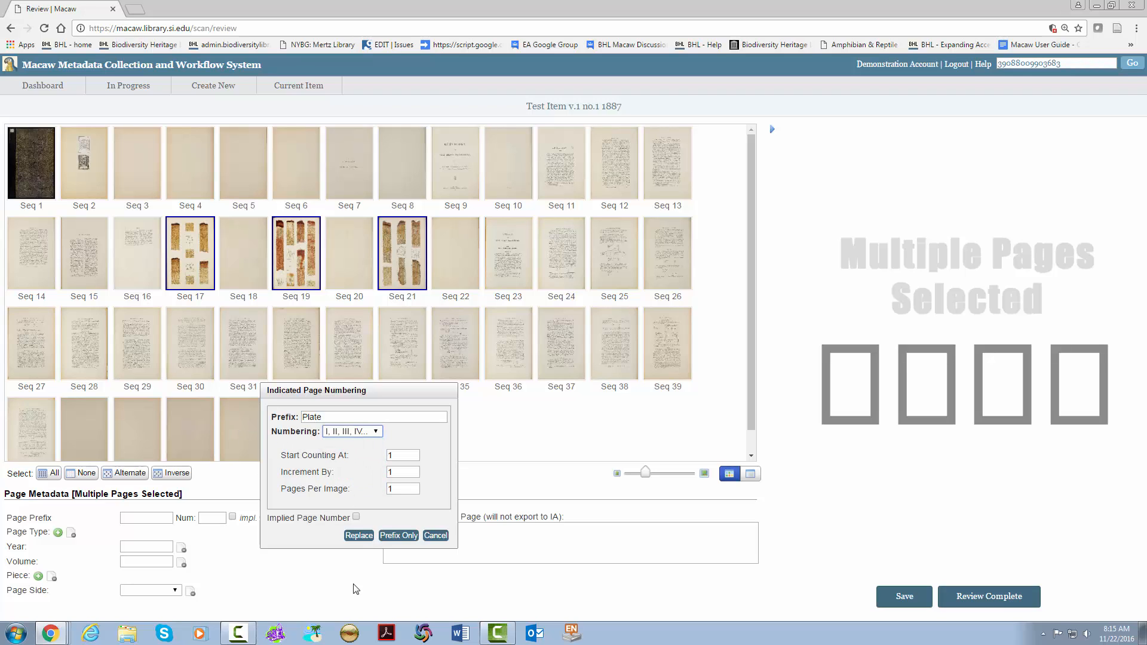
{"action": "left_click", "coordinate": [435, 536]}
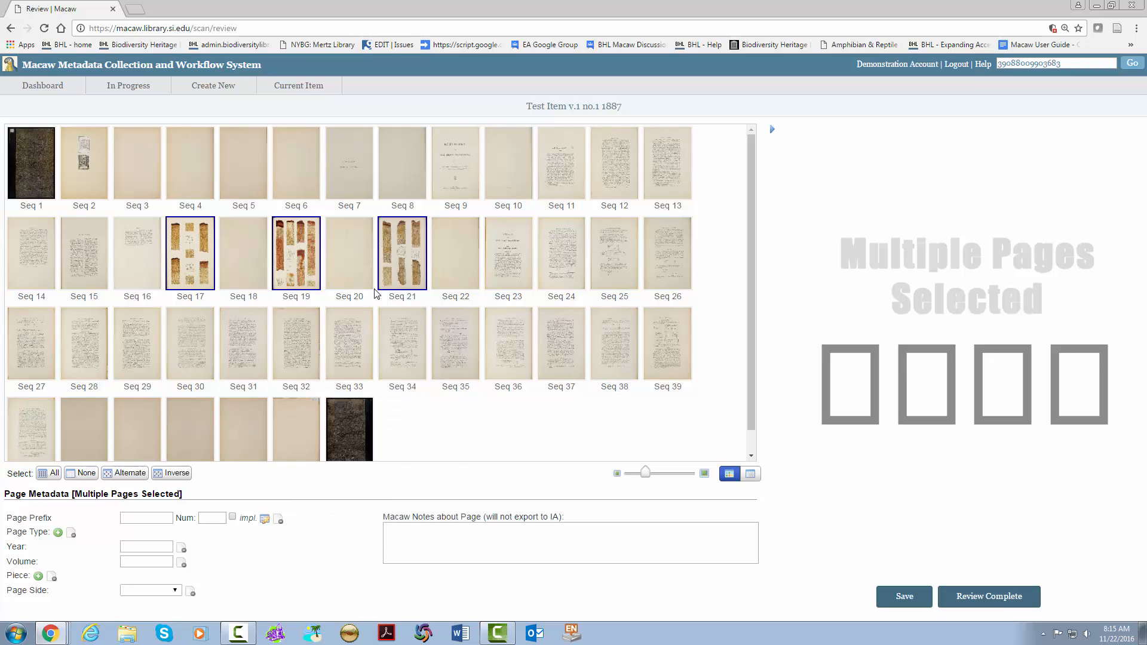
{"action": "left_click", "coordinate": [402, 254]}
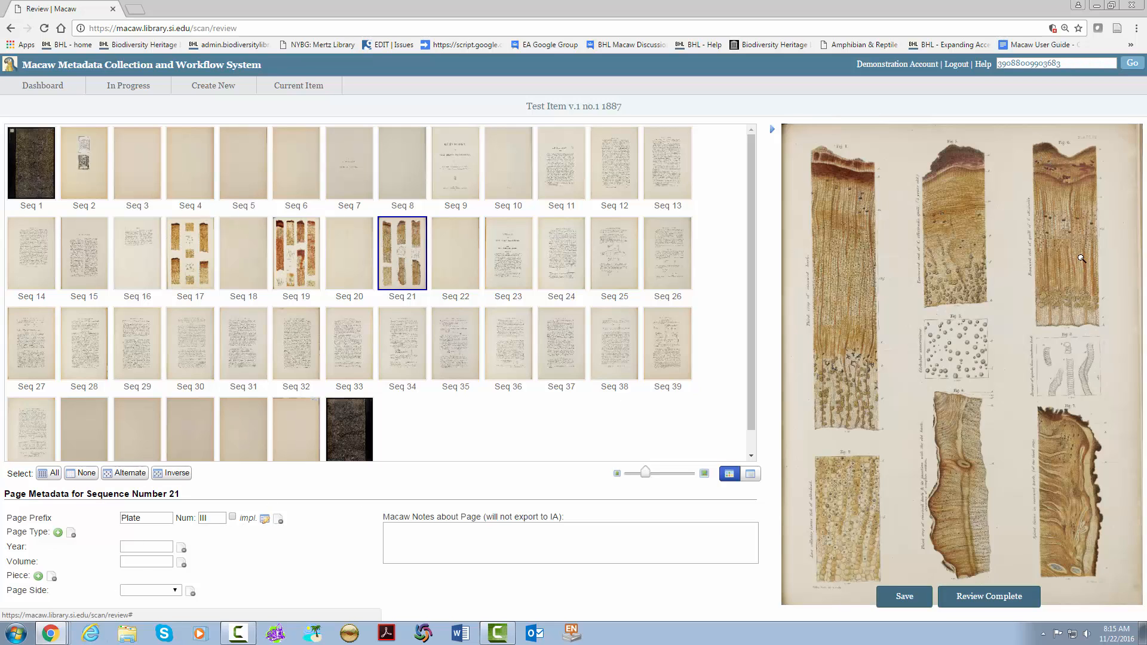
{"action": "mouse_move", "coordinate": [1072, 150]}
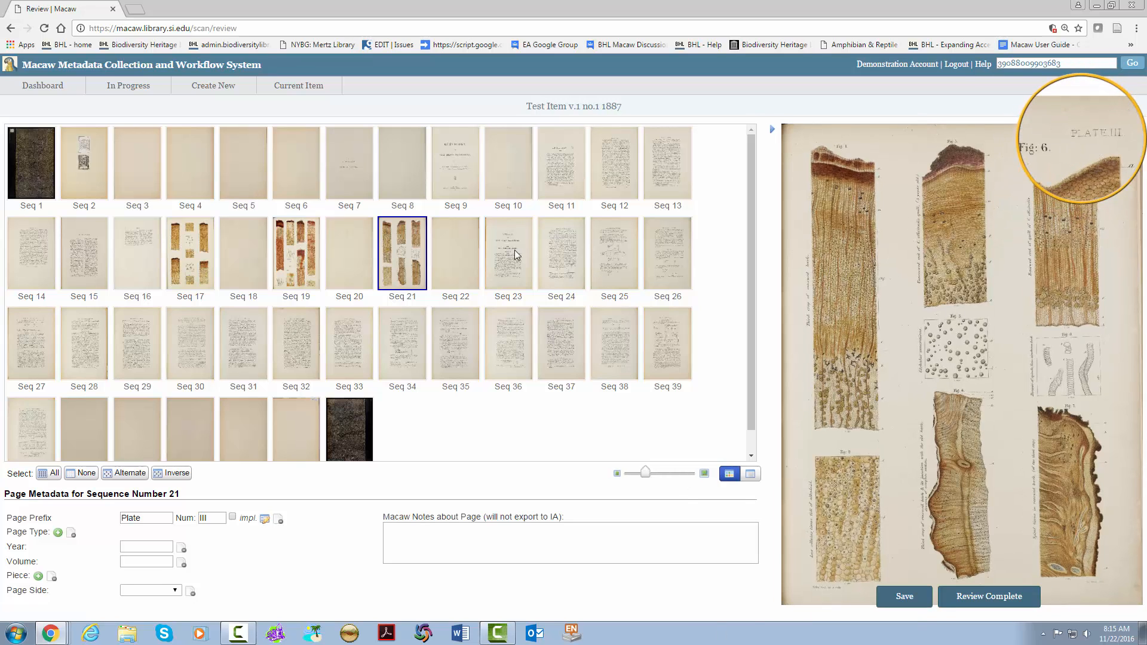
{"action": "left_click", "coordinate": [508, 253]}
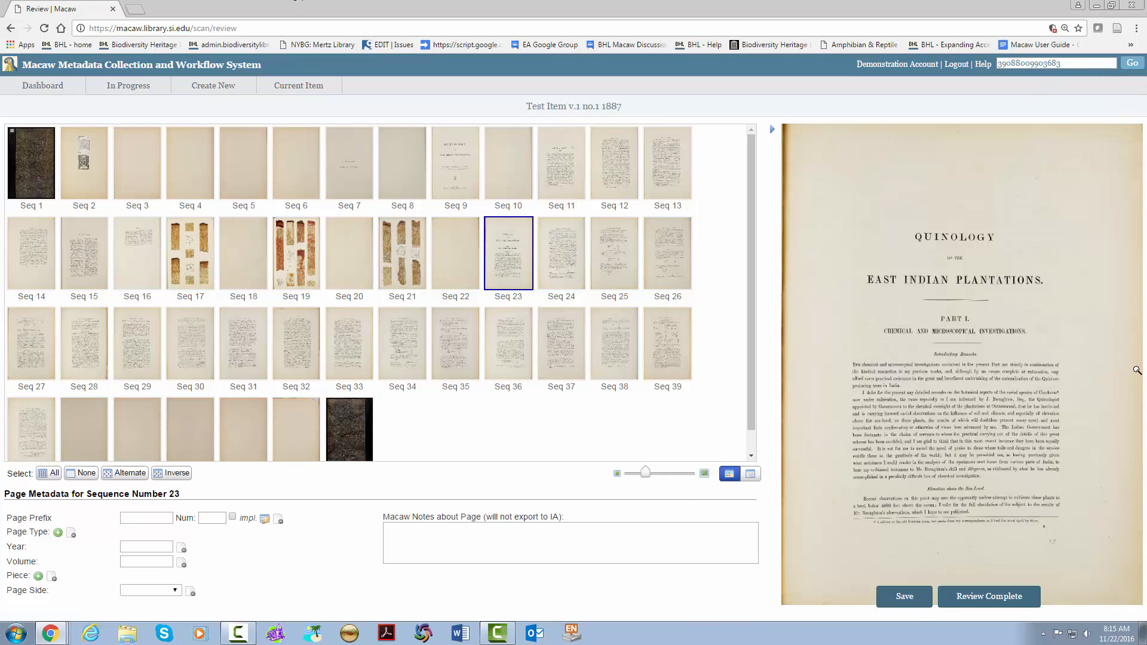
{"action": "mouse_move", "coordinate": [1116, 259]}
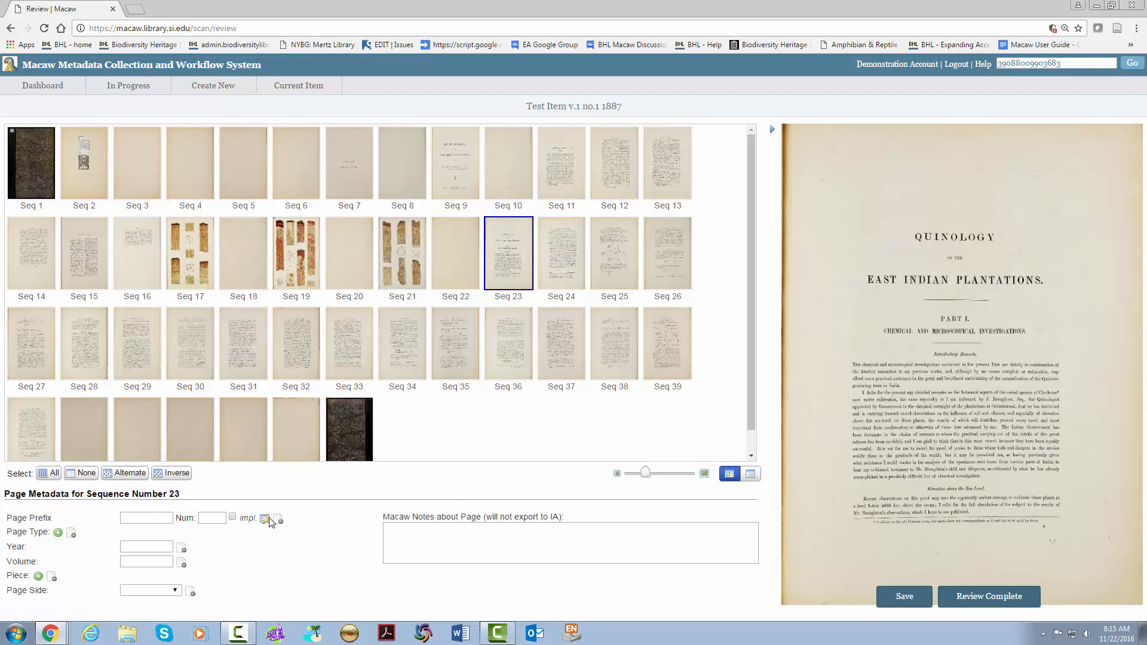
Number Seq 24–40 in arabic numerals starting at Page 2, then save.
{"action": "left_click", "coordinate": [264, 519]}
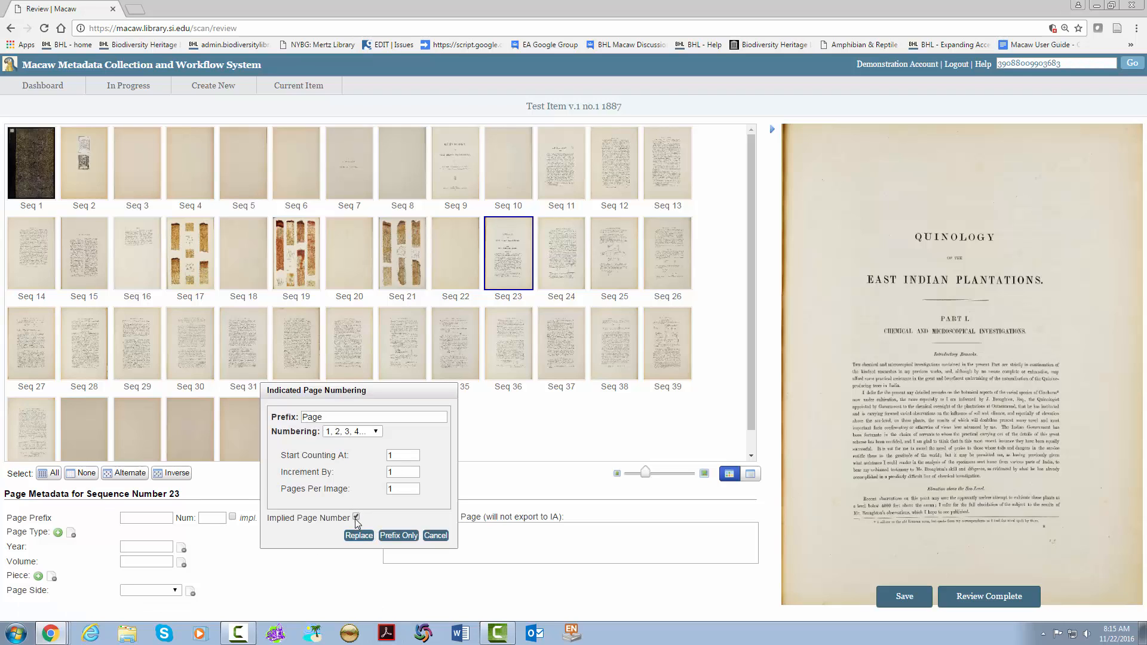
{"action": "left_click", "coordinate": [359, 536]}
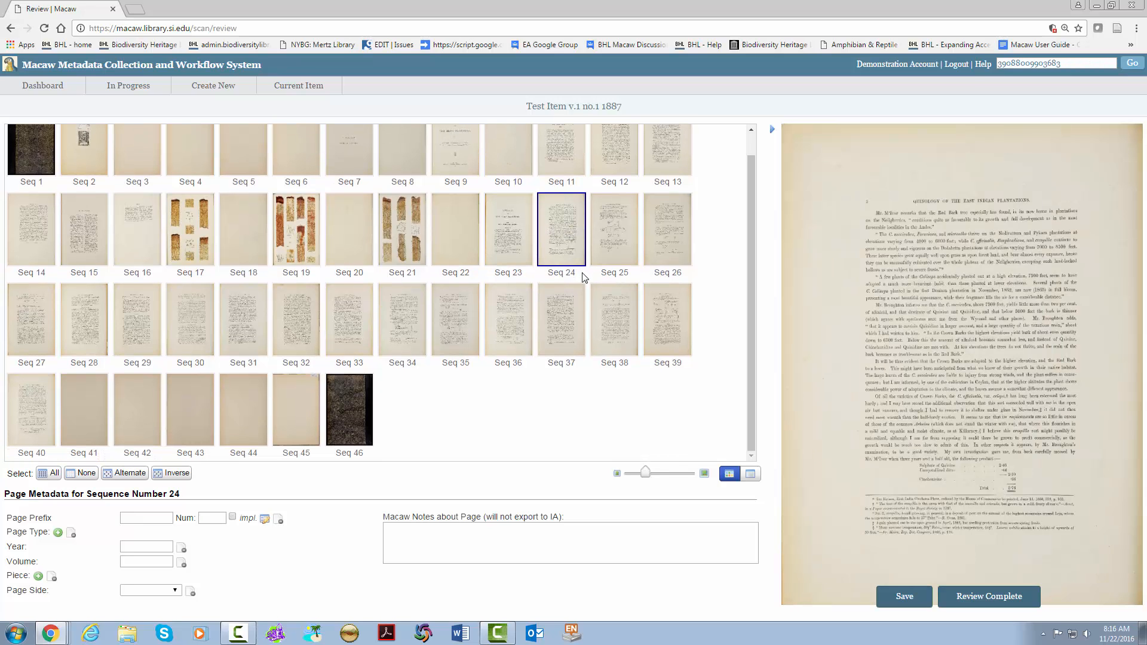
{"action": "mouse_move", "coordinate": [18, 409]}
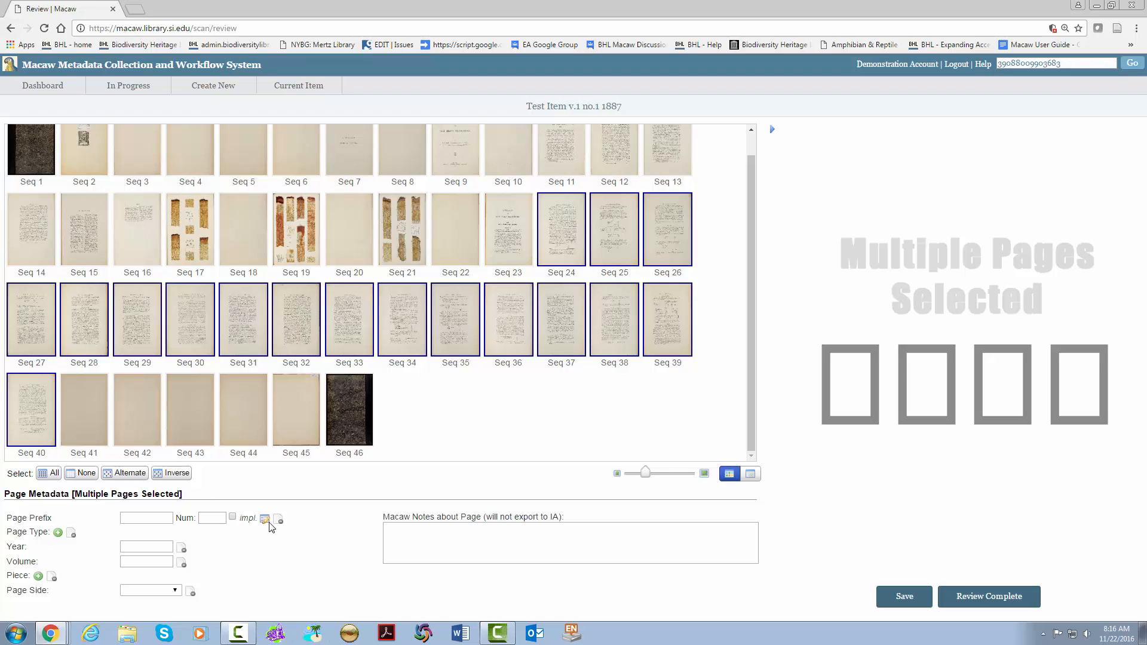
{"action": "left_click", "coordinate": [264, 519]}
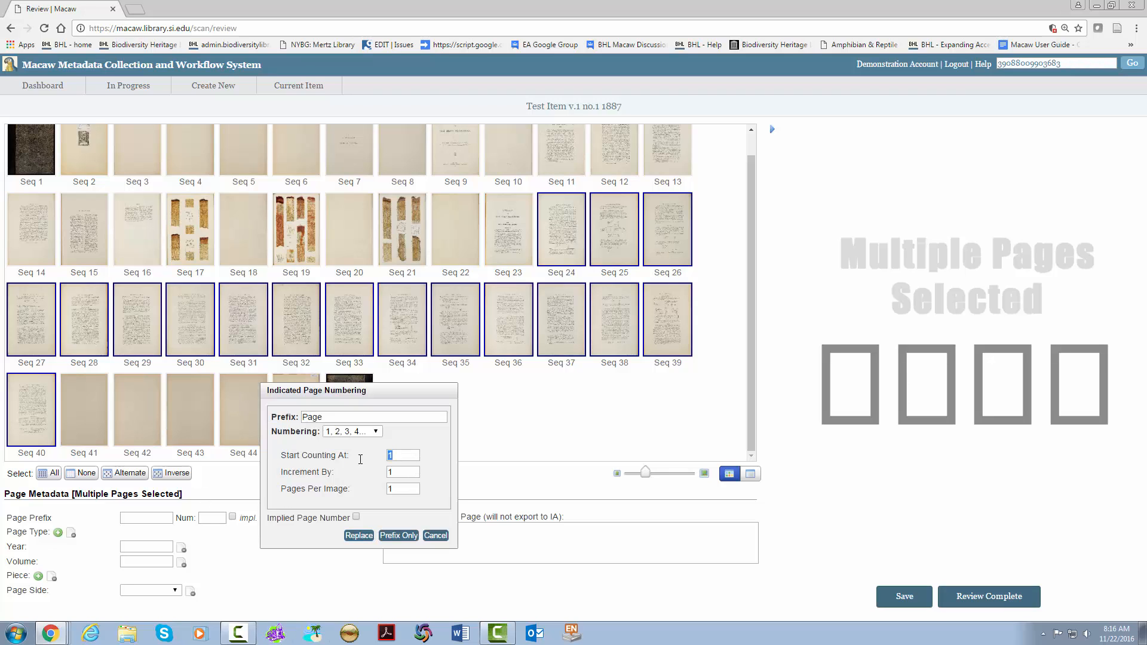
{"action": "type", "text": "2"}
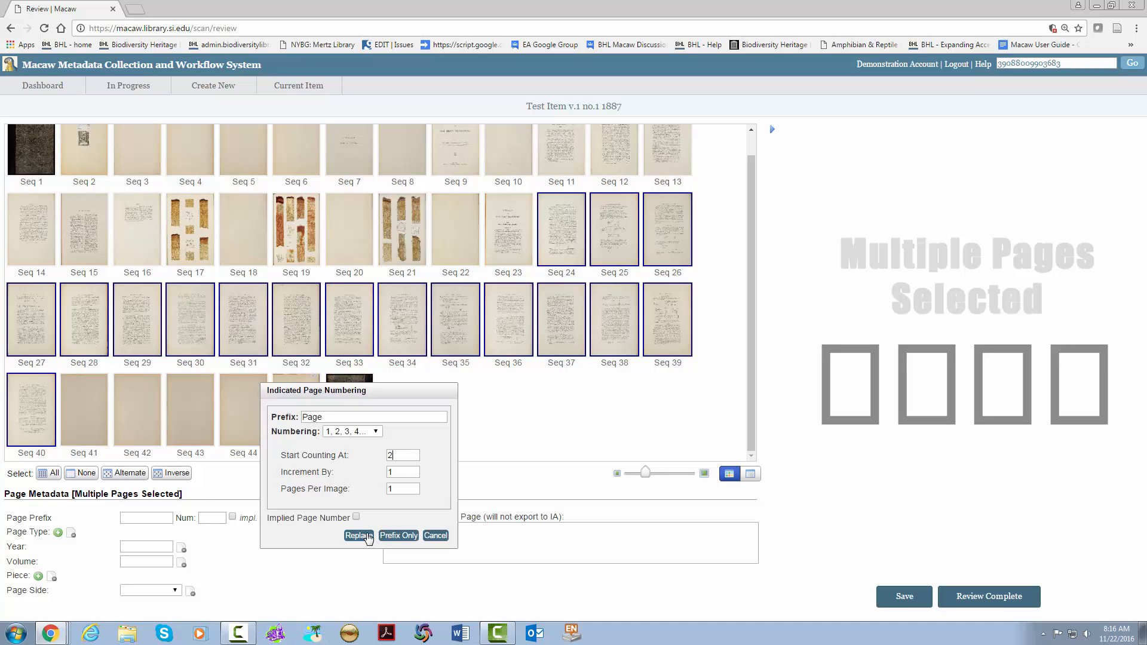
{"action": "left_click", "coordinate": [358, 536]}
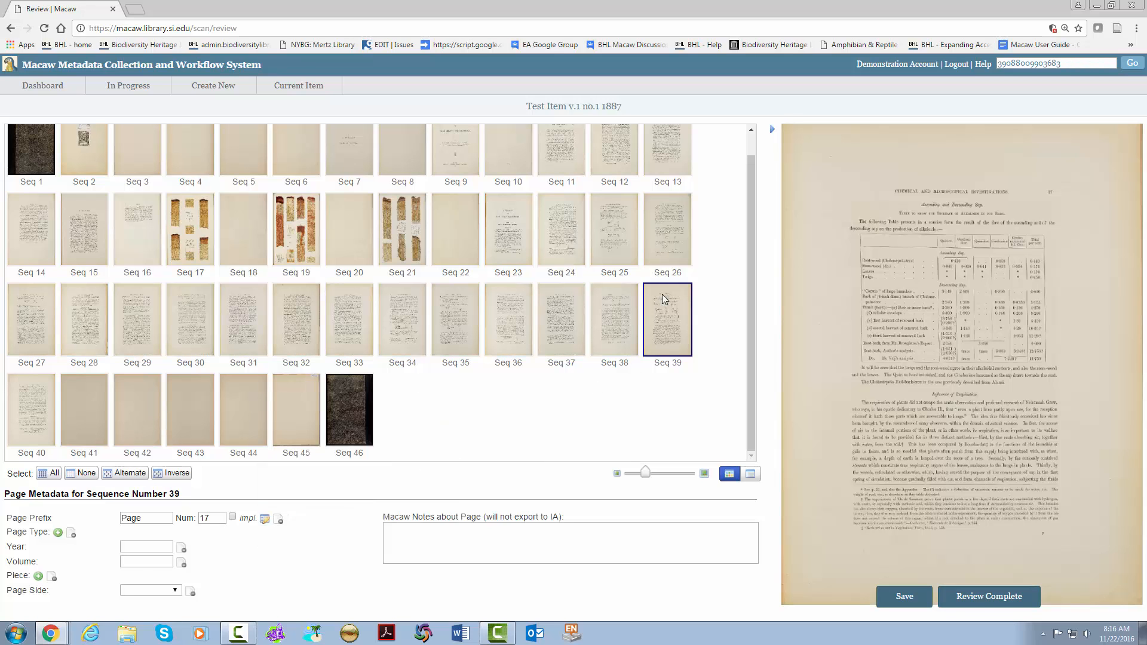
{"action": "mouse_move", "coordinate": [1030, 248]}
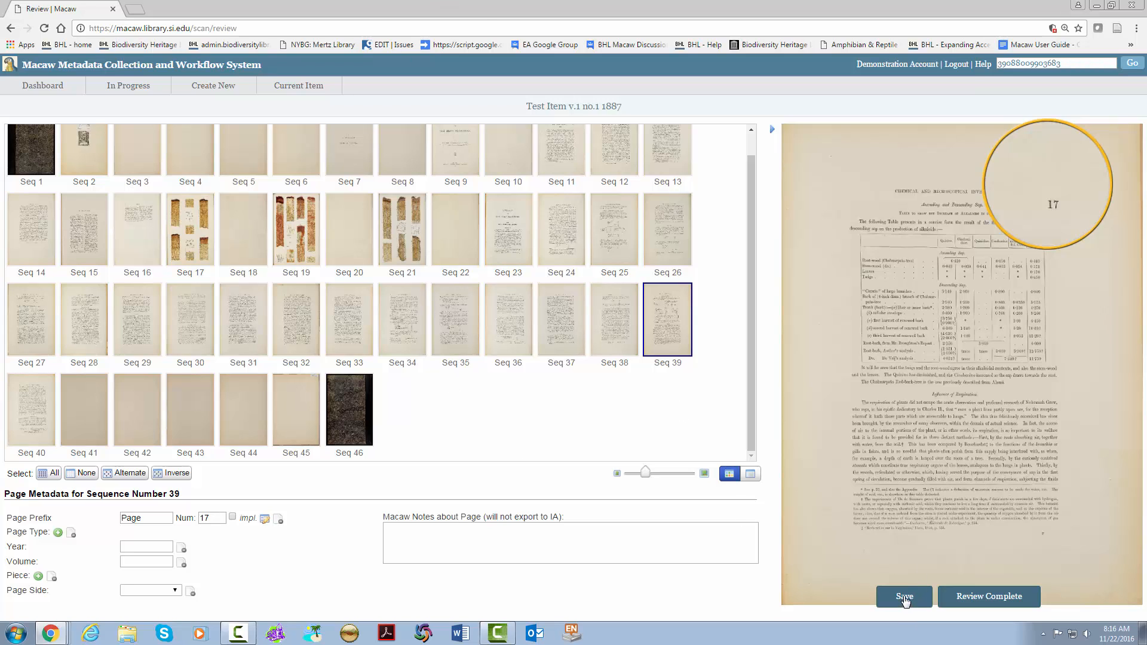
{"action": "left_click", "coordinate": [904, 596]}
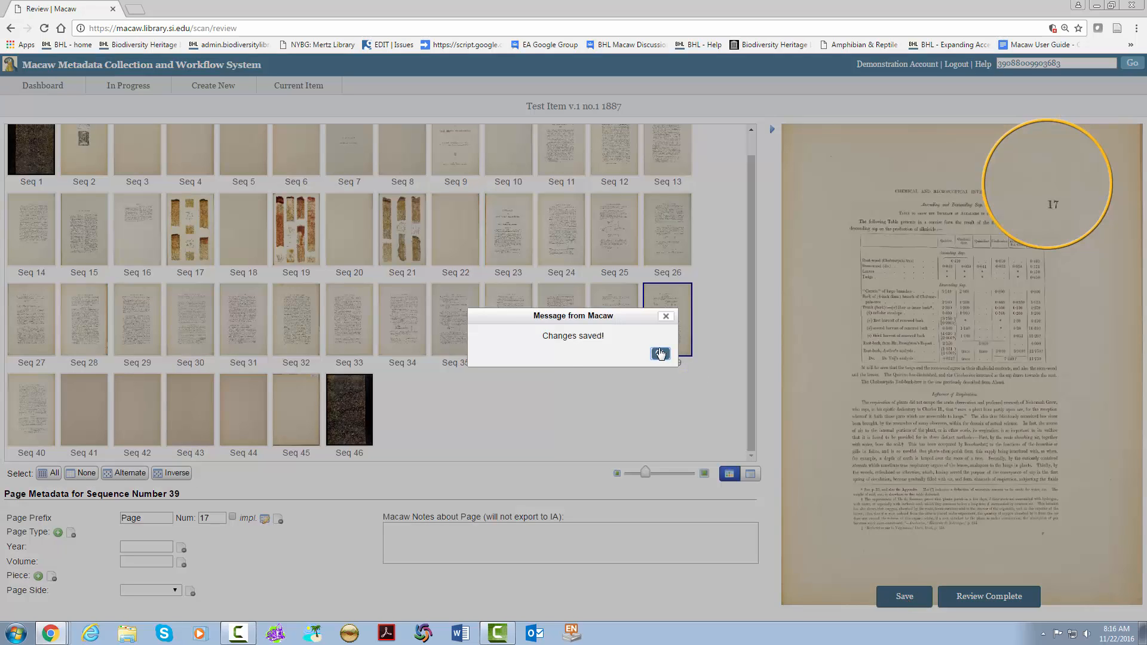
{"action": "left_click", "coordinate": [660, 354]}
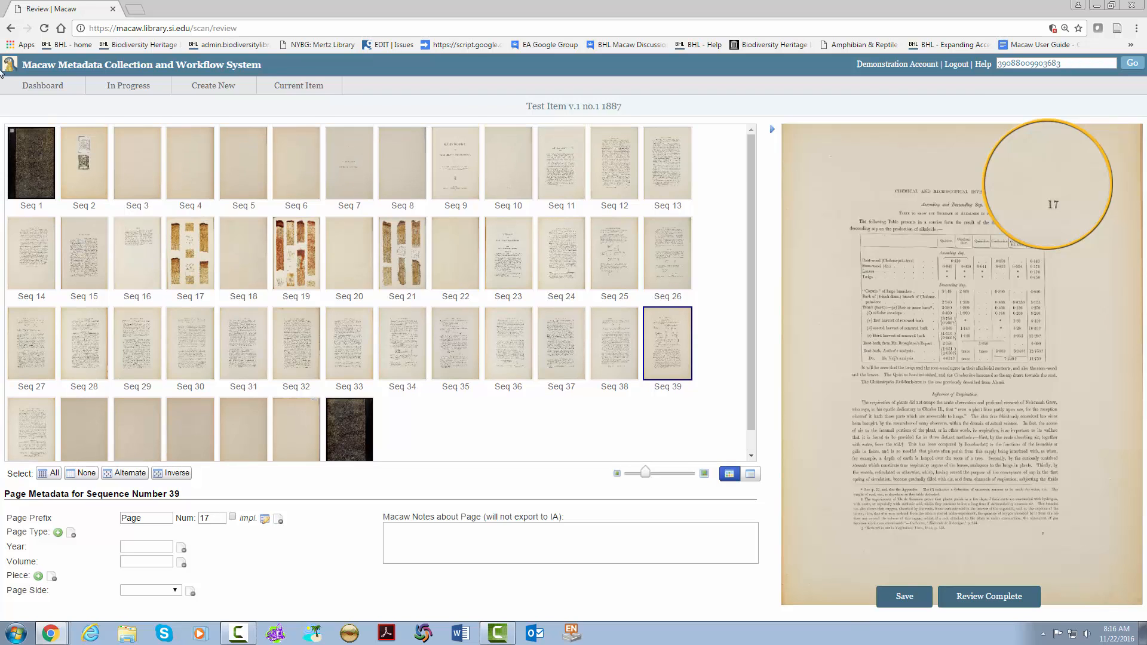
{"action": "mouse_move", "coordinate": [89, 128]}
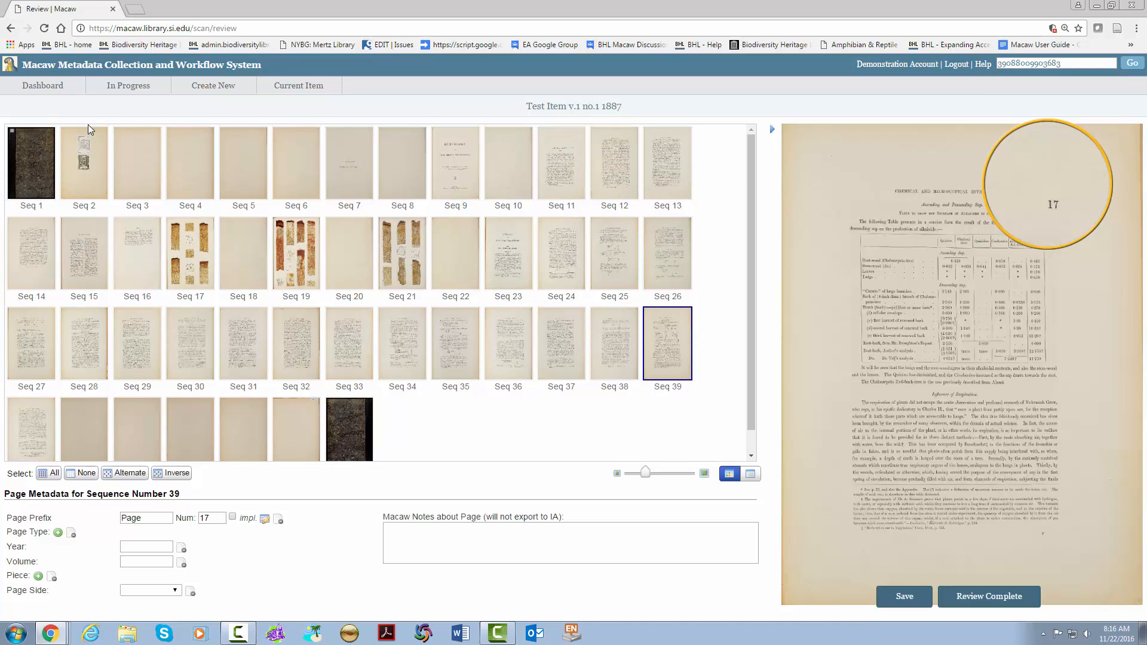
Select front cover Seq 1 and back cover Seq 46 together for page type tagging.
{"action": "left_click", "coordinate": [30, 162]}
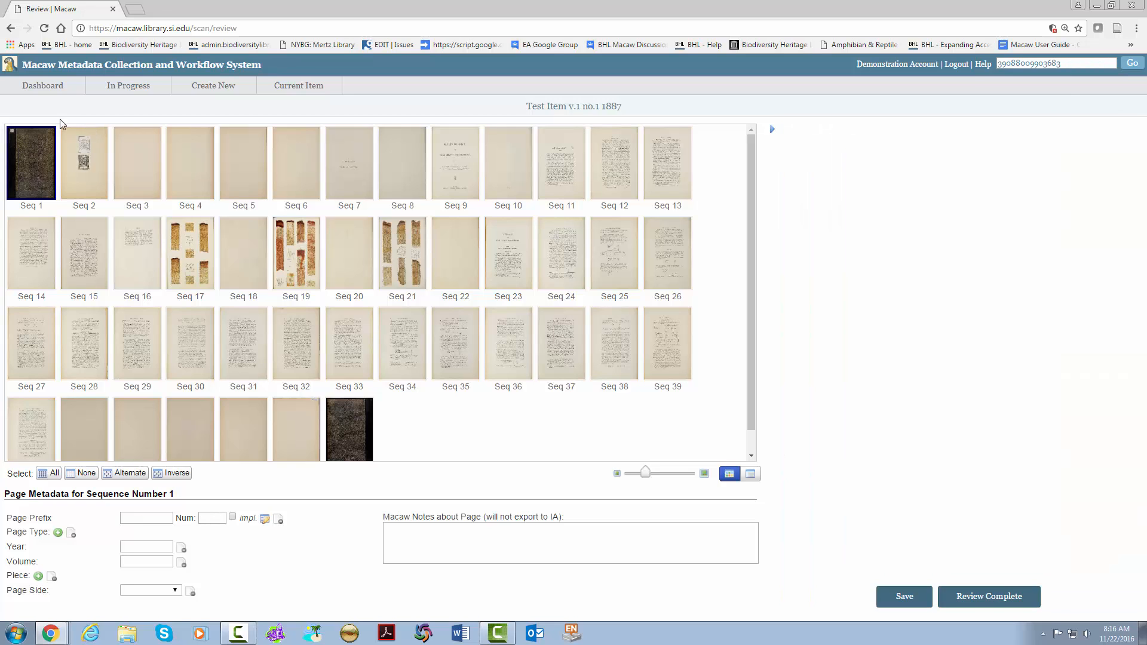
{"action": "left_click", "coordinate": [29, 164]}
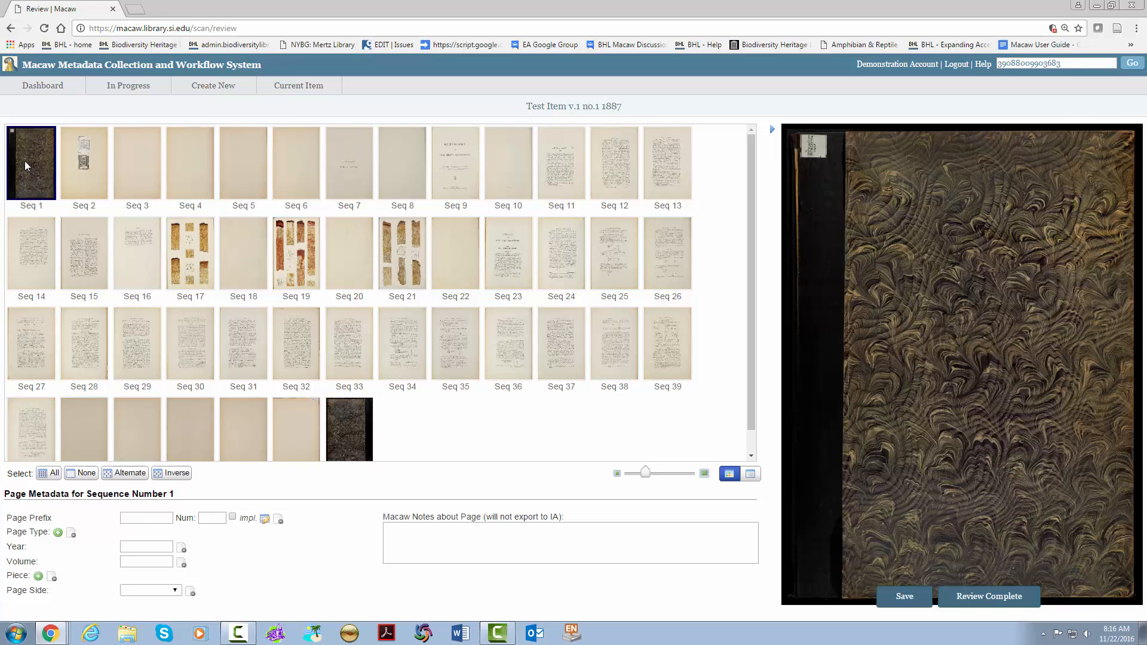
{"action": "scroll", "scroll_direction": "down", "scroll_amount": 3}
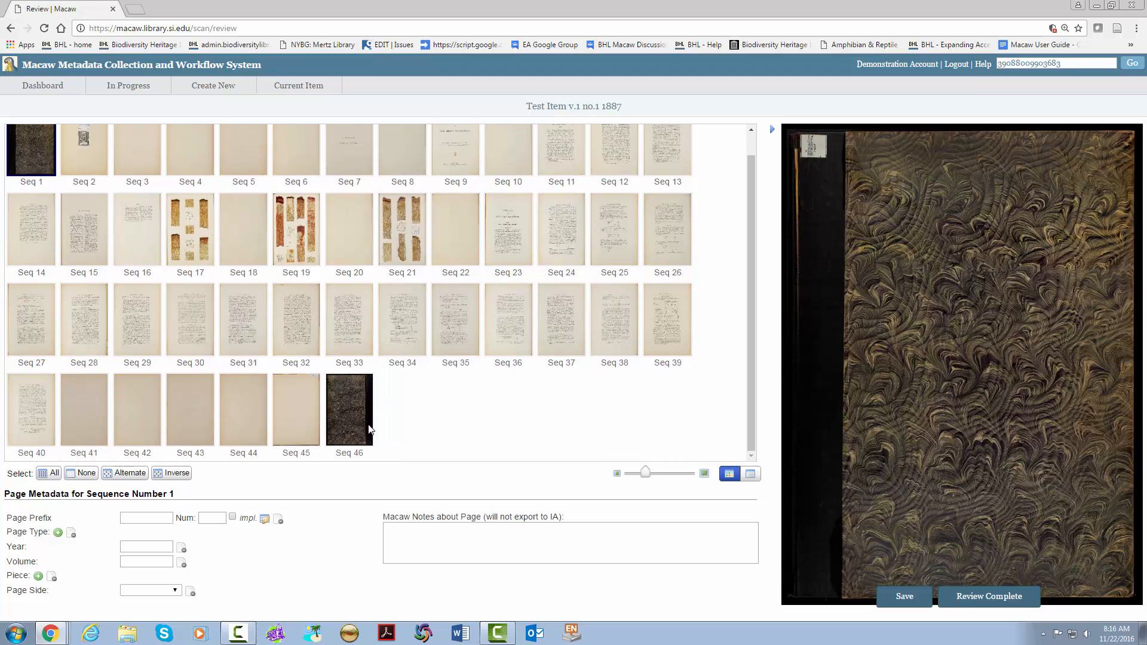
{"action": "mouse_move", "coordinate": [356, 413]}
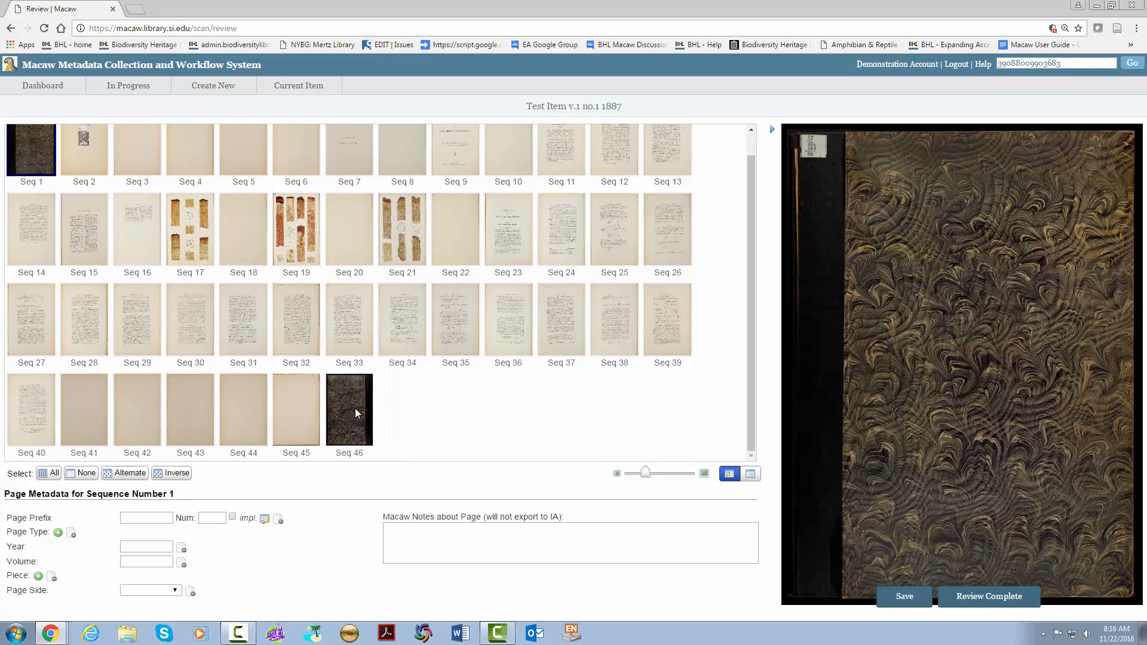
{"action": "left_click", "coordinate": [349, 410]}
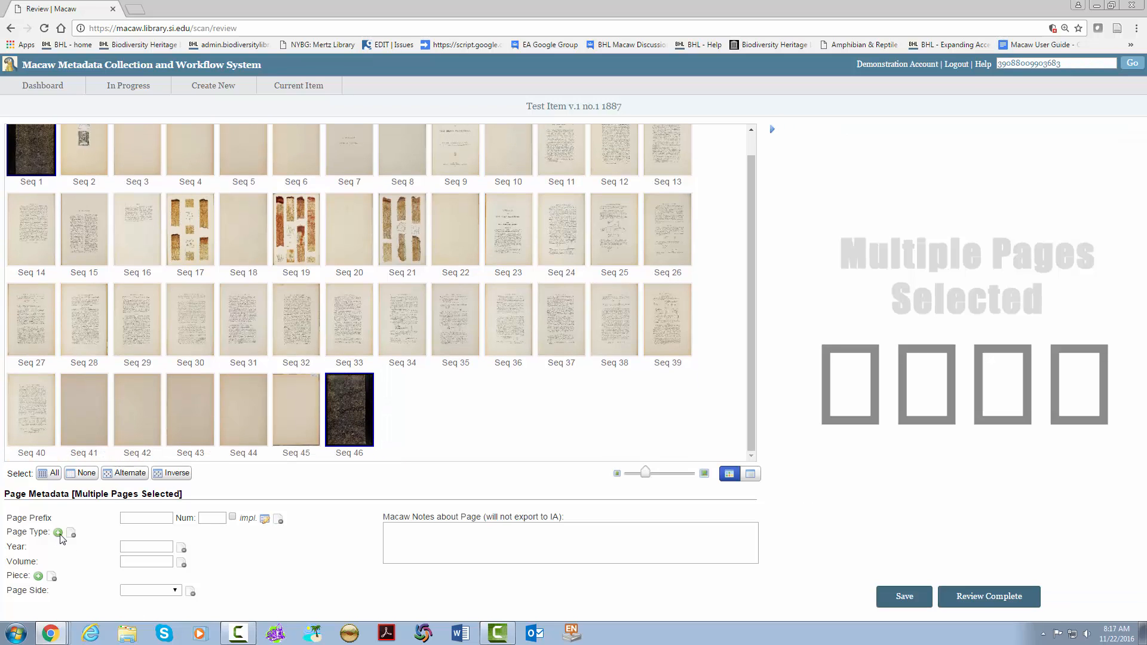
{"action": "left_click", "coordinate": [57, 533]}
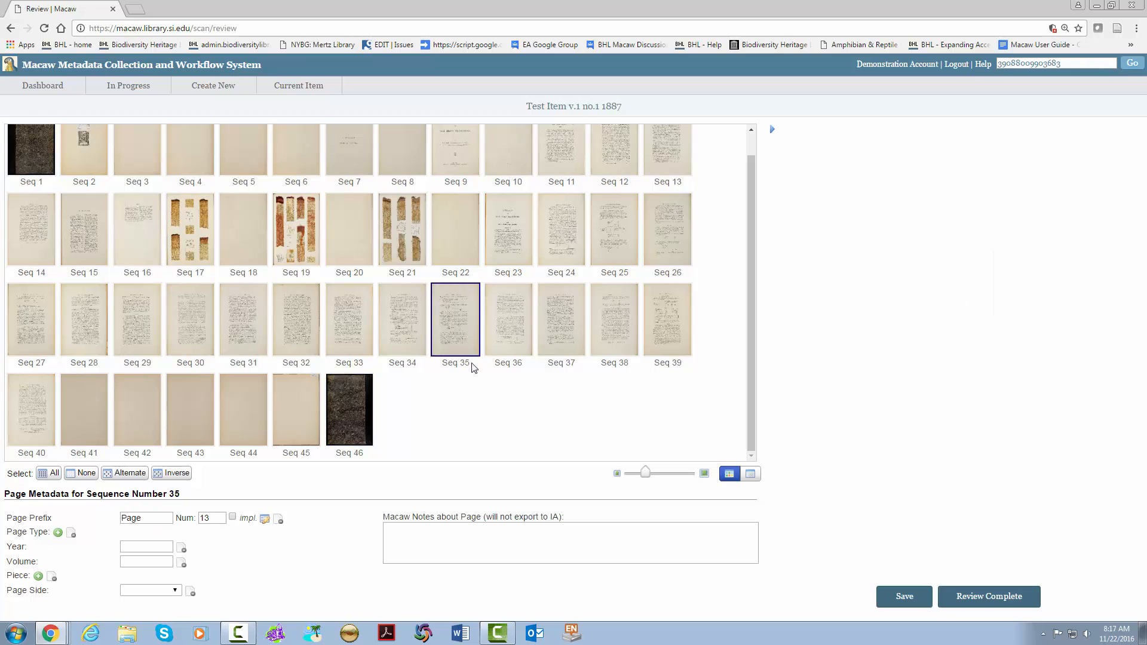
{"action": "left_click", "coordinate": [84, 161]}
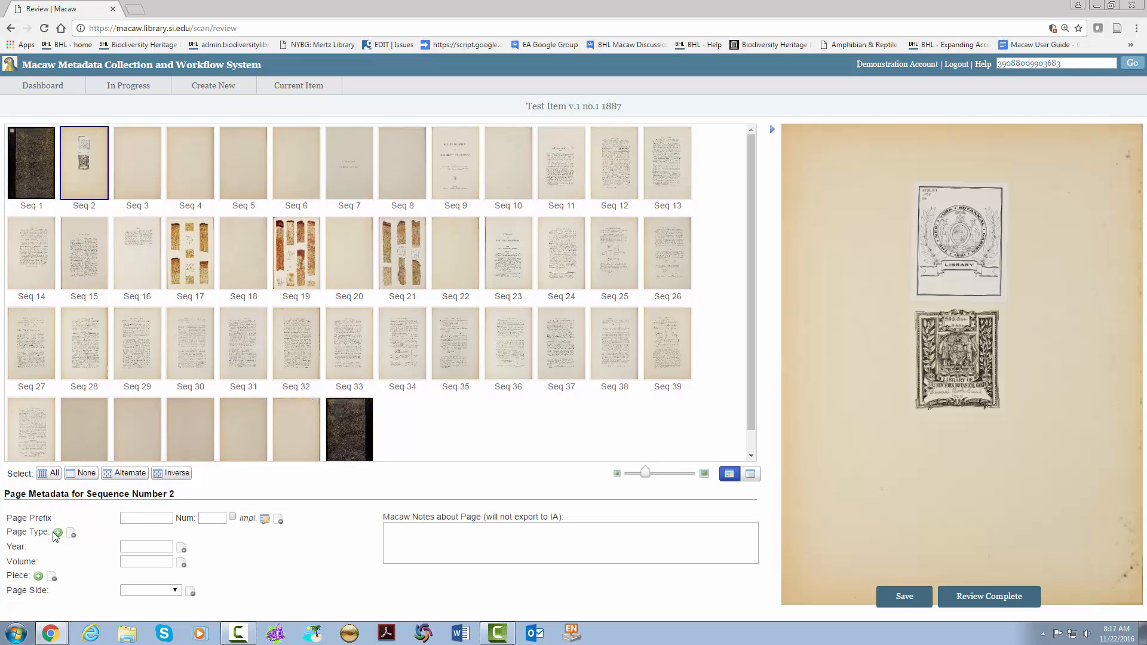
Tag Seq 2 as a Bookplate page.
{"action": "left_click", "coordinate": [58, 533]}
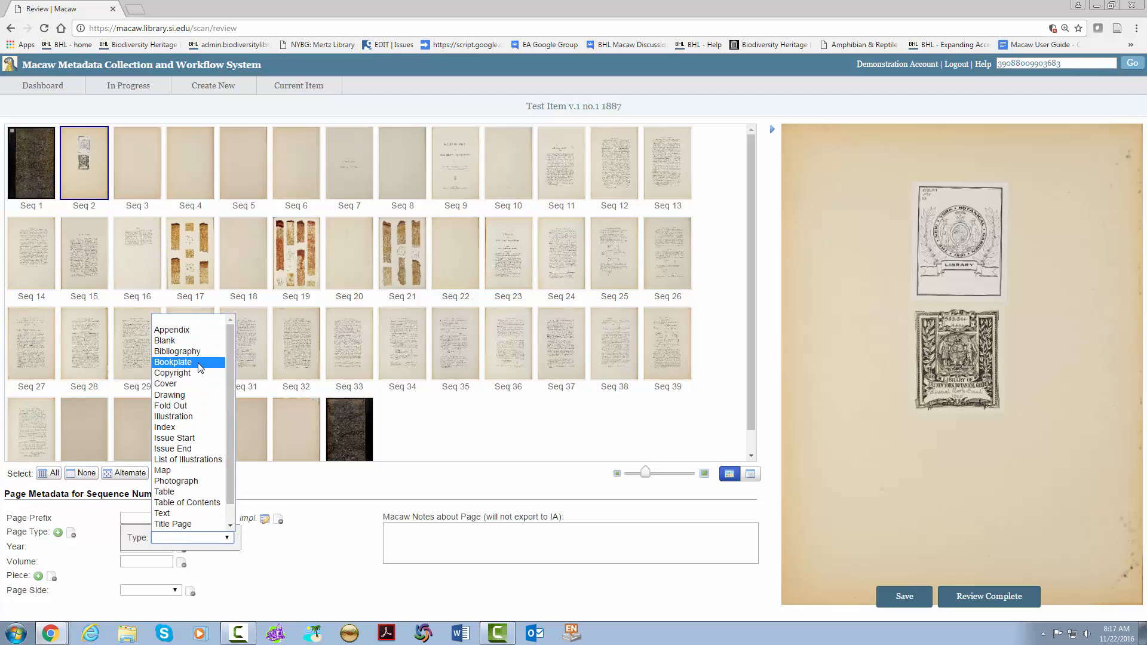
{"action": "left_click", "coordinate": [173, 362]}
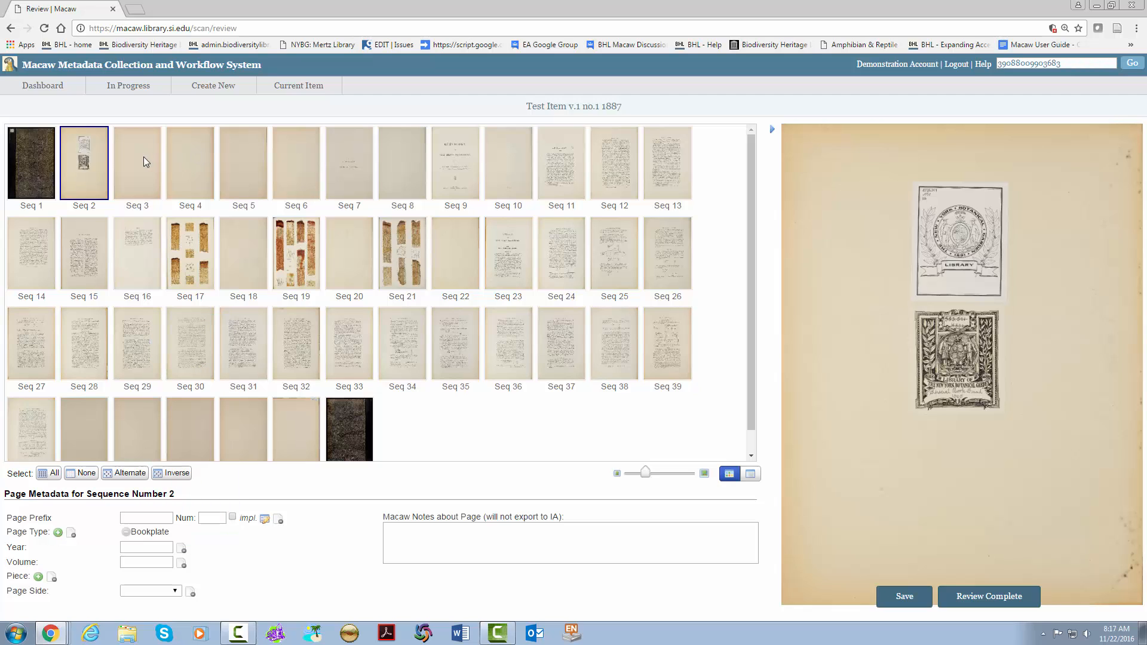
{"action": "left_click", "coordinate": [137, 162]}
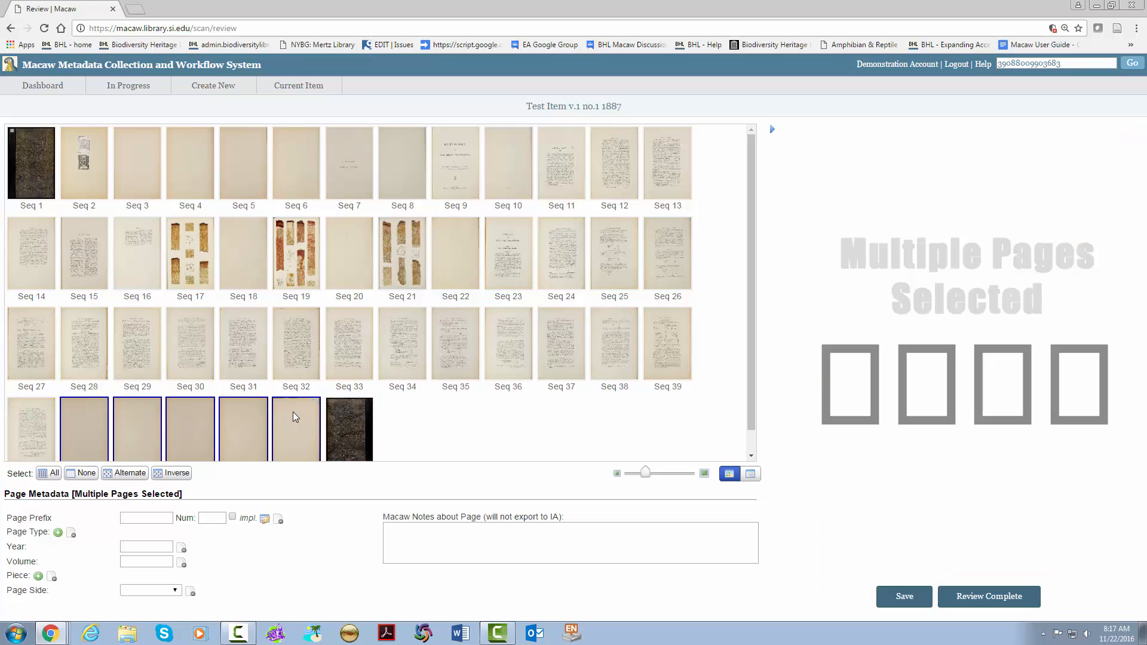
Tag Seq 41–45 as Blank and Seq 9 as Title Page.
{"action": "left_click", "coordinate": [57, 533]}
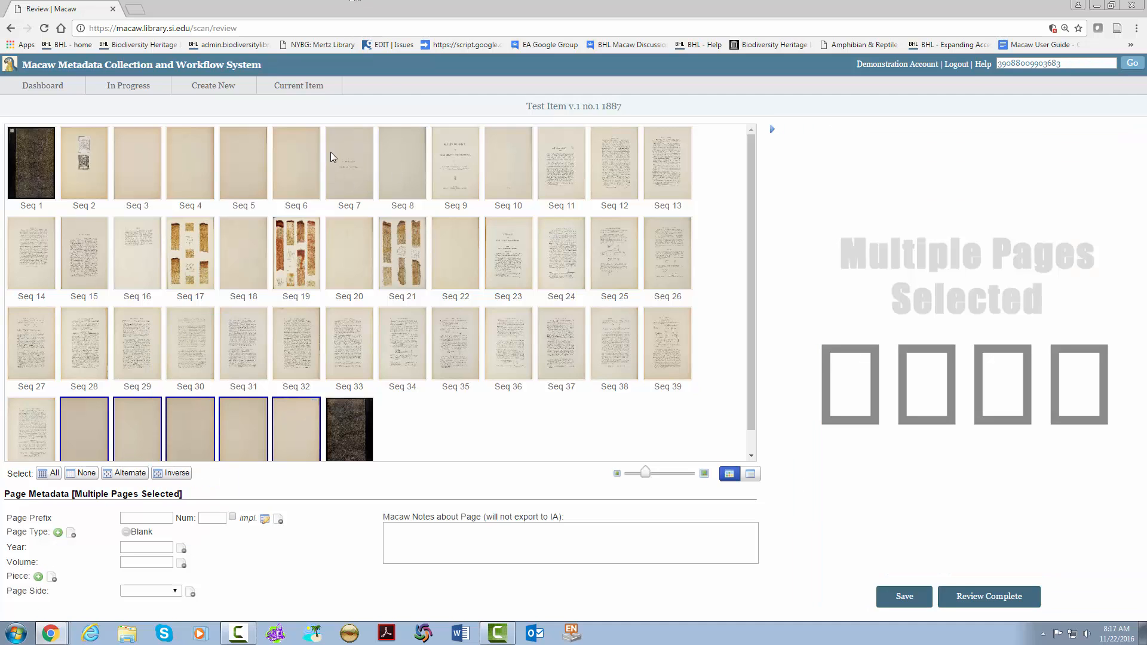
{"action": "left_click", "coordinate": [456, 162]}
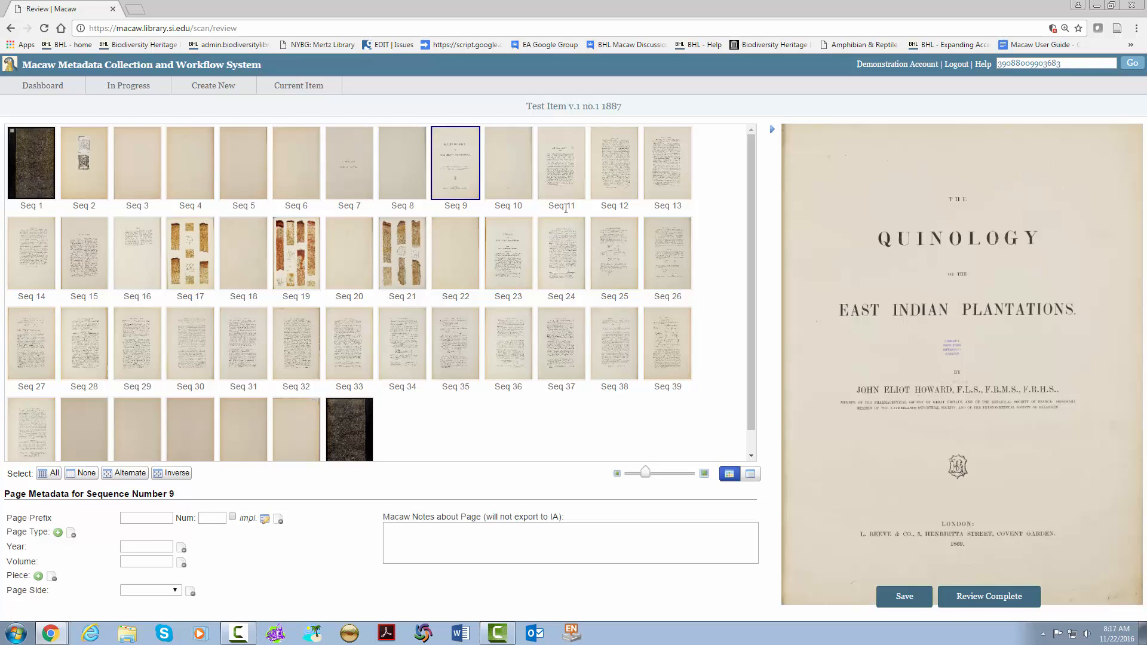
{"action": "left_click", "coordinate": [58, 533]}
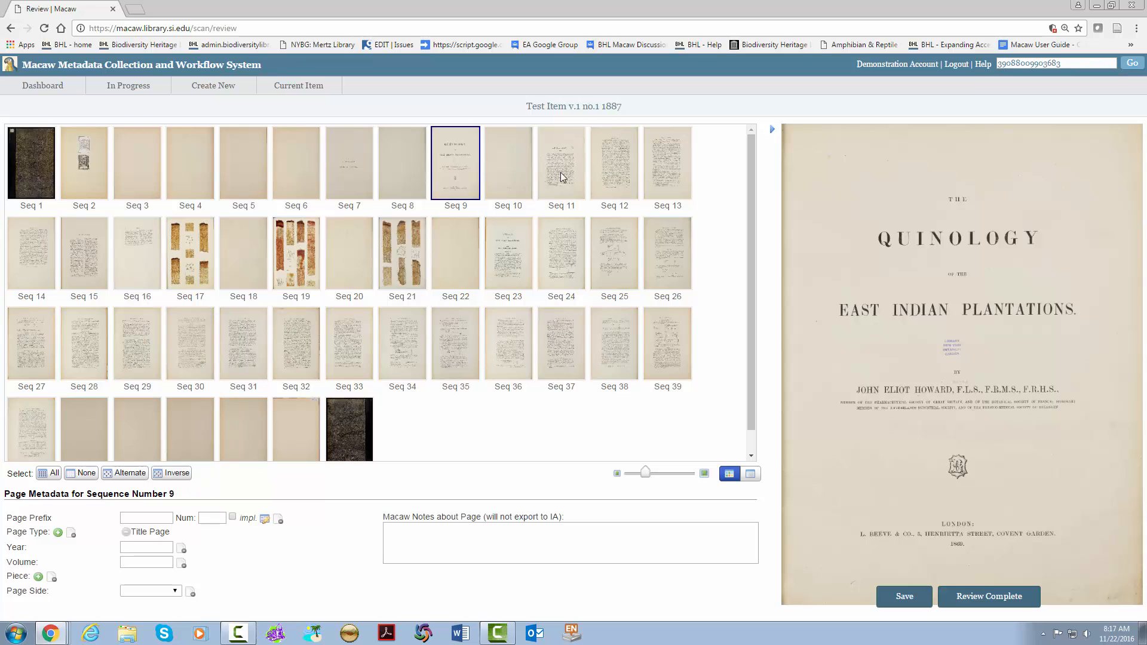
{"action": "left_click", "coordinate": [190, 253]}
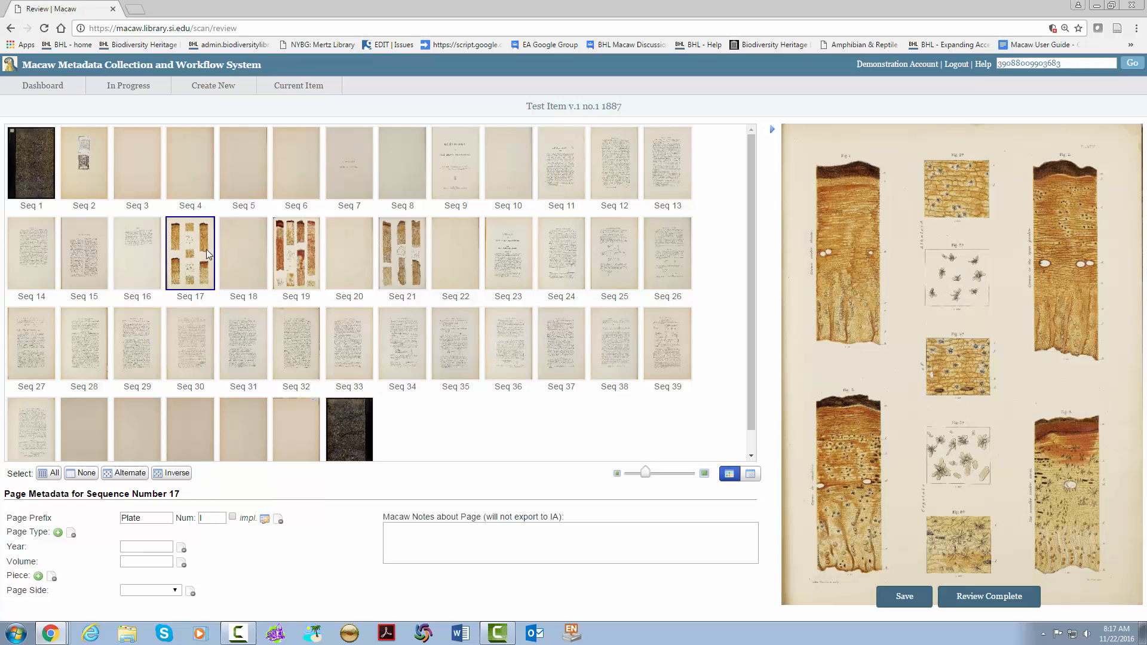
{"action": "mouse_move", "coordinate": [238, 122]}
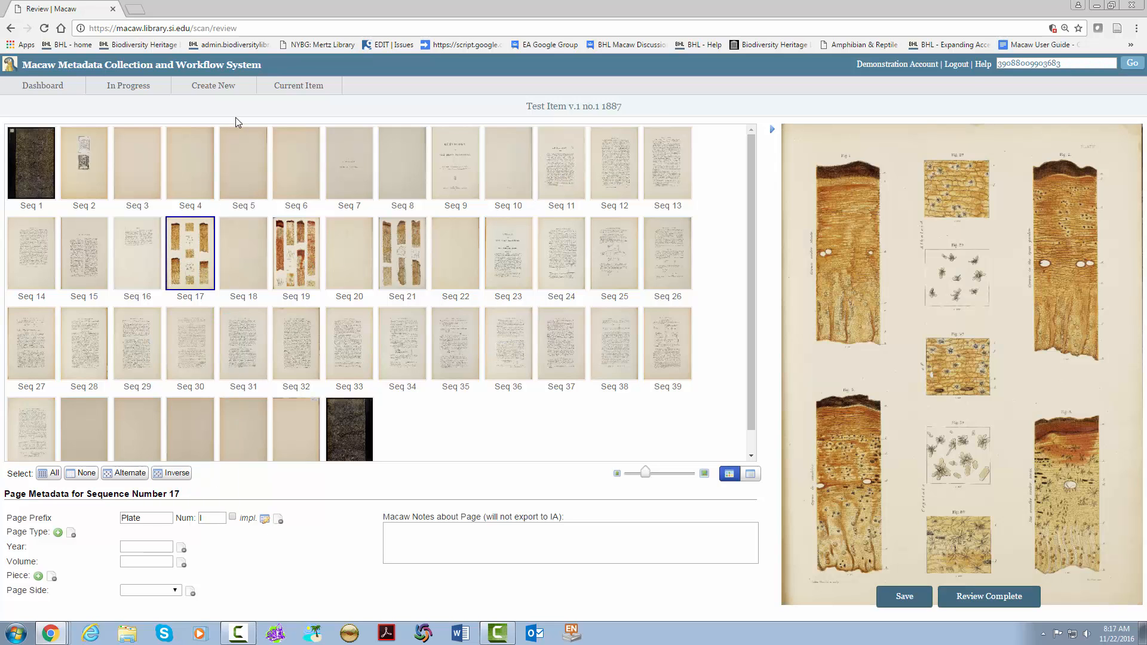
Tag plates Seq 17, 19 and 21 as Illustration pages.
{"action": "left_click", "coordinate": [295, 254]}
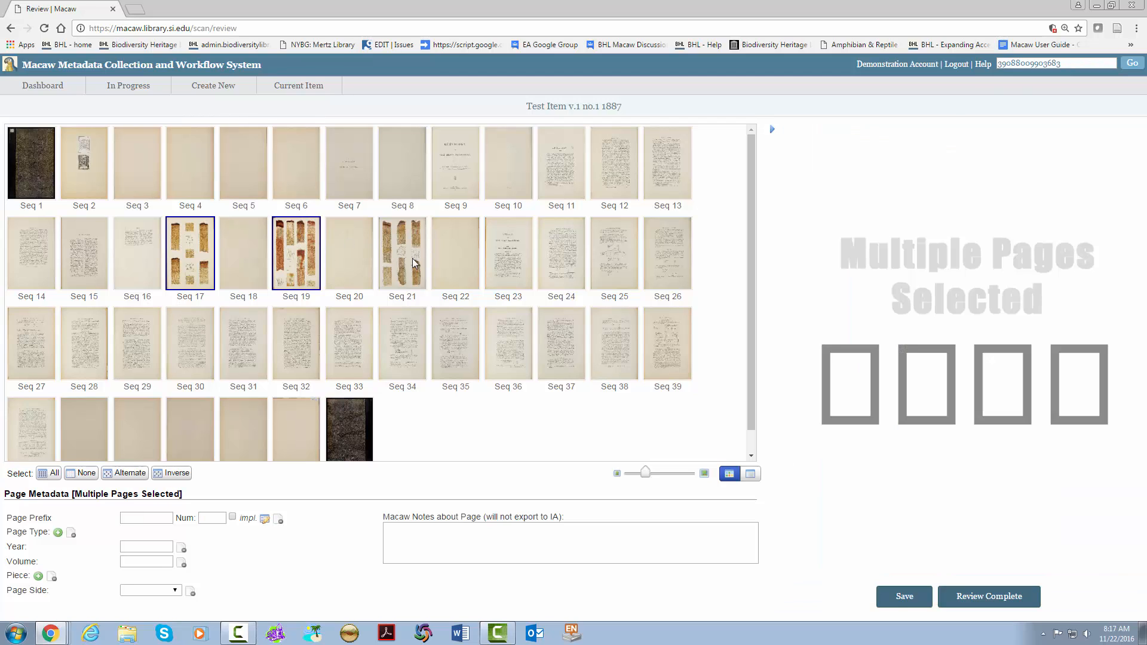
{"action": "left_click", "coordinate": [402, 254]}
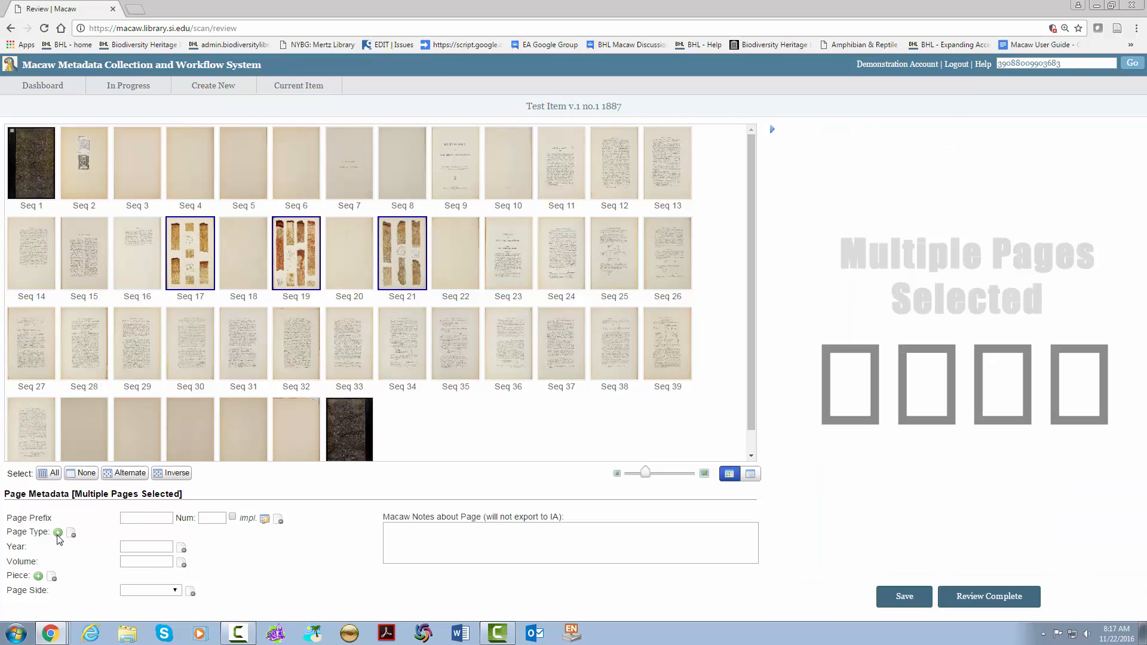
{"action": "left_click", "coordinate": [58, 532]}
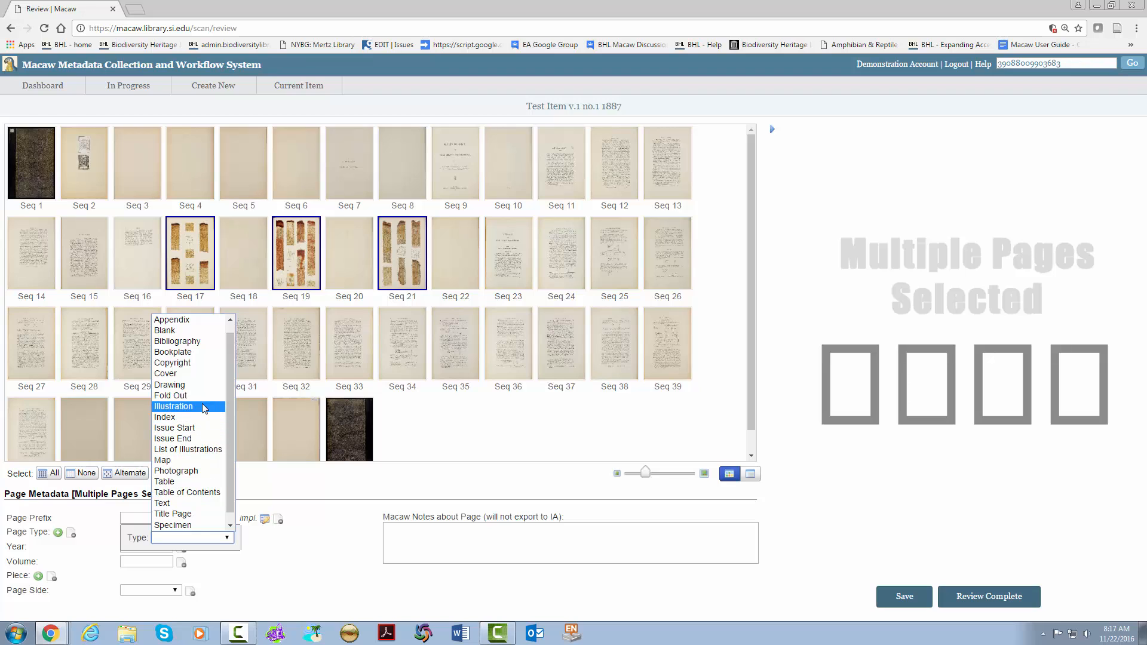
{"action": "left_click", "coordinate": [173, 406]}
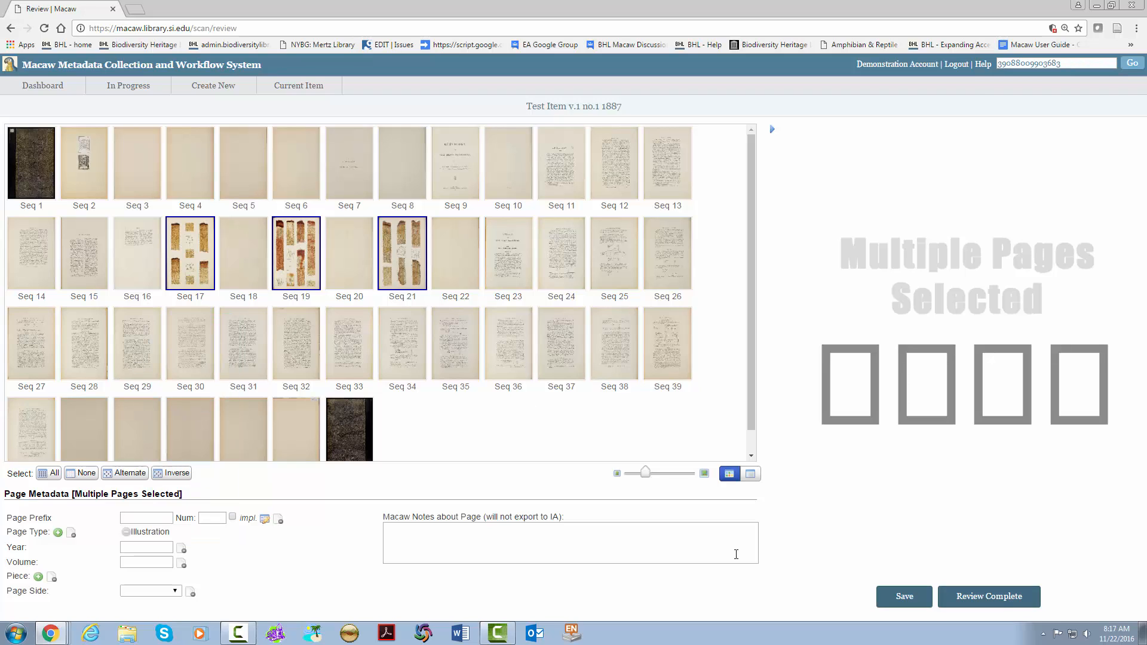
{"action": "left_click", "coordinate": [905, 597]}
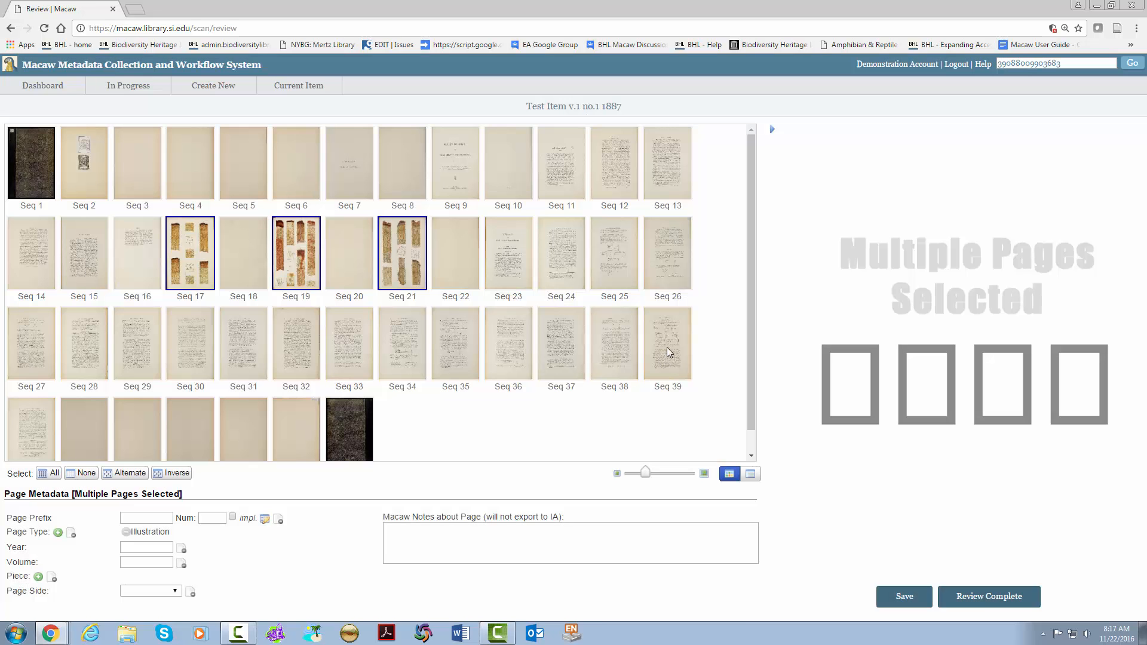
Tag Seq 39 as a Table page and save the metadata.
{"action": "left_click", "coordinate": [668, 343]}
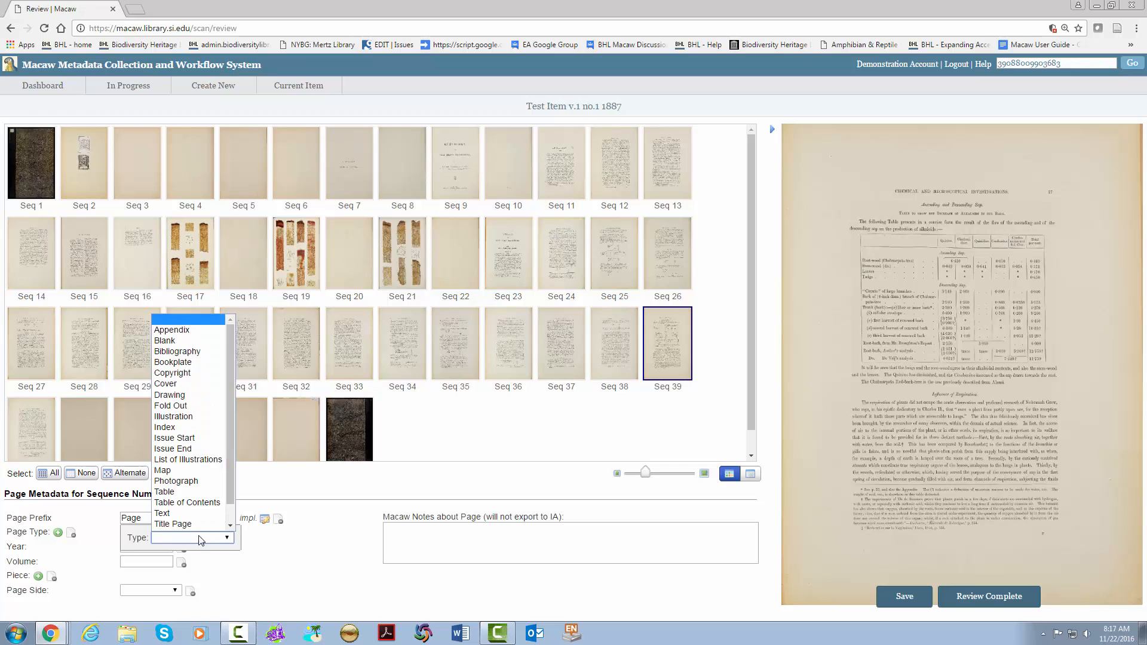
{"action": "left_click", "coordinate": [164, 492]}
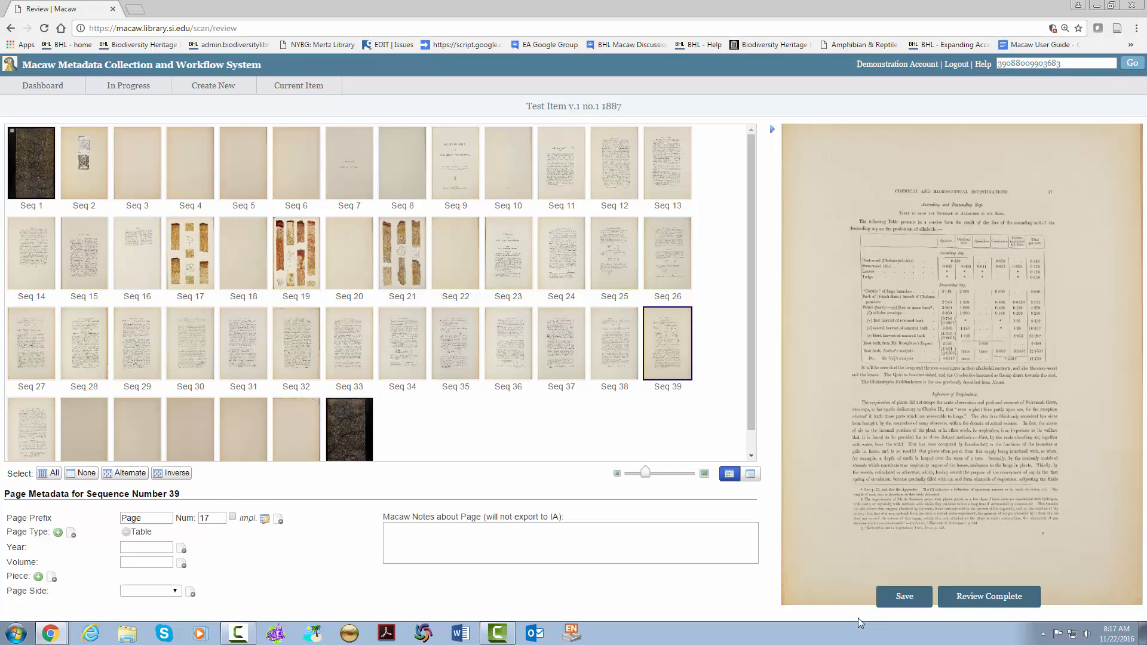
{"action": "left_click", "coordinate": [904, 596]}
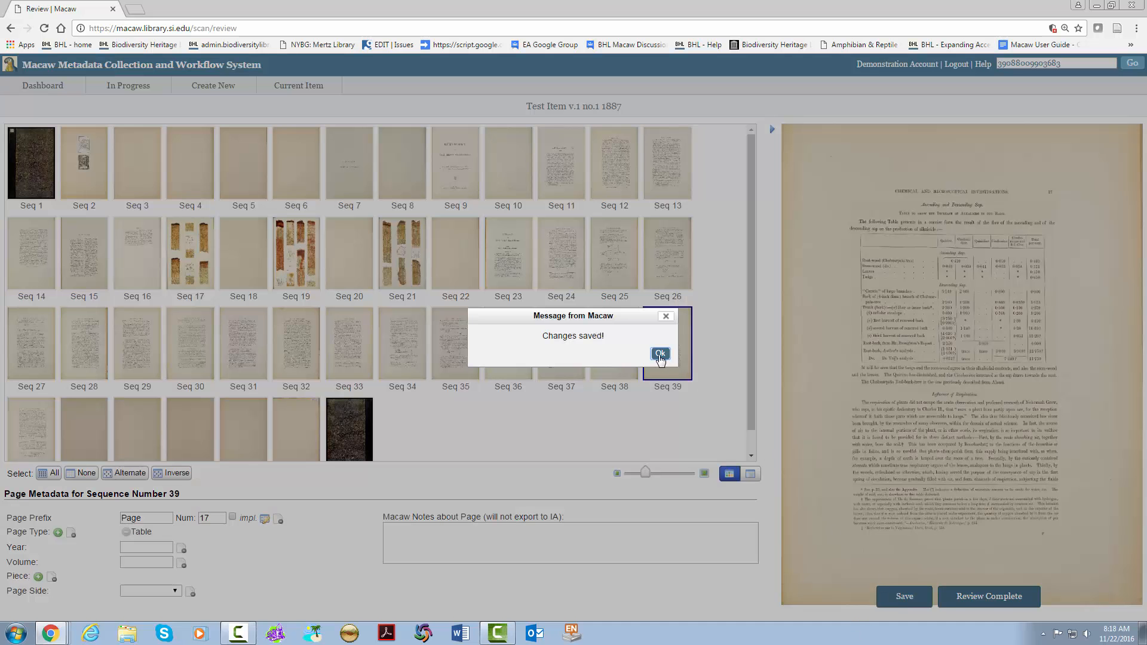
Tag the printed text pages, including Seq 11–16 and 23–40, as Text.
{"action": "left_click", "coordinate": [660, 354]}
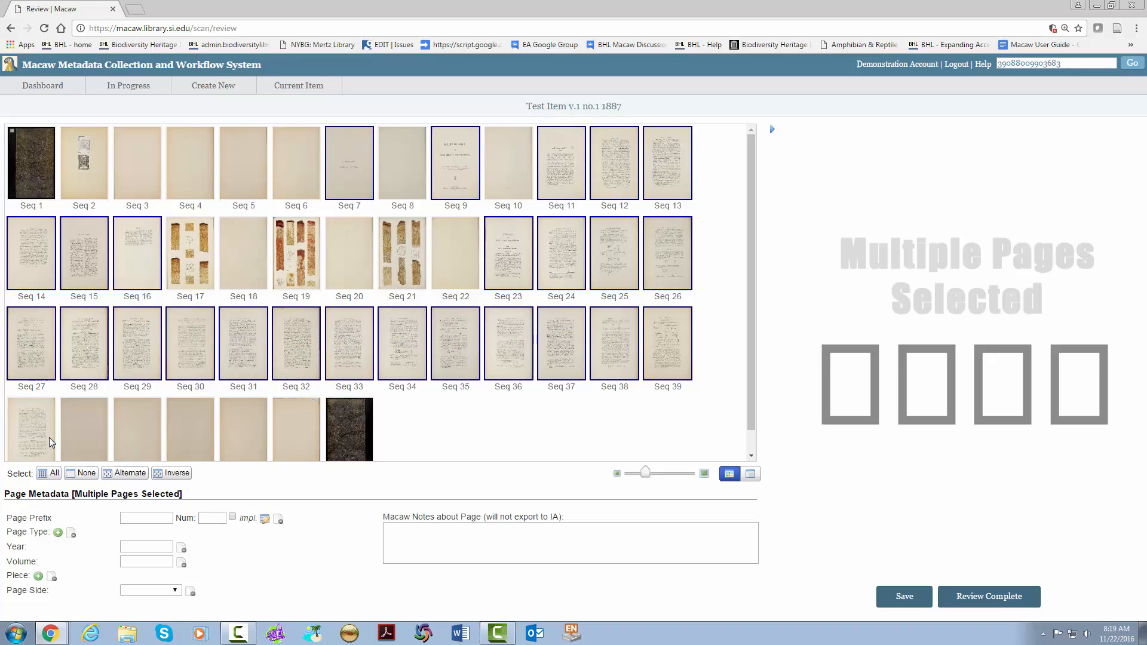
{"action": "left_click", "coordinate": [58, 533]}
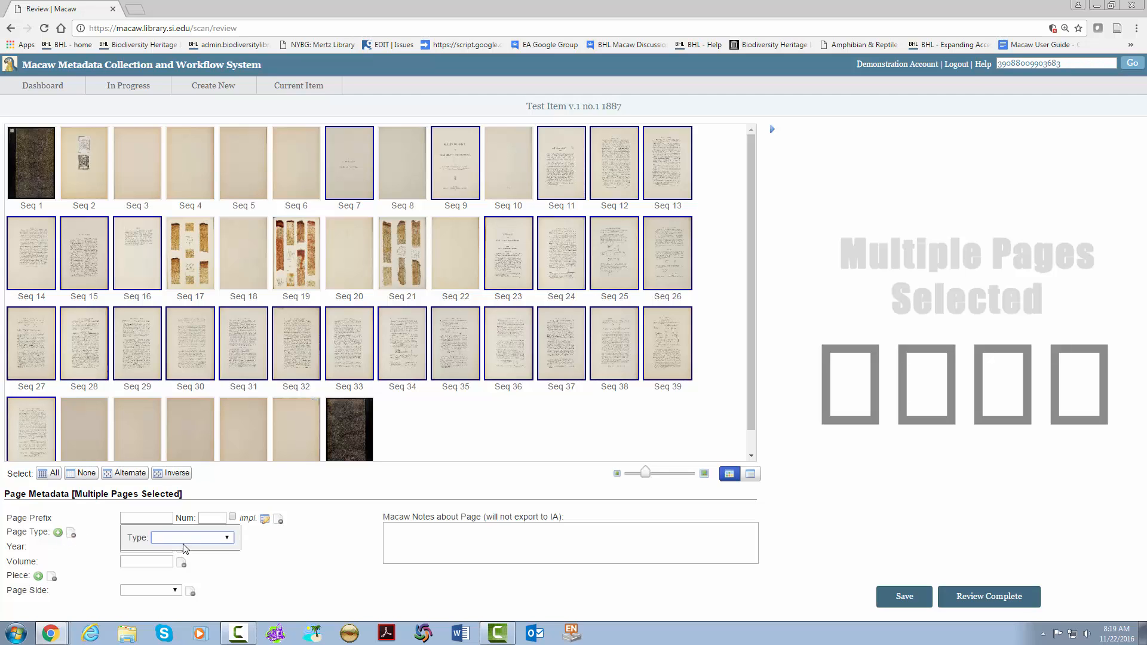
{"action": "left_click", "coordinate": [191, 538]}
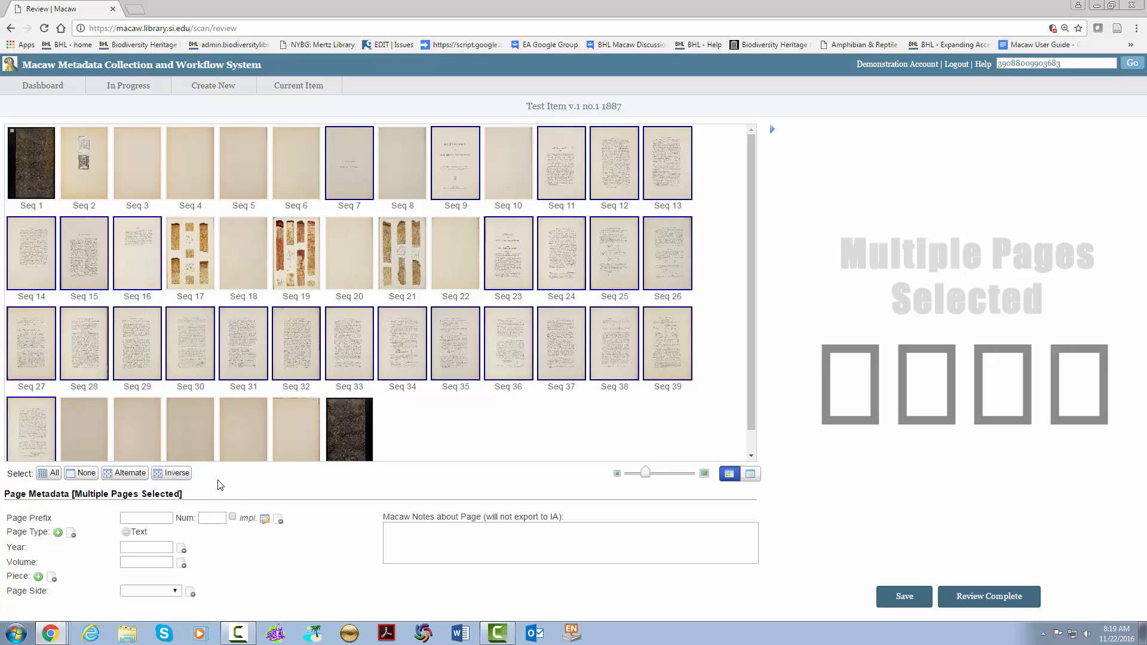
{"action": "left_click", "coordinate": [349, 429]}
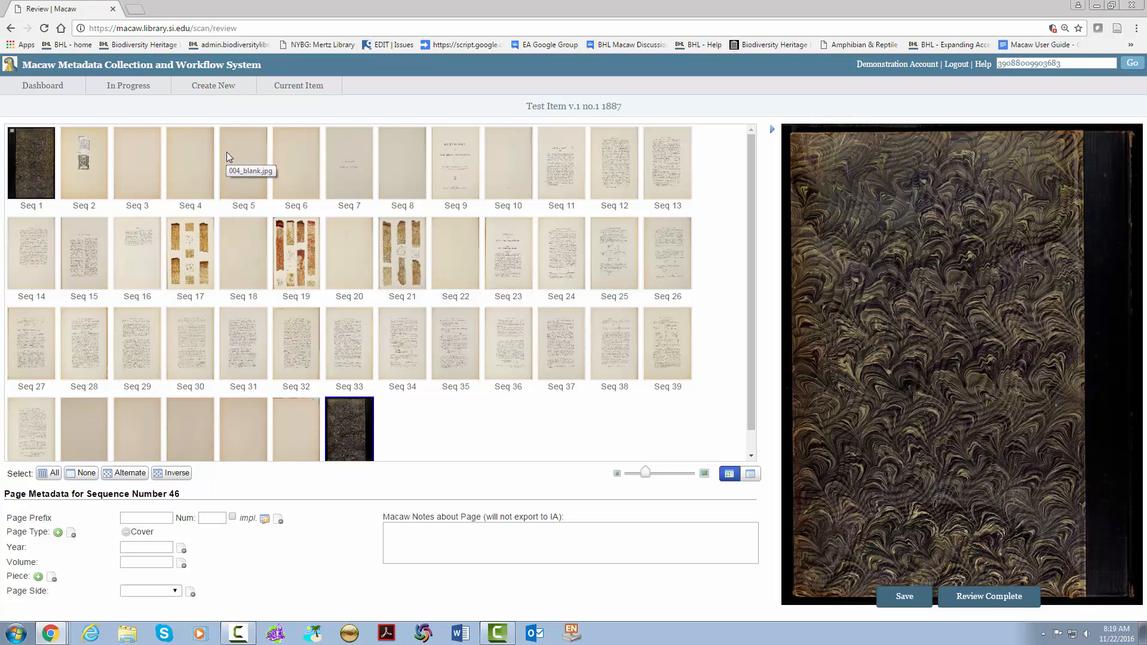
{"action": "left_click", "coordinate": [212, 84]}
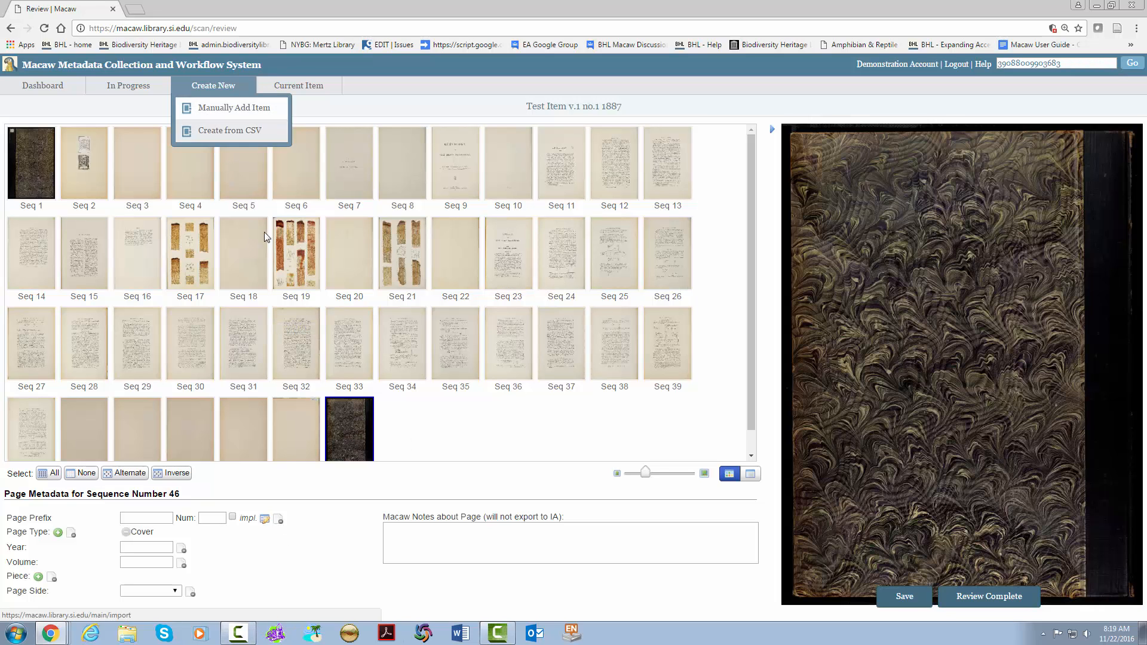
Select all pages and enter Year 1887, Volume 1 and Piece No. 1.
{"action": "left_click", "coordinate": [48, 473]}
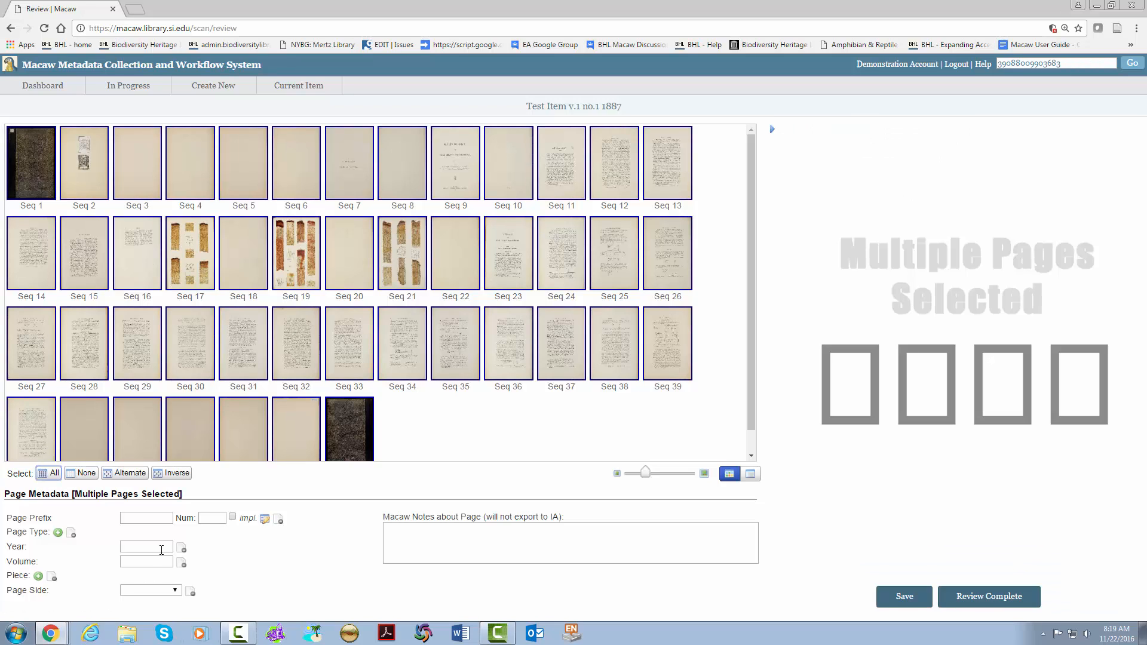
{"action": "type", "text": "1887"}
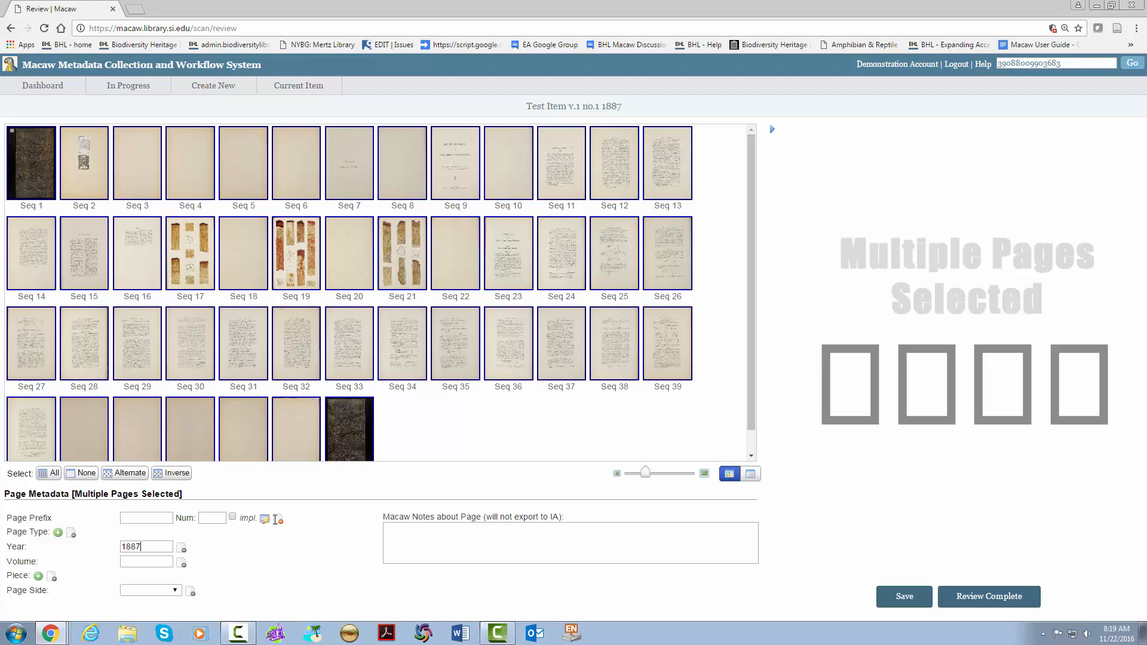
{"action": "left_click", "coordinate": [146, 562]}
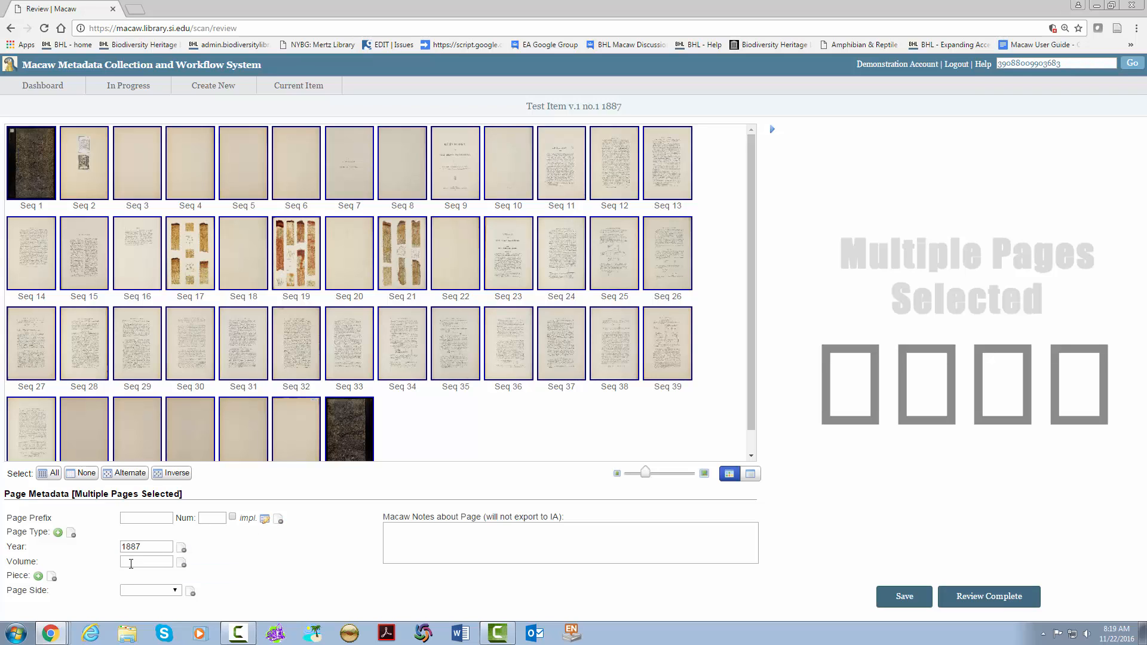
{"action": "type", "text": "1"}
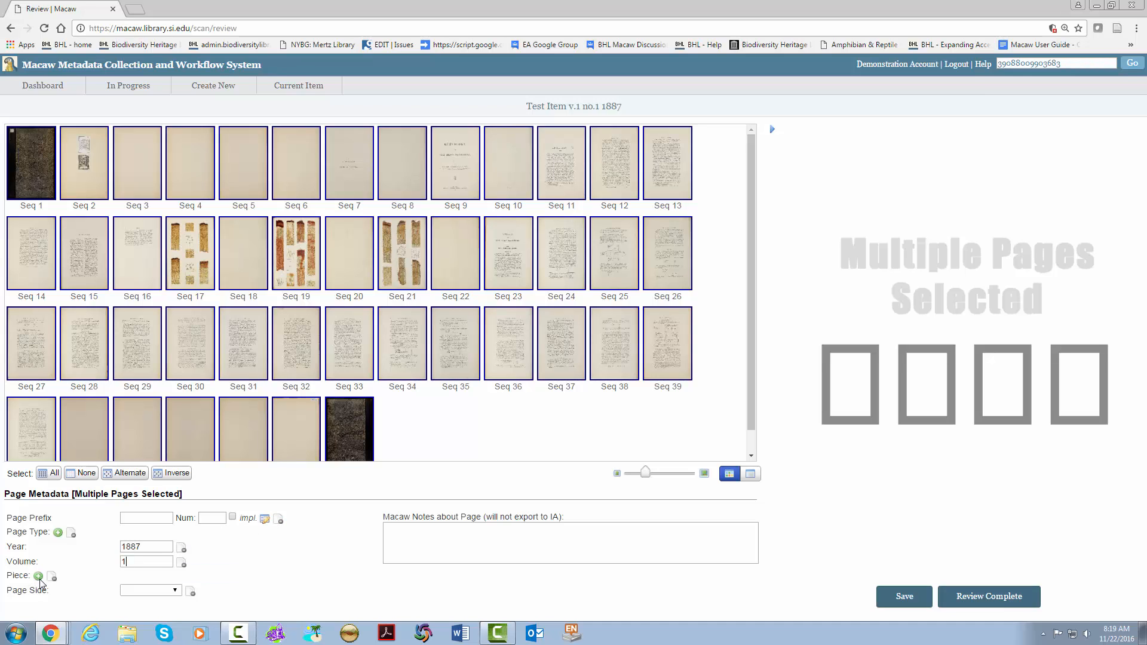
{"action": "left_click", "coordinate": [38, 576]}
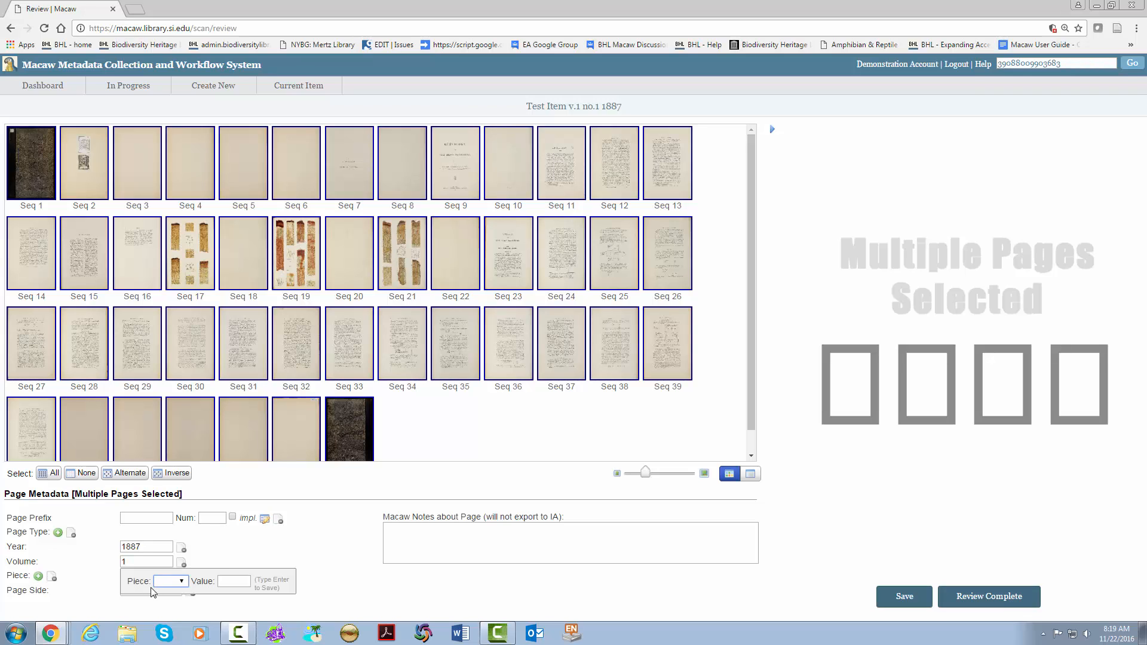
{"action": "left_click", "coordinate": [171, 581]}
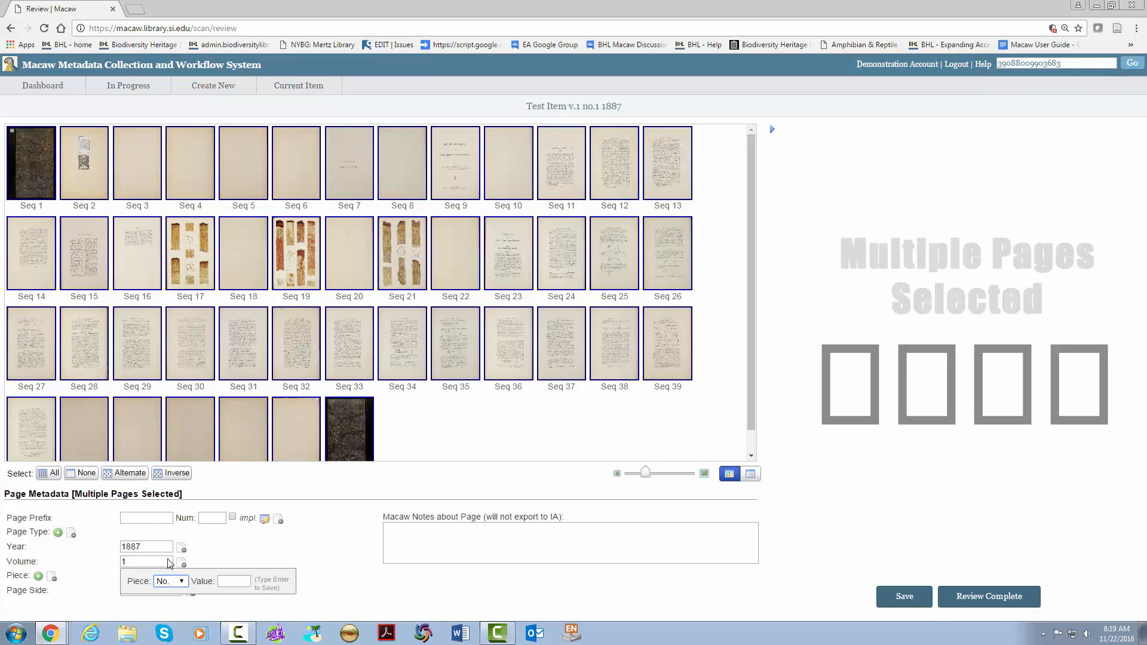
{"action": "type", "text": "1"}
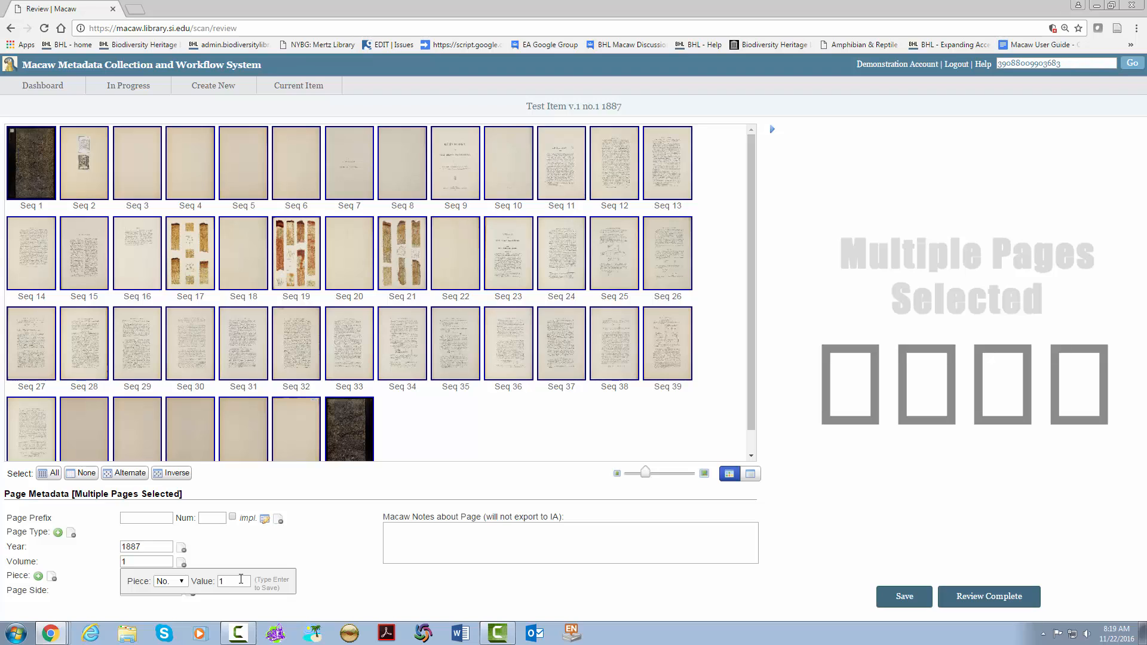
{"action": "key", "text": "Enter"}
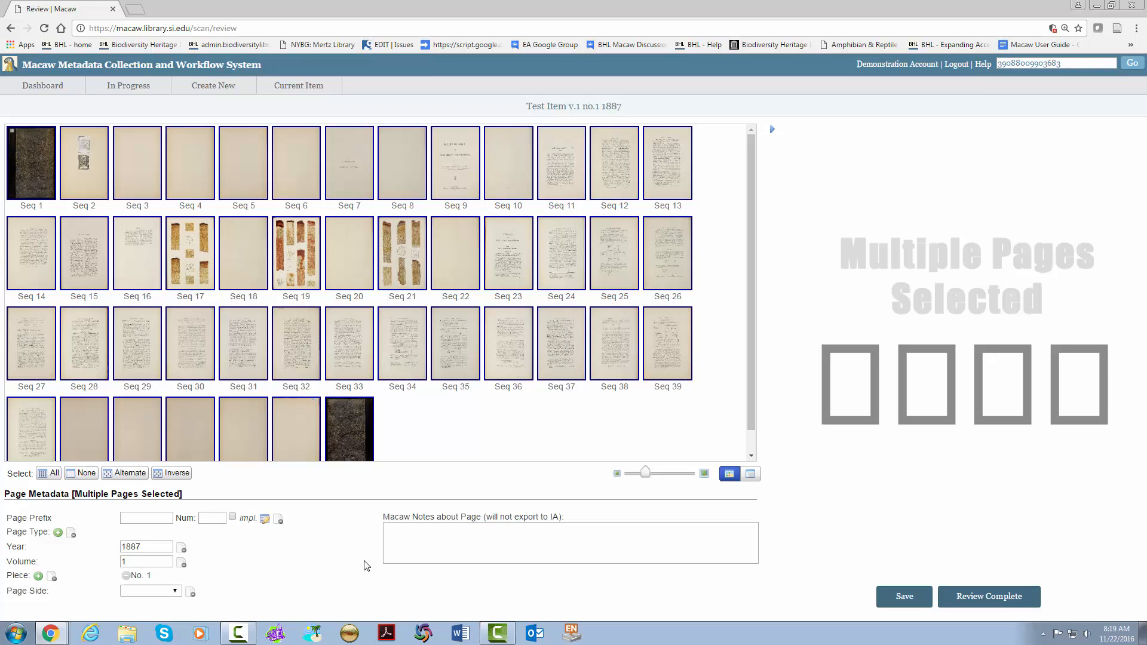
{"action": "mouse_move", "coordinate": [560, 595]}
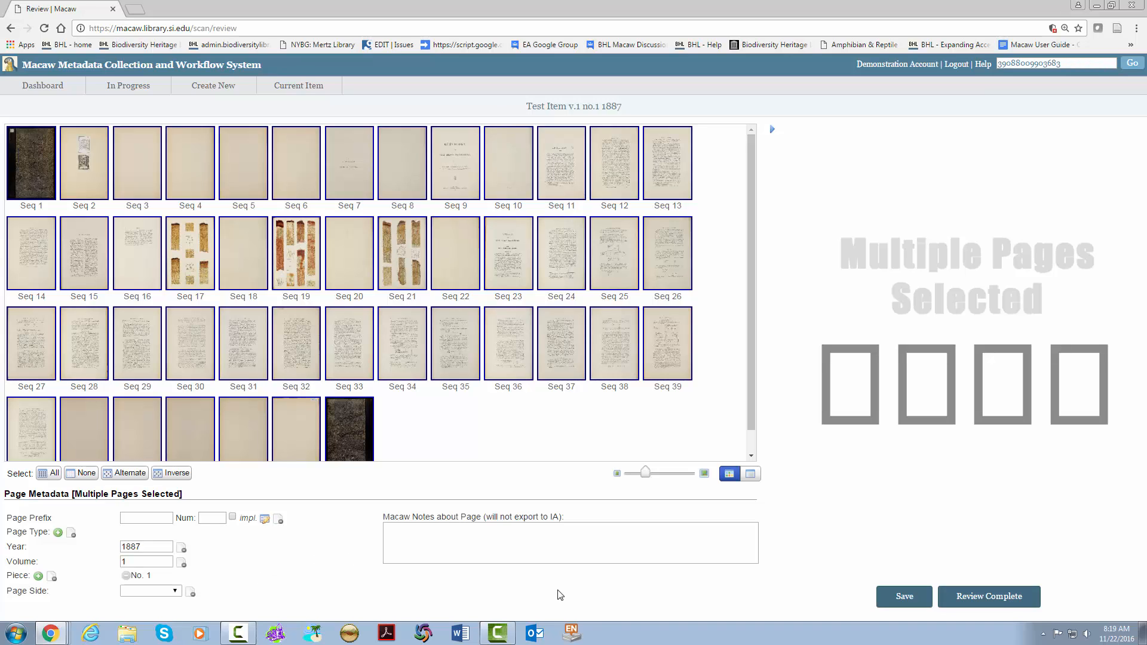
{"action": "mouse_move", "coordinate": [474, 383]}
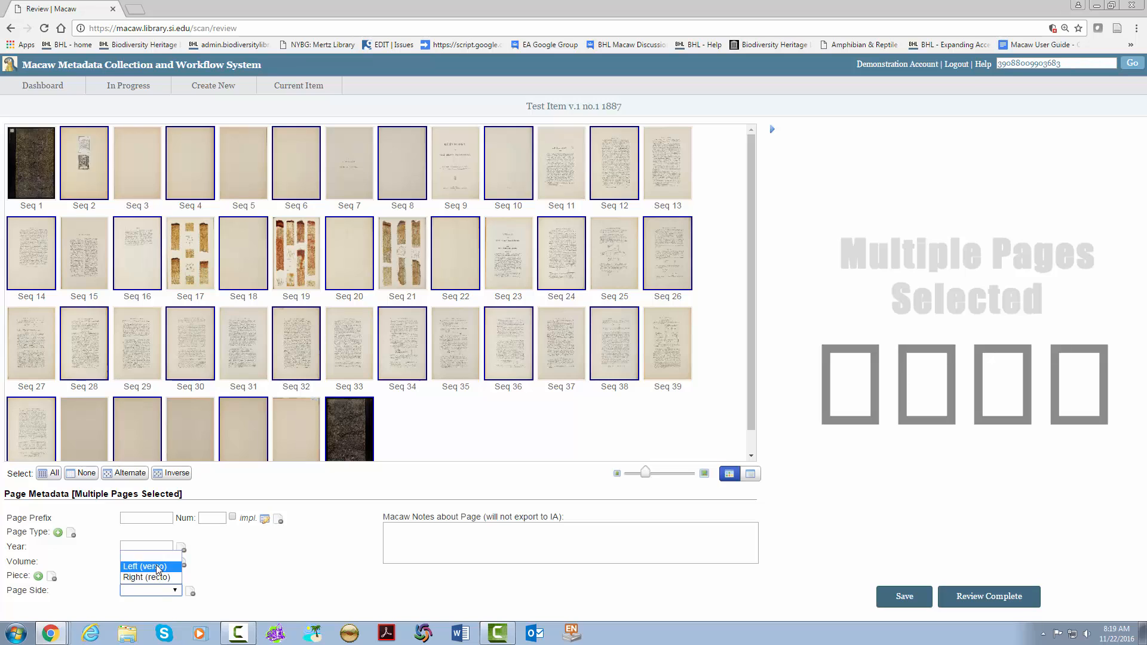
Set alternate pages to Left (verso), the inverse set to Right (recto), and save.
{"action": "left_click", "coordinate": [145, 566]}
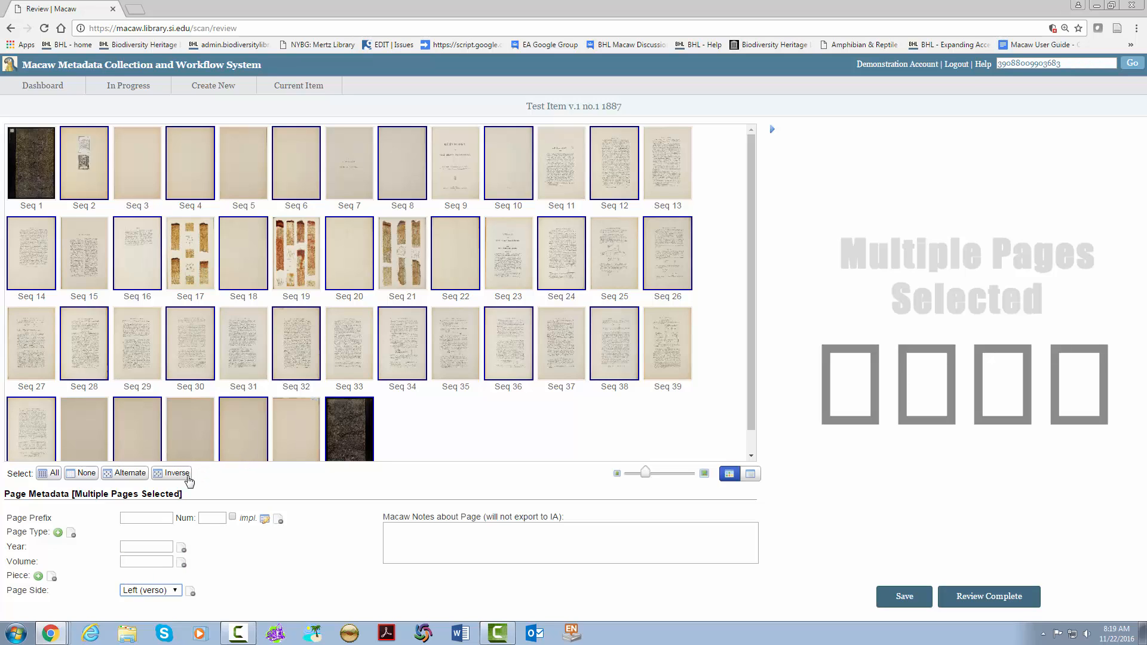
{"action": "left_click", "coordinate": [150, 590]}
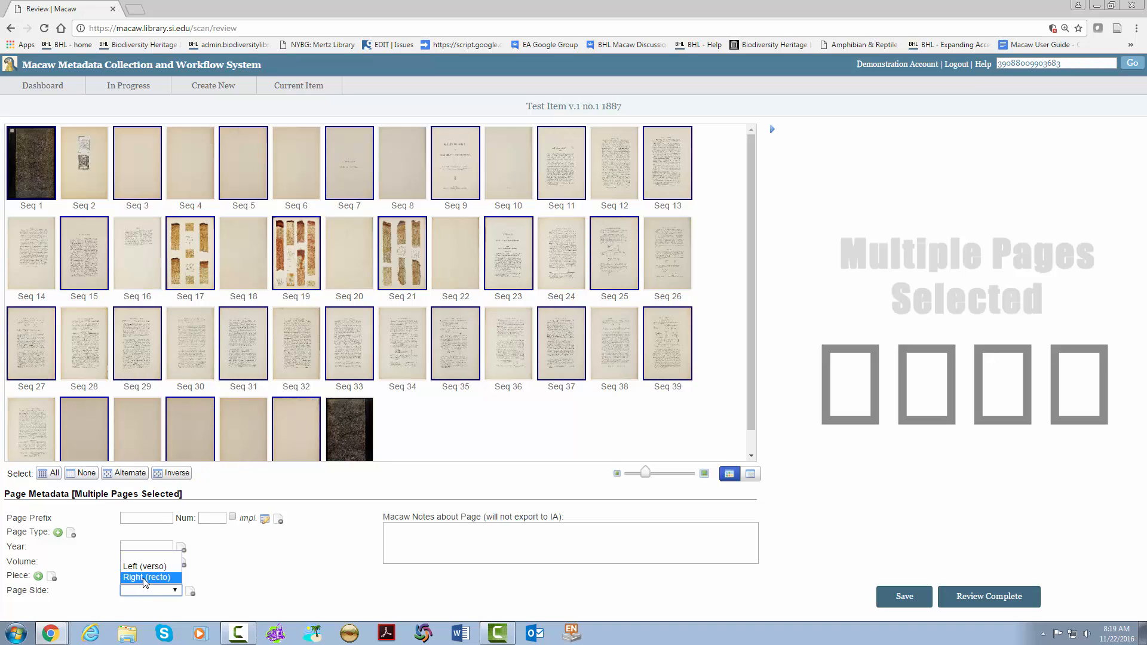
{"action": "left_click", "coordinate": [147, 577]}
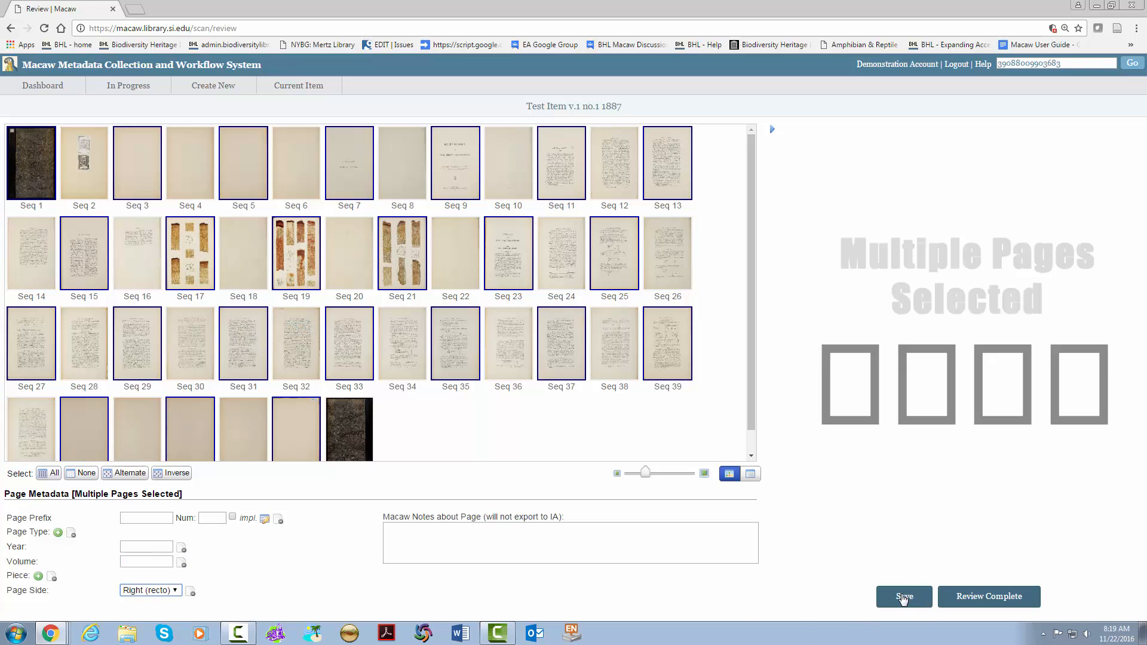
{"action": "left_click", "coordinate": [904, 596]}
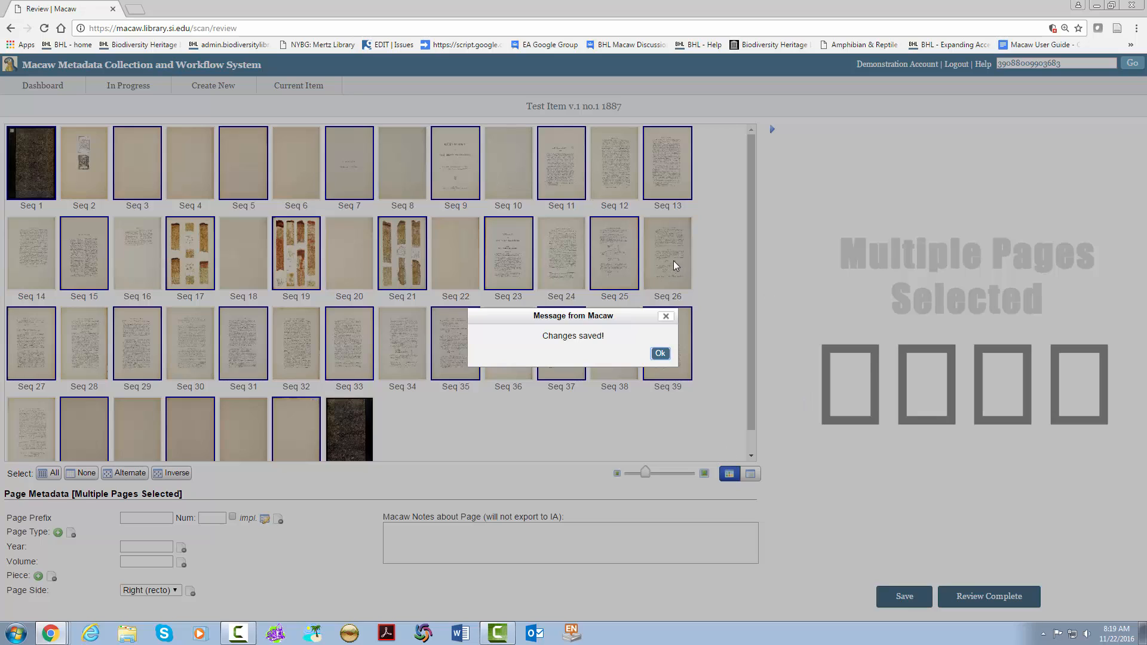
{"action": "left_click", "coordinate": [660, 353]}
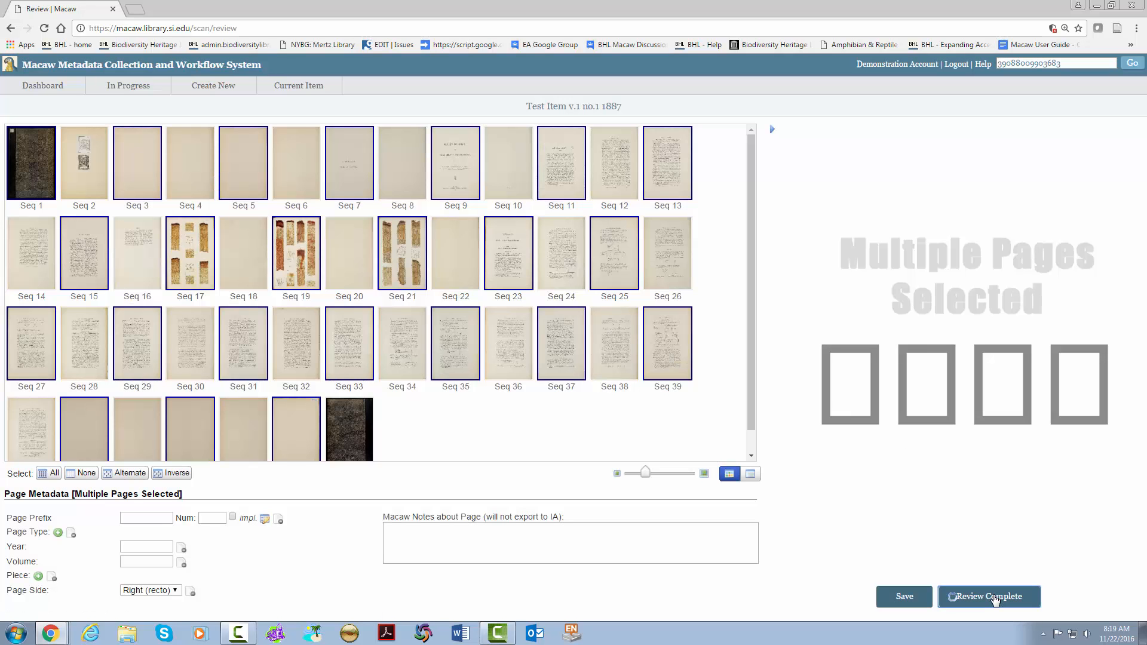
Select the empty page thumbnails Seq 8, 10, 18, 20 and 22.
{"action": "left_click", "coordinate": [990, 597]}
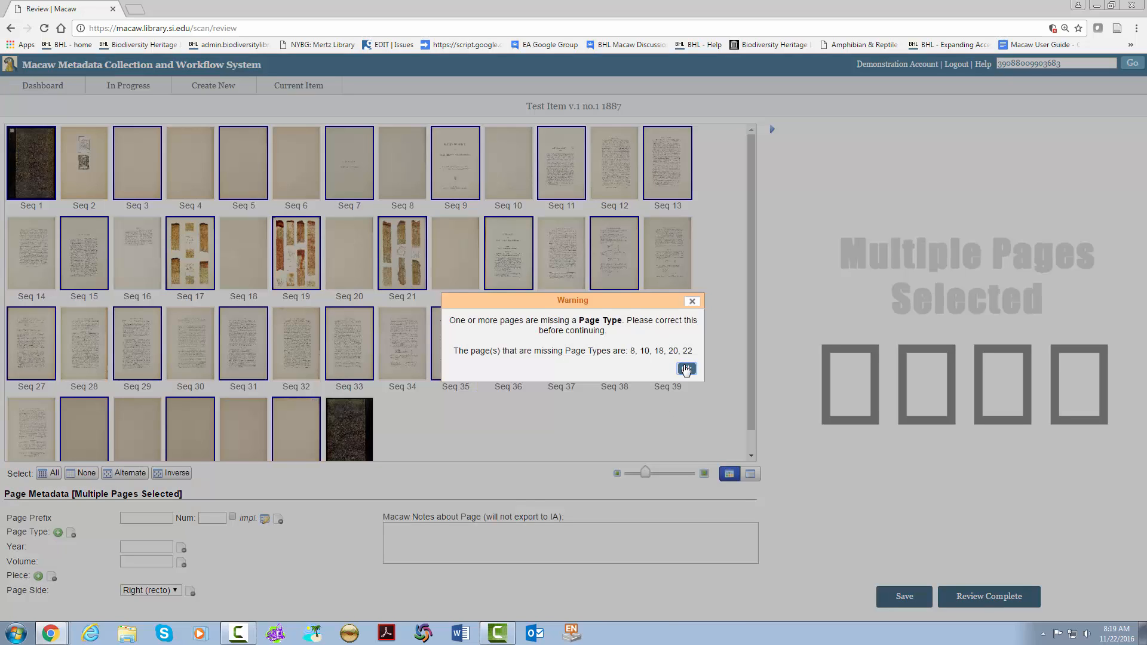
{"action": "mouse_move", "coordinate": [727, 211]}
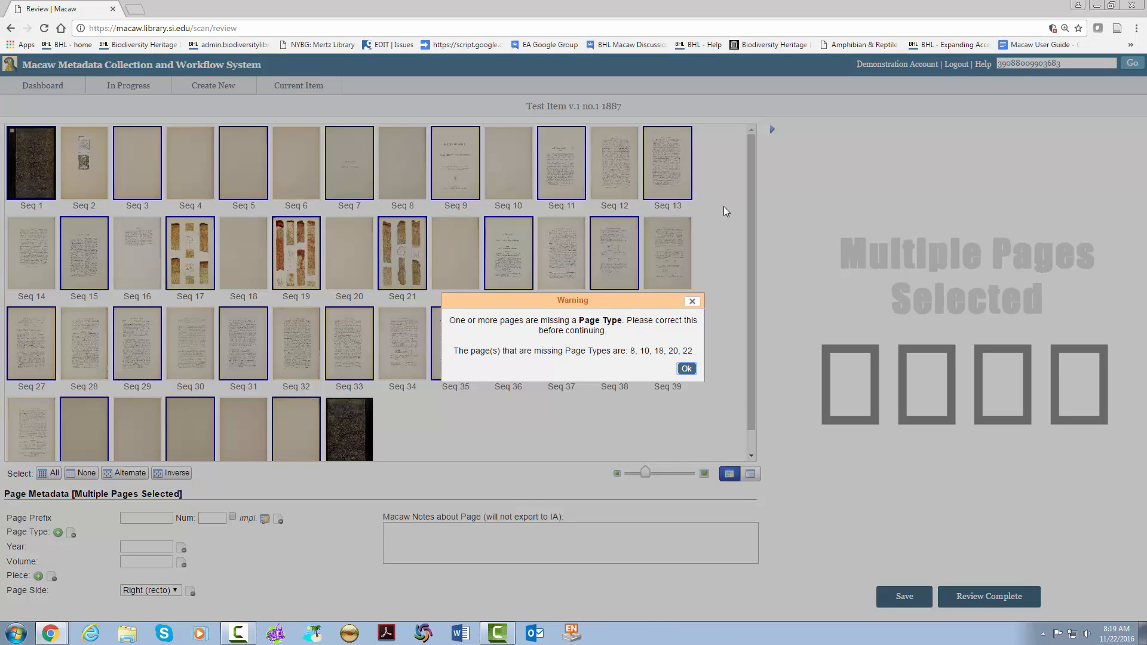
{"action": "mouse_move", "coordinate": [601, 350]}
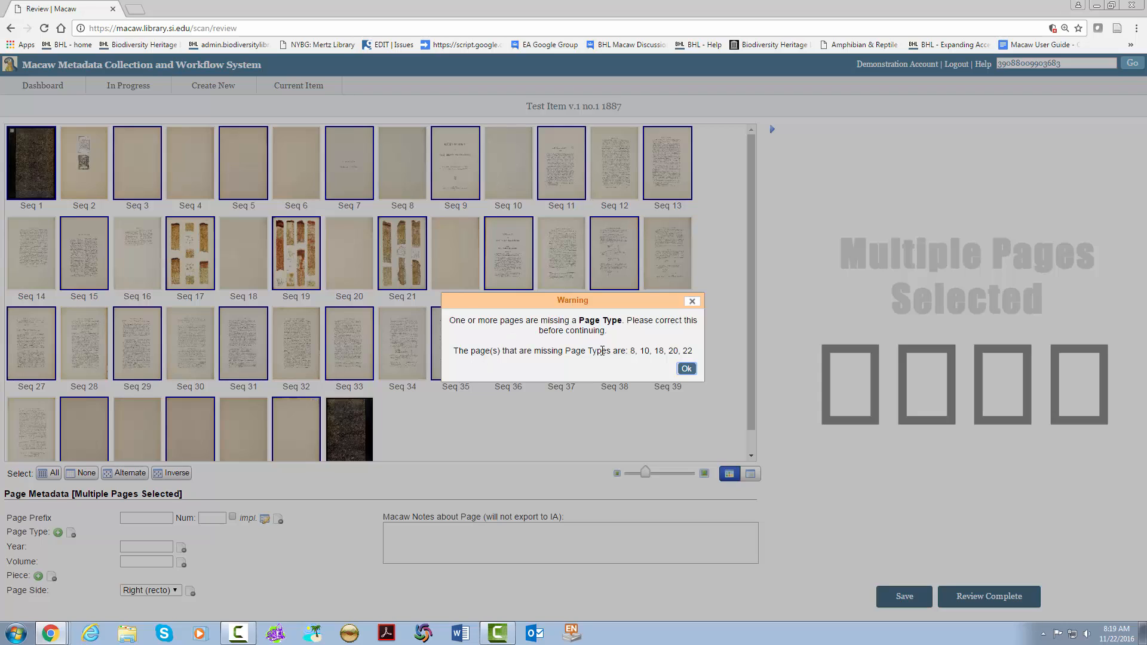
{"action": "mouse_move", "coordinate": [612, 302]}
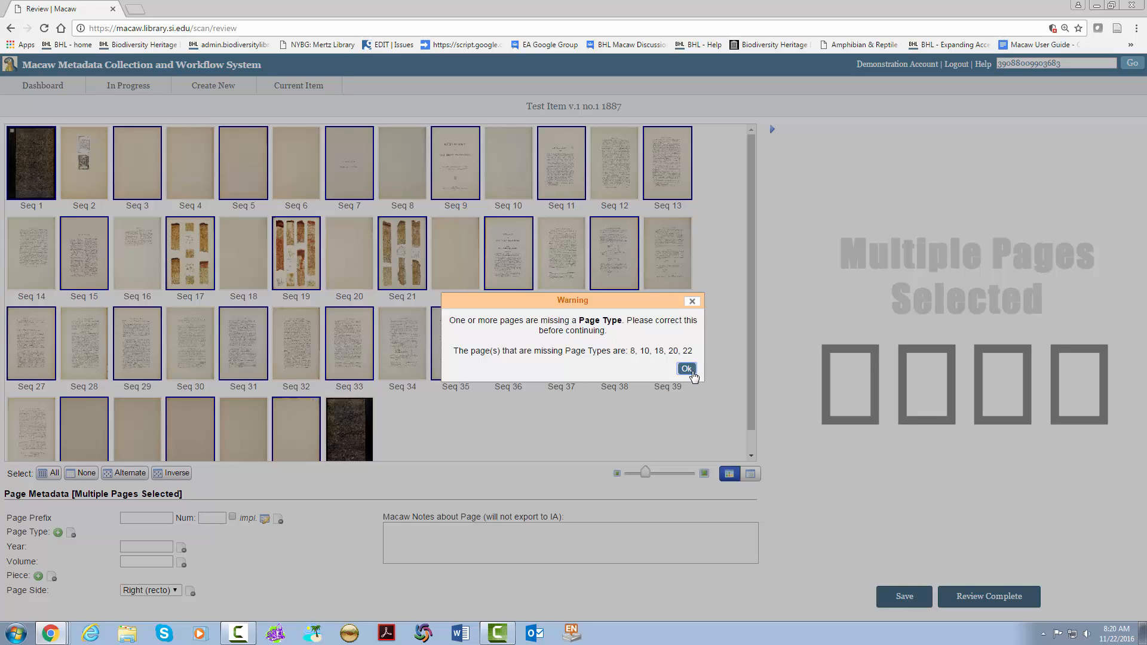
{"action": "left_click", "coordinate": [686, 368]}
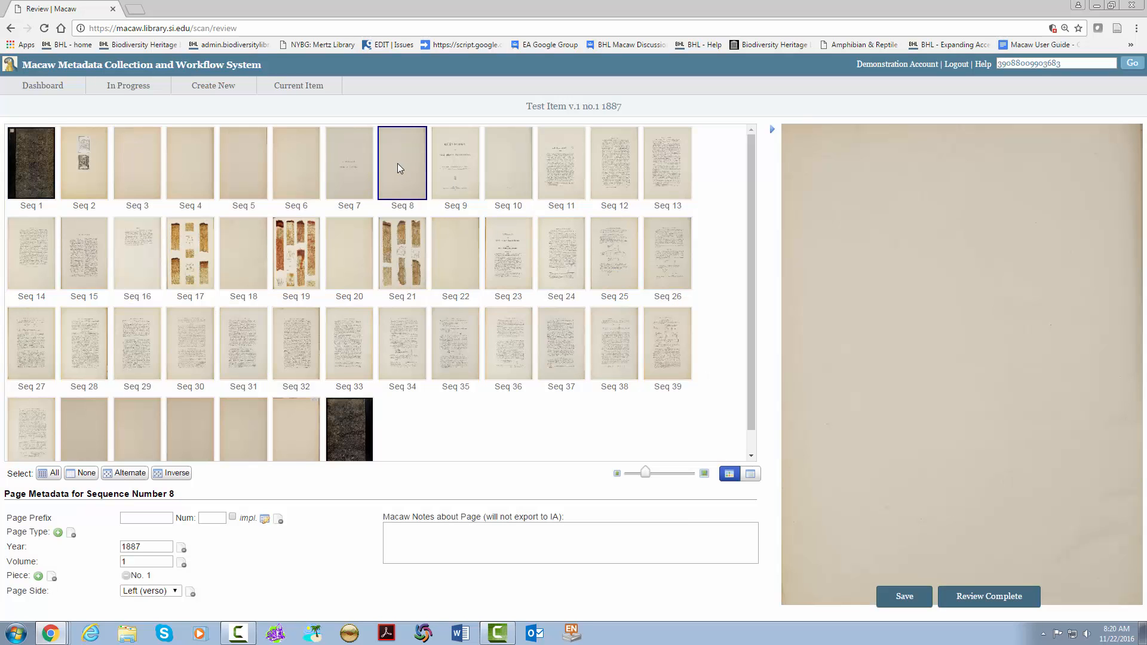
{"action": "left_click", "coordinate": [287, 164]}
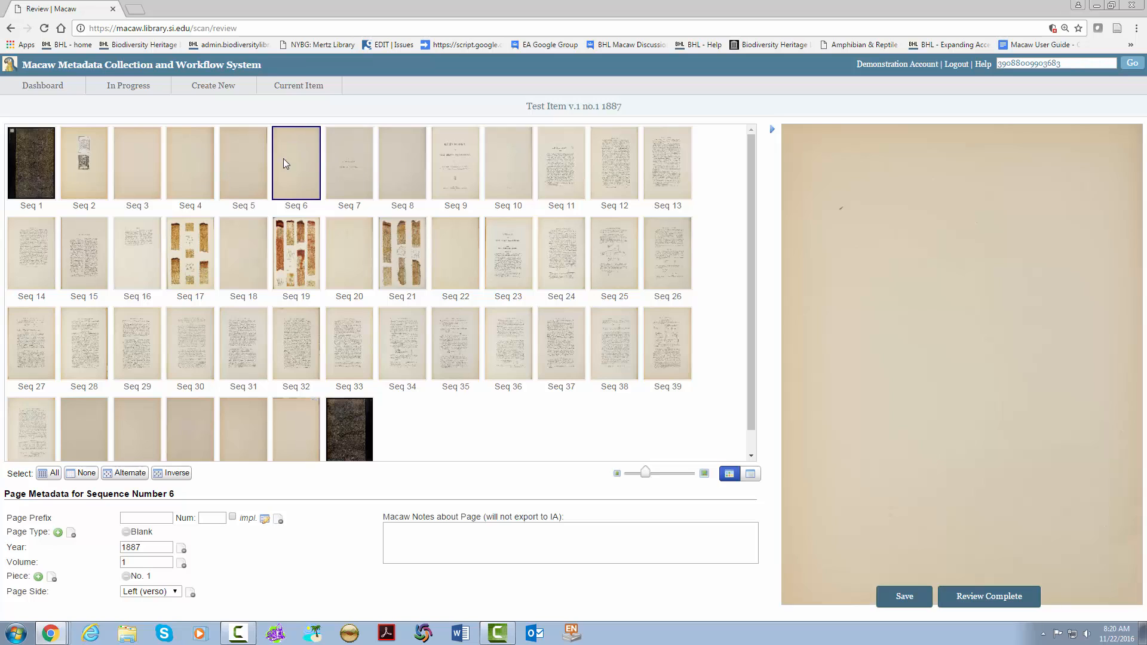
{"action": "left_click", "coordinate": [402, 163]}
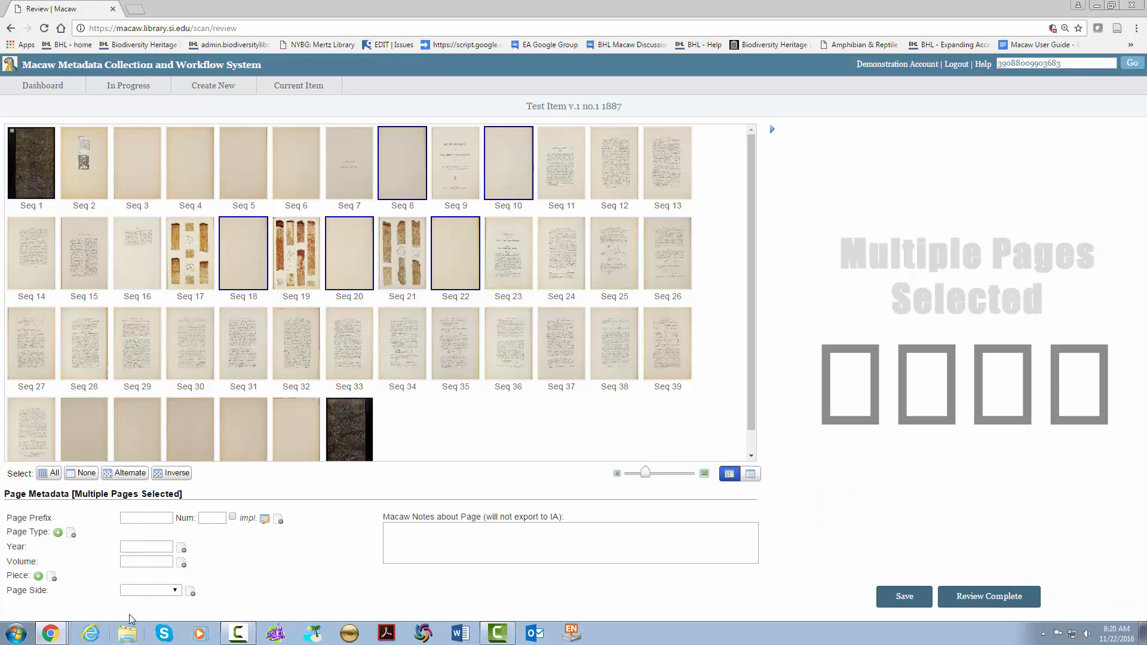
Set the selected pages' type to Blank, save, and send the item for QA.
{"action": "left_click", "coordinate": [58, 533]}
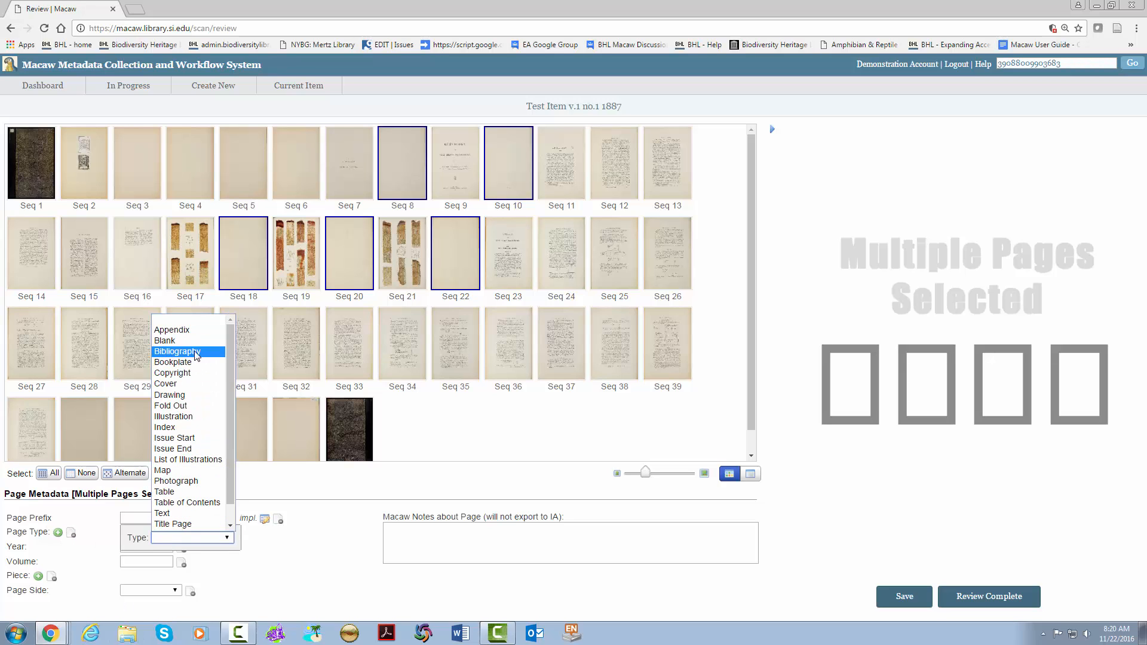
{"action": "left_click", "coordinate": [905, 597]}
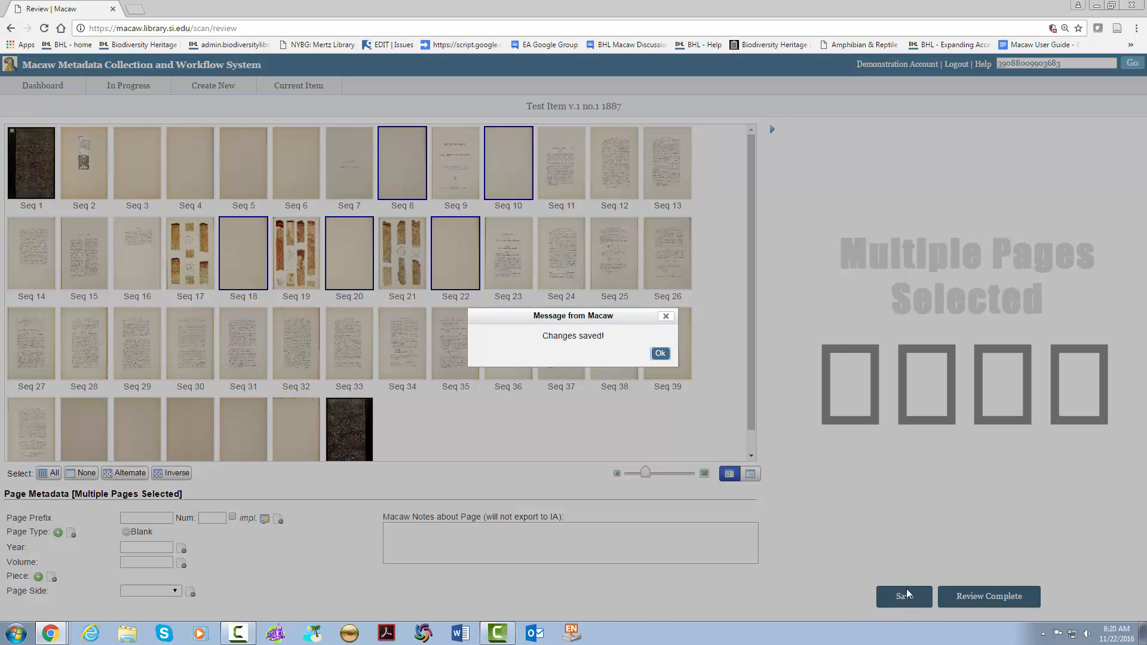
{"action": "left_click", "coordinate": [659, 354]}
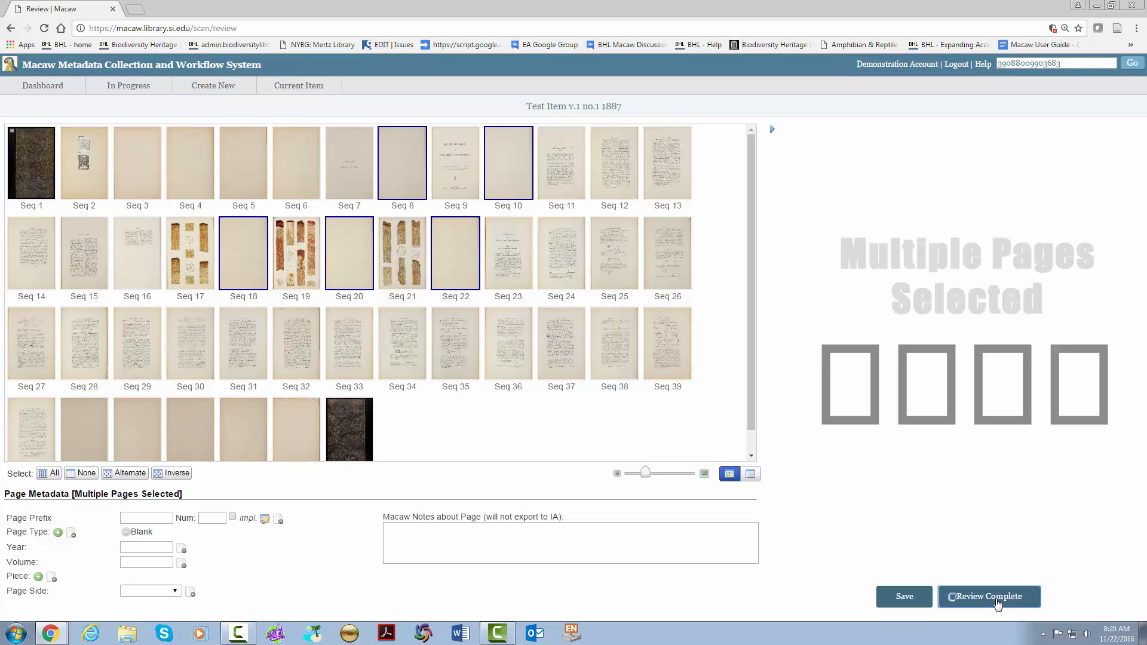
{"action": "left_click", "coordinate": [989, 596]}
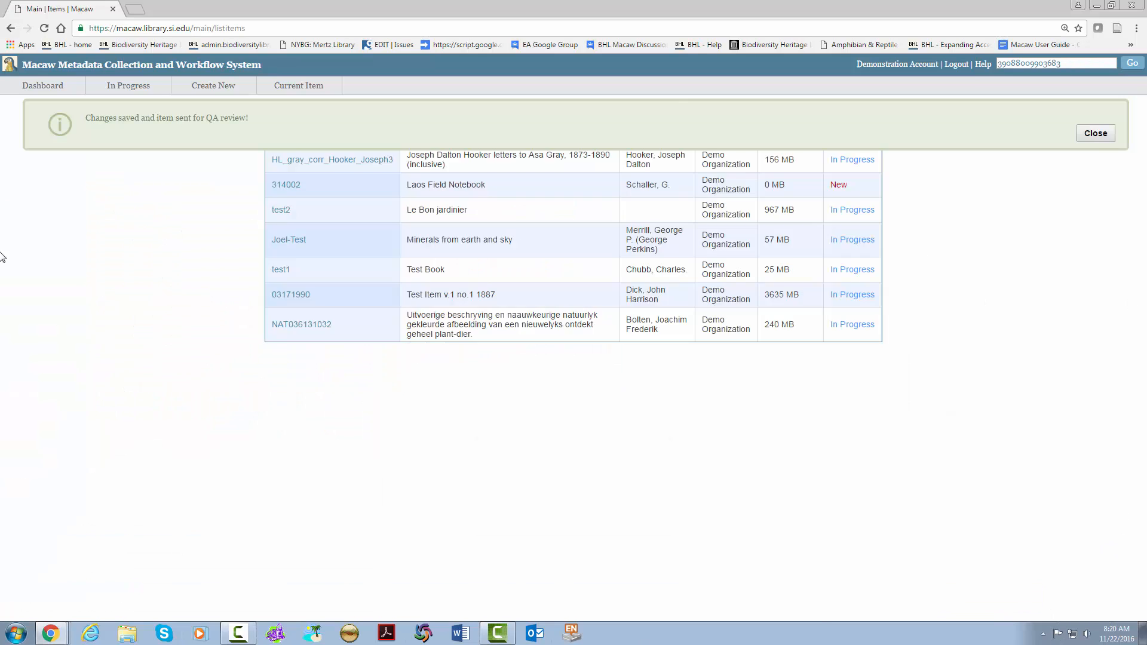
{"action": "mouse_move", "coordinate": [261, 238]}
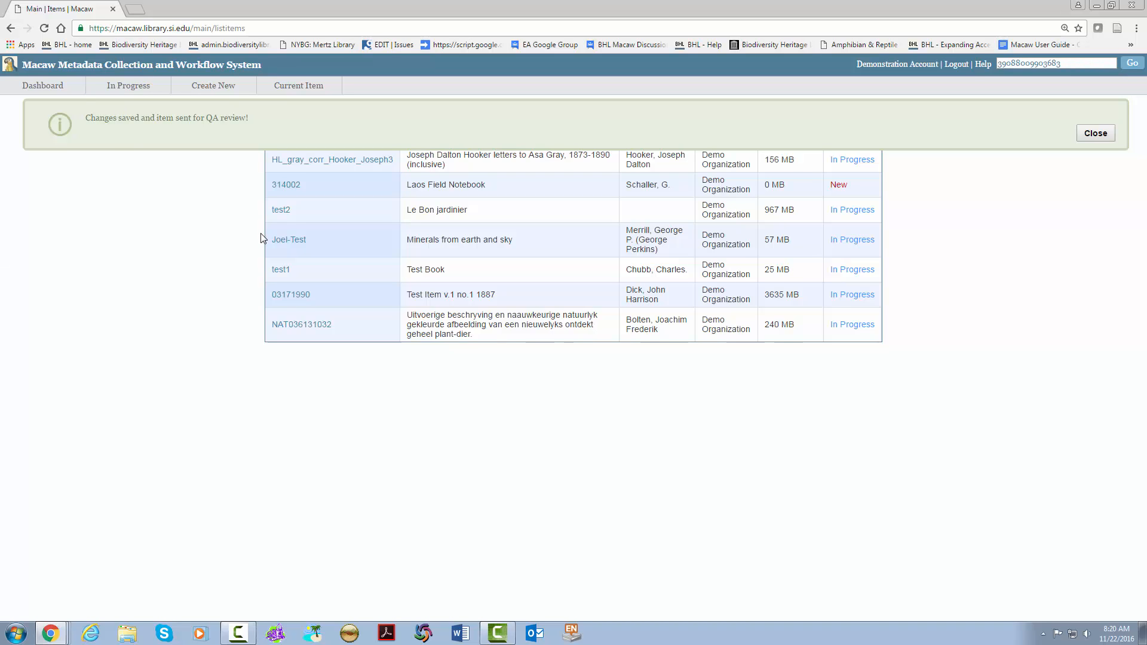
{"action": "mouse_move", "coordinate": [170, 308]}
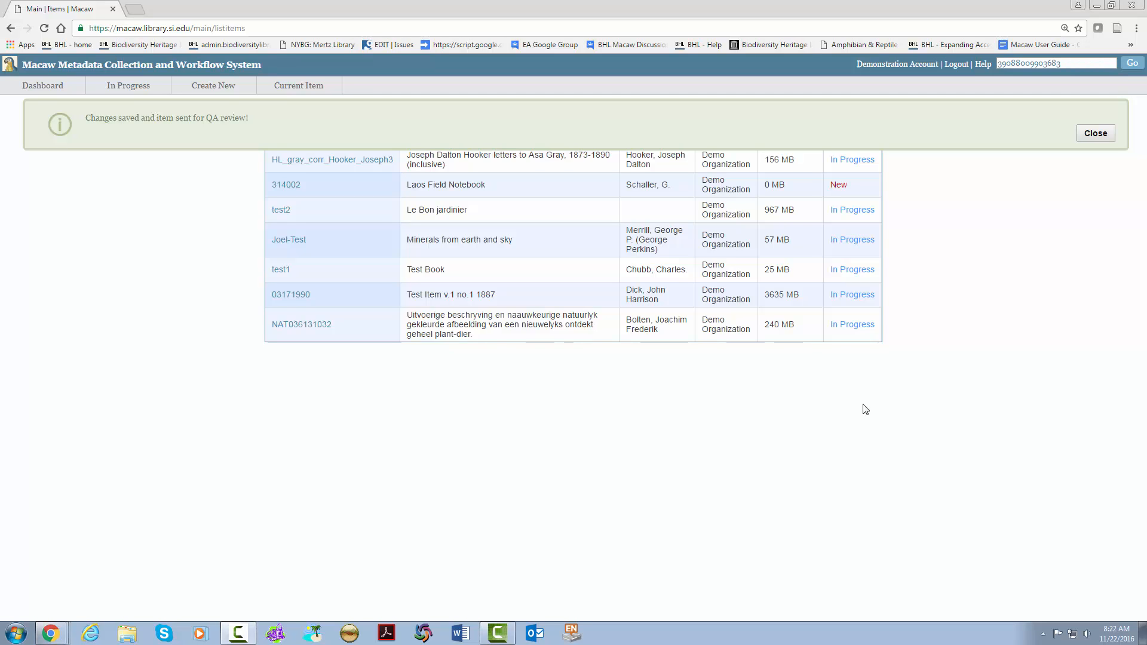
{"action": "mouse_move", "coordinate": [841, 317]}
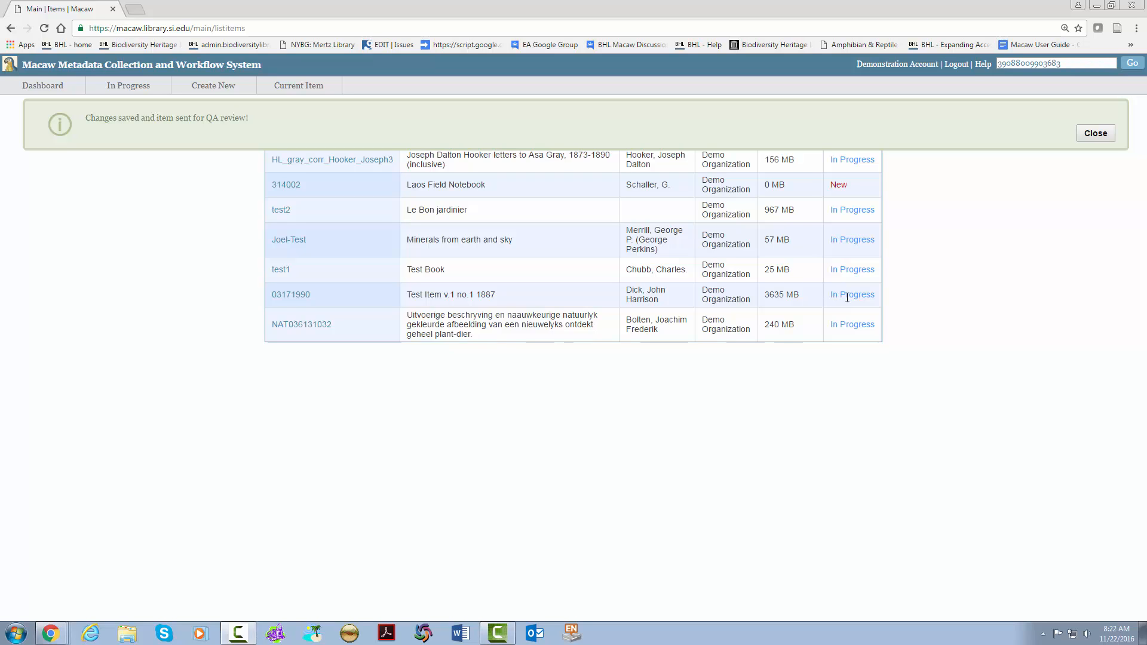
{"action": "mouse_move", "coordinate": [906, 299]}
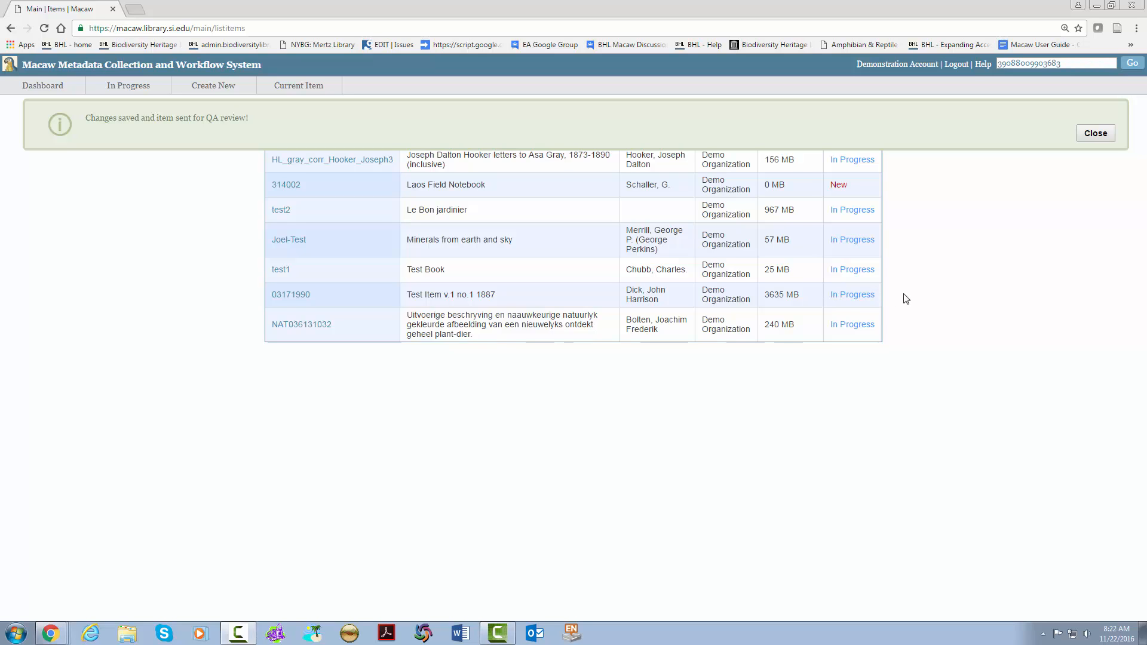
{"action": "mouse_move", "coordinate": [1049, 422]}
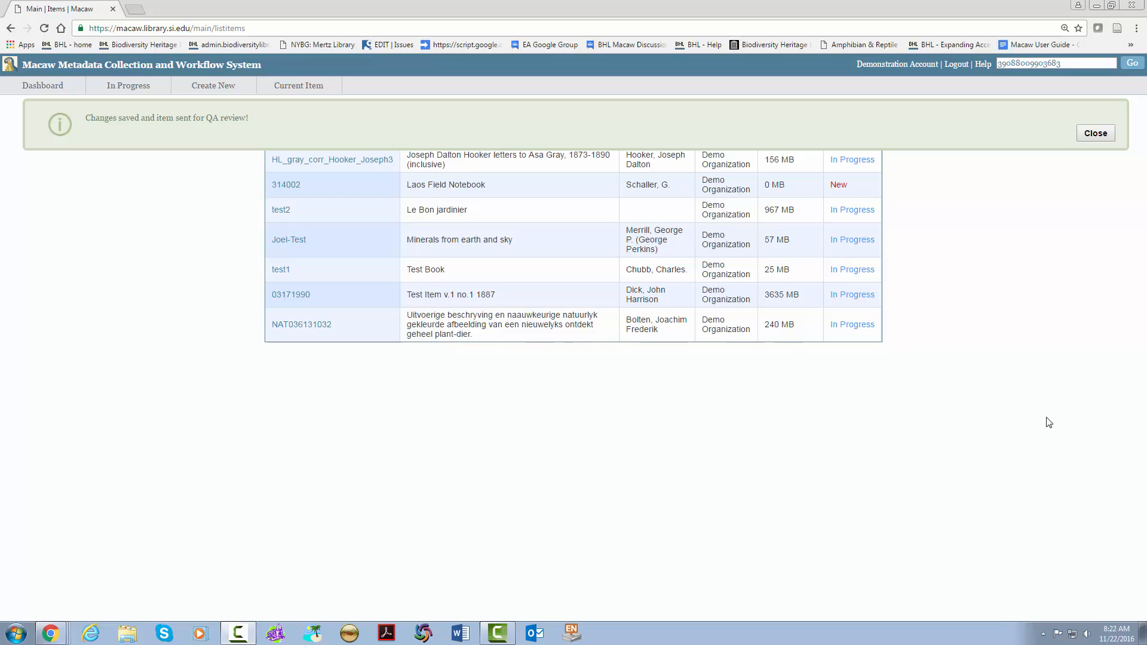
{"action": "mouse_move", "coordinate": [281, 299]}
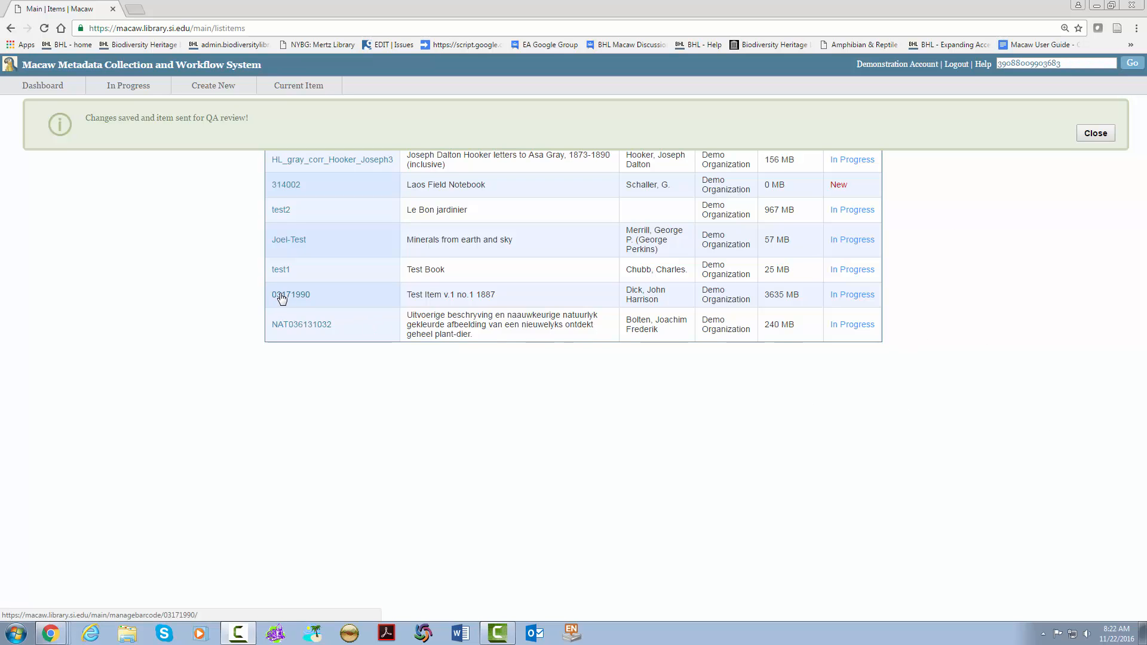
Reopen the review of barcode 03171990 from the In Progress list.
{"action": "left_click", "coordinate": [290, 295]}
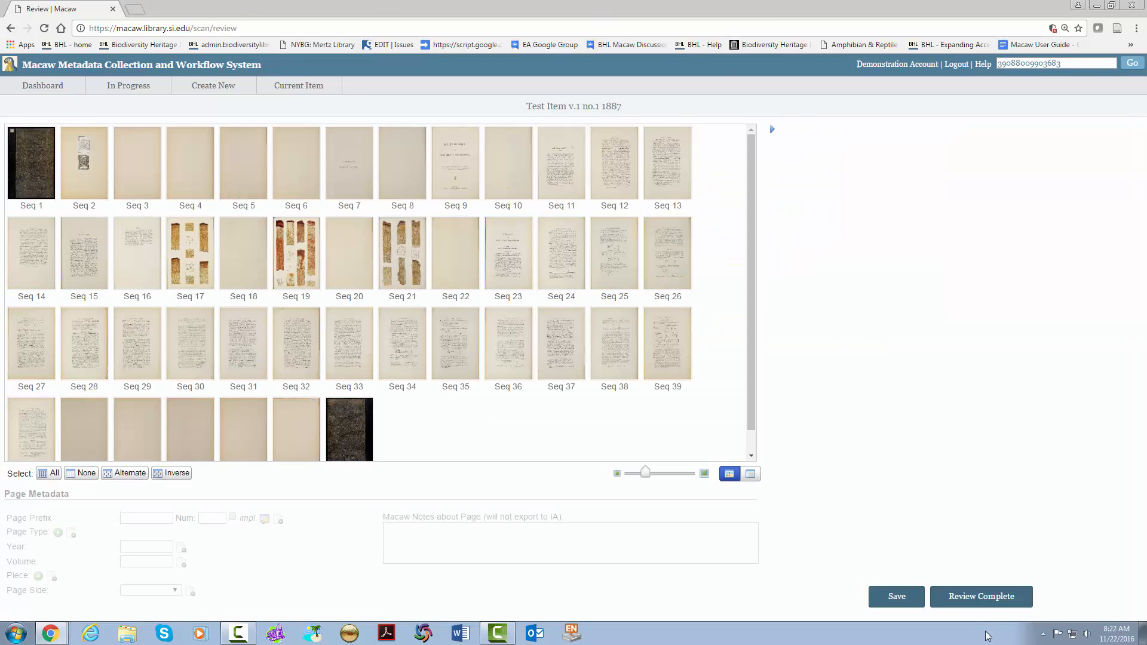
Give Seq 15 and Seq 16 the List of Illustrations page type and save.
{"action": "left_click", "coordinate": [84, 253]}
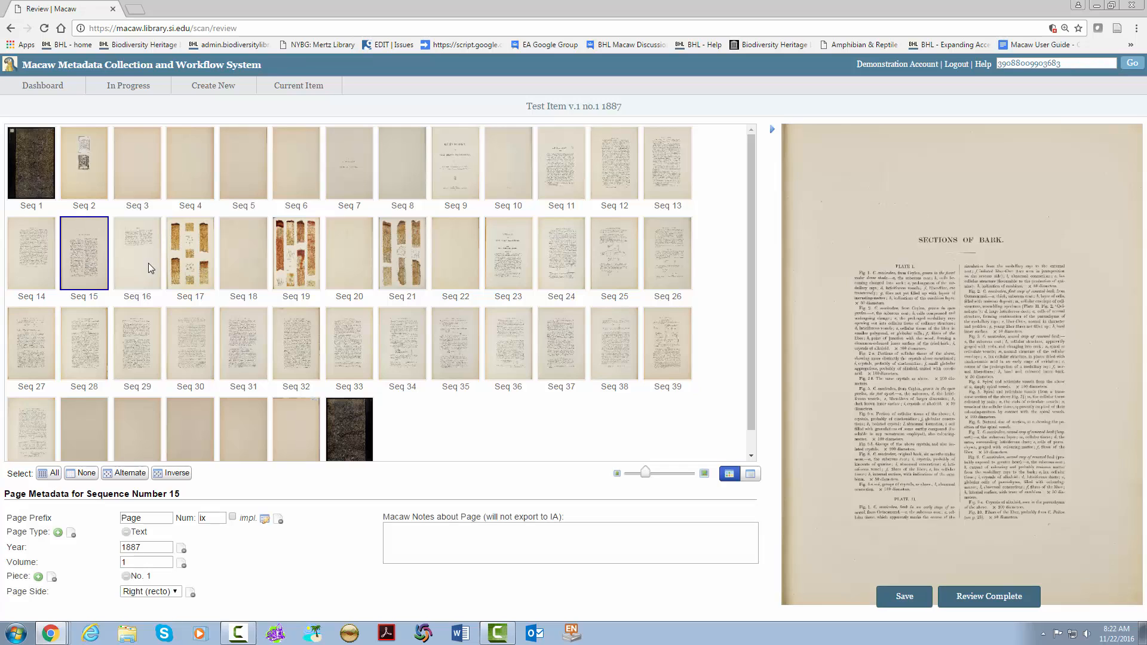
{"action": "left_click", "coordinate": [136, 252]}
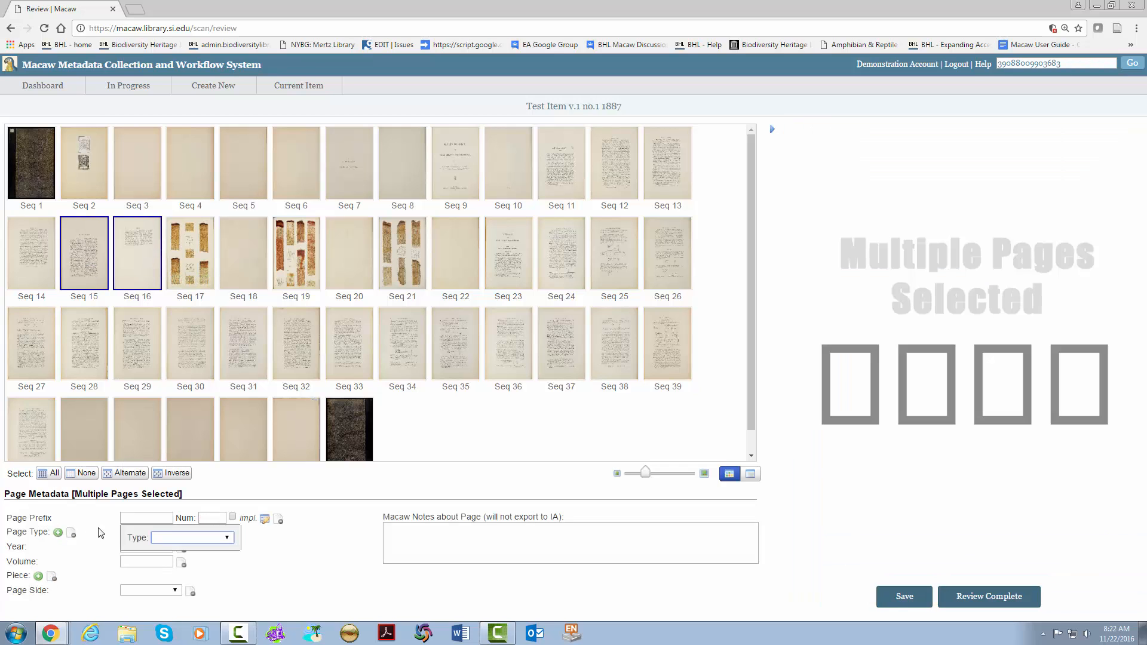
{"action": "left_click", "coordinate": [191, 538]}
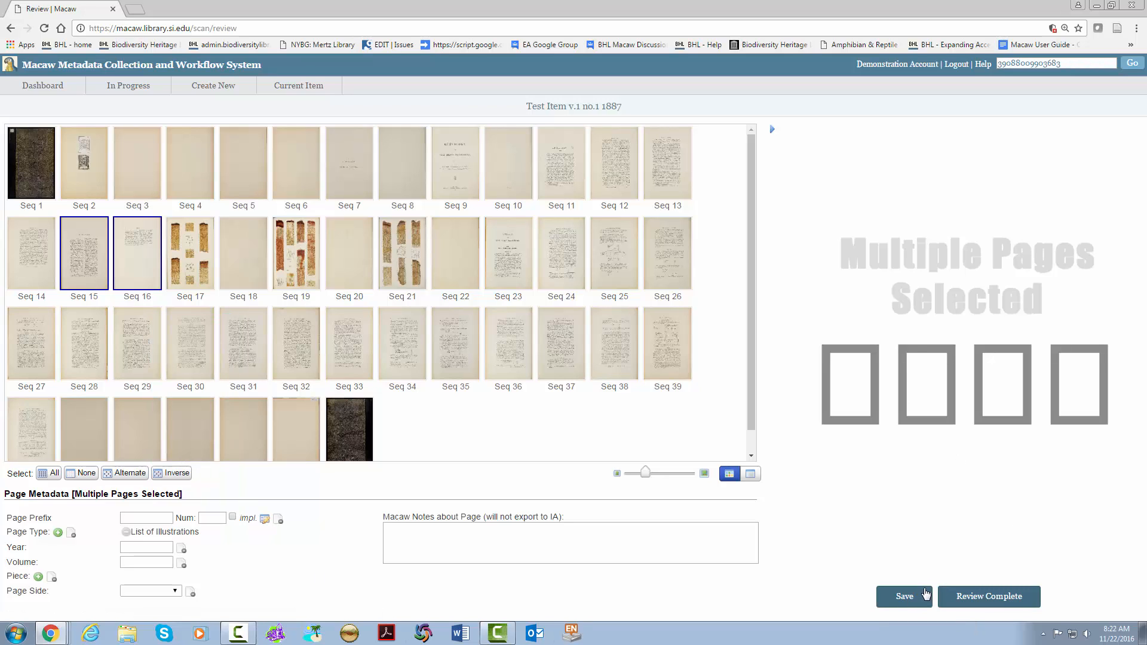
{"action": "left_click", "coordinate": [905, 597]}
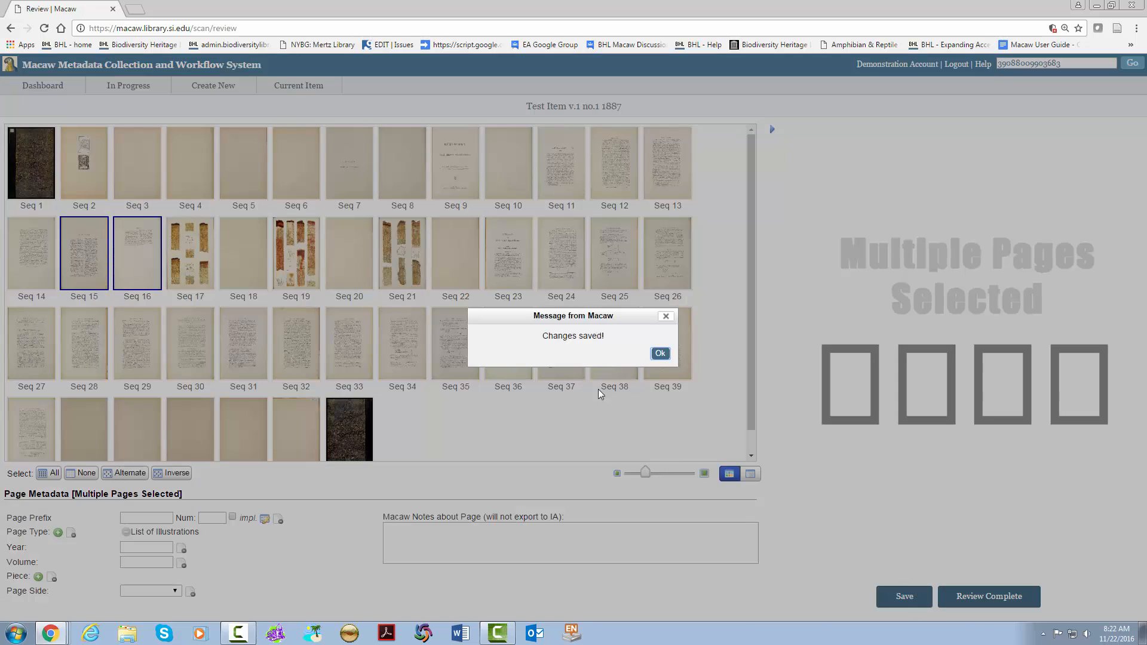
{"action": "left_click", "coordinate": [659, 353]}
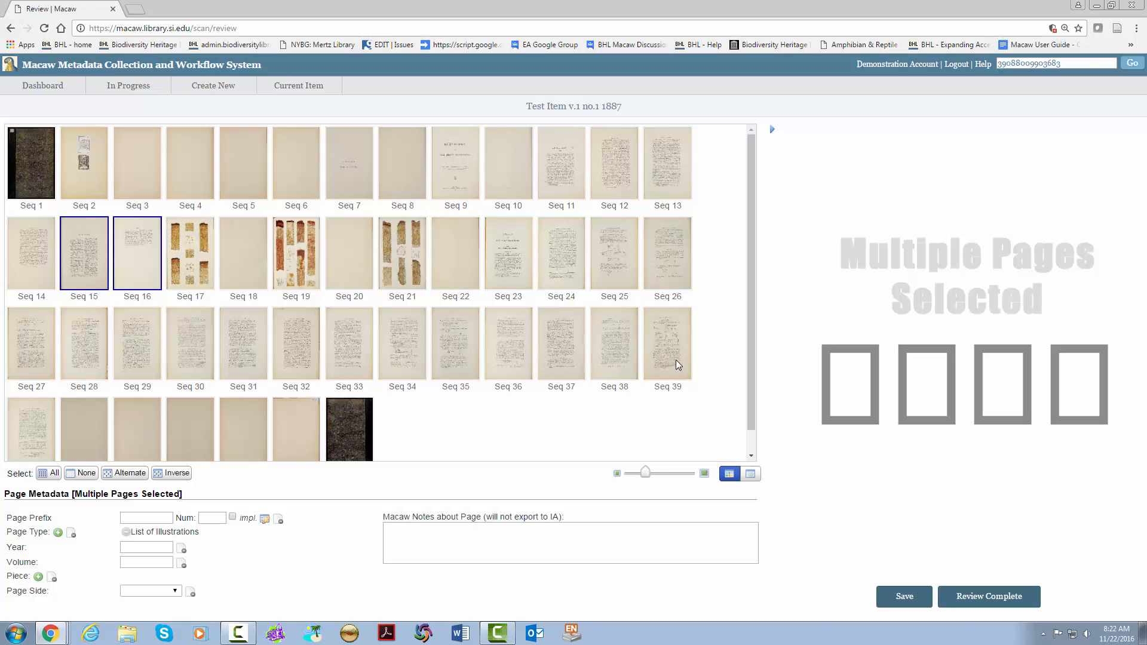
{"action": "mouse_move", "coordinate": [744, 578]}
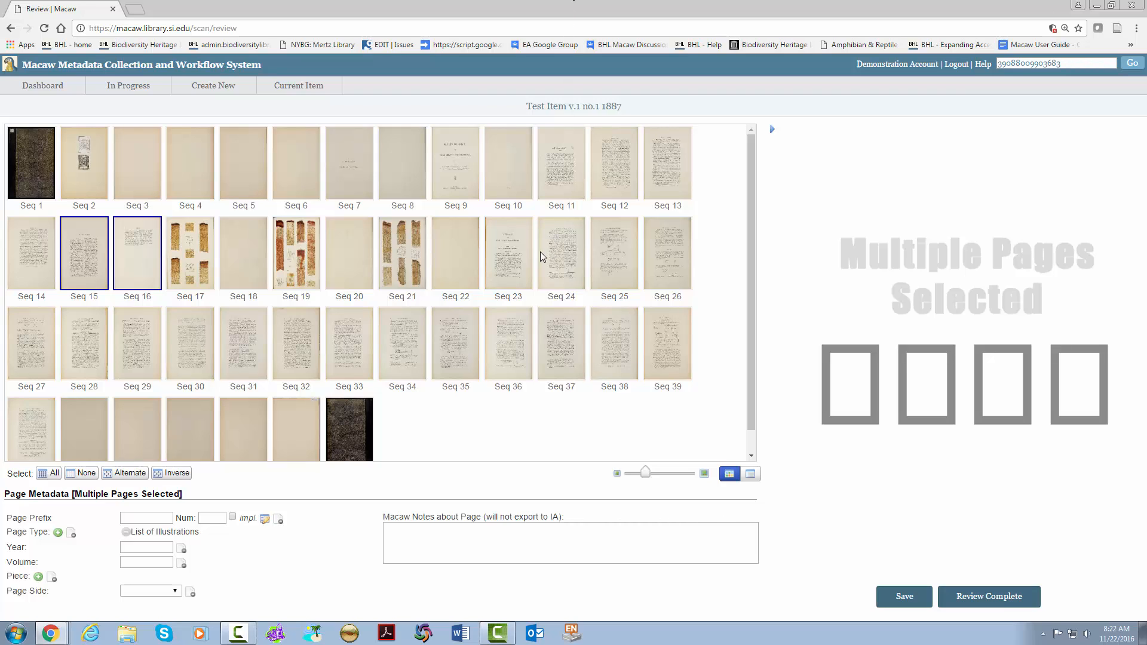
{"action": "mouse_move", "coordinate": [460, 300]}
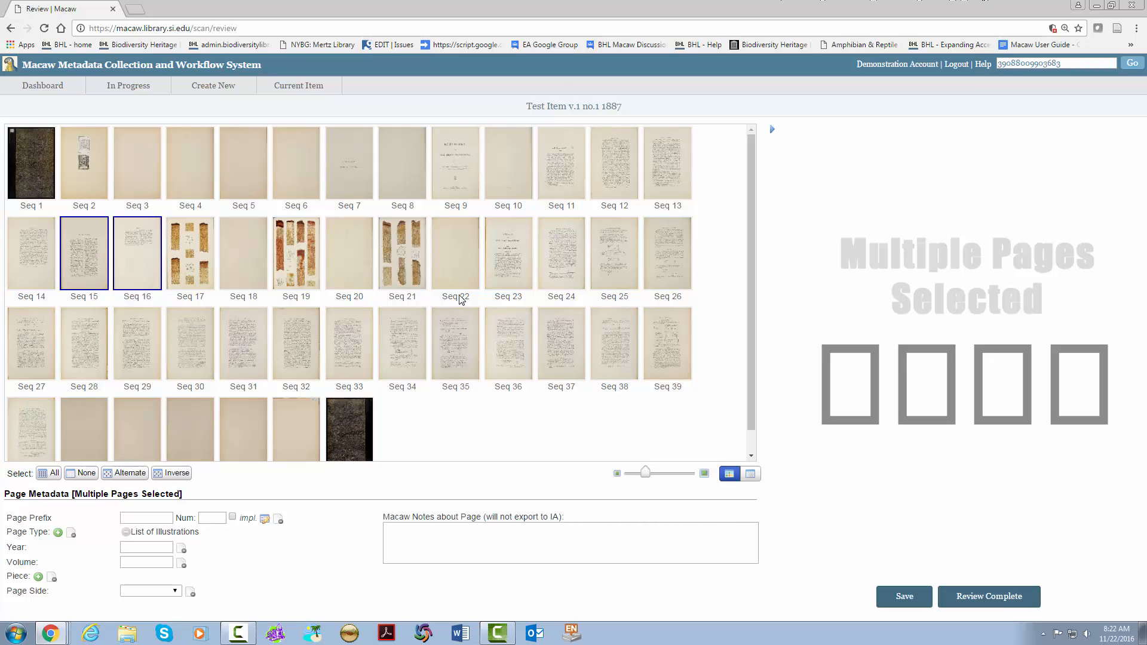
{"action": "mouse_move", "coordinate": [701, 356]}
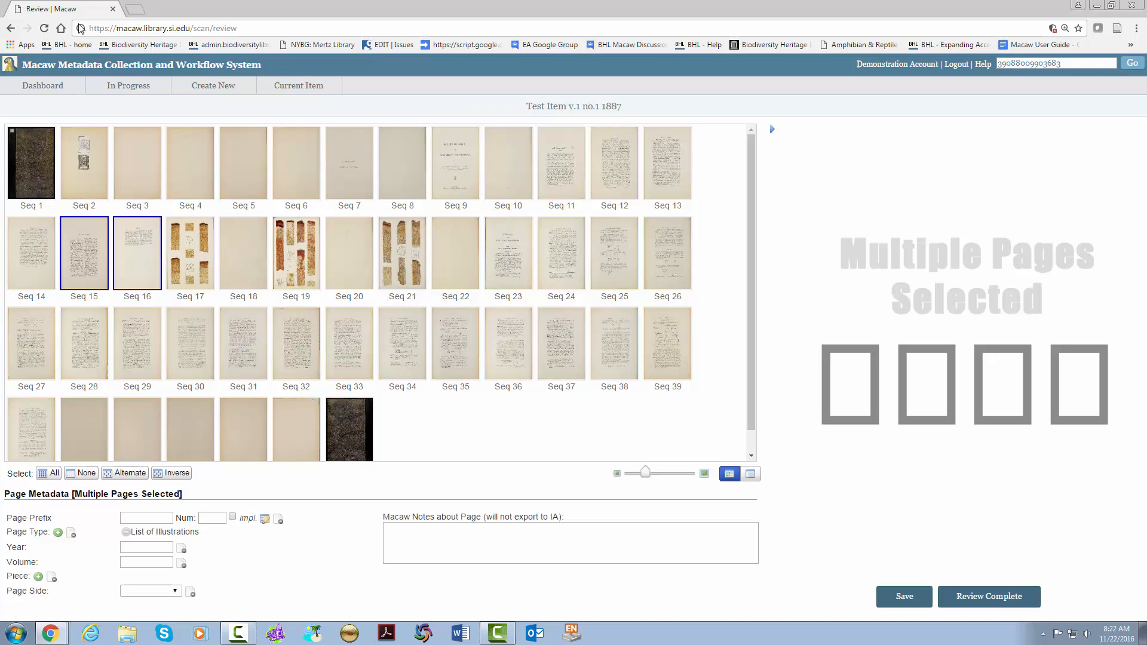
{"action": "left_click", "coordinate": [299, 86]}
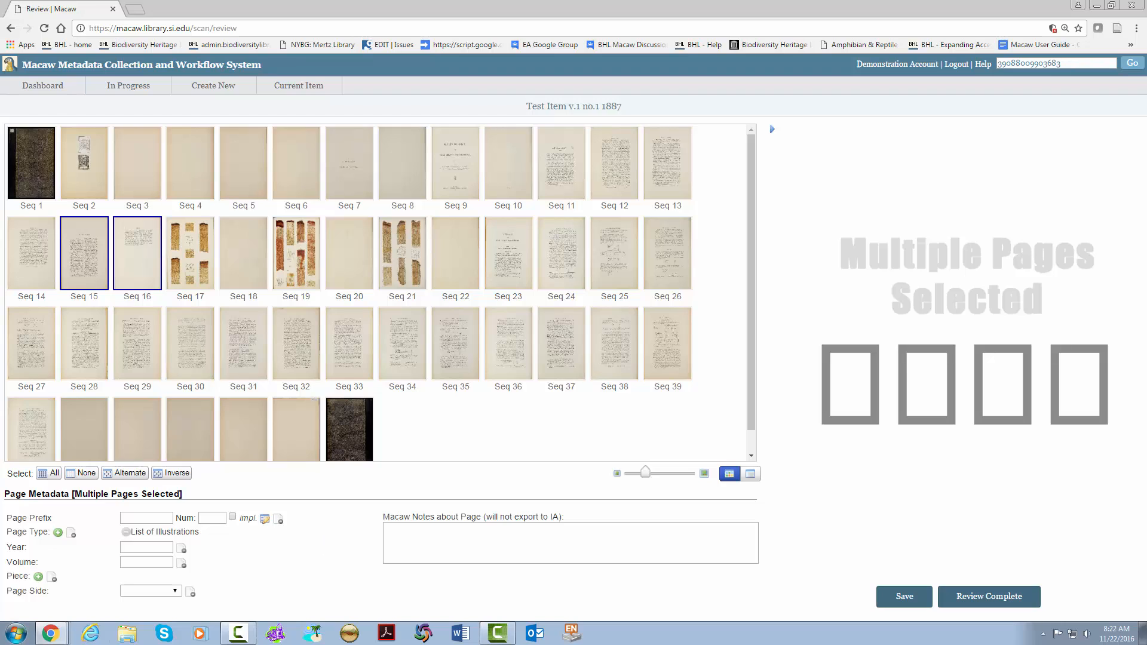
{"action": "mouse_move", "coordinate": [510, 197]}
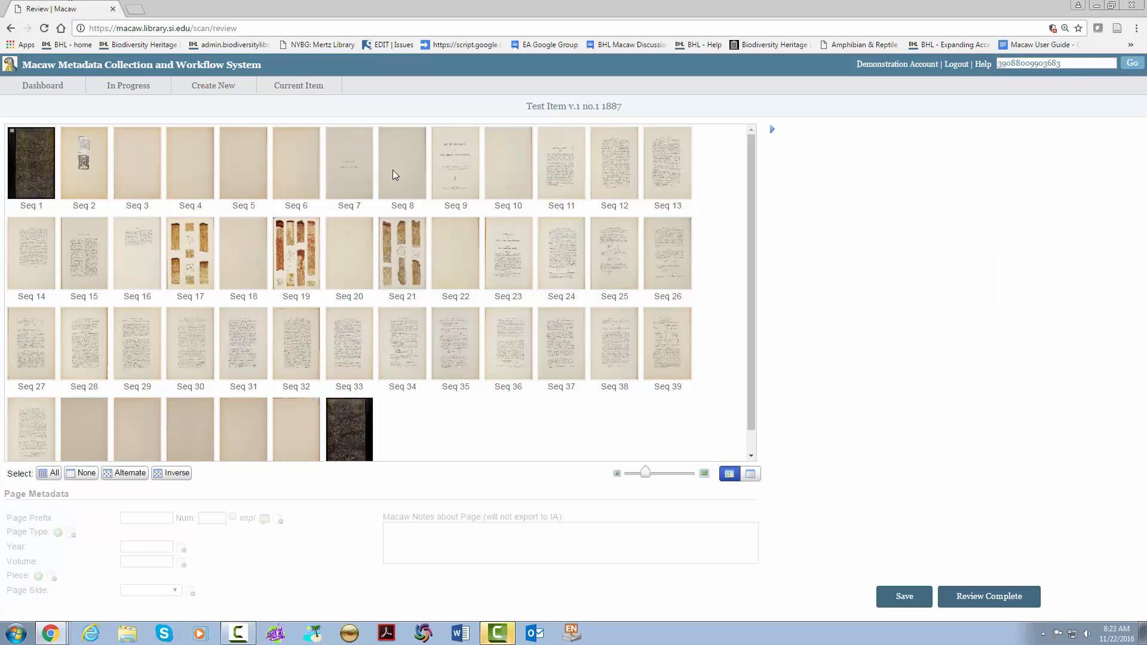
Uncheck Needs QA in the item's Edit Item settings and return to the item list.
{"action": "left_click", "coordinate": [401, 163]}
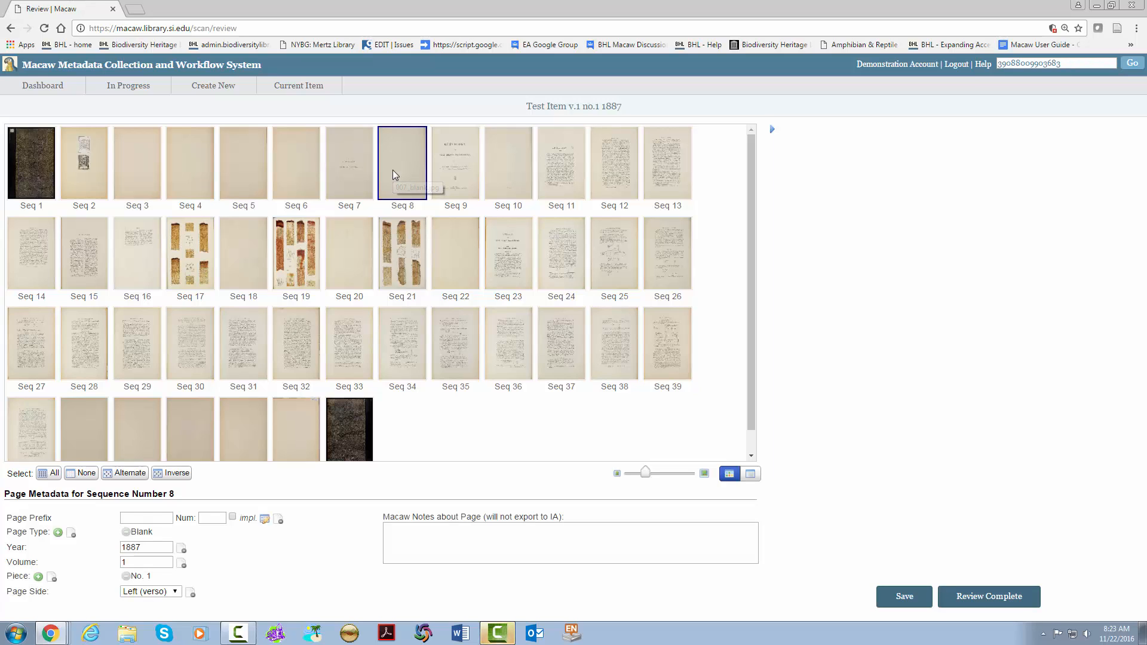
{"action": "left_click", "coordinate": [299, 85]}
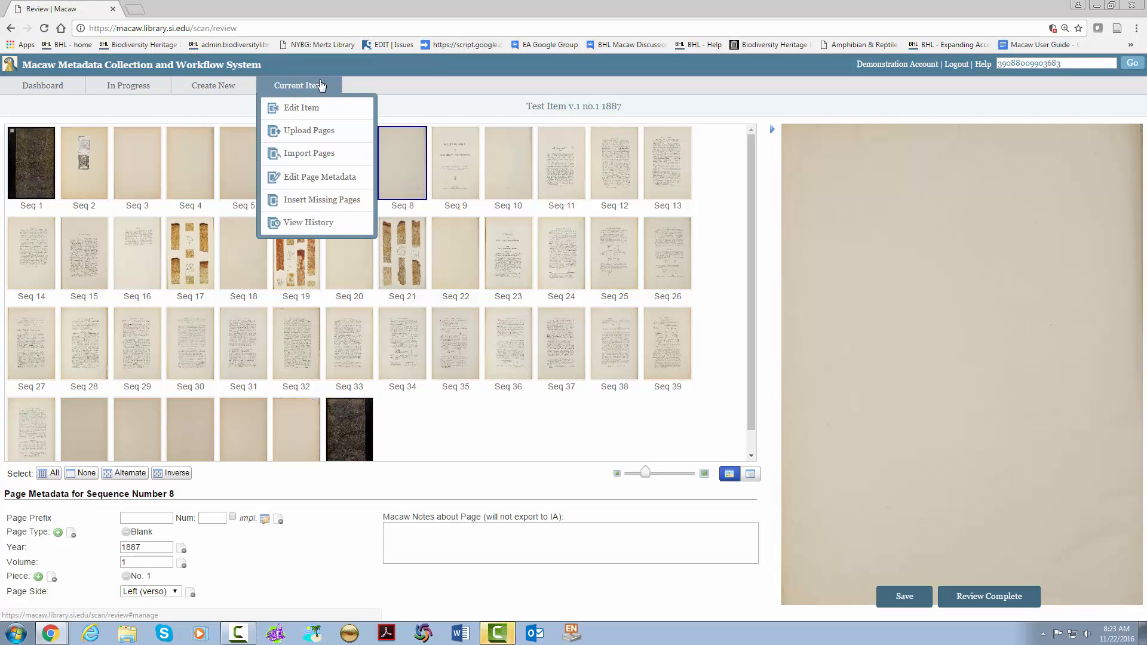
{"action": "left_click", "coordinate": [301, 109]}
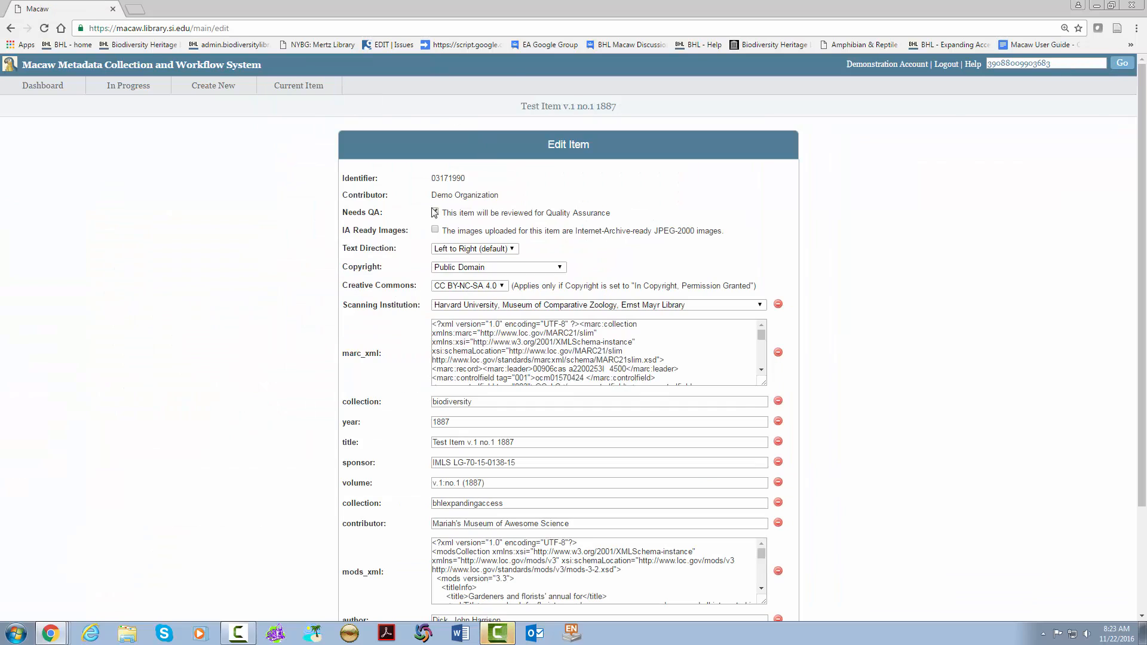
{"action": "left_click", "coordinate": [434, 213]}
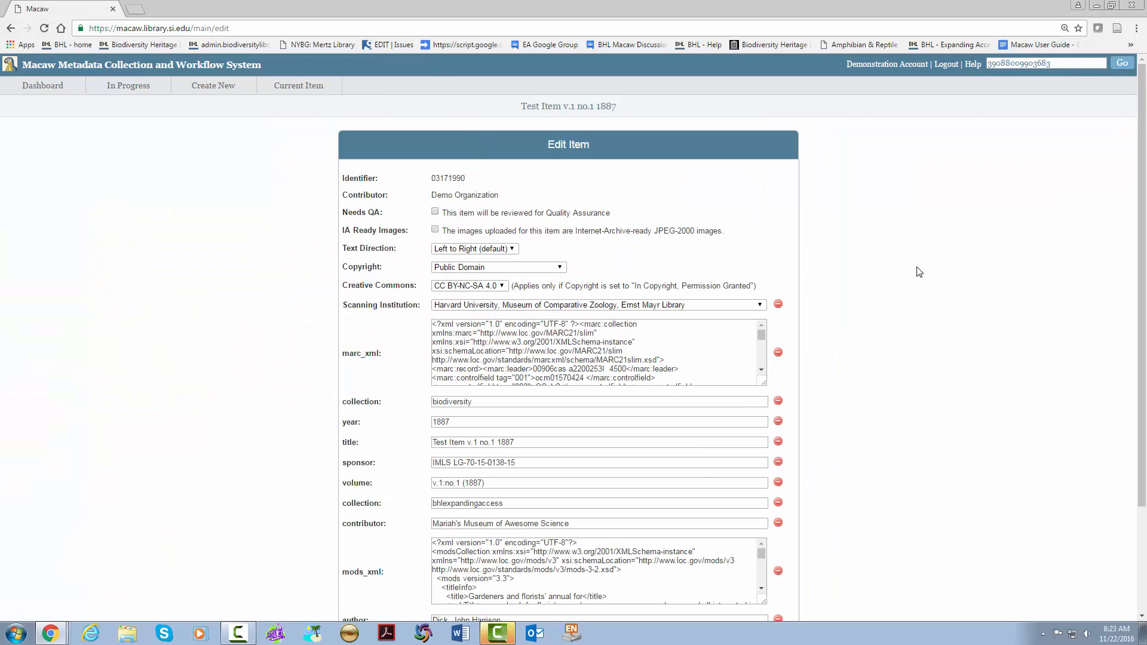
{"action": "scroll", "scroll_direction": "down", "scroll_amount": 3}
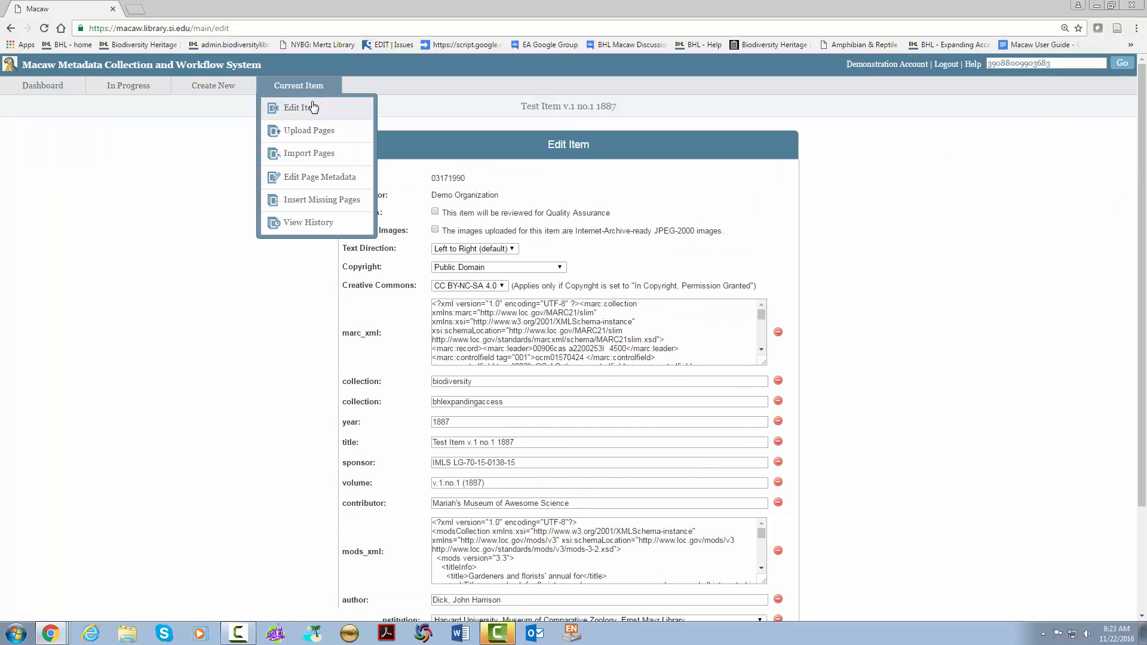
{"action": "left_click", "coordinate": [320, 177]}
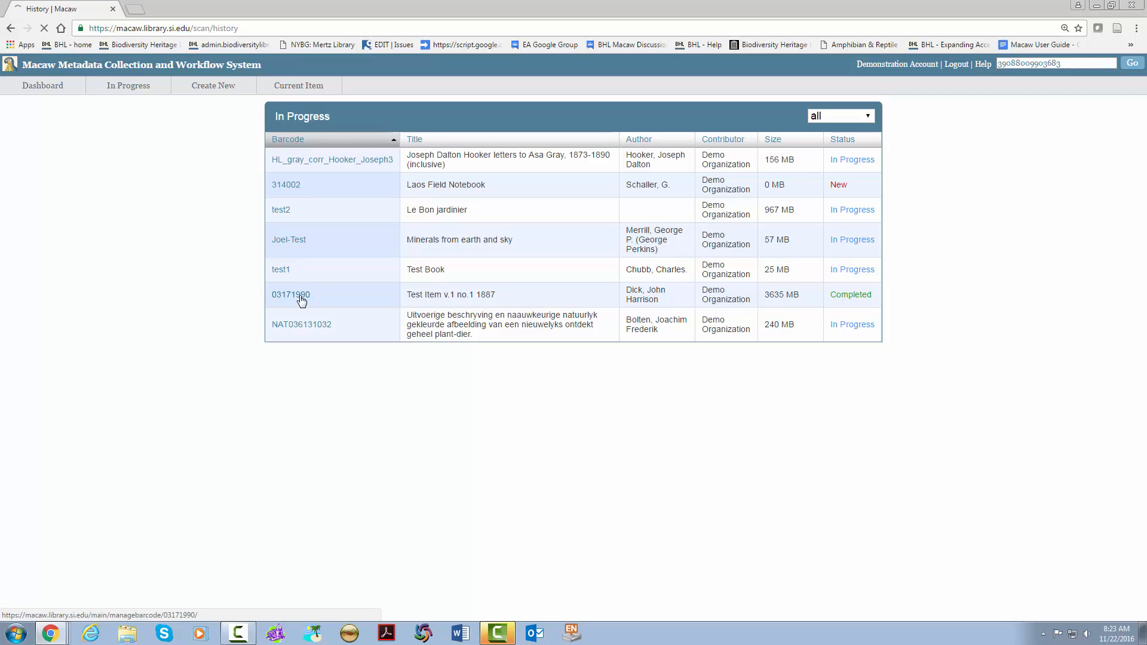
Open item 03171990, close the history-only notice, and choose Edit Page Metadata.
{"action": "left_click", "coordinate": [291, 295]}
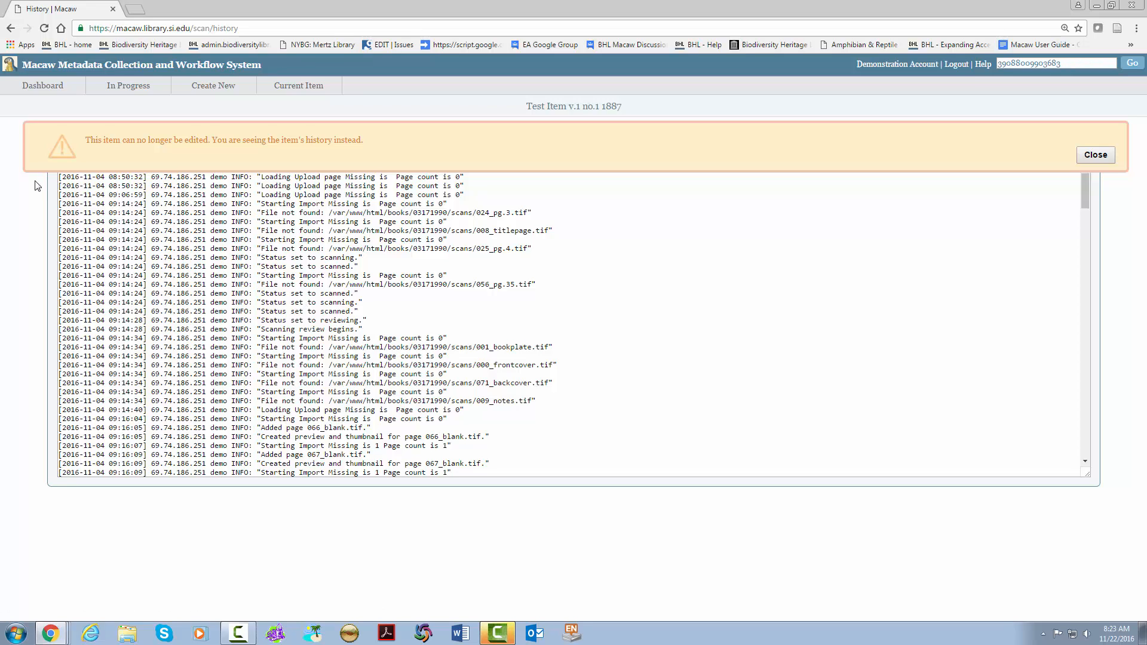
{"action": "mouse_move", "coordinate": [1095, 165]}
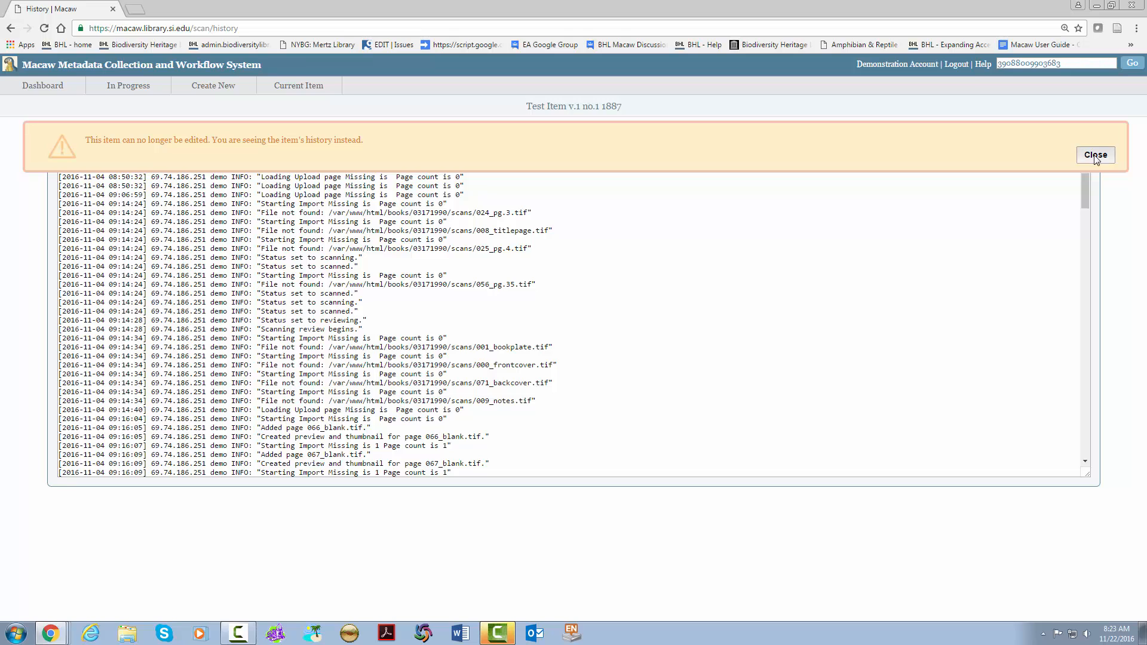
{"action": "left_click", "coordinate": [298, 85]}
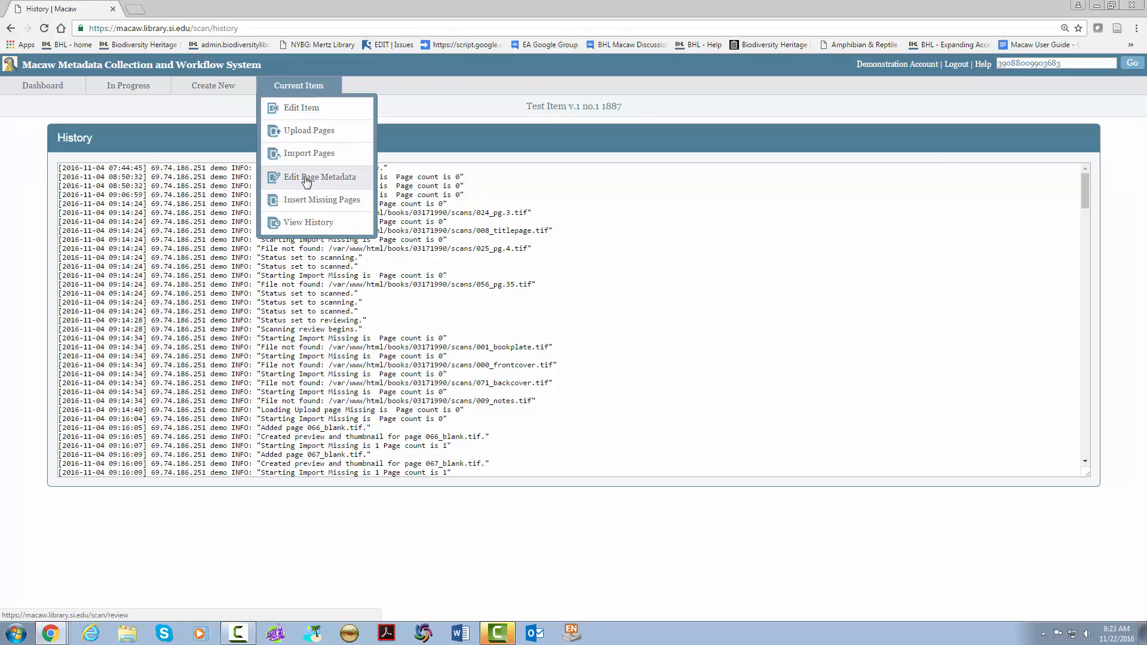
{"action": "left_click", "coordinate": [319, 177]}
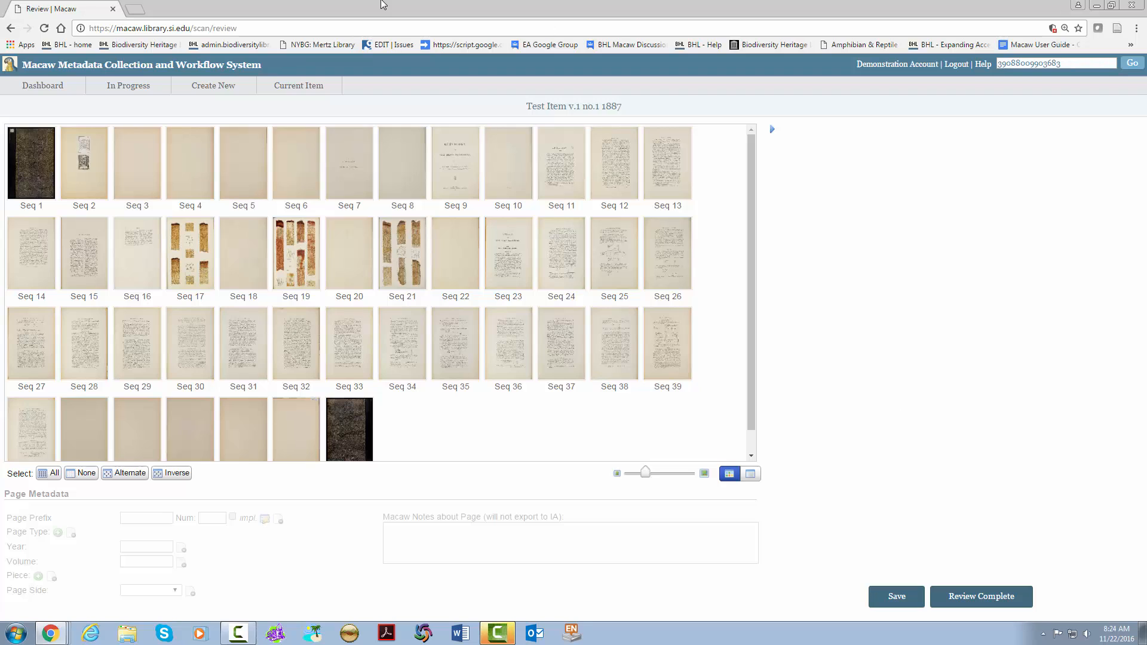
{"action": "mouse_move", "coordinate": [282, 445]}
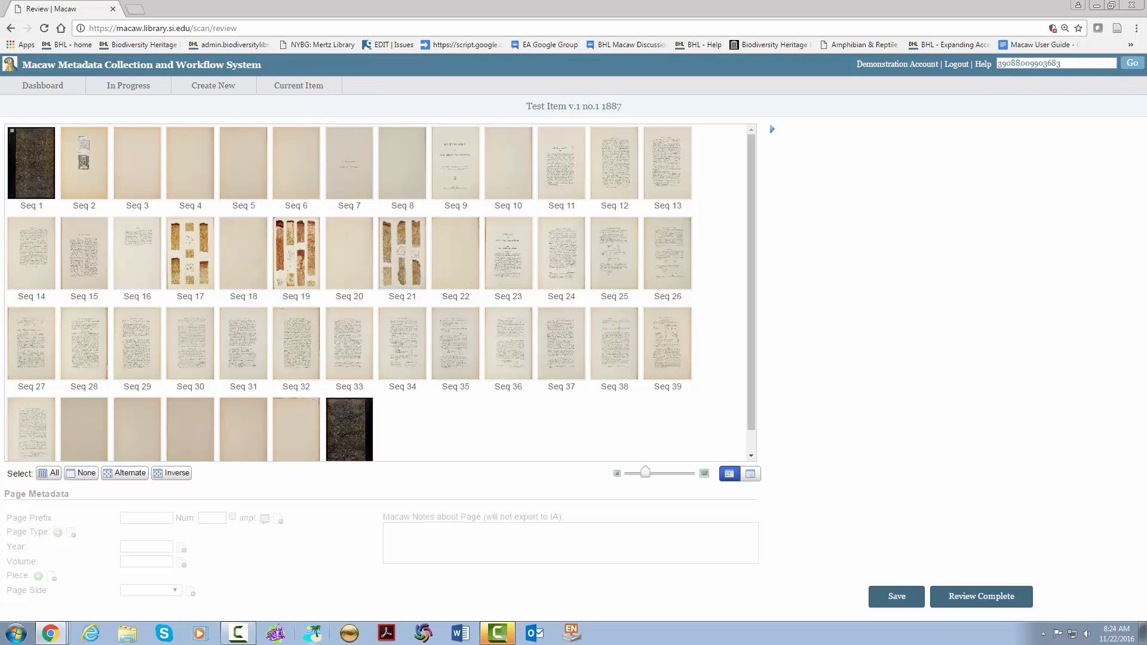
{"action": "mouse_move", "coordinate": [561, 374]}
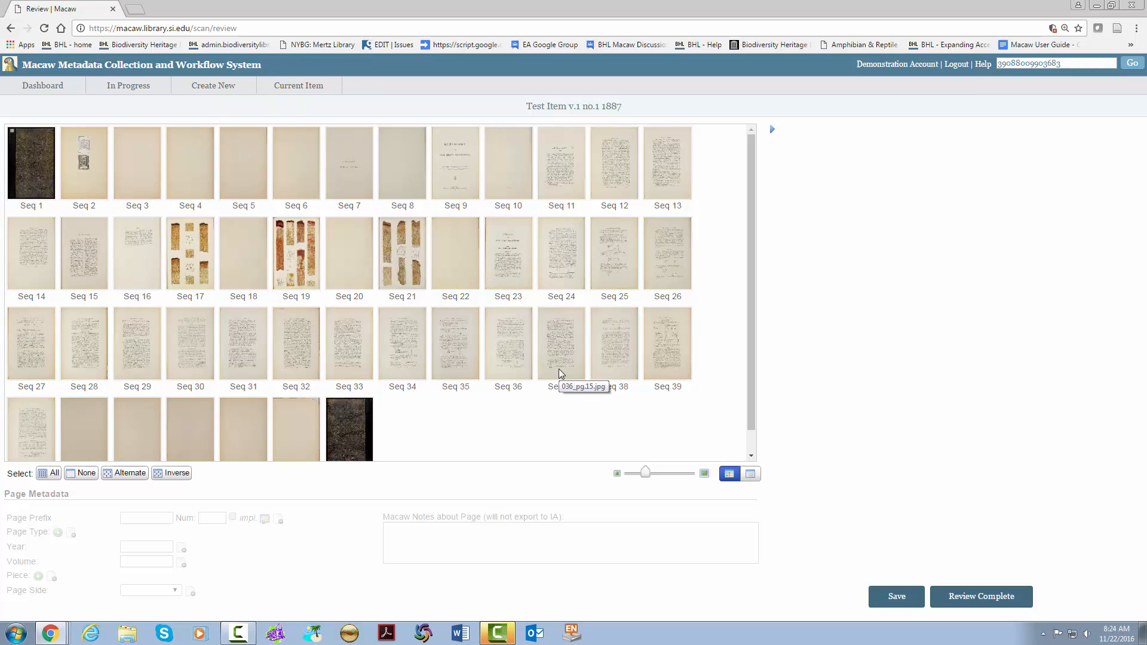
Mark the review complete, close the QA confirmation, and reopen barcode 03171990.
{"action": "left_click", "coordinate": [982, 596]}
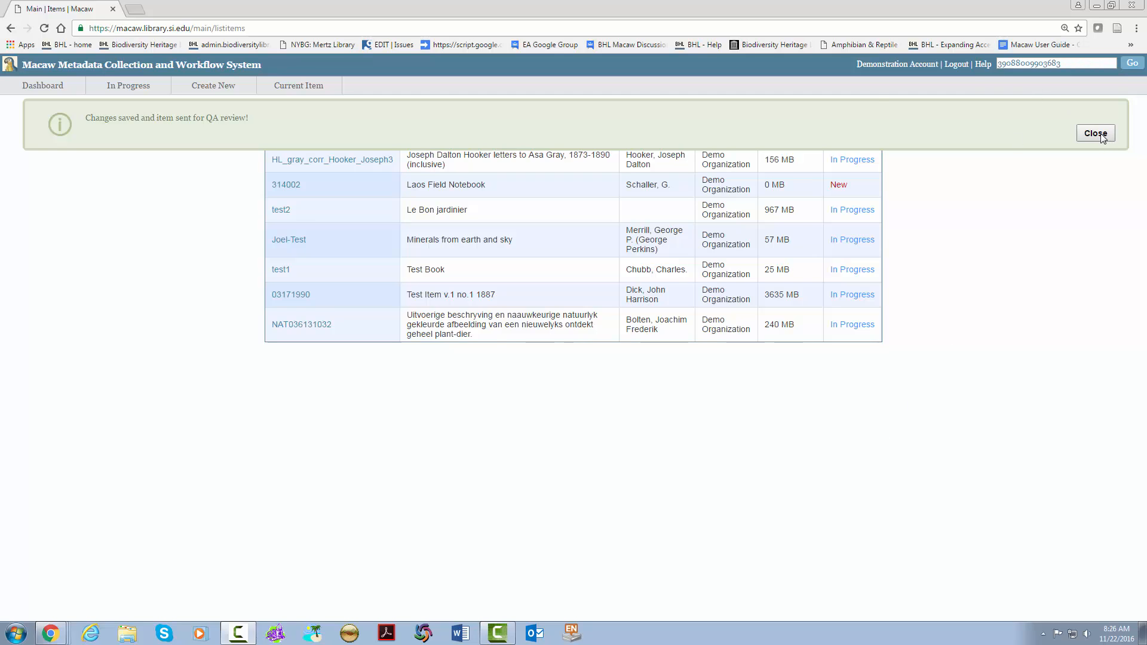
{"action": "left_click", "coordinate": [1096, 132]}
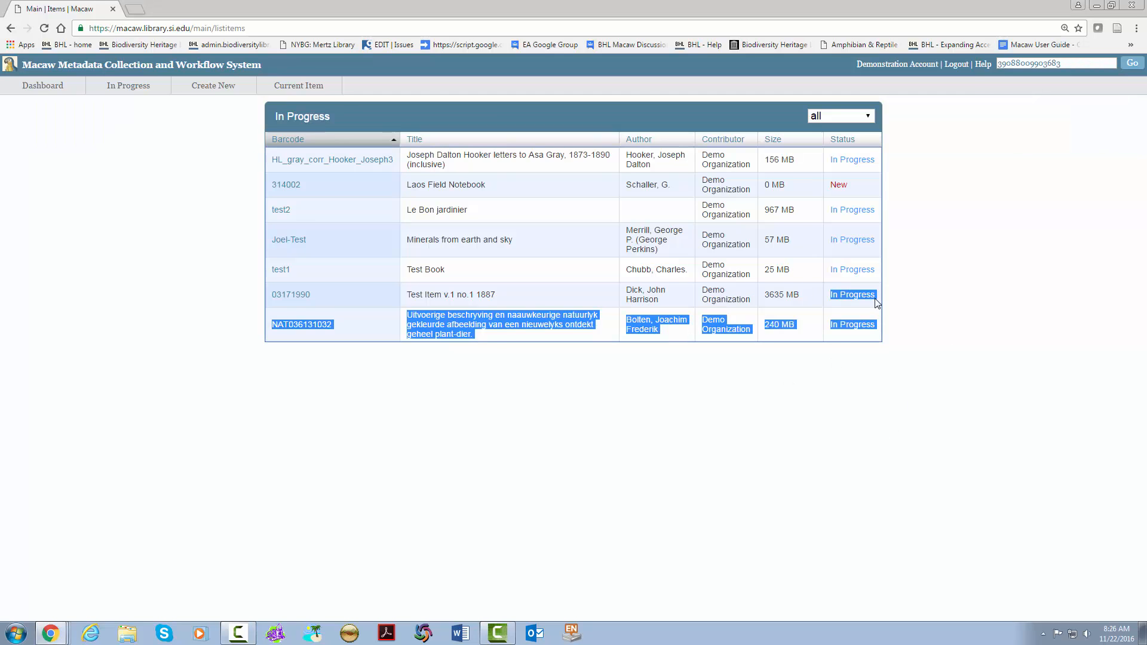
{"action": "left_click", "coordinate": [143, 281]}
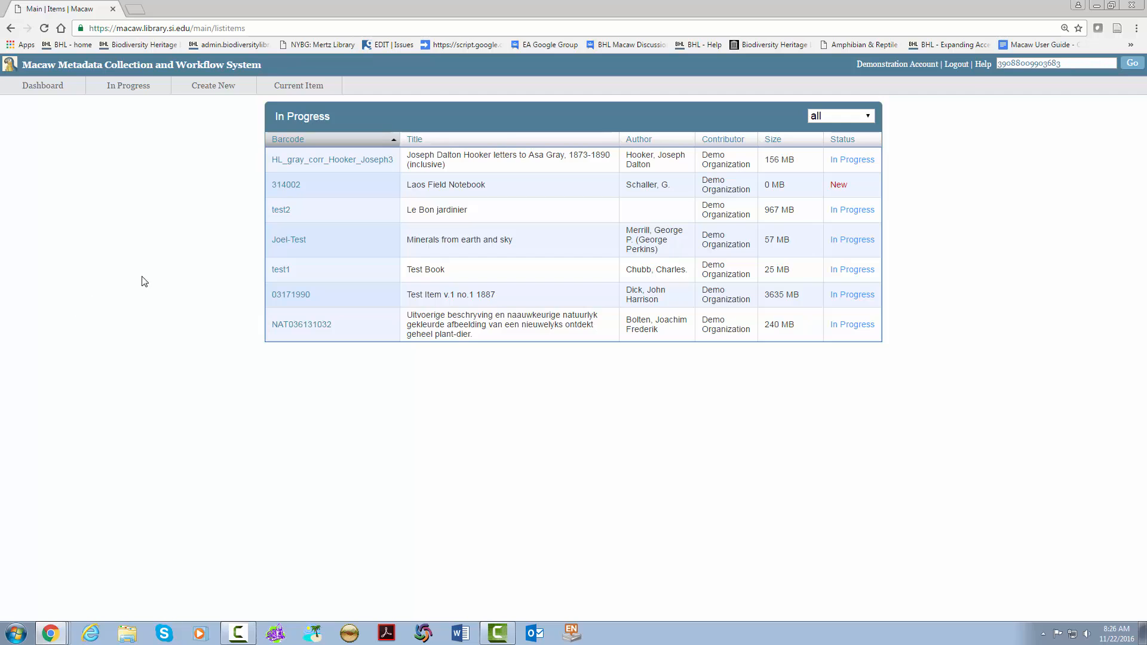
{"action": "mouse_move", "coordinate": [307, 297]}
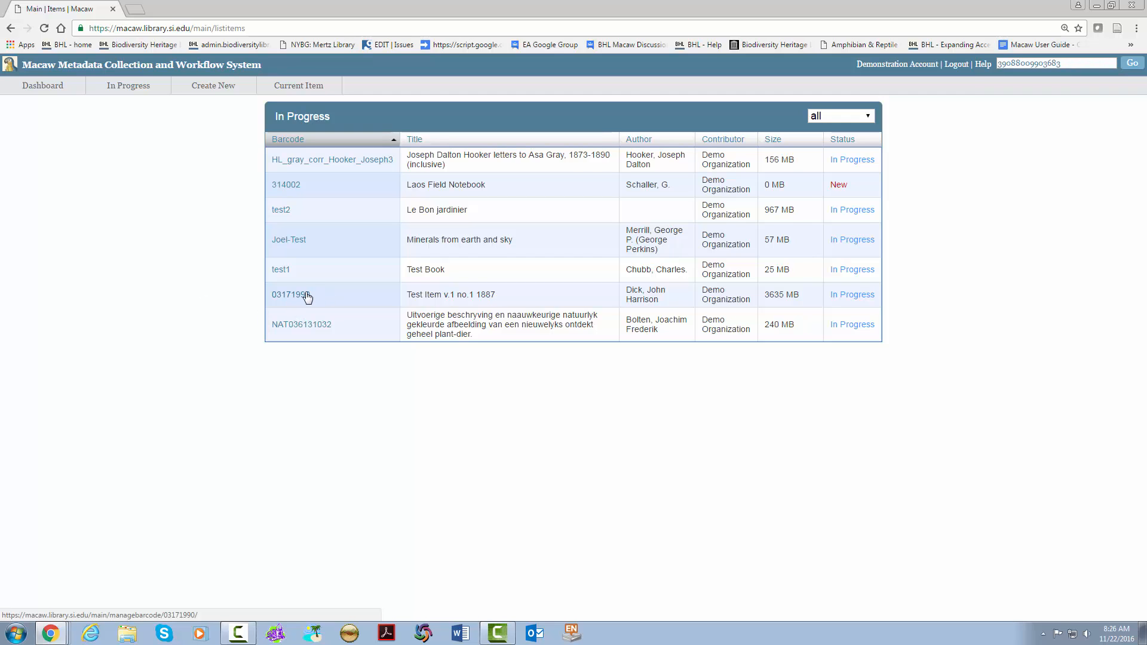
{"action": "left_click", "coordinate": [295, 294]}
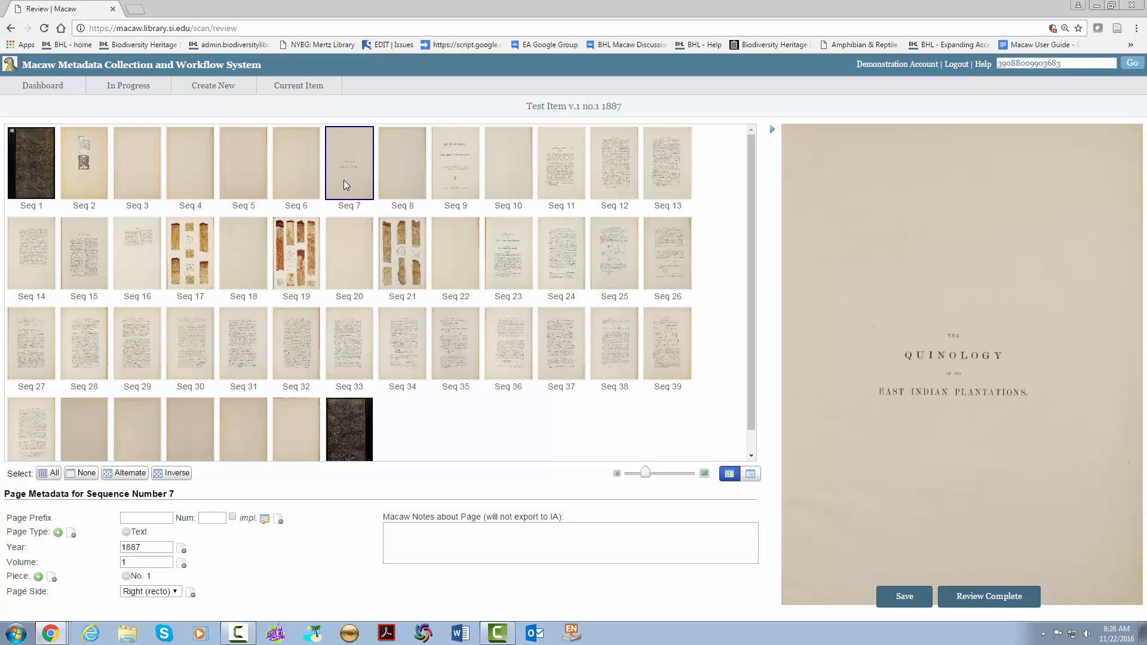
Uncheck Needs QA via Edit Item, close the saved notice, and open Edit Page Metadata.
{"action": "left_click", "coordinate": [299, 85]}
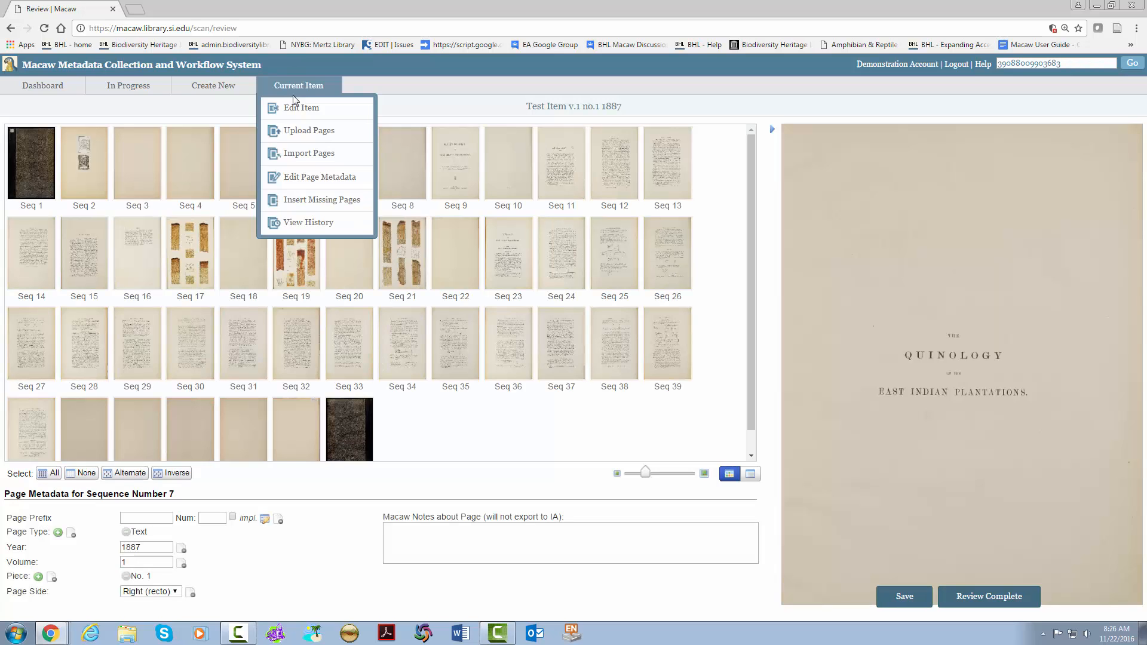
{"action": "mouse_move", "coordinate": [309, 97]}
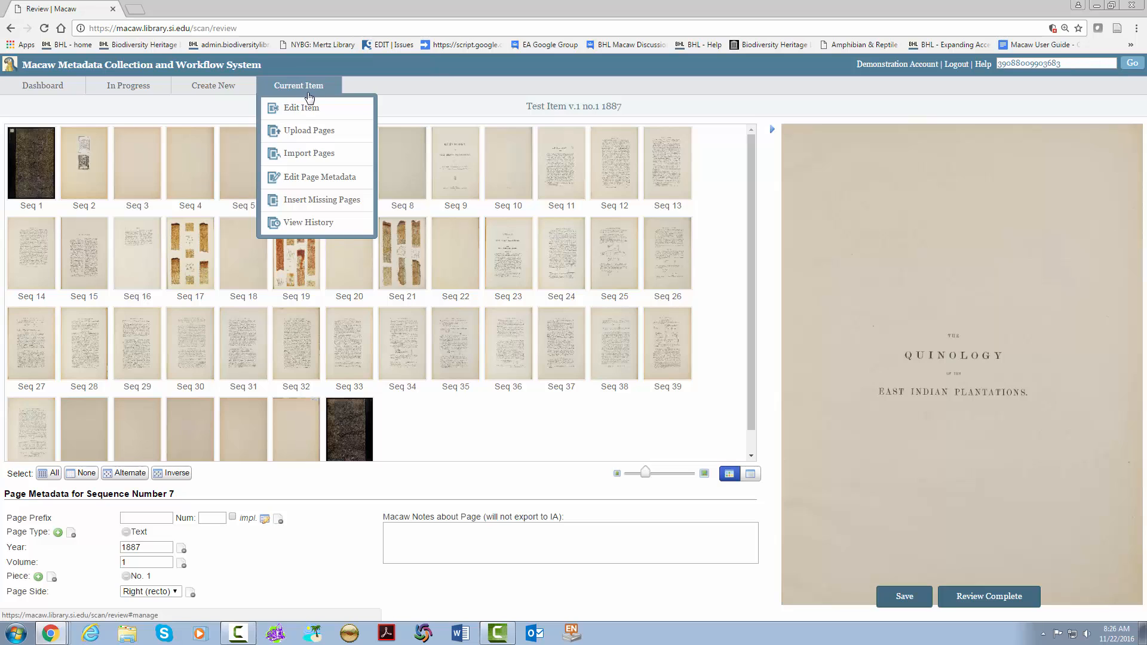
{"action": "mouse_move", "coordinate": [315, 113]}
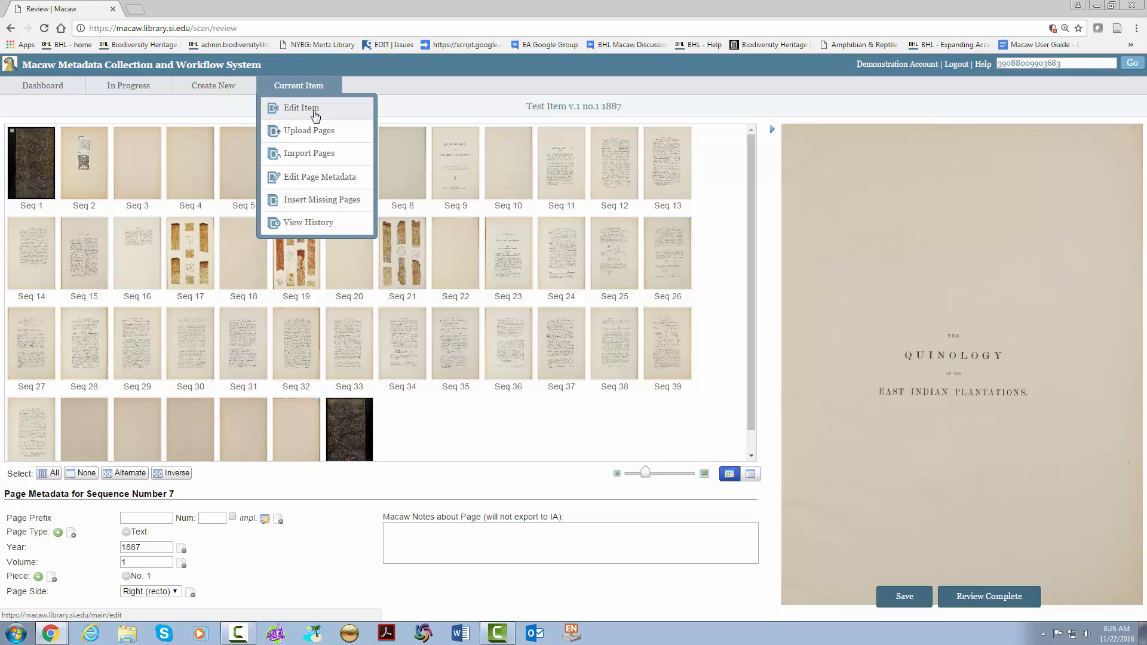
{"action": "left_click", "coordinate": [301, 108]}
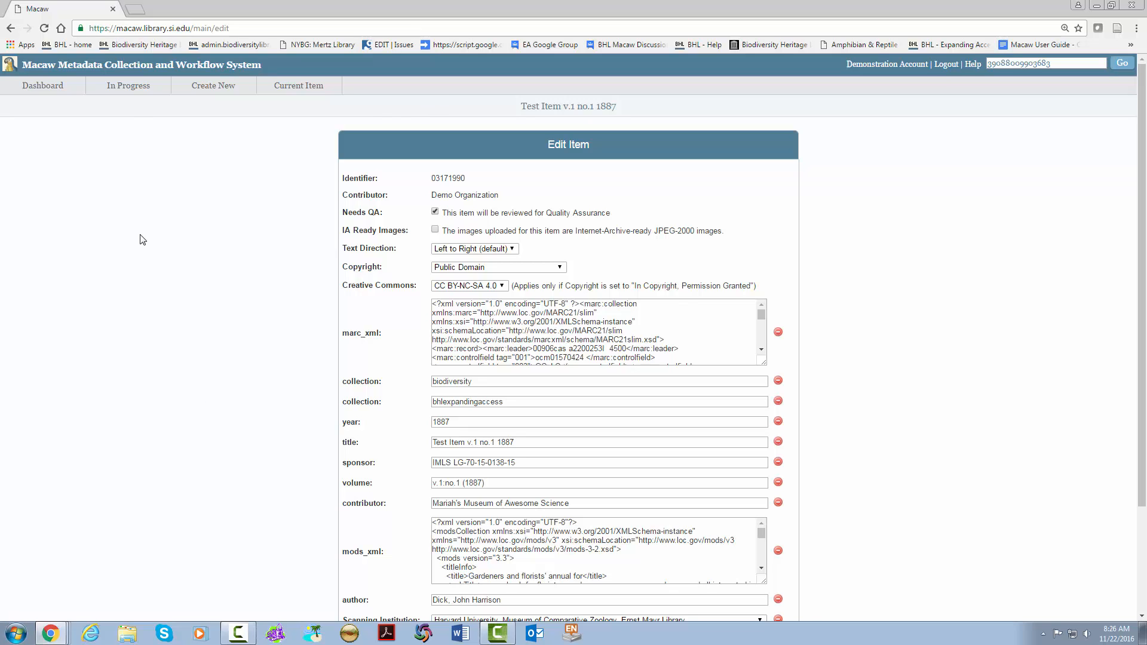
{"action": "mouse_move", "coordinate": [457, 208]}
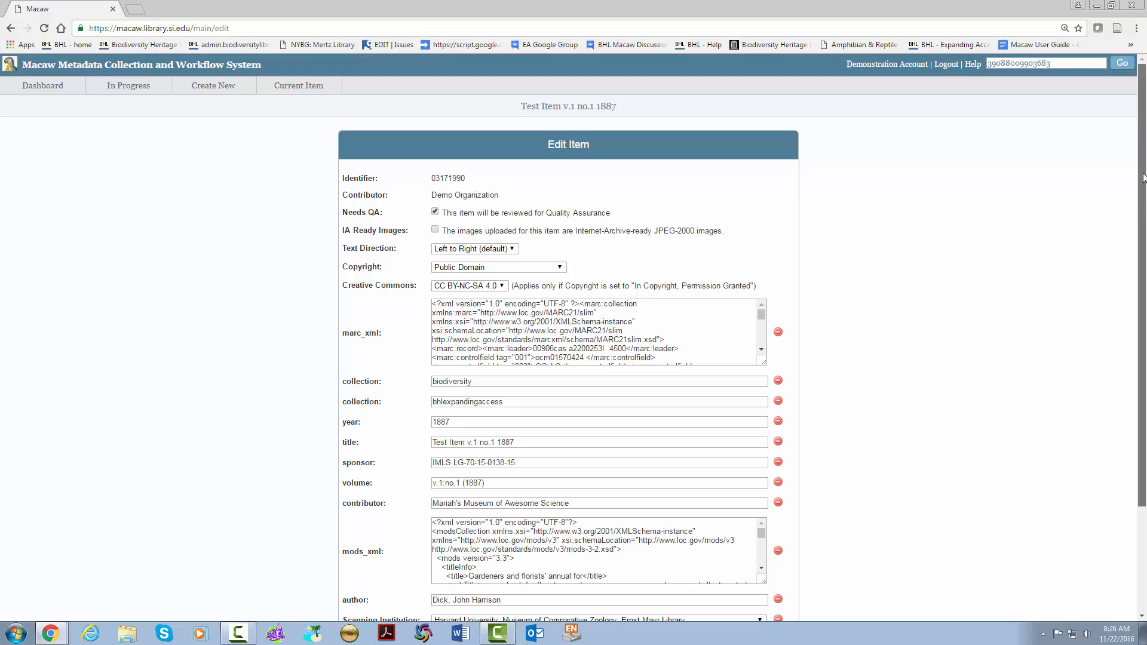
{"action": "mouse_move", "coordinate": [715, 188]}
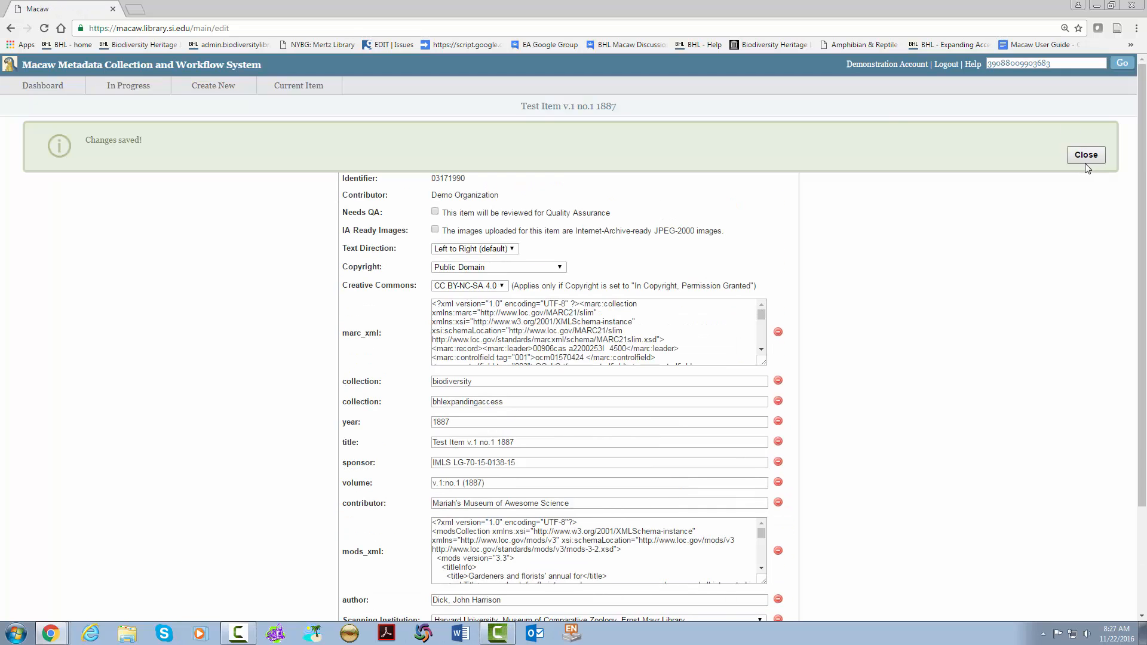
{"action": "left_click", "coordinate": [298, 85]}
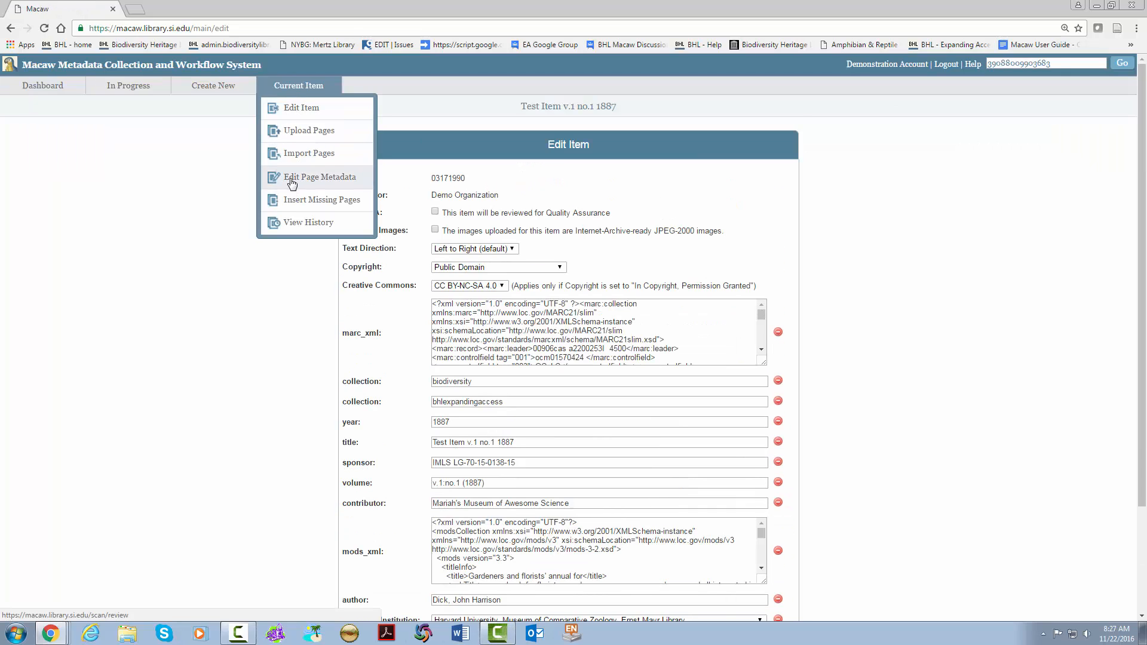
{"action": "left_click", "coordinate": [319, 177]}
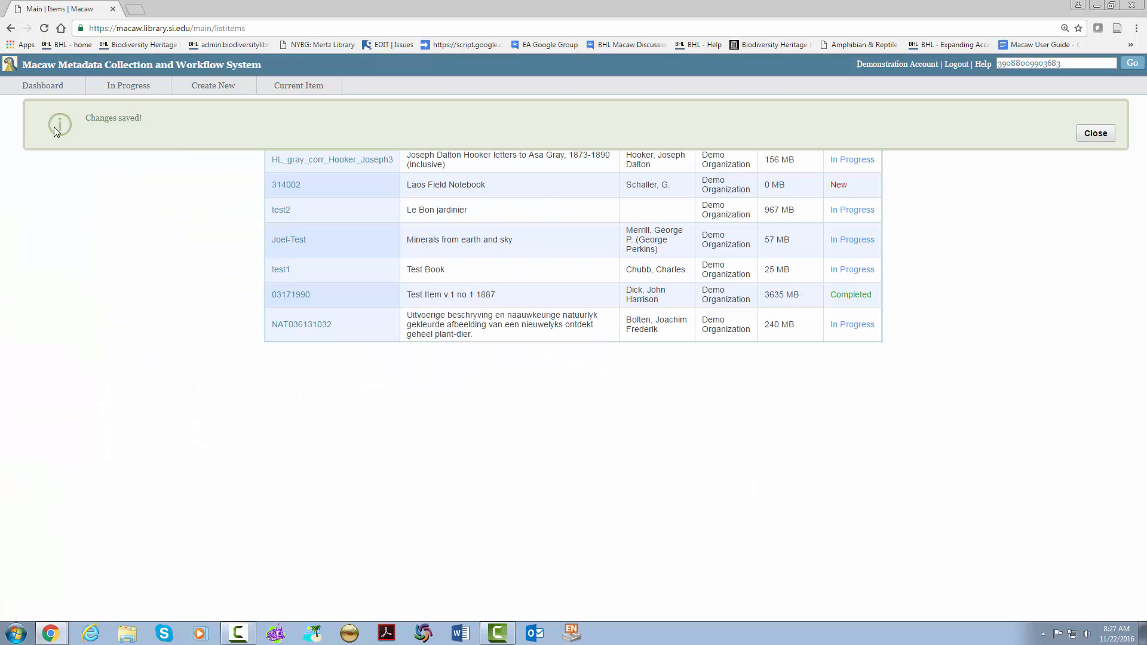
Close the 'Changes saved!' banner over the In Progress list.
{"action": "left_click", "coordinate": [1096, 132]}
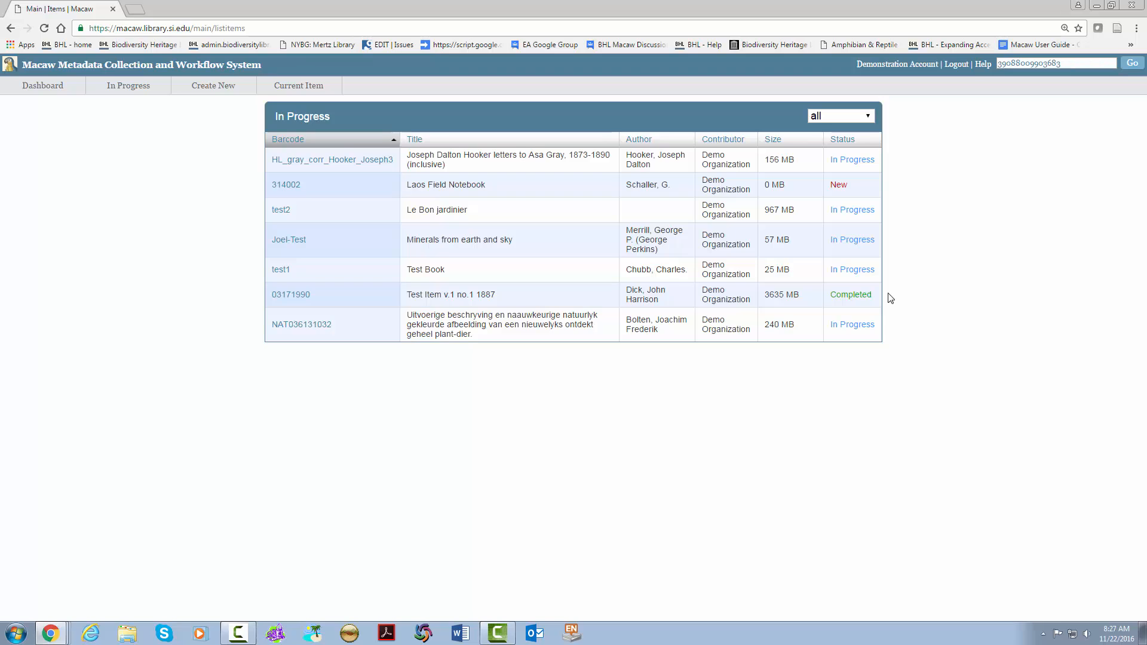
{"action": "mouse_move", "coordinate": [502, 423]}
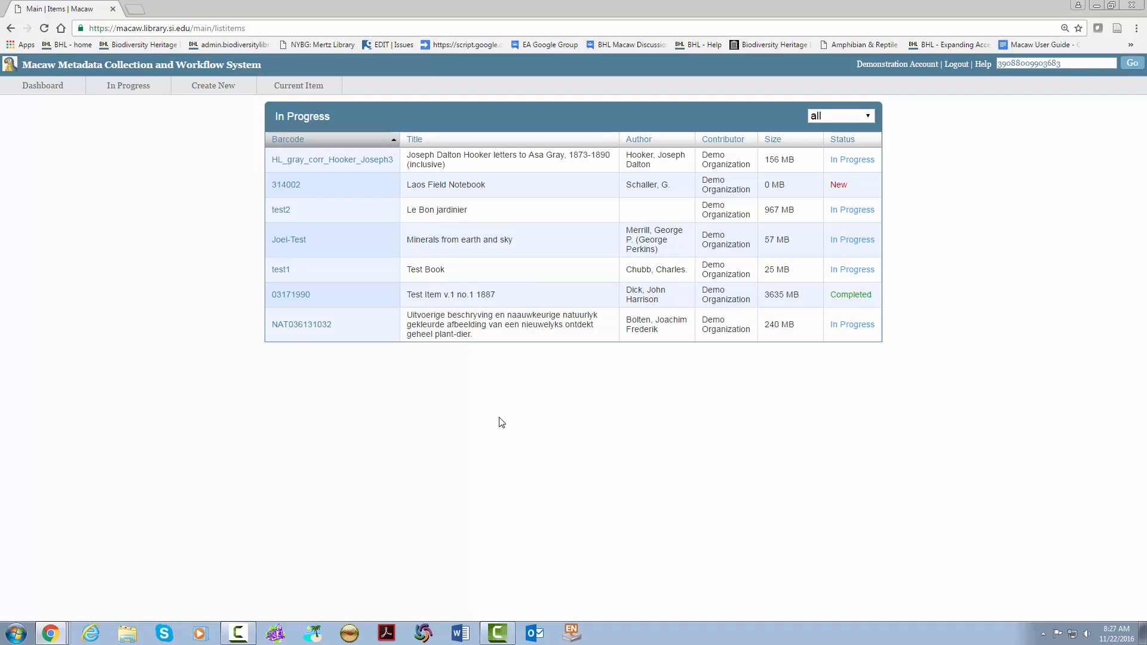
{"action": "mouse_move", "coordinate": [184, 18]}
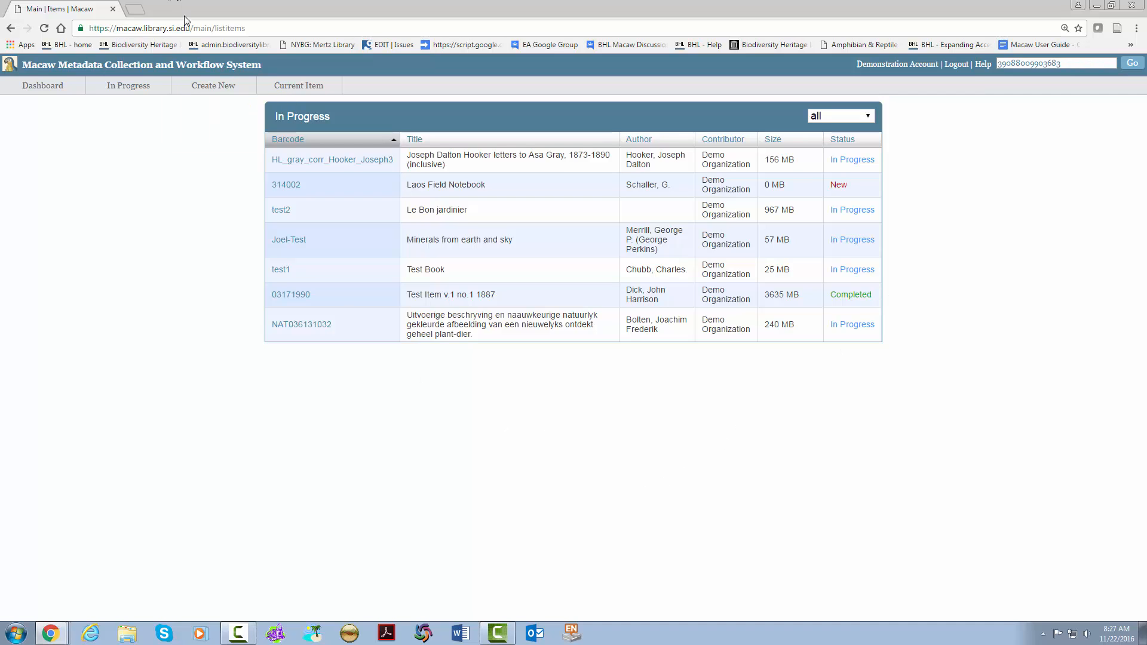
{"action": "mouse_move", "coordinate": [289, 298]}
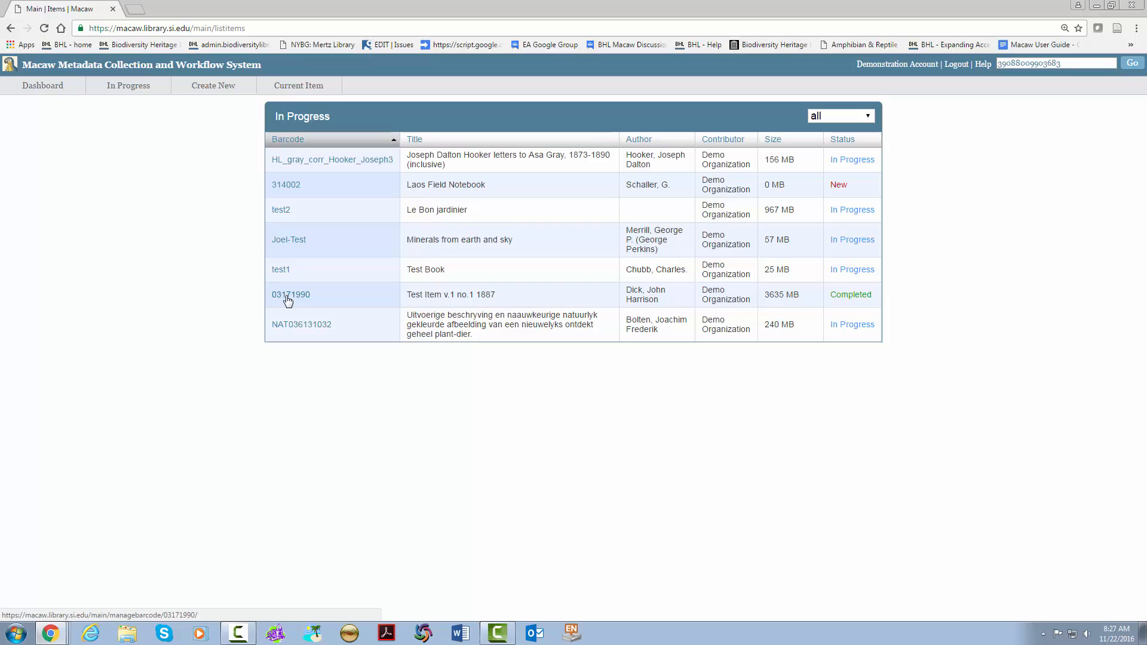
Open the Completed item 03171990 and close its cannot-be-edited notice.
{"action": "left_click", "coordinate": [291, 294]}
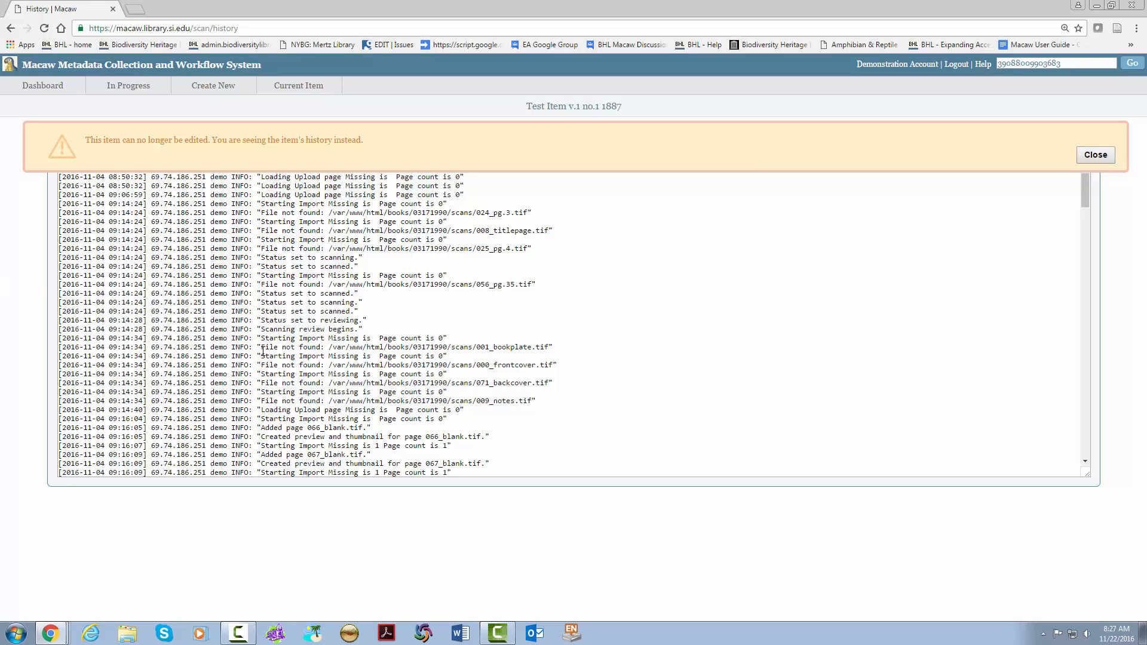
{"action": "mouse_move", "coordinate": [891, 154]}
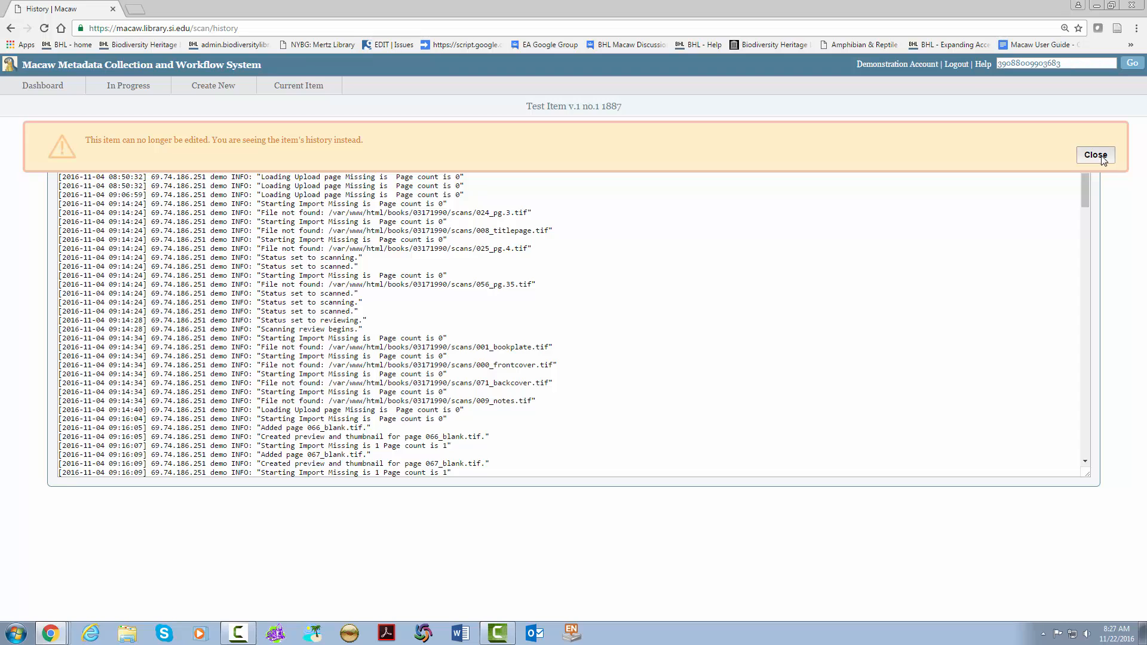
{"action": "left_click", "coordinate": [298, 85]}
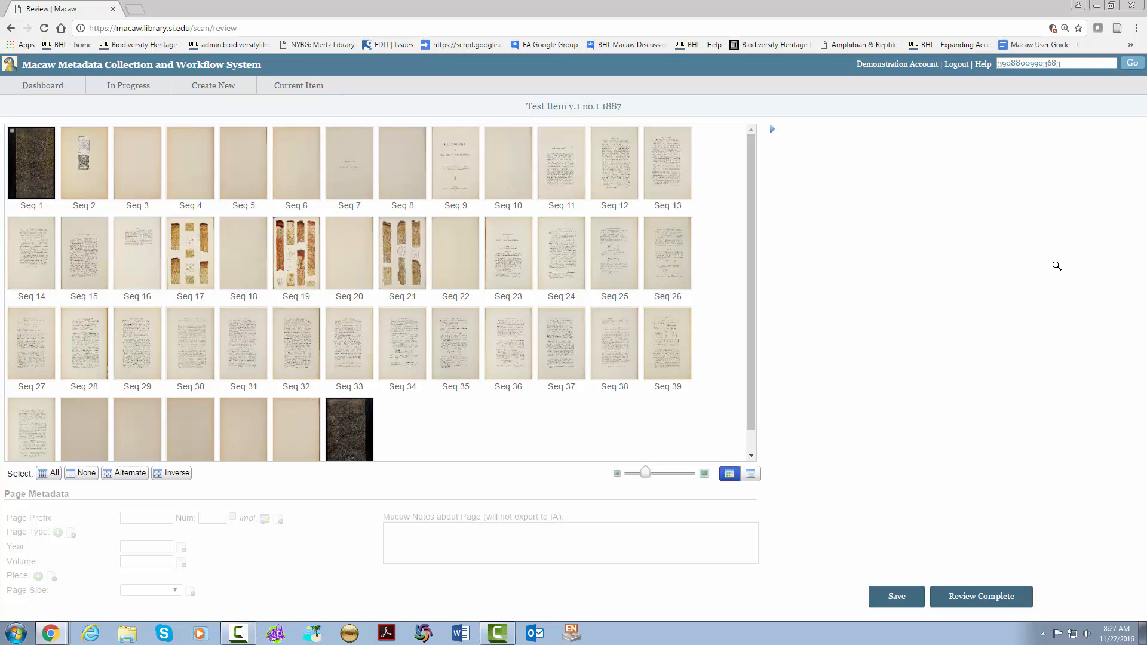
{"action": "mouse_move", "coordinate": [627, 321]}
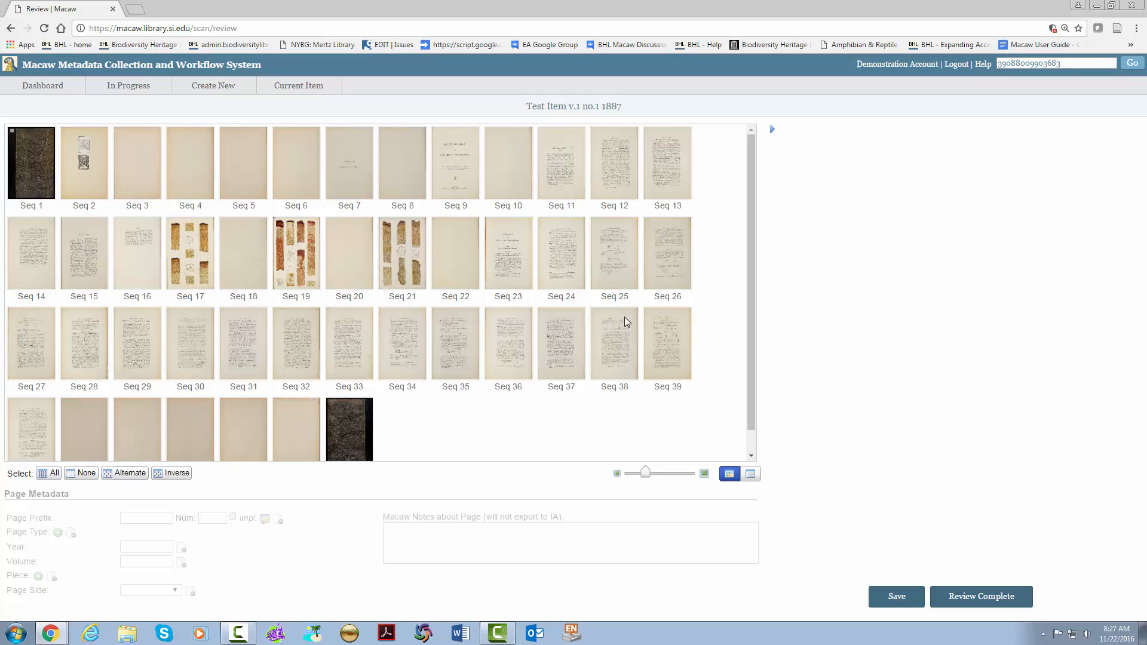
{"action": "mouse_move", "coordinate": [897, 597]}
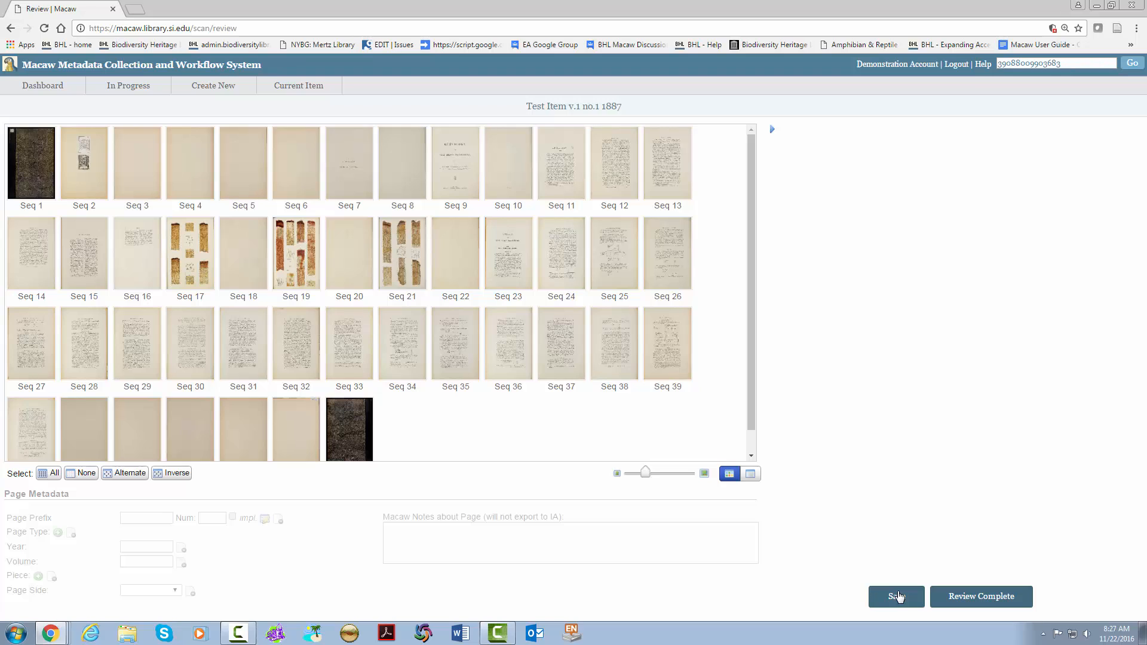
{"action": "mouse_move", "coordinate": [896, 633]}
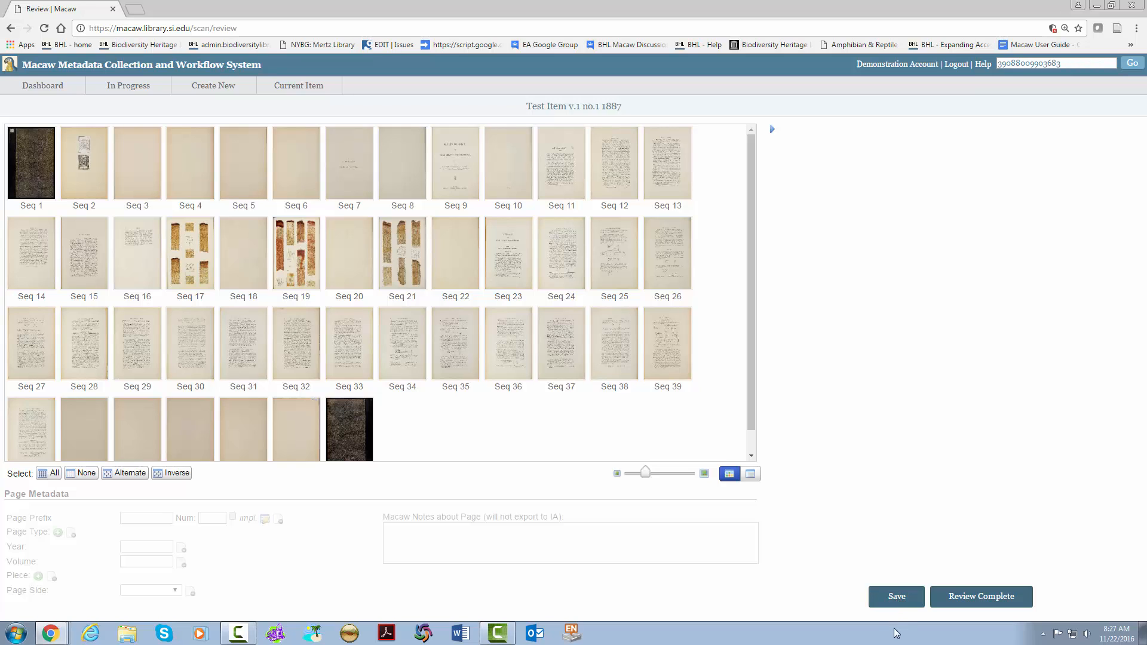
{"action": "mouse_move", "coordinate": [878, 595]}
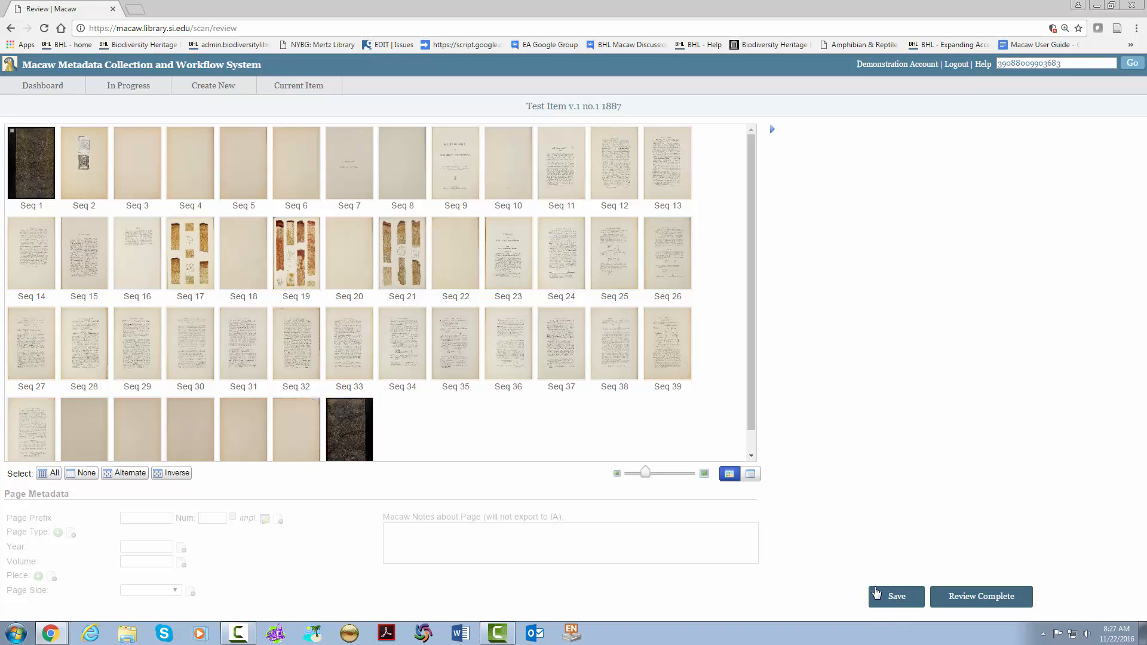